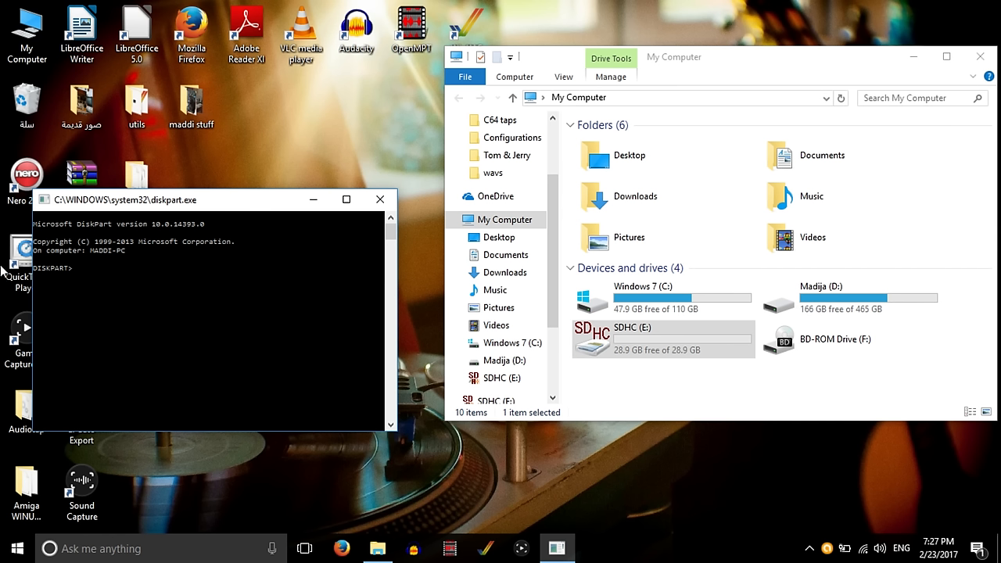
mouse_move(194, 272)
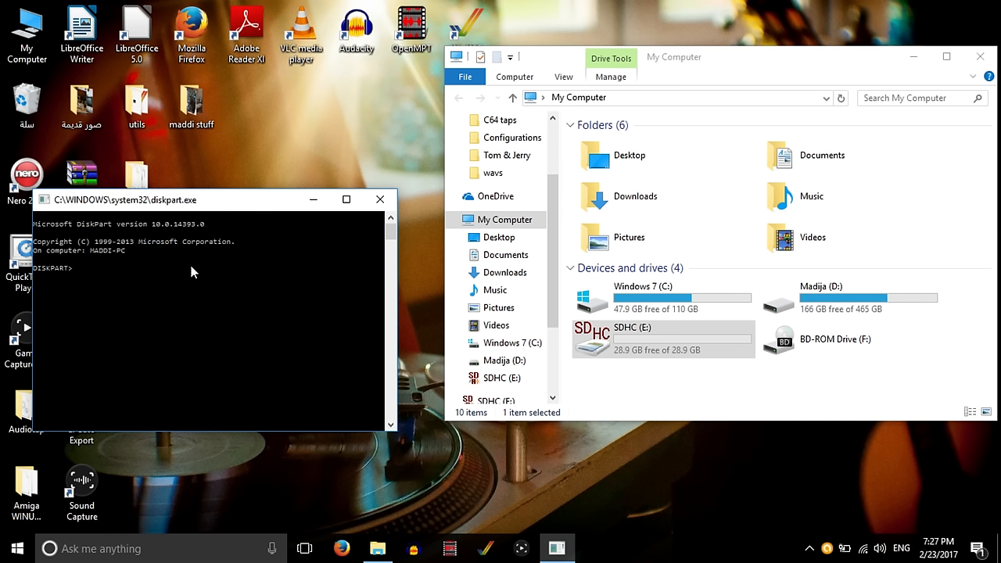
mouse_move(282, 253)
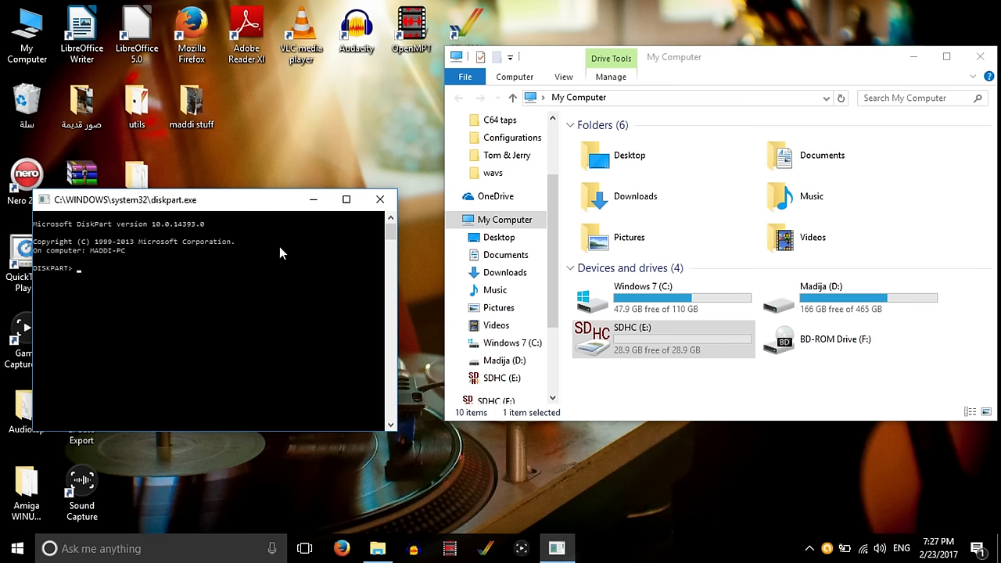
mouse_move(166, 319)
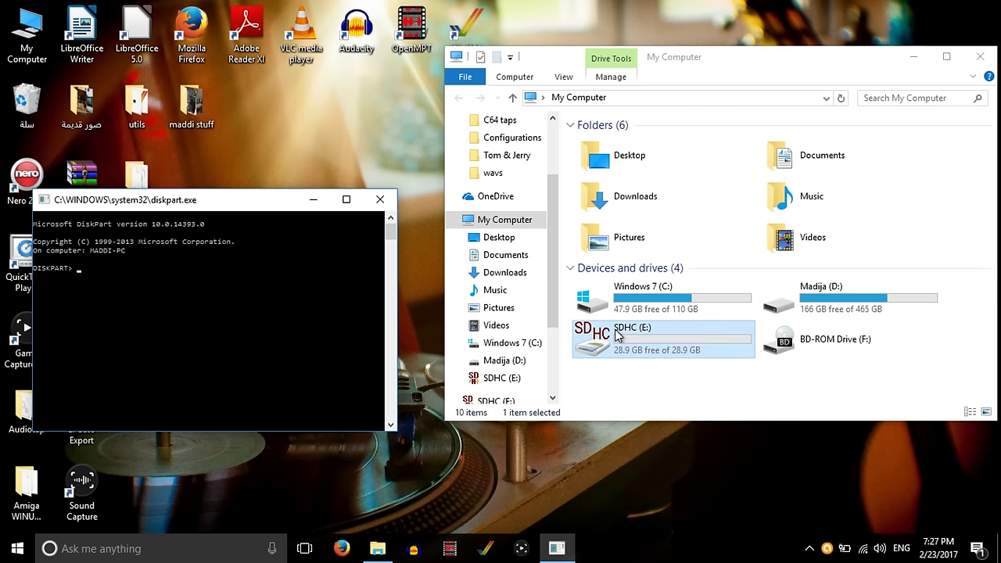
- Select the SD card in DiskPart and bring up WinUAE's CD & Hard drives settings
click(250, 320)
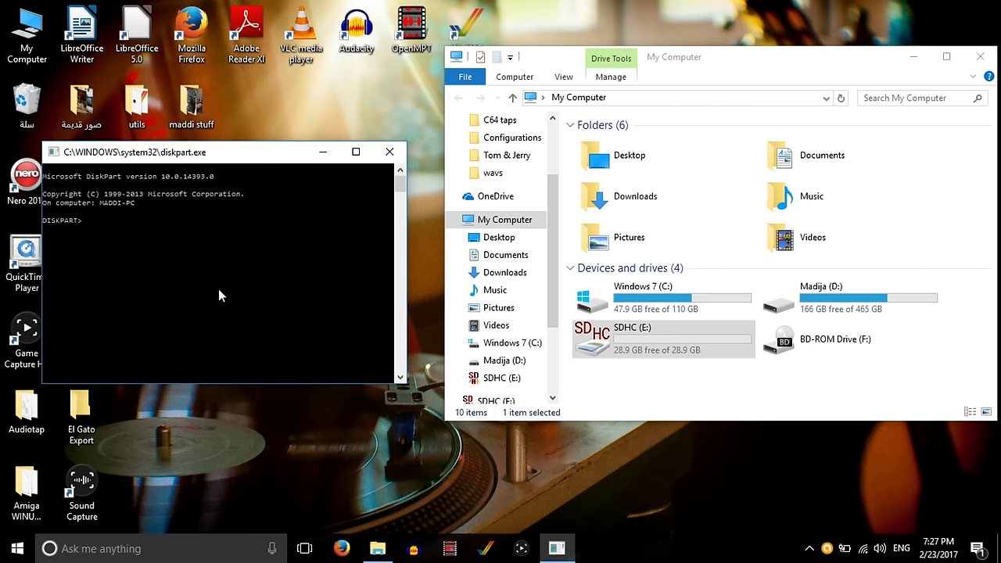
mouse_move(284, 303)
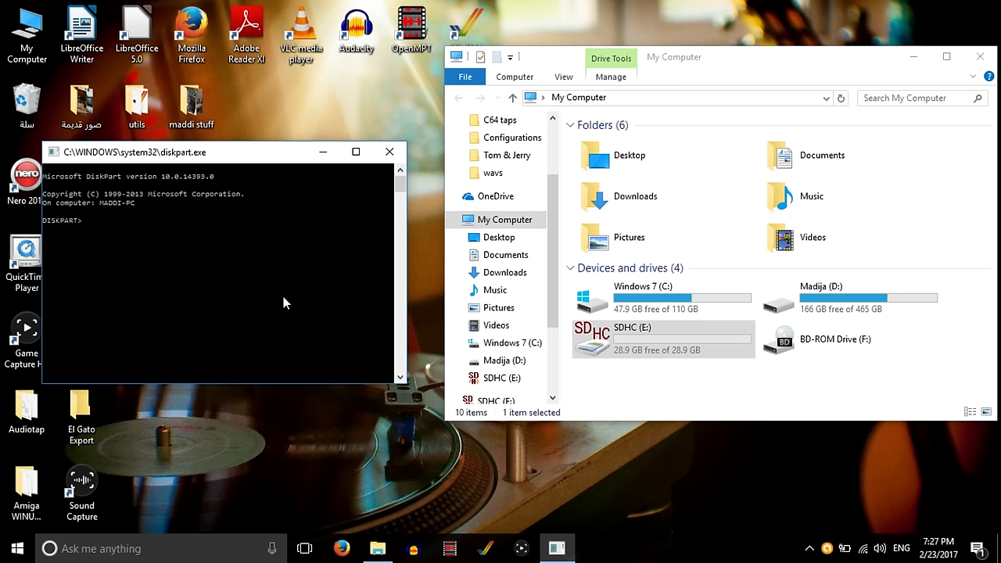
click(663, 337)
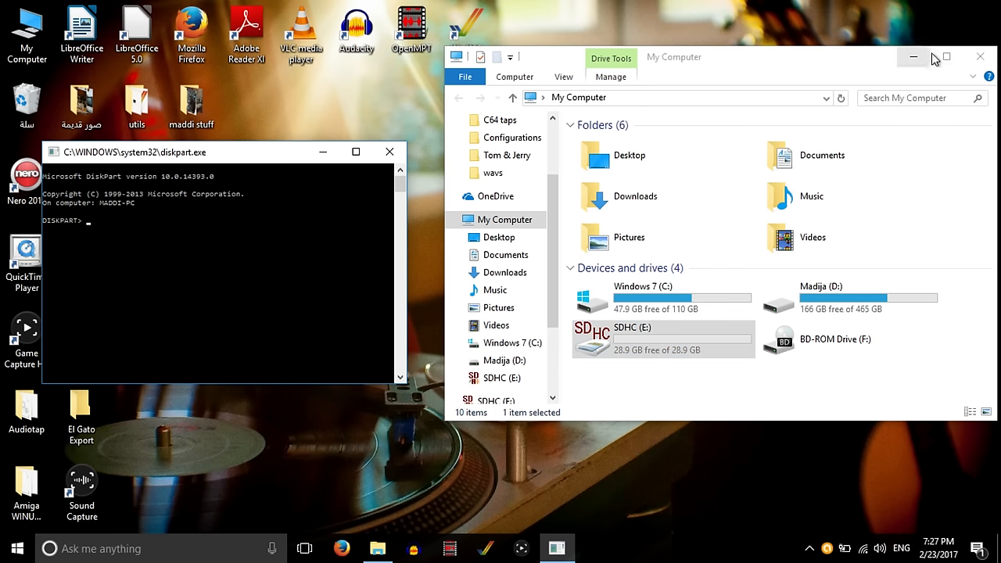
mouse_move(913, 57)
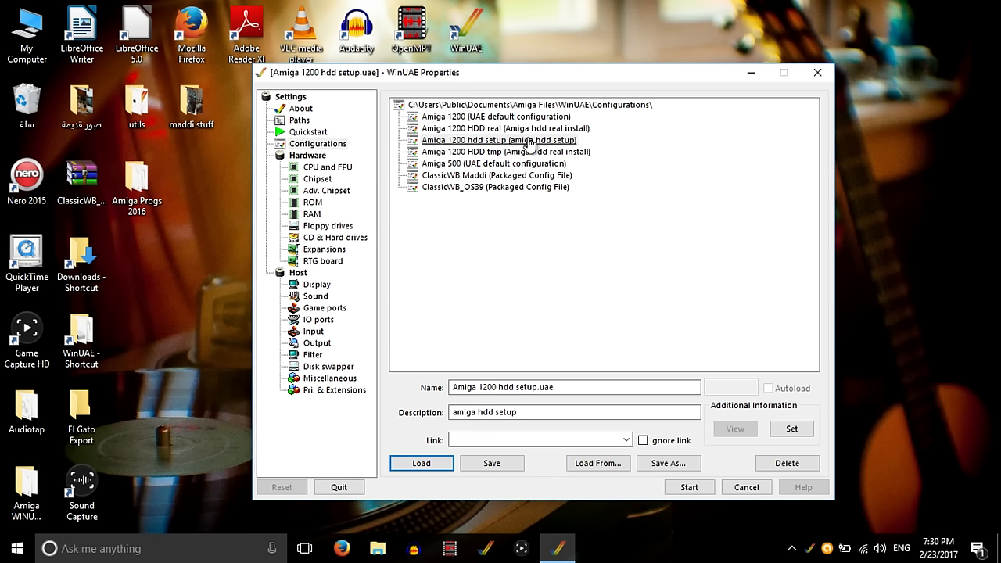
mouse_move(688, 486)
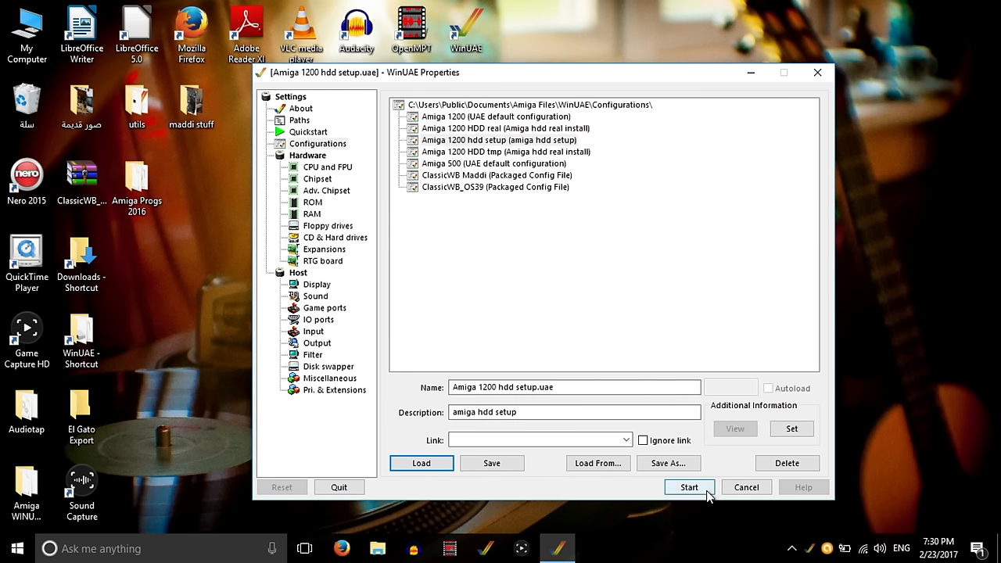
mouse_move(335, 238)
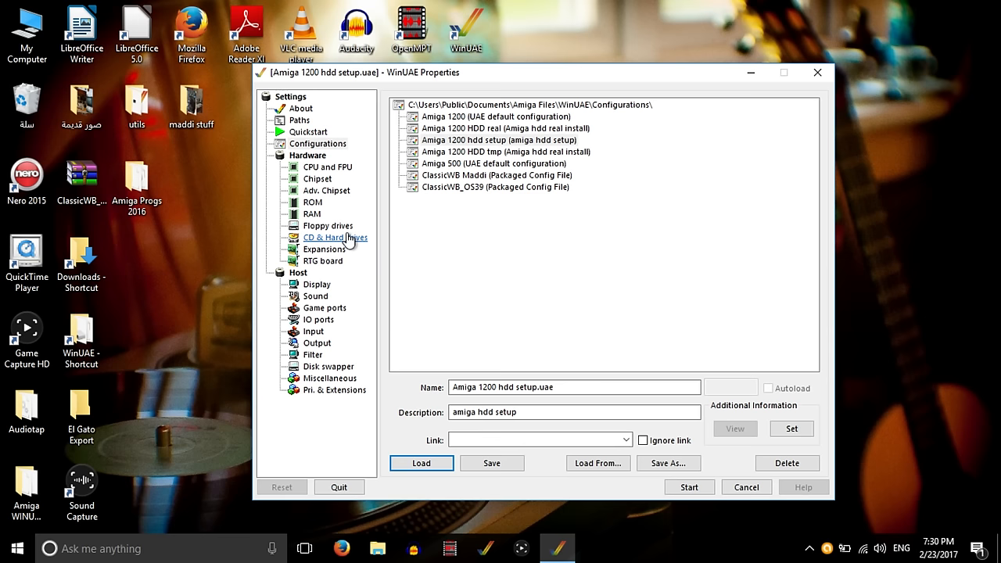
click(335, 238)
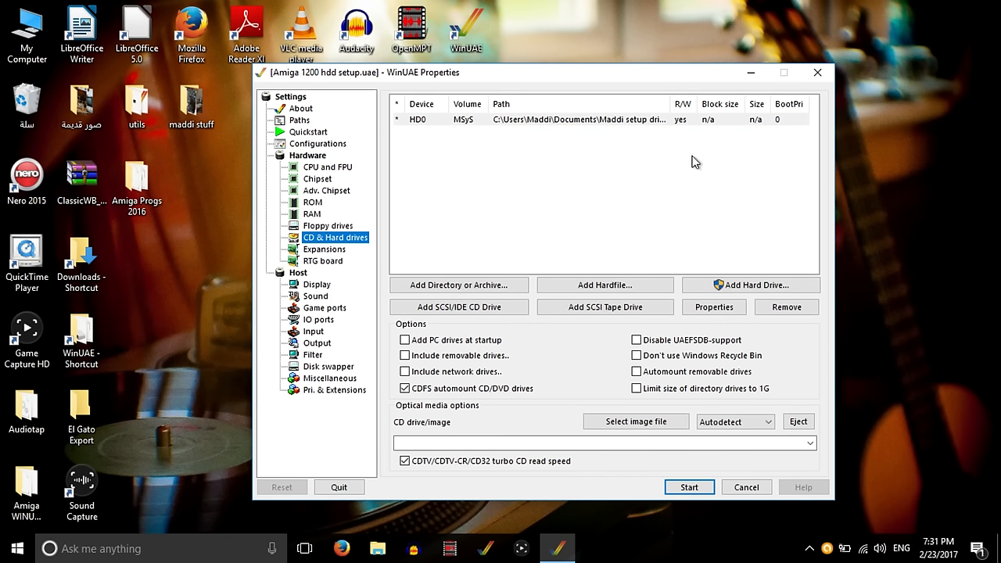
mouse_move(632, 134)
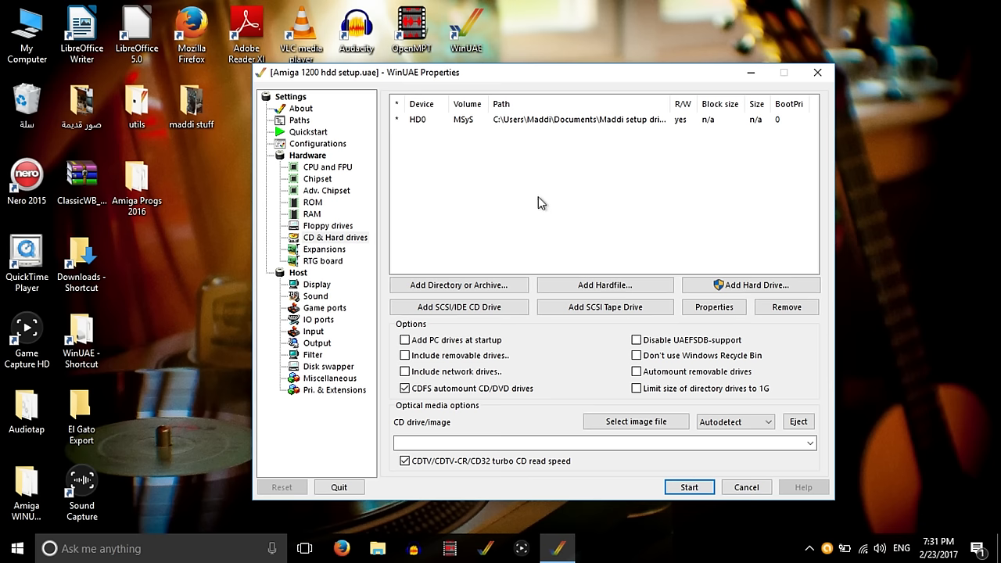
mouse_move(702, 394)
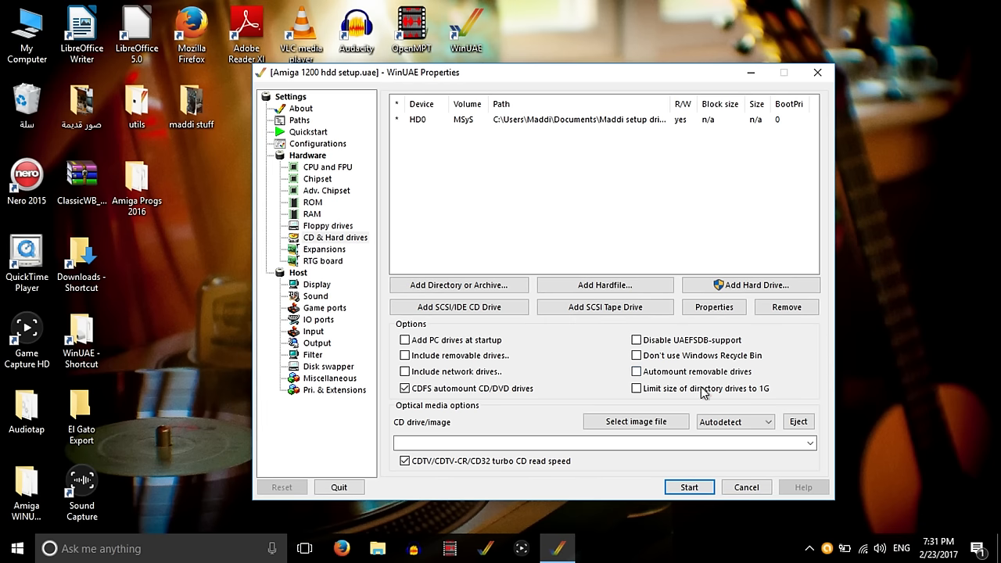
mouse_move(751, 285)
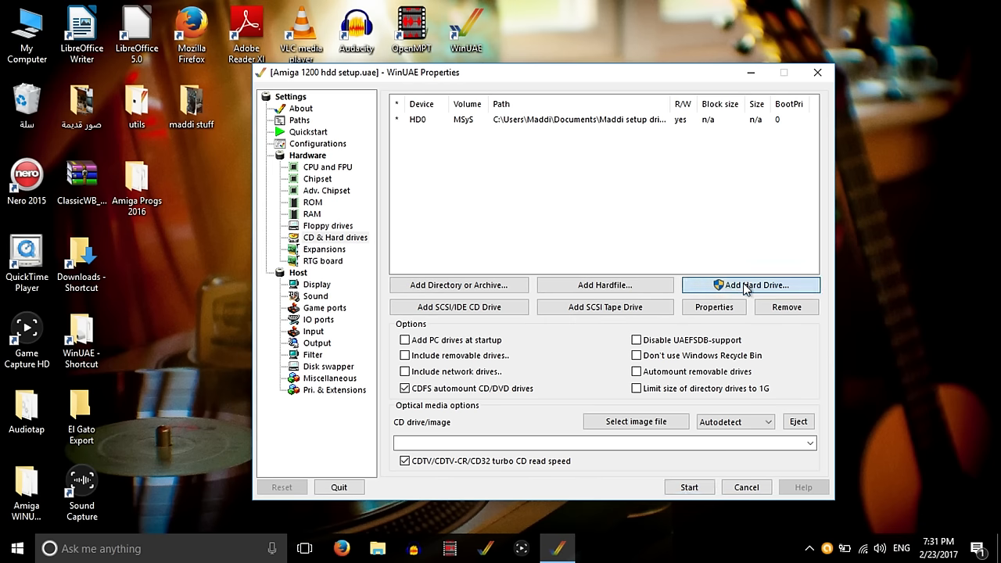
- Attempt Add Hard Drive, find the card listed only as access denied, and cancel
click(756, 284)
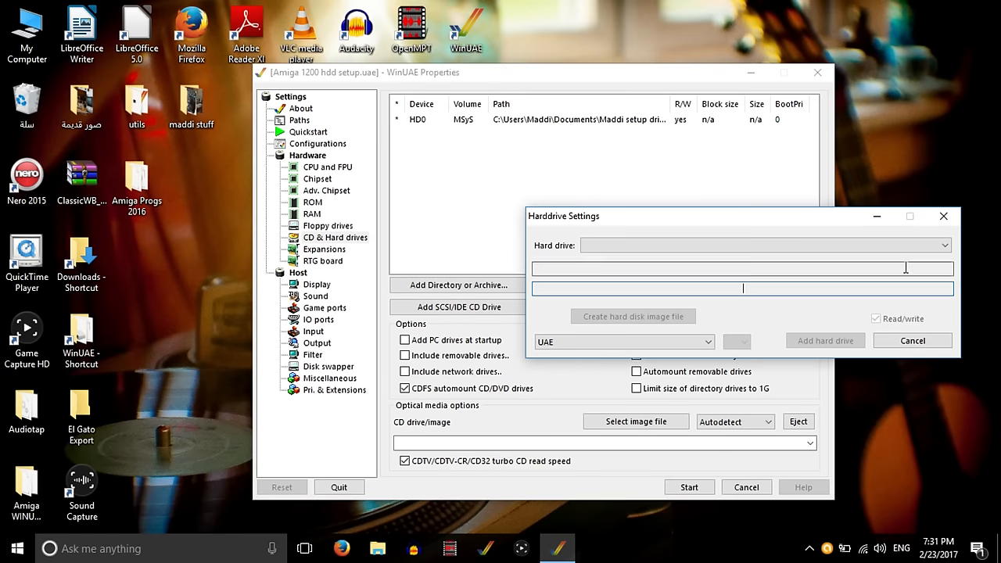
click(945, 244)
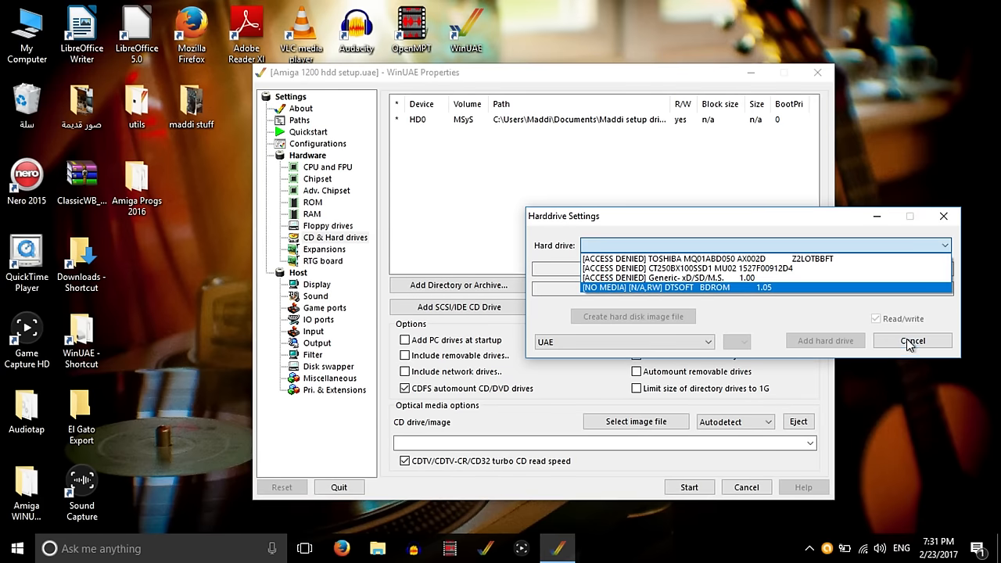
click(914, 341)
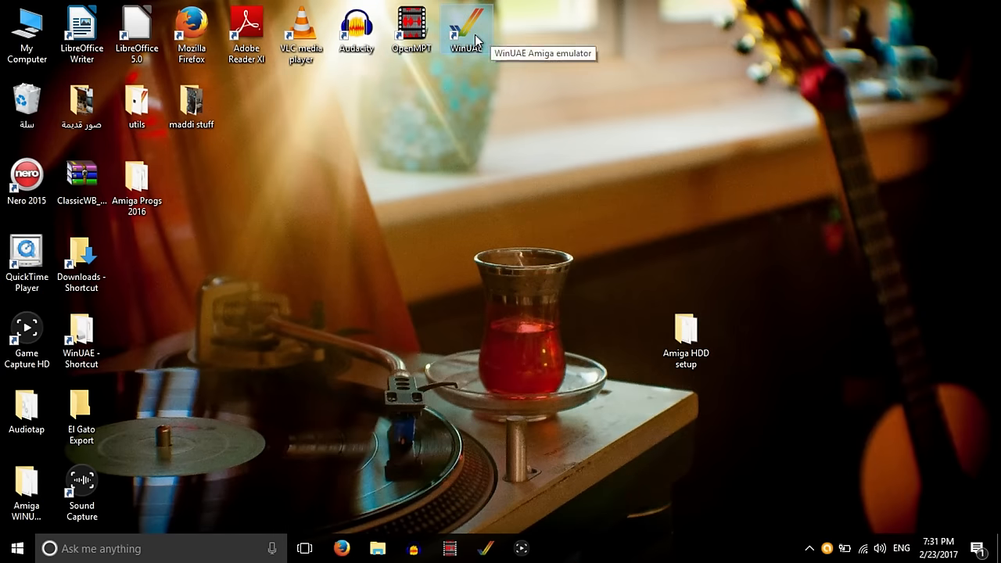
mouse_move(515, 85)
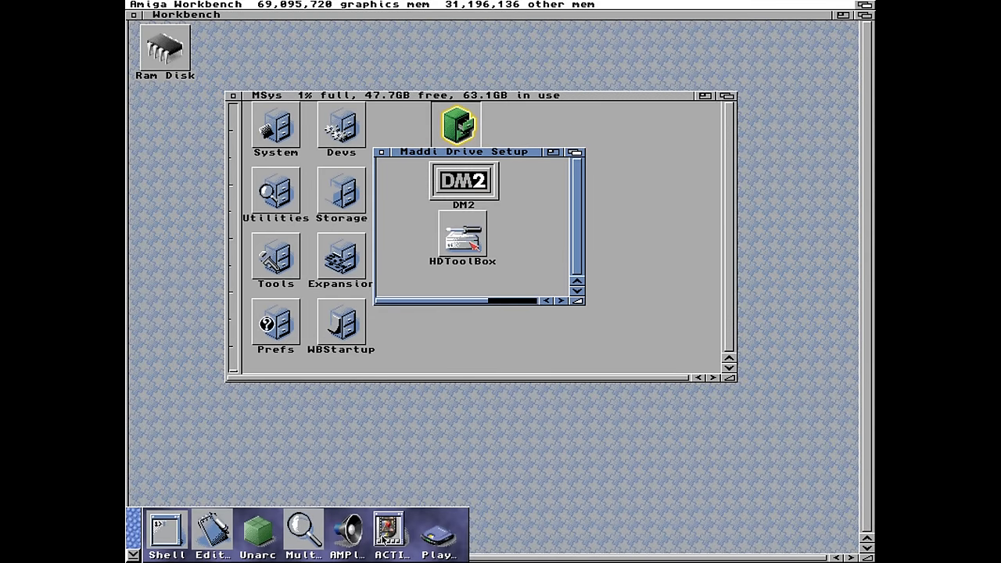
- Install the UAEHF SD card drive in HDToolBox and accept its detected definition
click(463, 234)
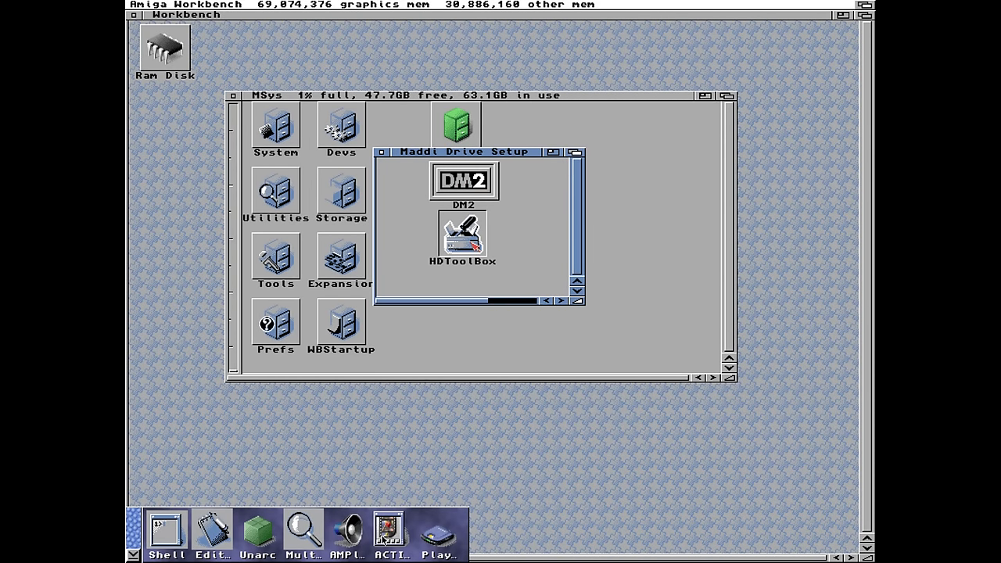
double_click(463, 234)
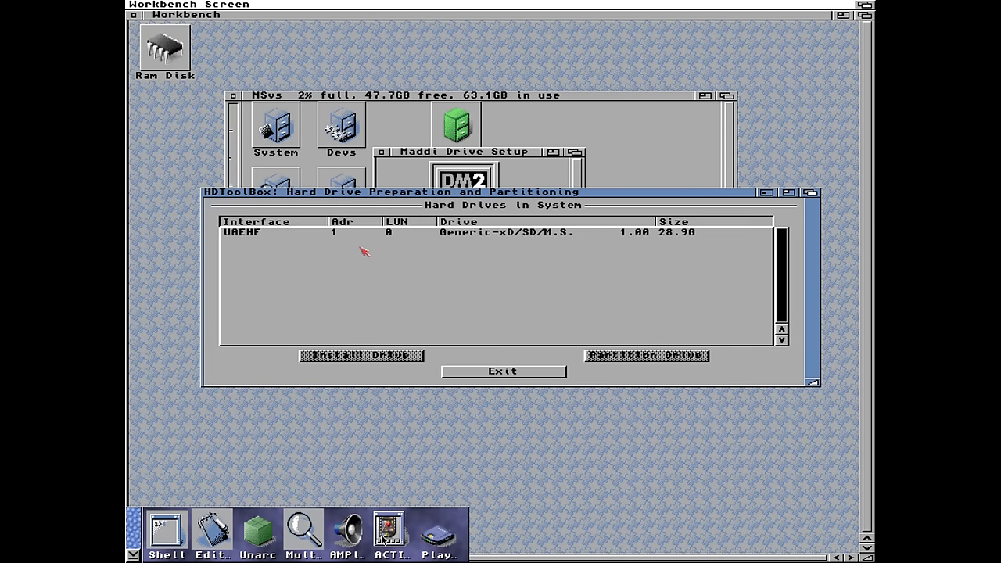
mouse_move(253, 238)
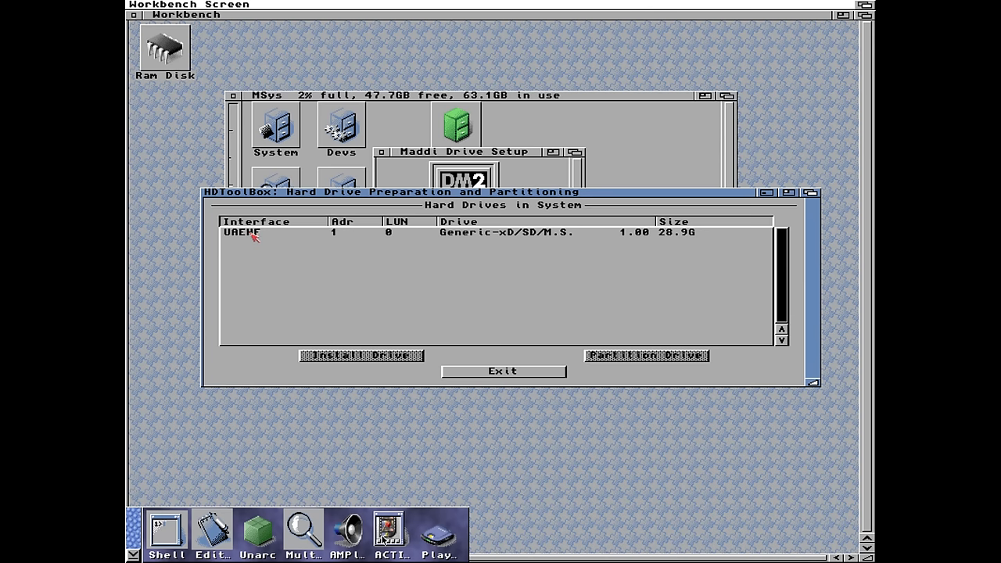
click(360, 356)
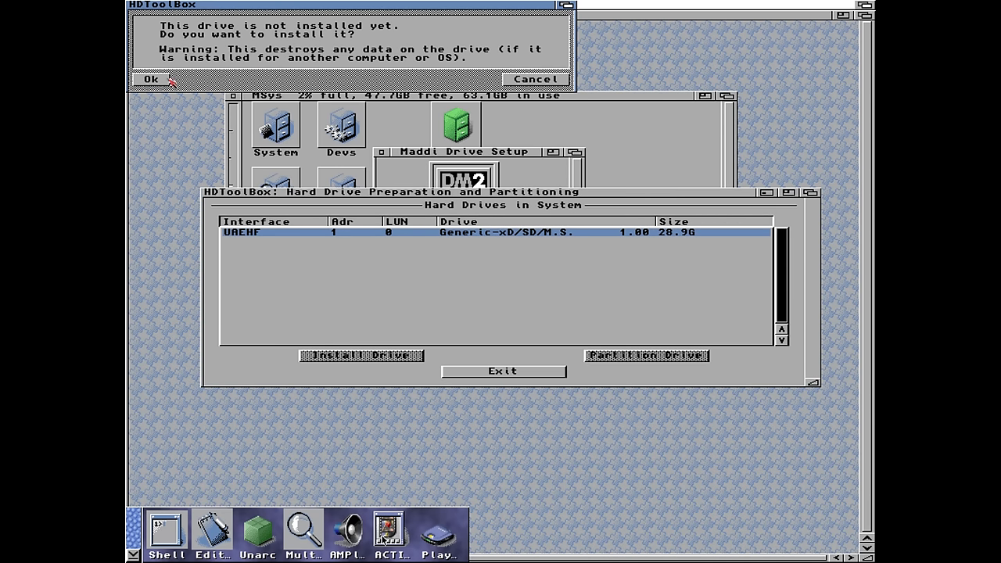
click(150, 78)
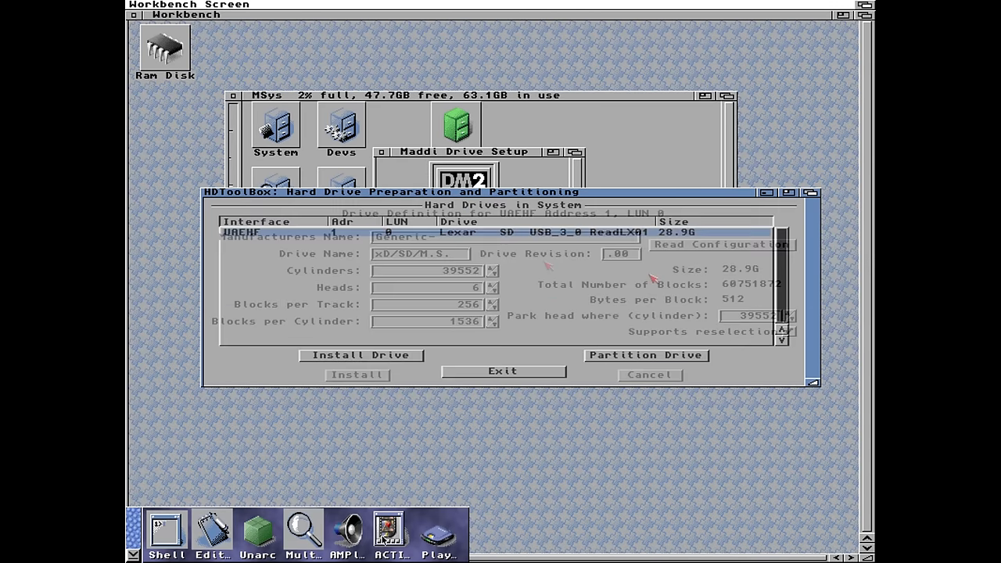
click(647, 376)
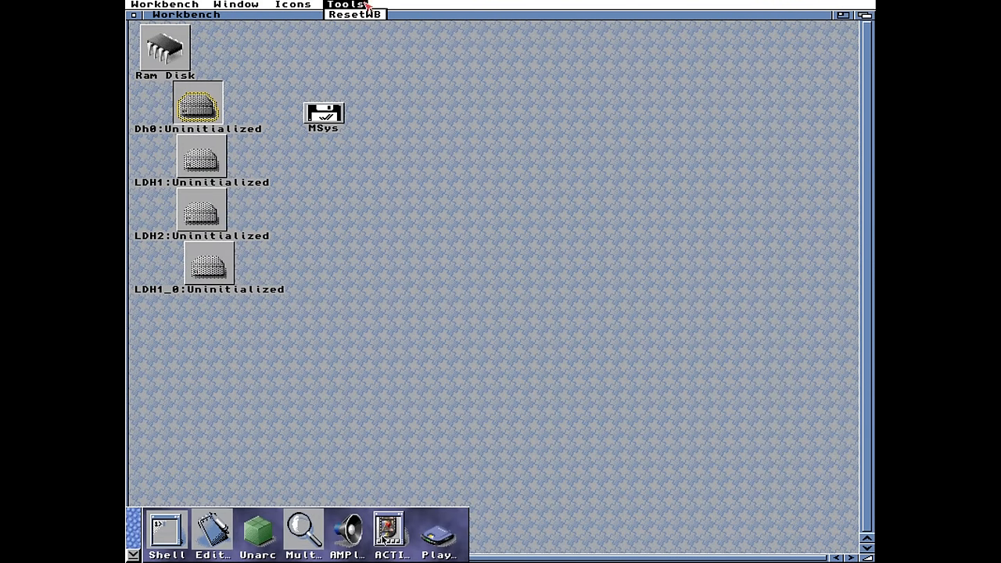
- Start Format Disk from the Icons menu on the uninitialized partition
click(294, 5)
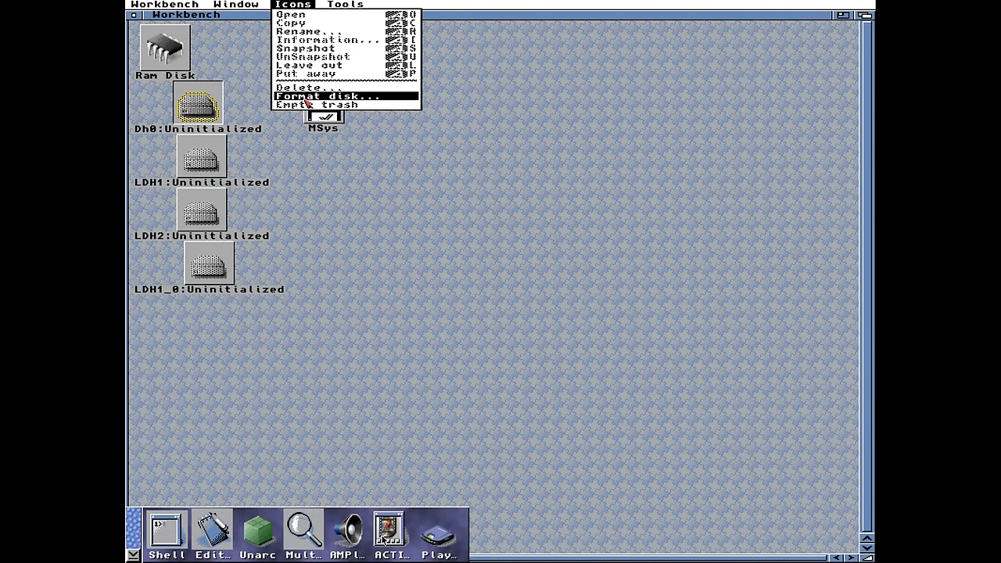
click(329, 95)
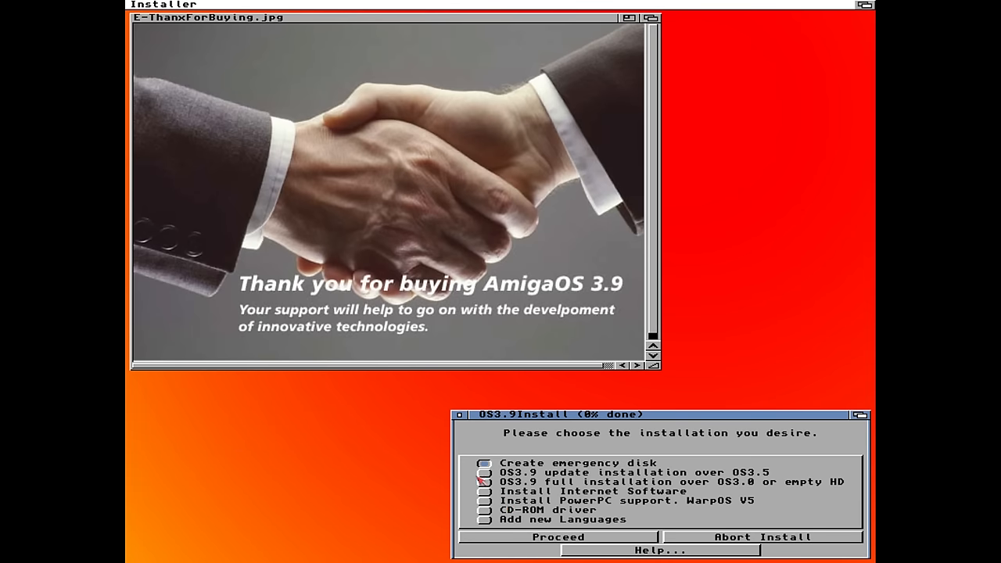
click(557, 538)
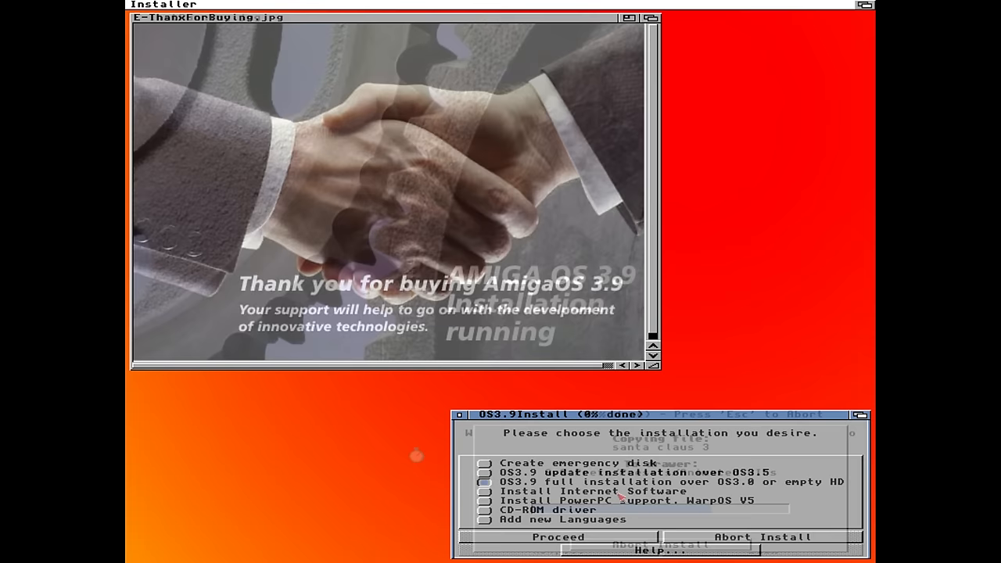
click(559, 538)
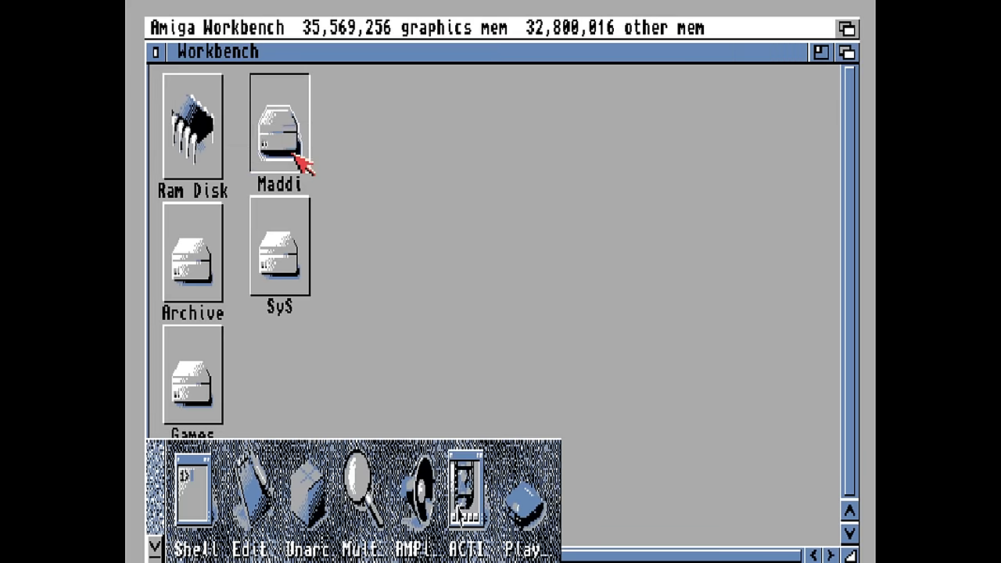
mouse_move(278, 243)
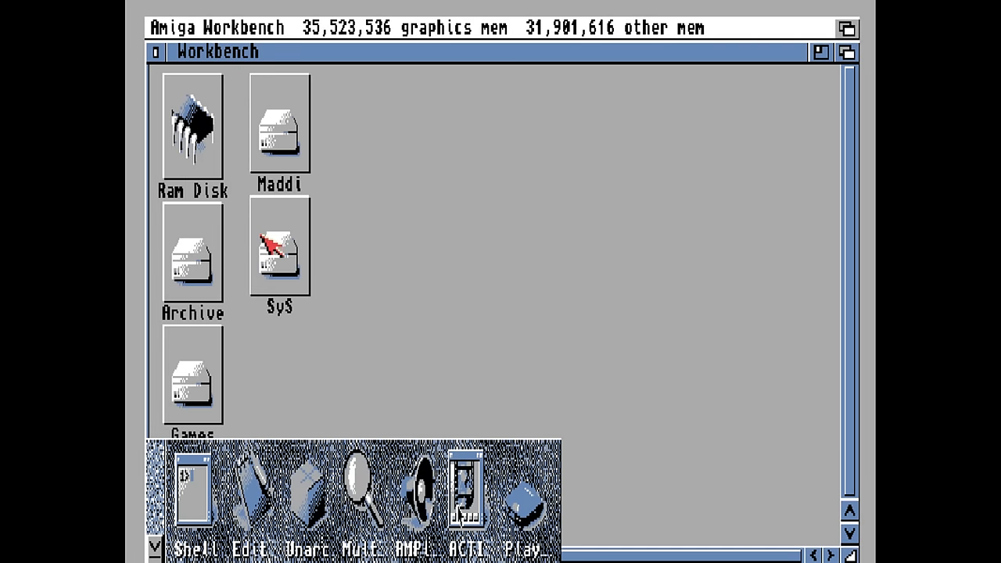
double_click(278, 247)
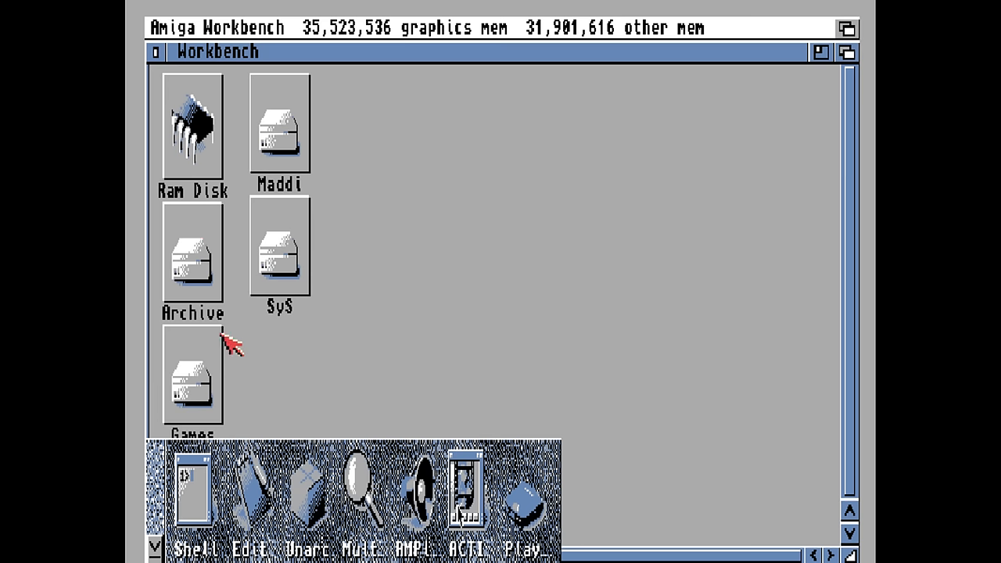
mouse_move(191, 359)
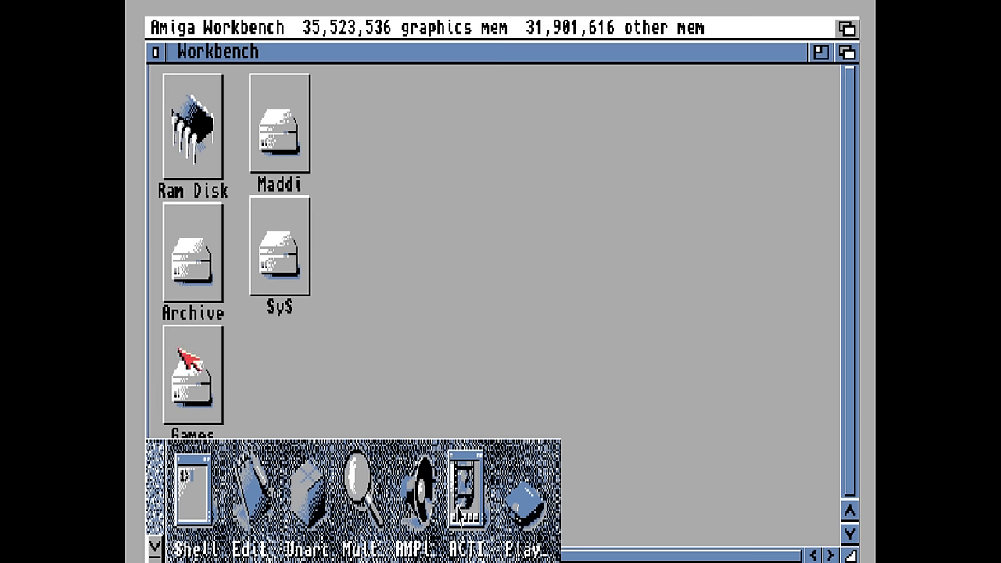
double_click(194, 258)
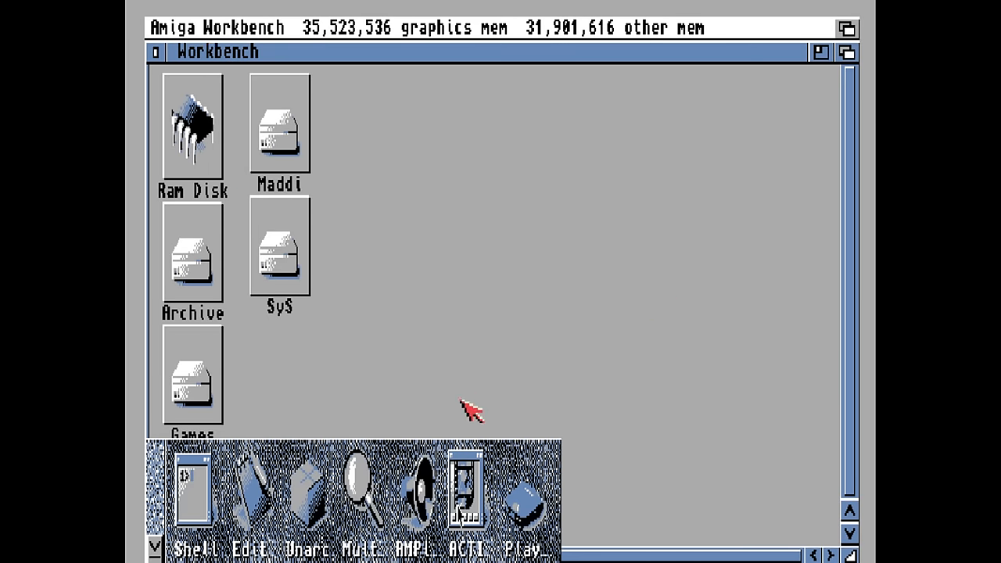
mouse_move(154, 55)
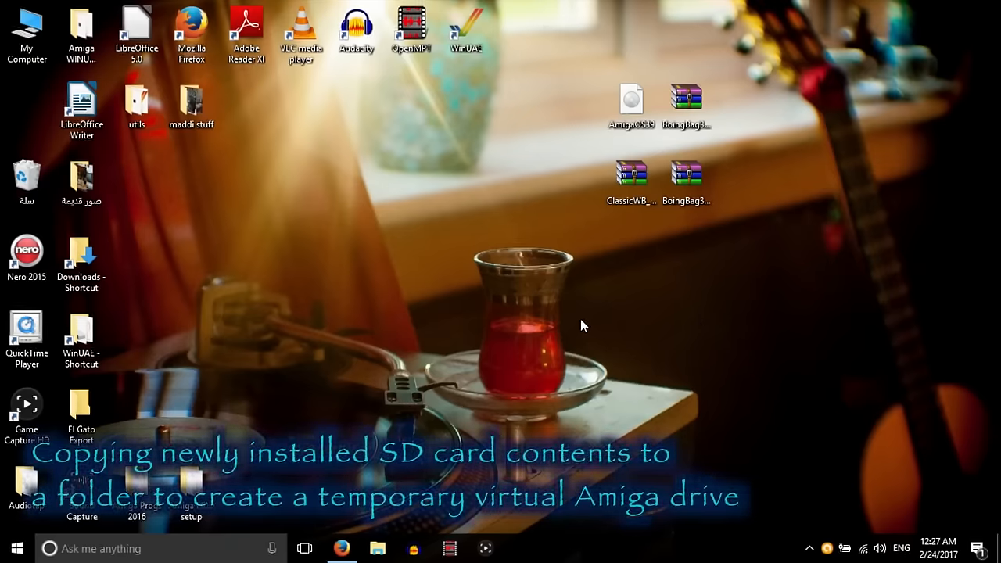
mouse_move(633, 319)
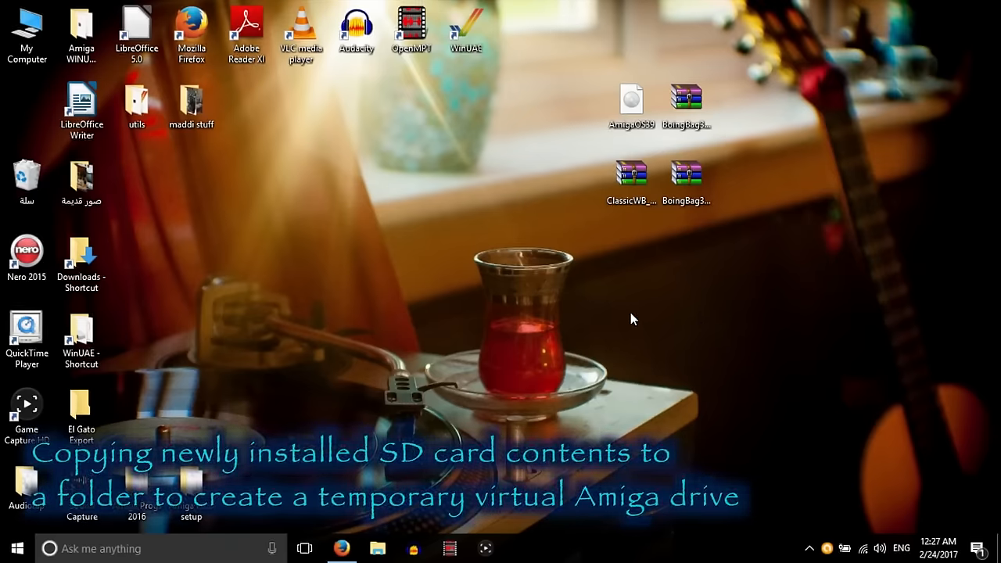
mouse_move(717, 410)
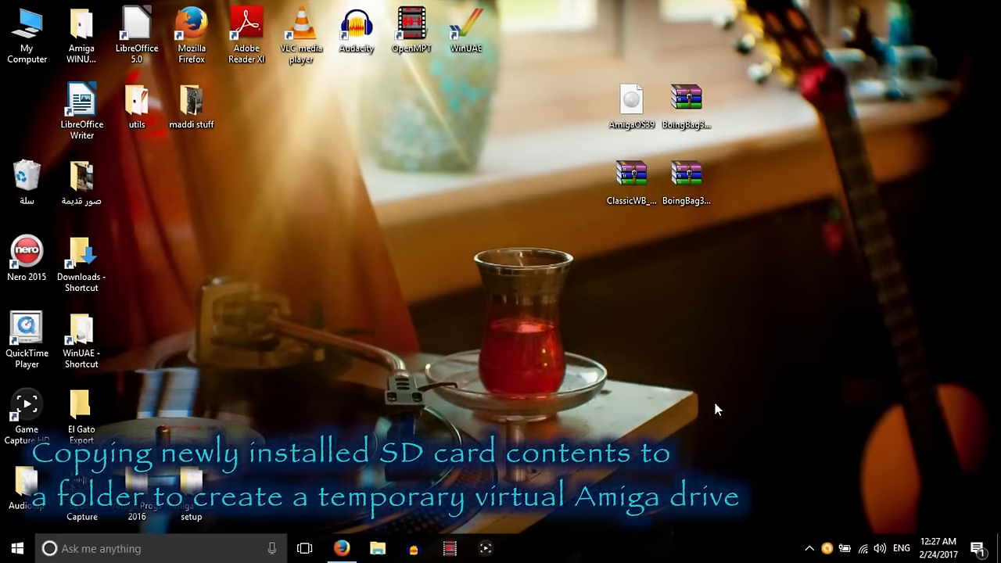
mouse_move(742, 316)
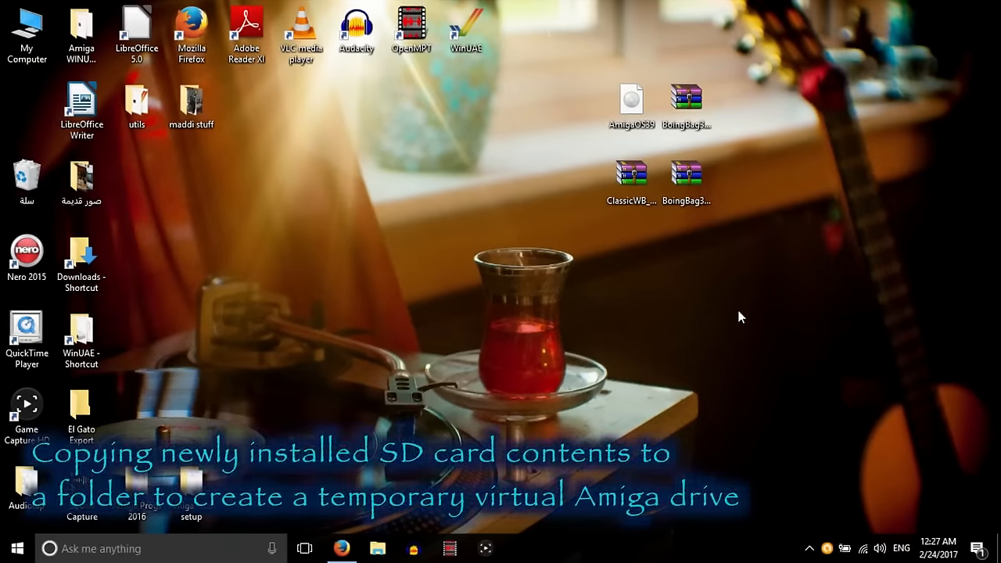
mouse_move(616, 231)
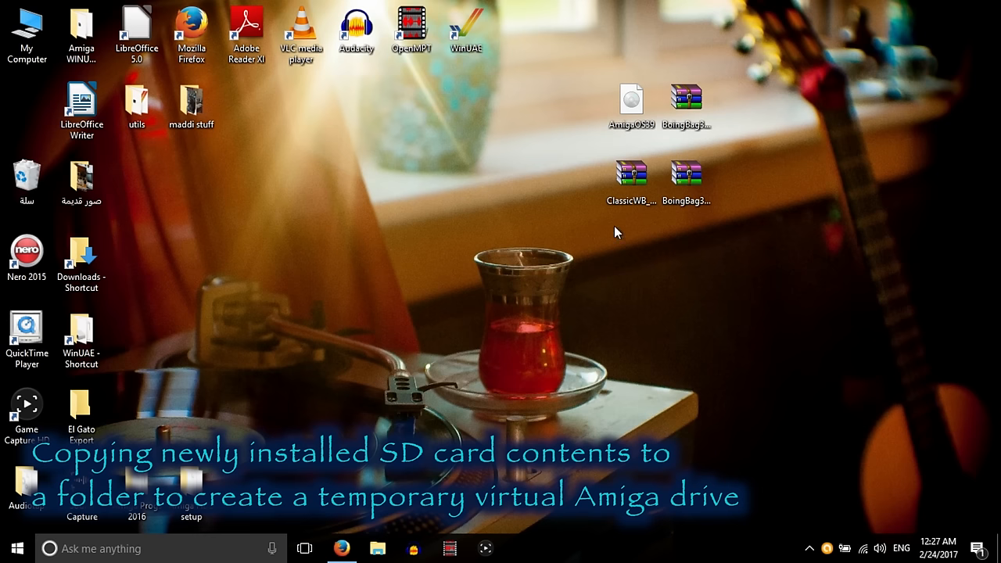
- Create a new desktop folder named Os3.9
right_click(617, 232)
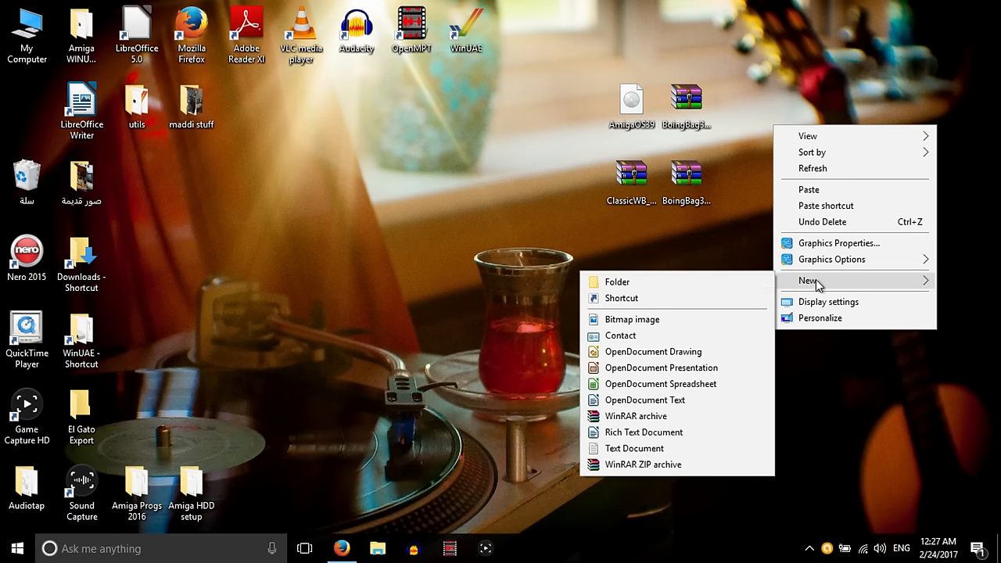
click(616, 281)
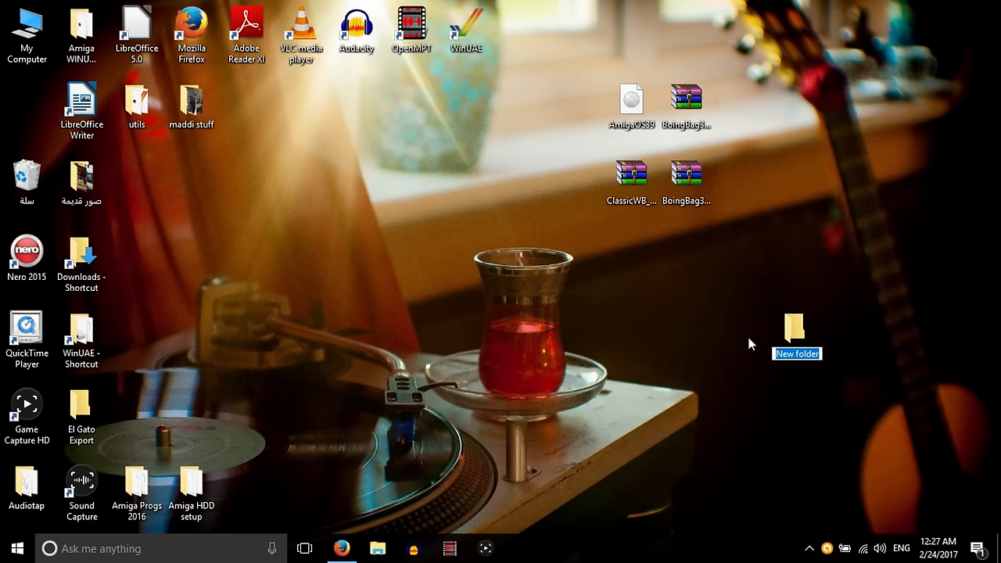
mouse_move(759, 351)
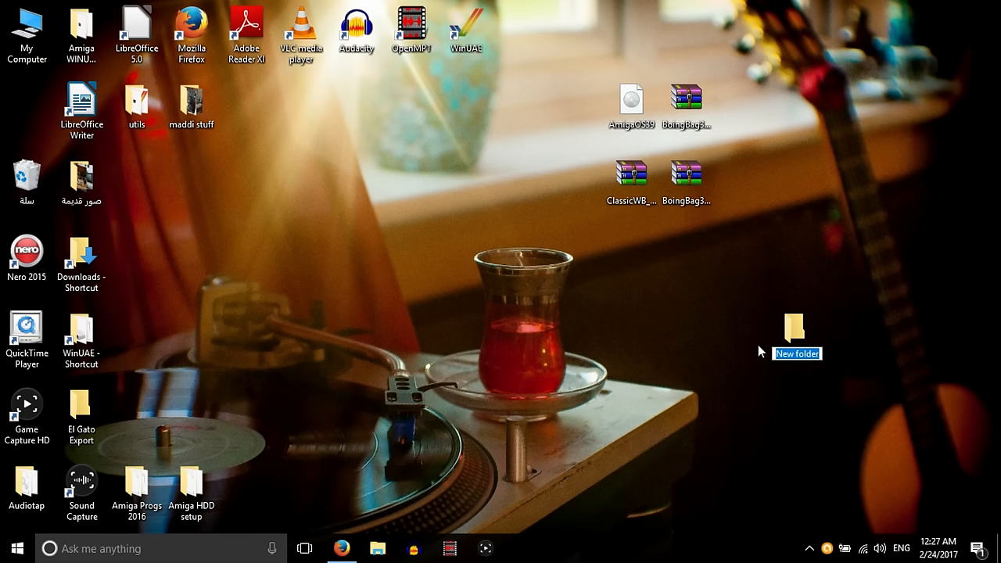
text(Os3.9)
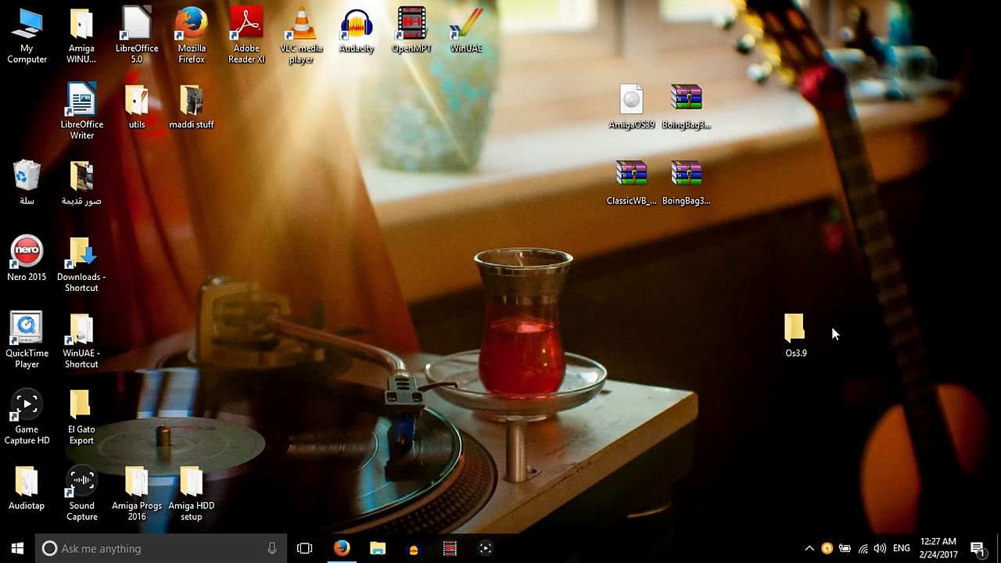
mouse_move(197, 376)
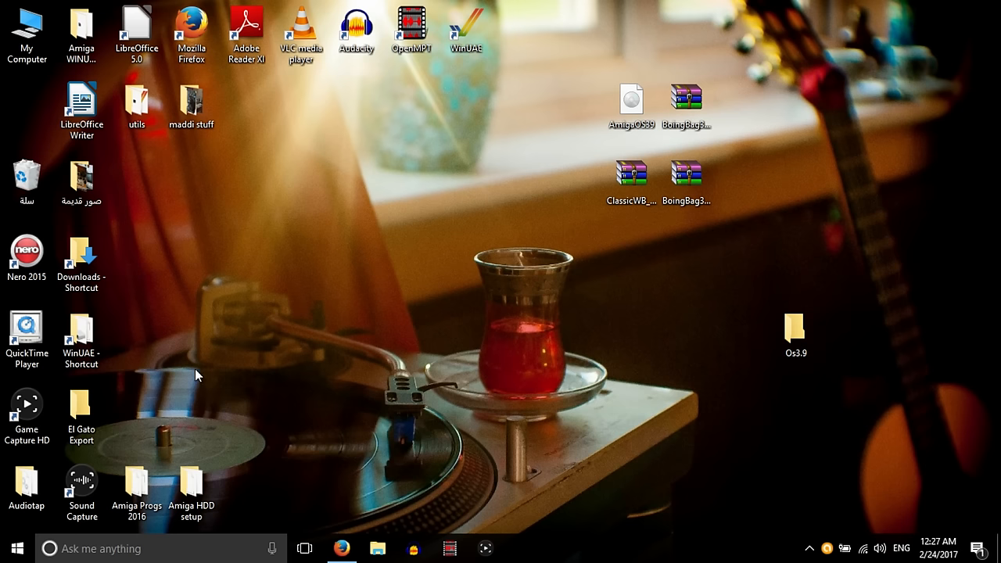
mouse_move(570, 373)
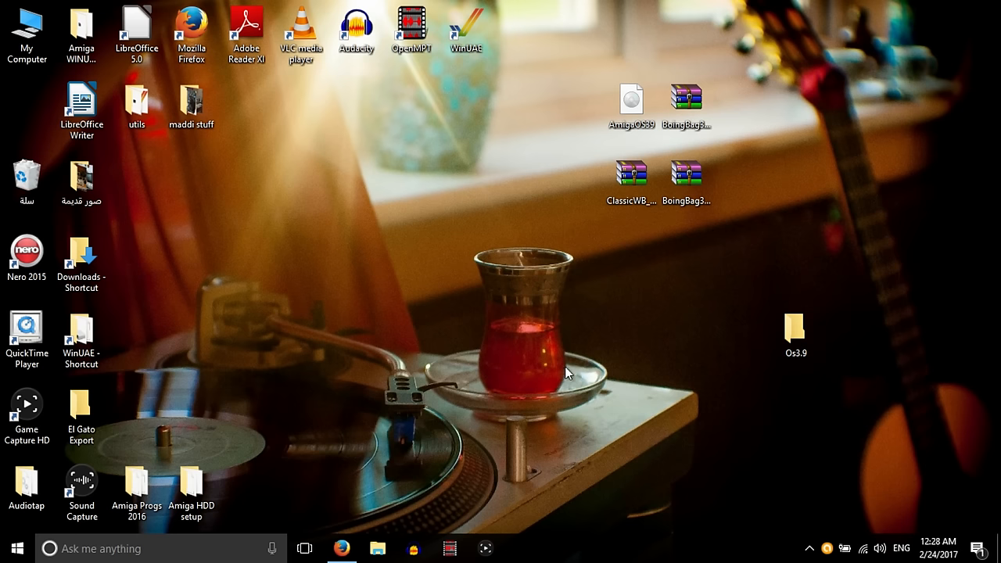
mouse_move(610, 394)
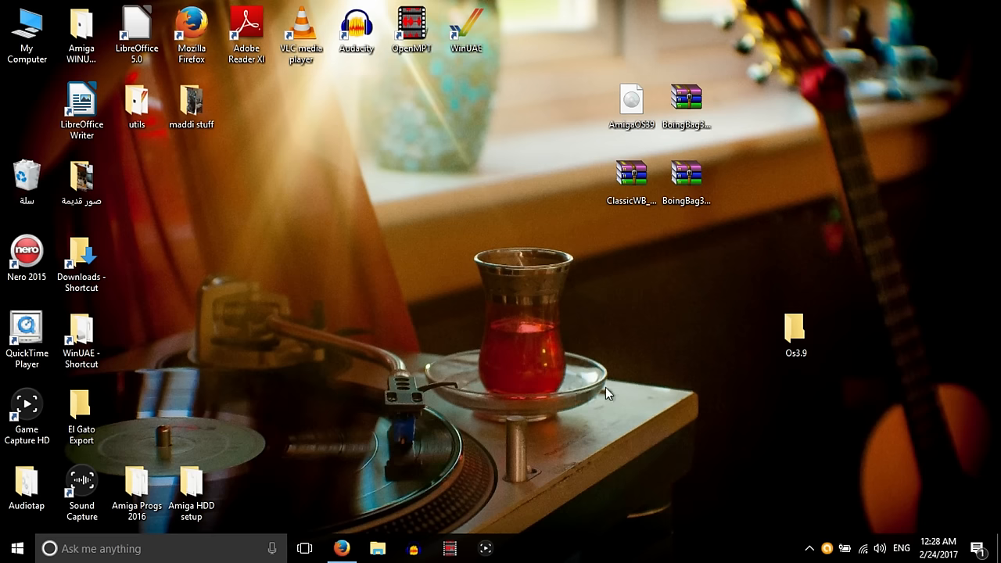
mouse_move(500, 23)
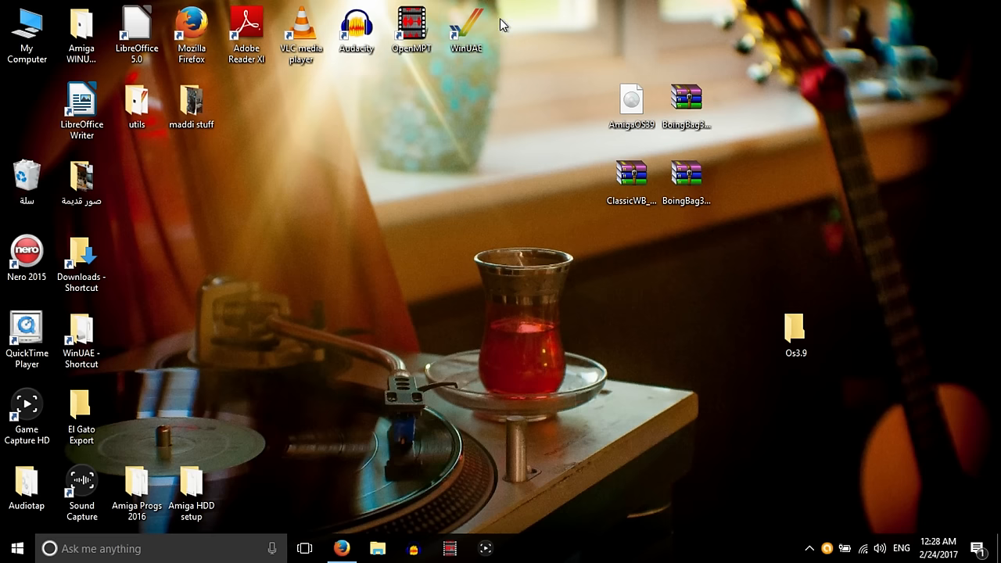
mouse_move(467, 29)
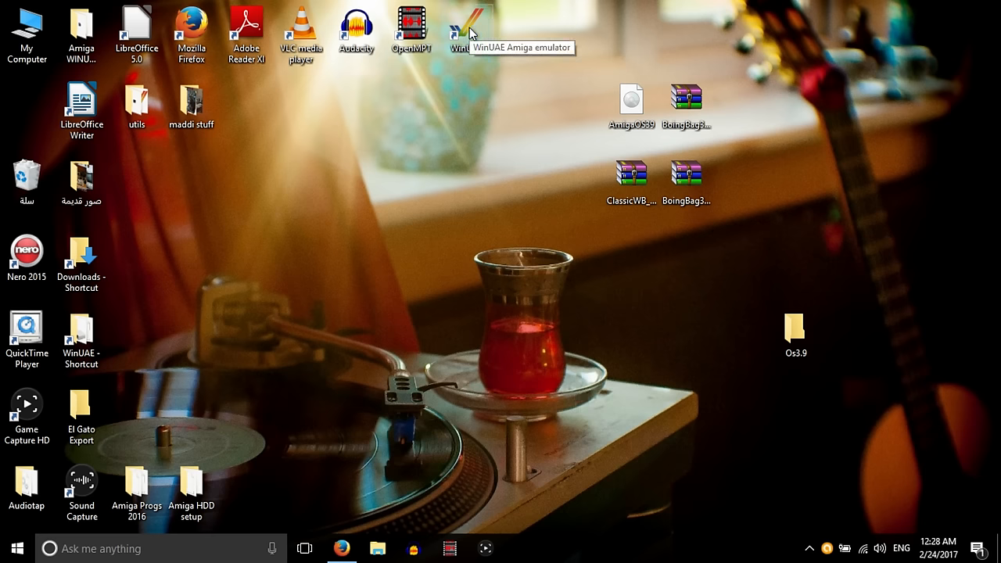
- Run WinUAE as administrator and load the Amiga 1200 hdd setup configuration
right_click(467, 32)
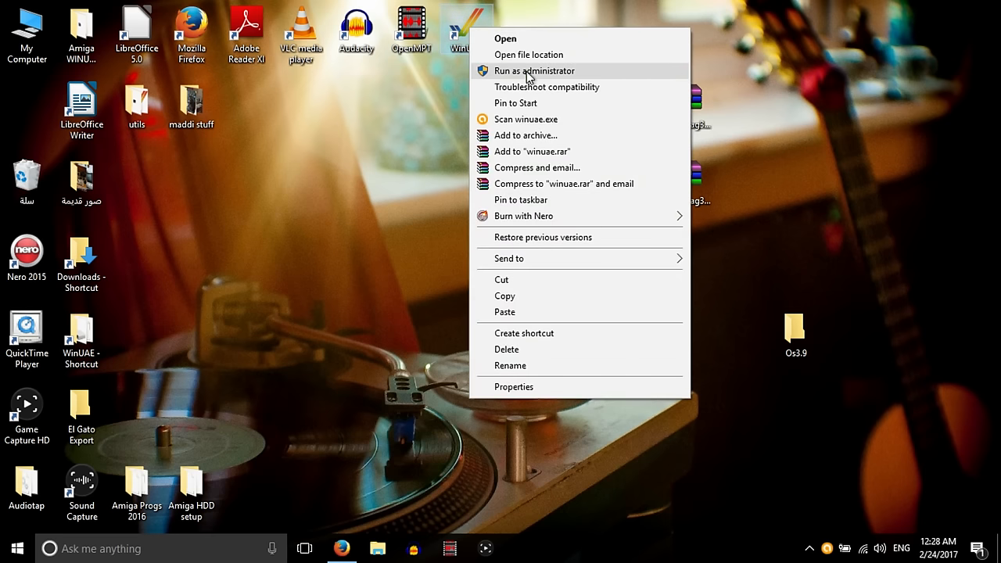
click(535, 70)
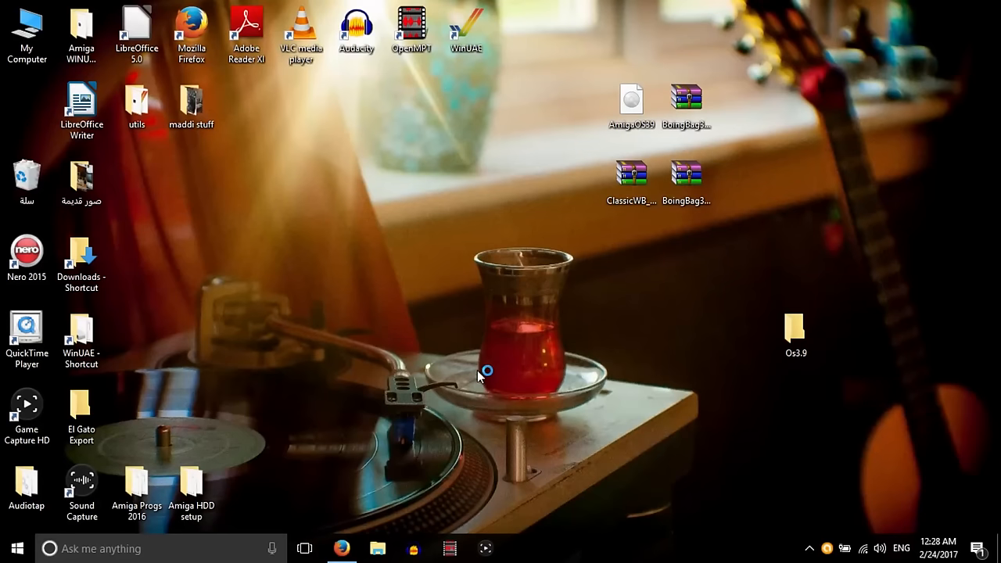
double_click(466, 28)
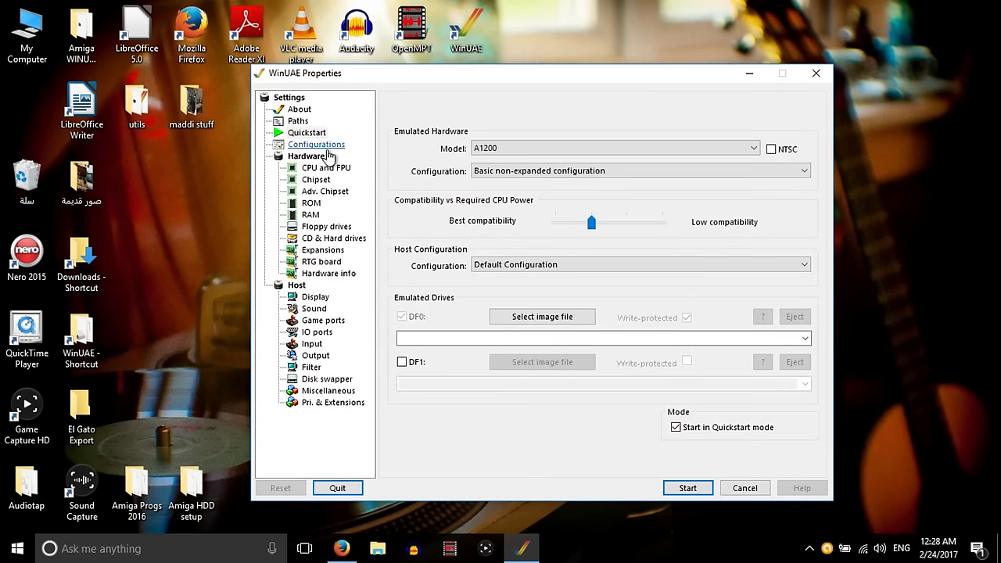
click(316, 144)
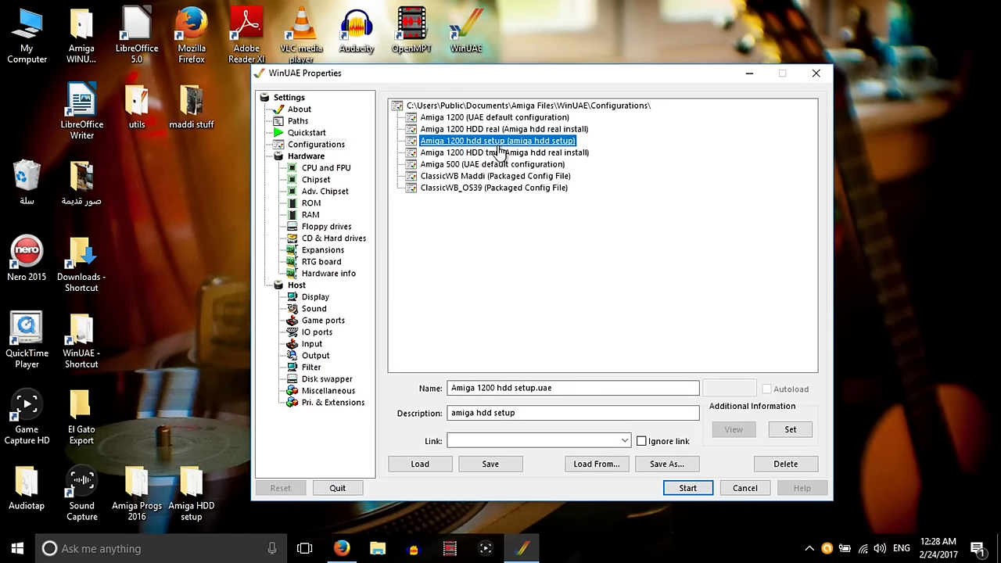
click(419, 463)
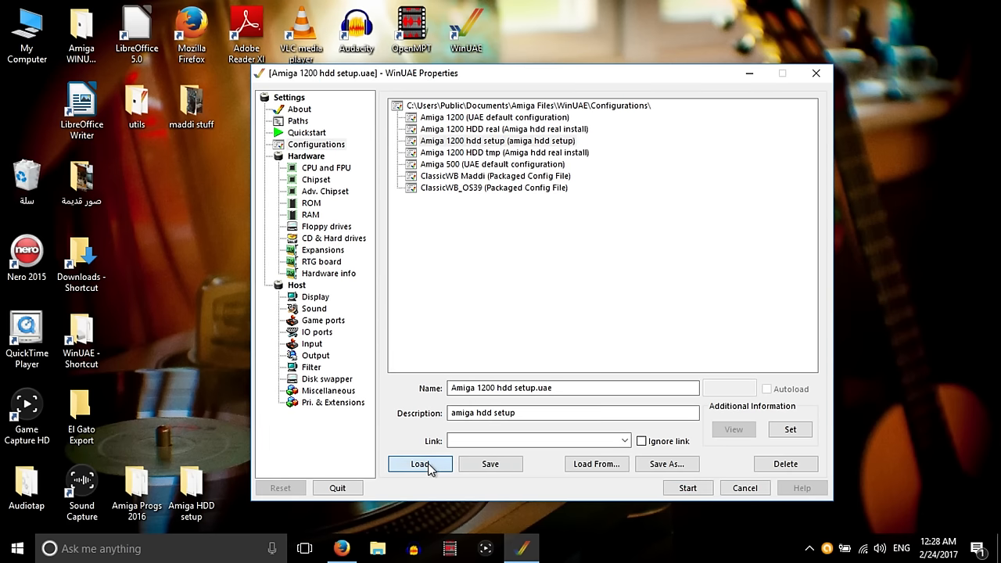
click(419, 463)
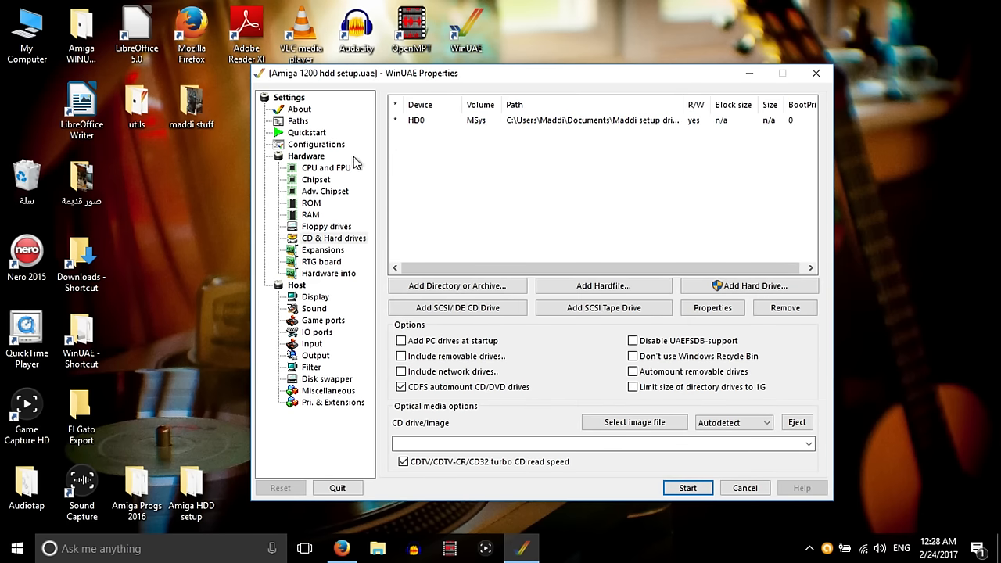
mouse_move(748, 285)
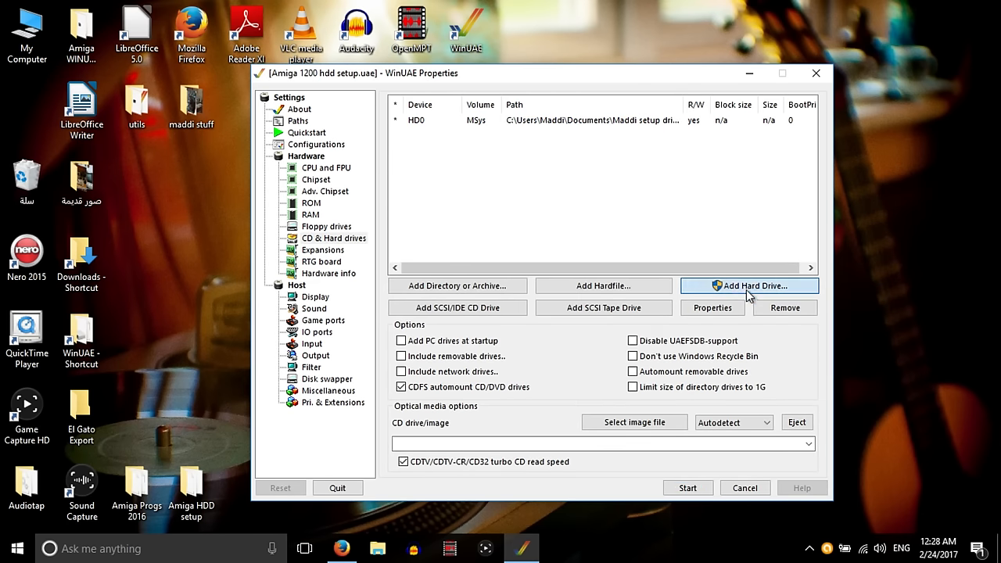
- Add the Lexar SD card as a physical hard drive in CD & Hard drives
click(748, 285)
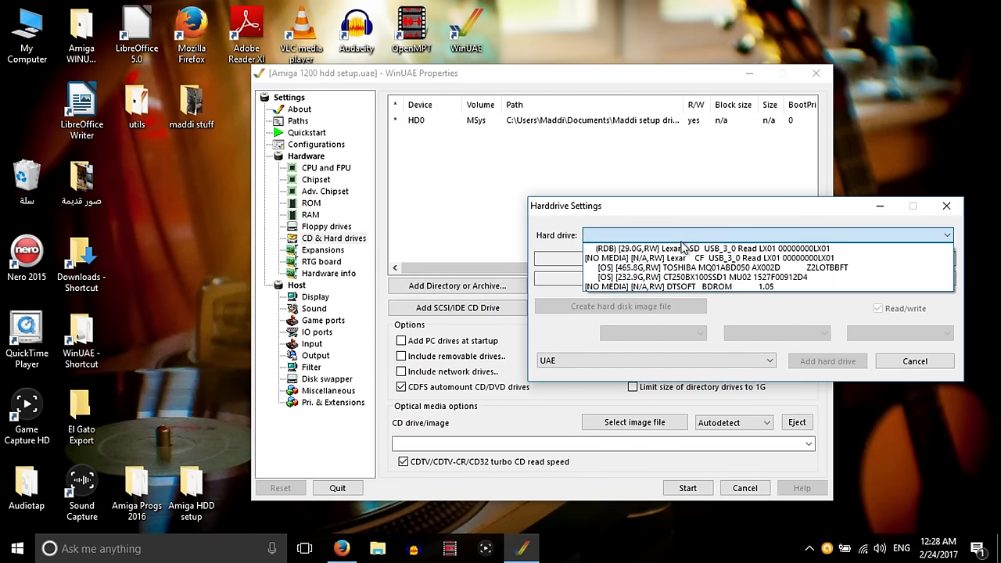
click(707, 249)
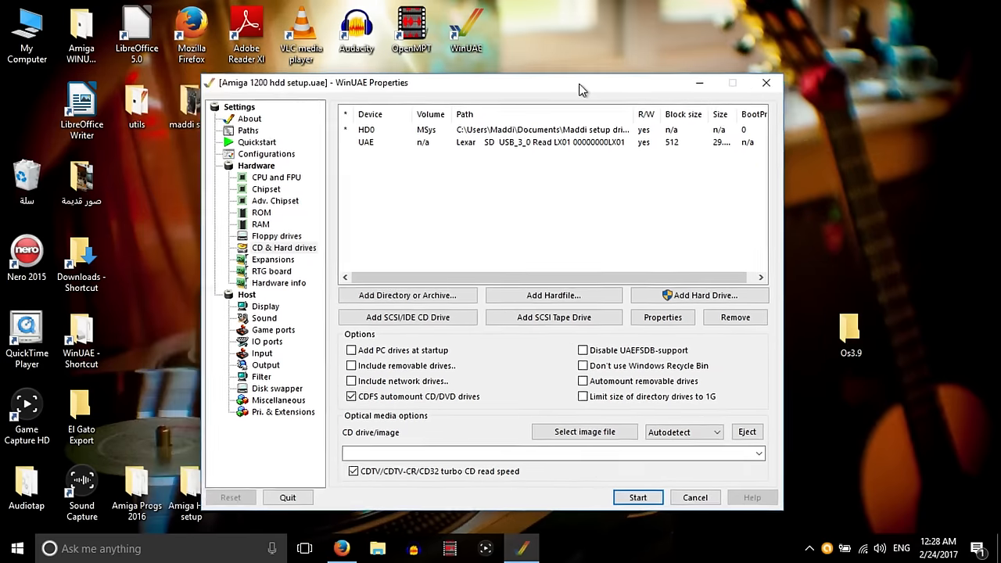
drag(579, 81, 581, 85)
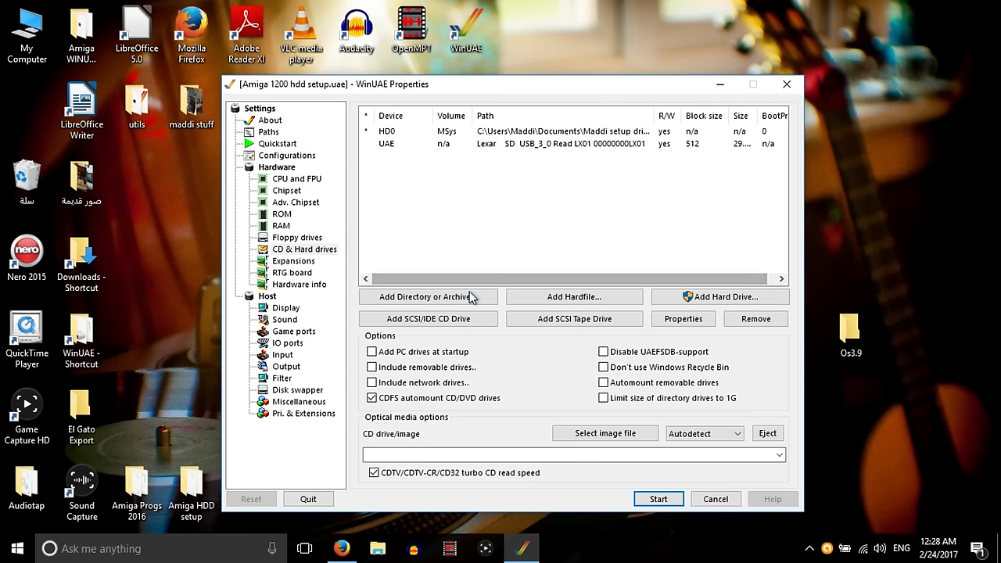
- Add a directory drive with device name TMP and volume label Teemp
click(429, 297)
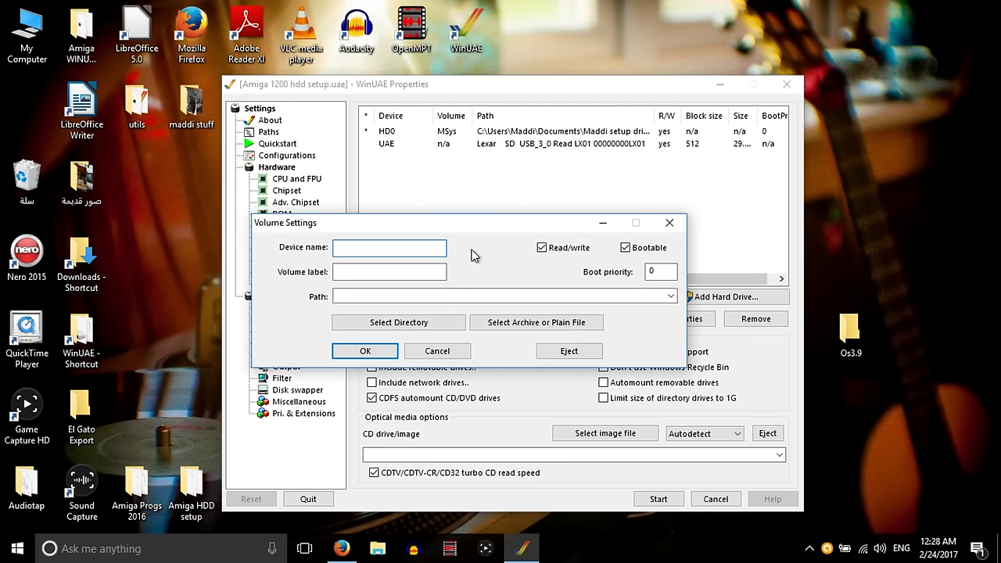
click(389, 247)
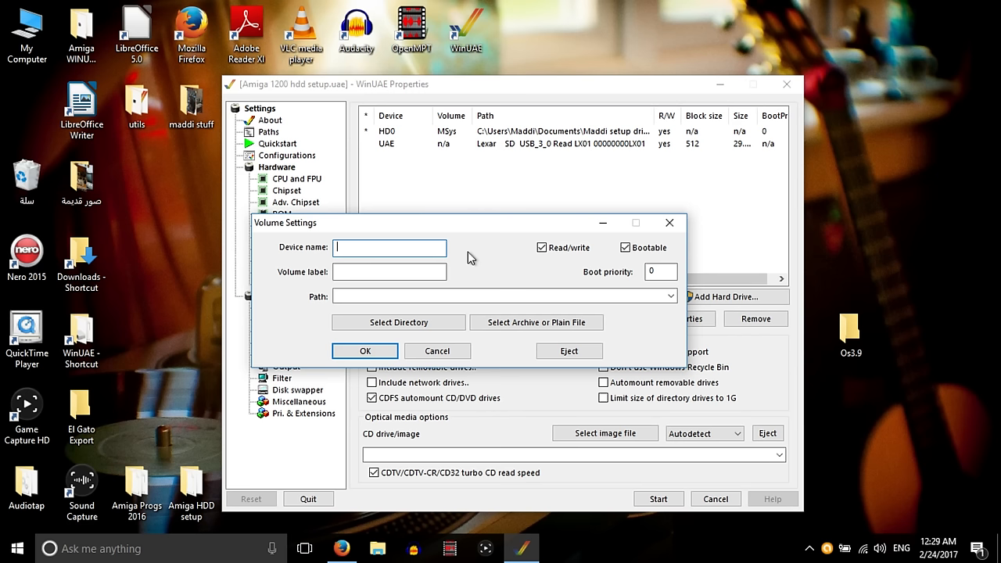
text(TMP)
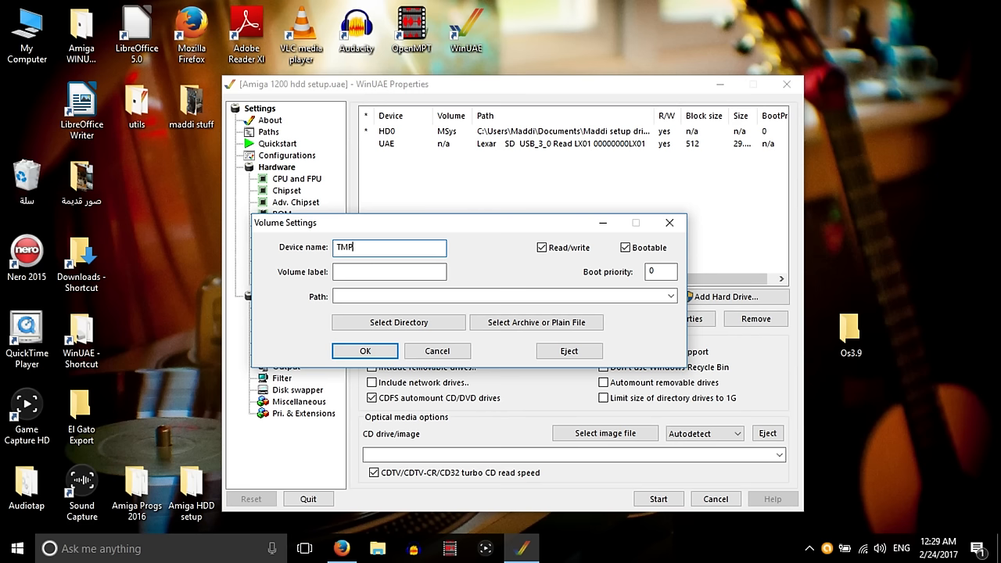
click(390, 272)
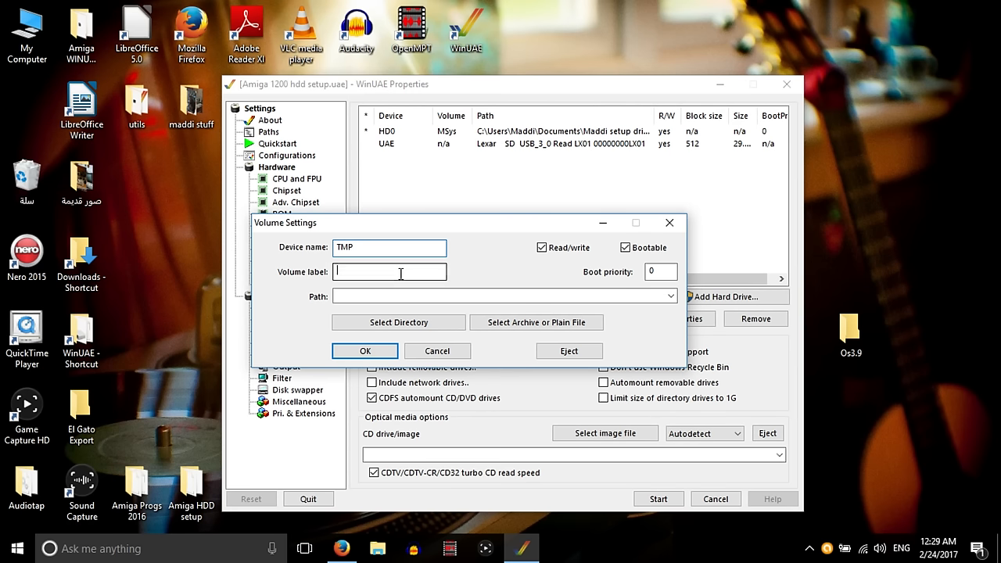
text(Teemp)
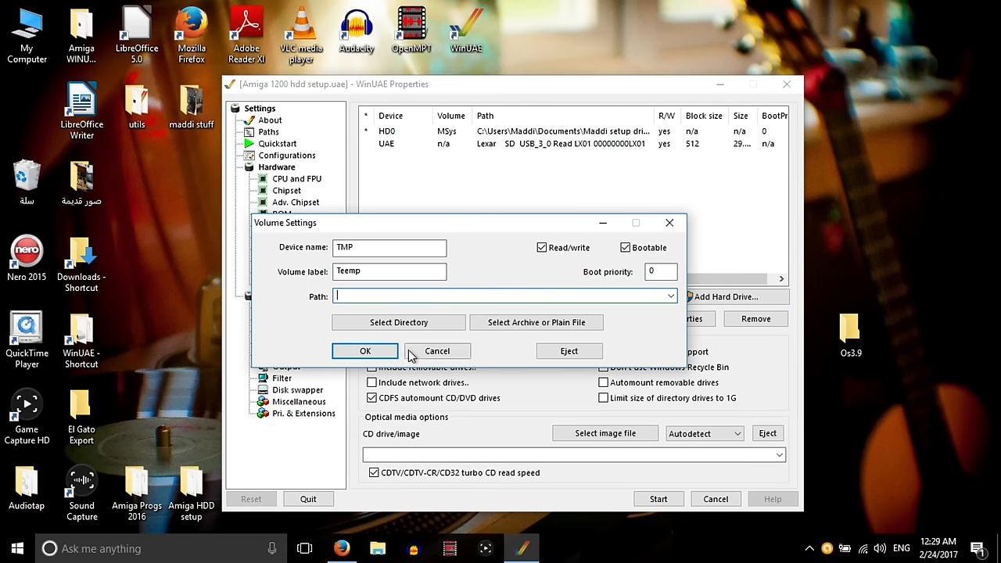
- Back the drive with the desktop Os3.9 folder and start the emulated Amiga
click(397, 322)
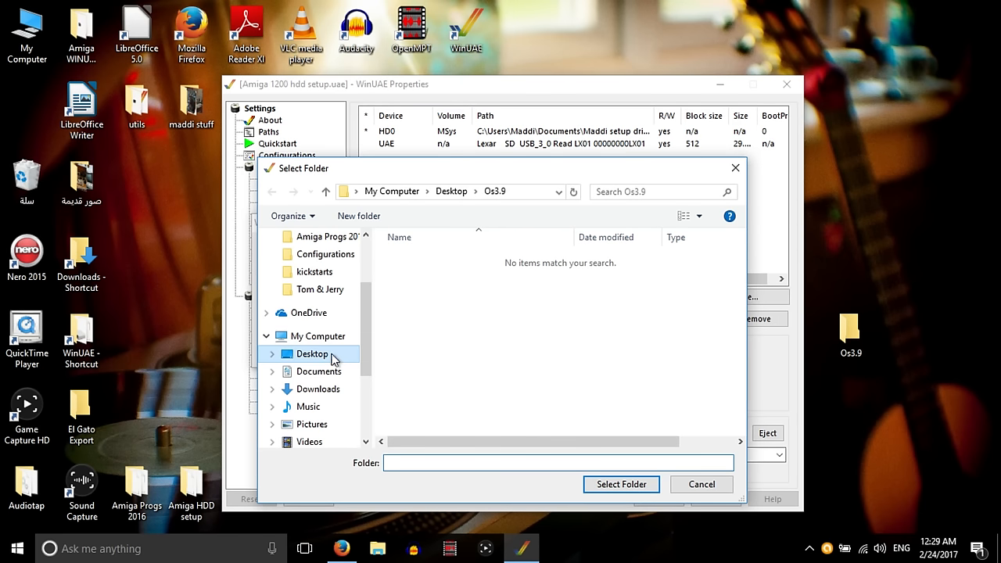
click(311, 353)
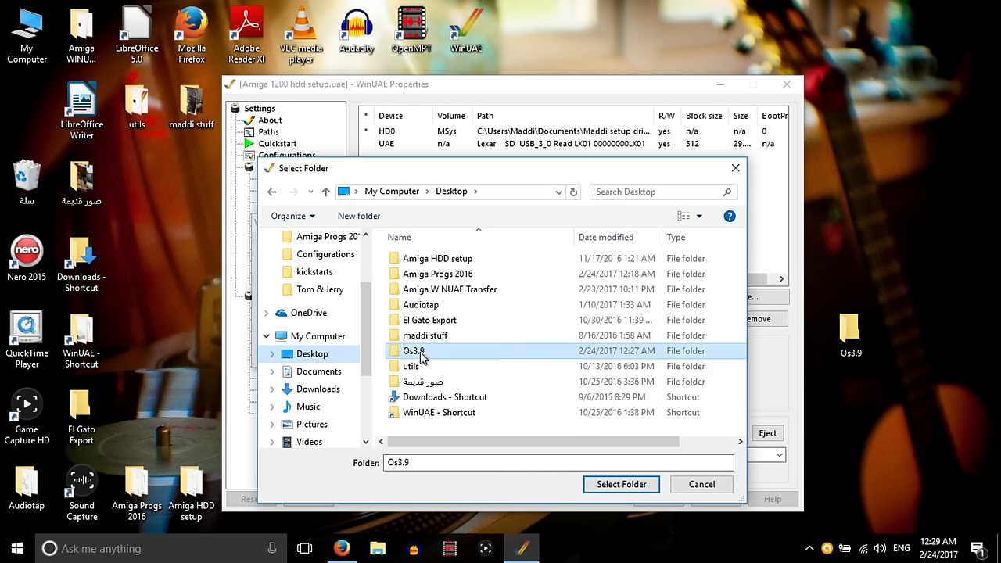
click(621, 485)
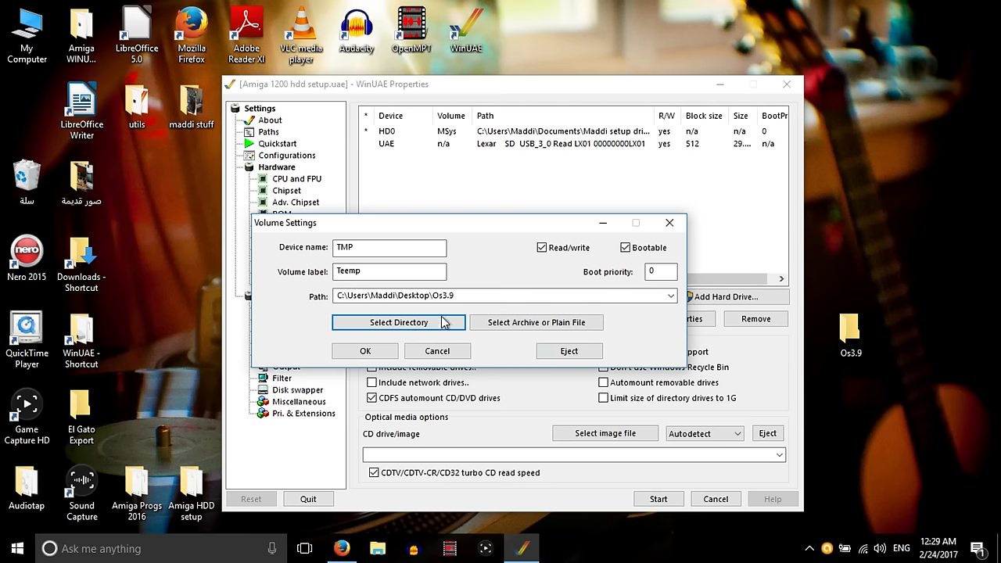
click(364, 350)
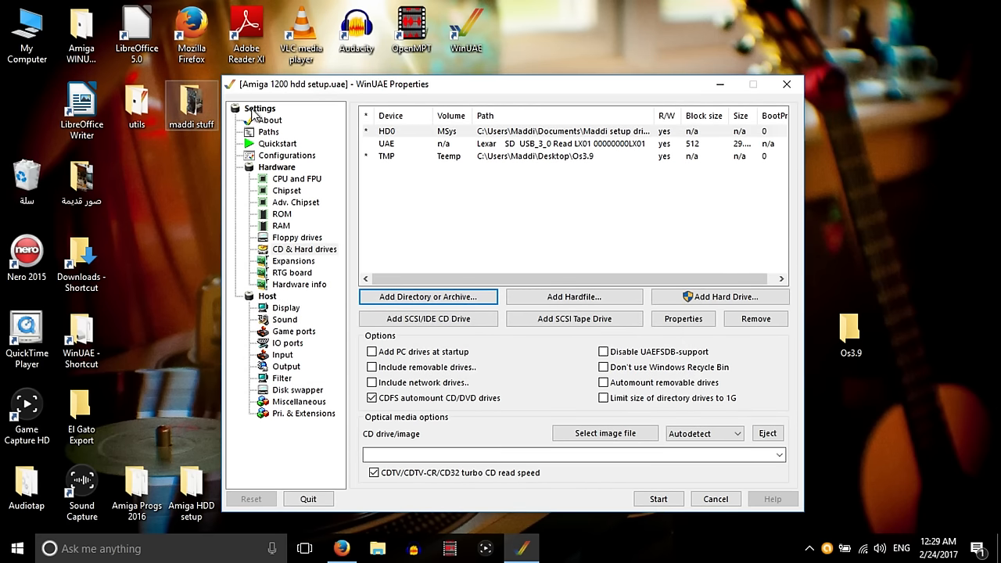
click(657, 499)
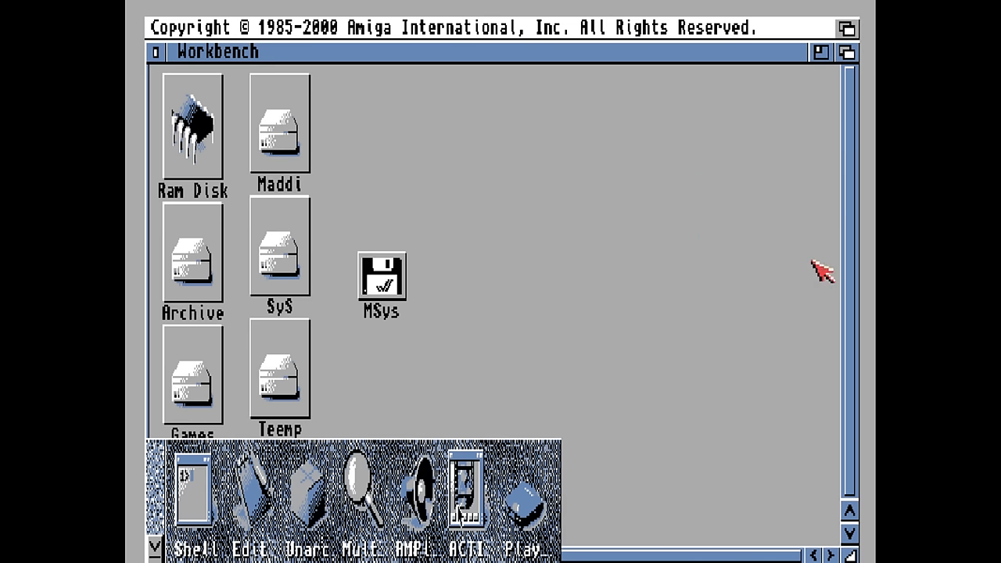
mouse_move(331, 290)
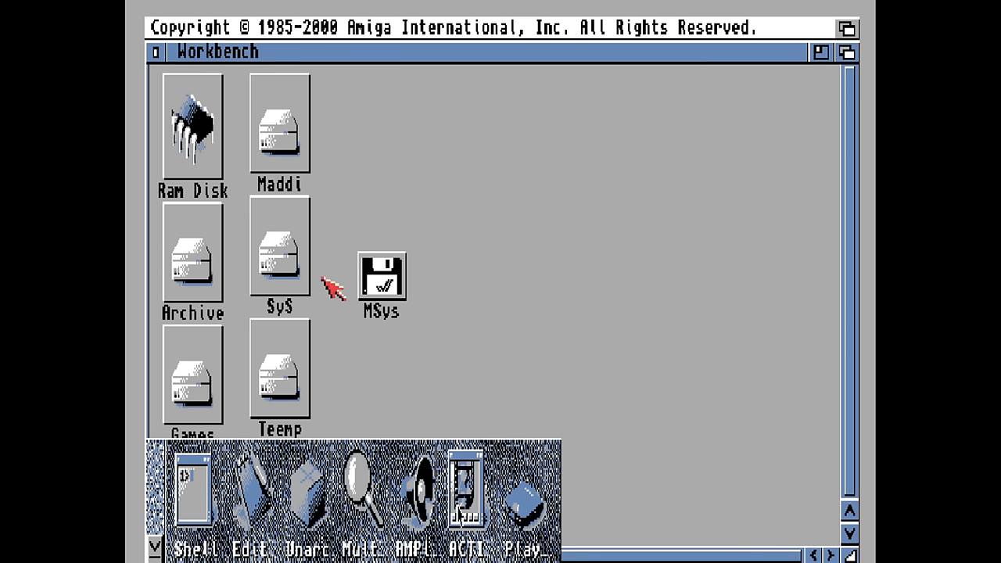
mouse_move(297, 336)
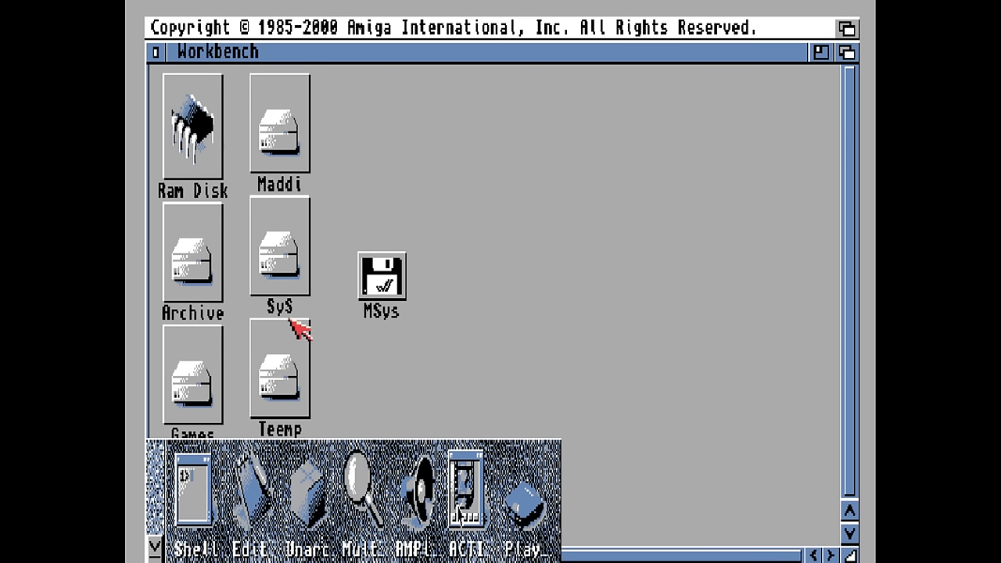
- Open the MSys volume and its Maddi Drive Setup drawer on Workbench
double_click(279, 372)
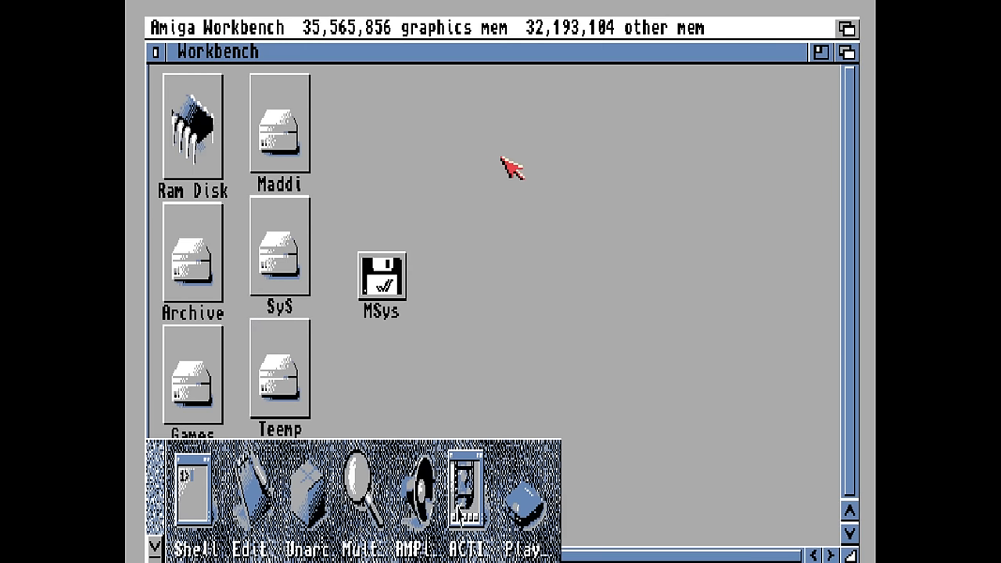
mouse_move(326, 336)
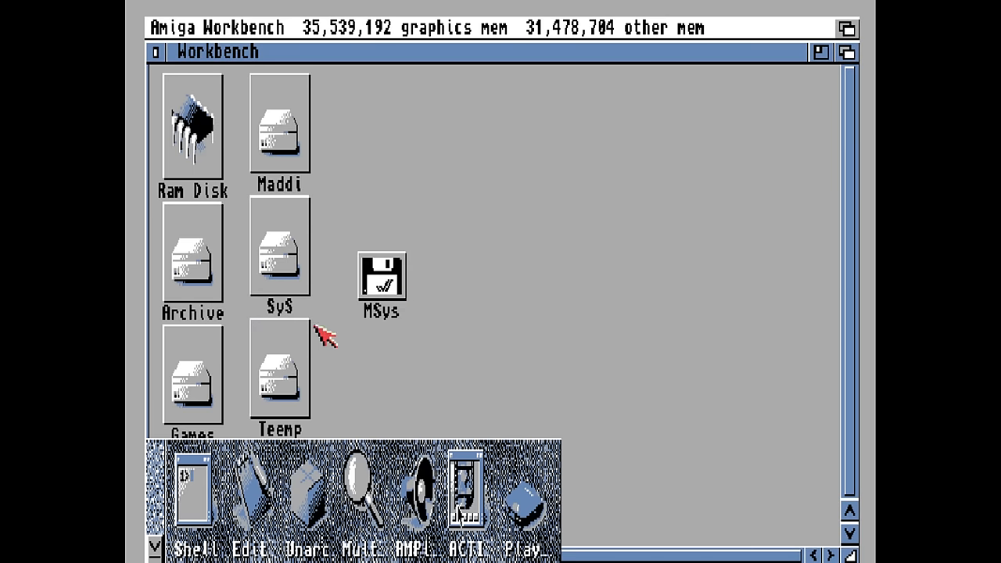
double_click(378, 282)
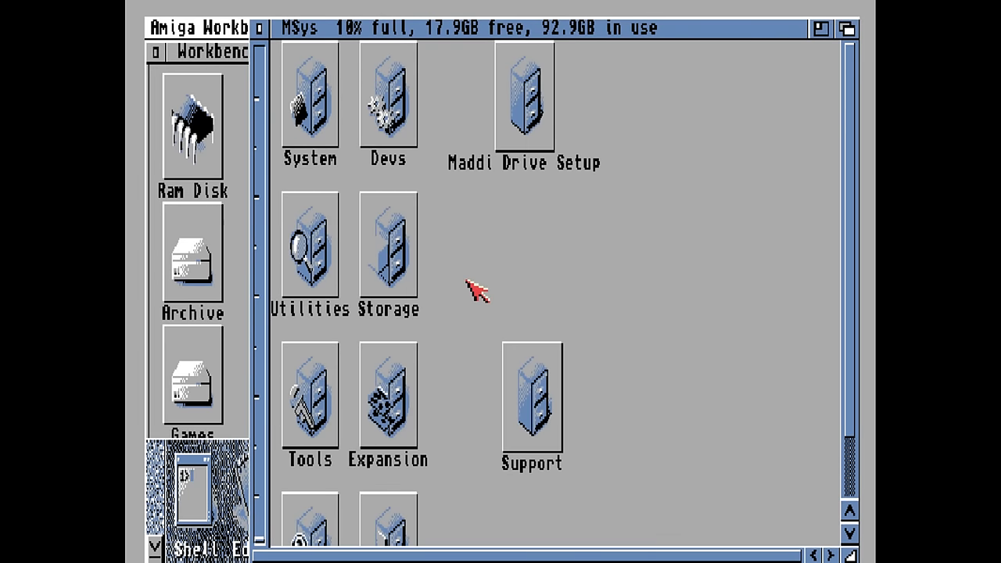
double_click(522, 94)
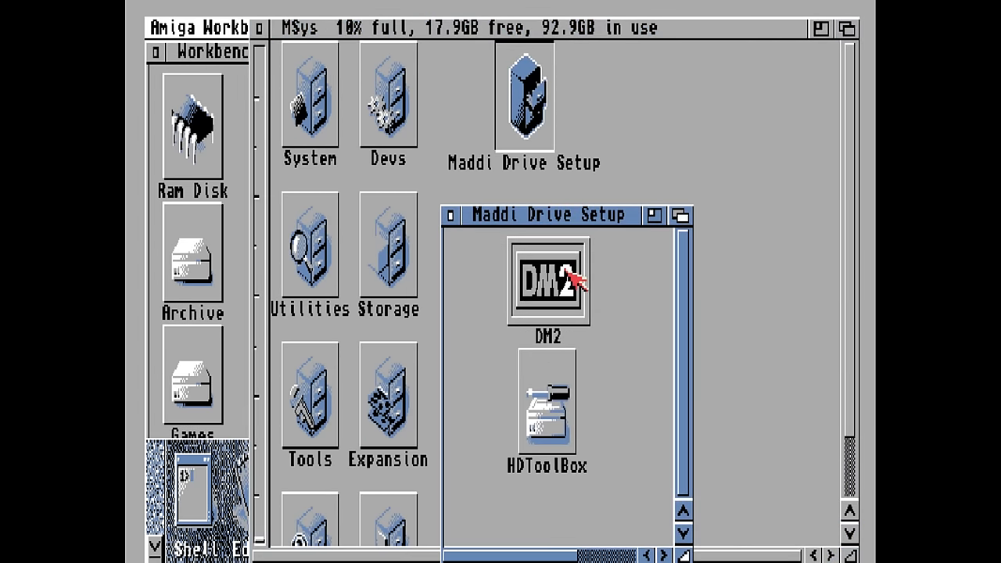
- In DiskMaster, list the source system drive and copy all its files to Teemp
double_click(551, 281)
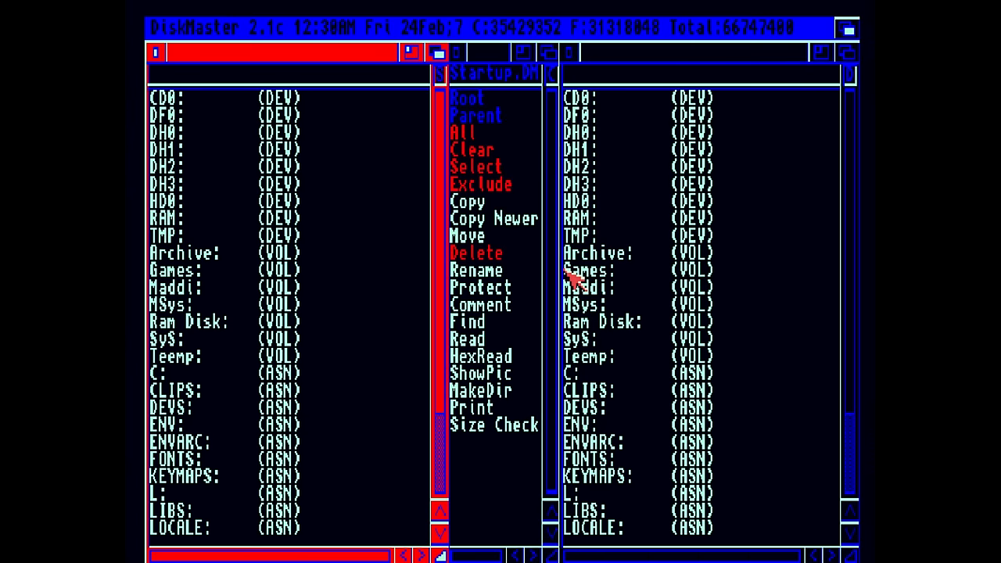
mouse_move(613, 218)
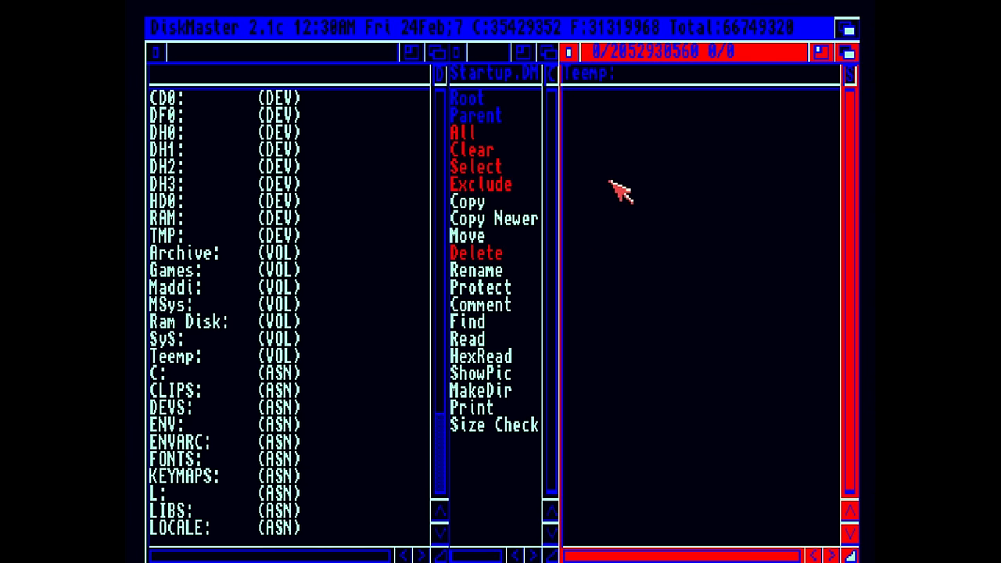
mouse_move(747, 507)
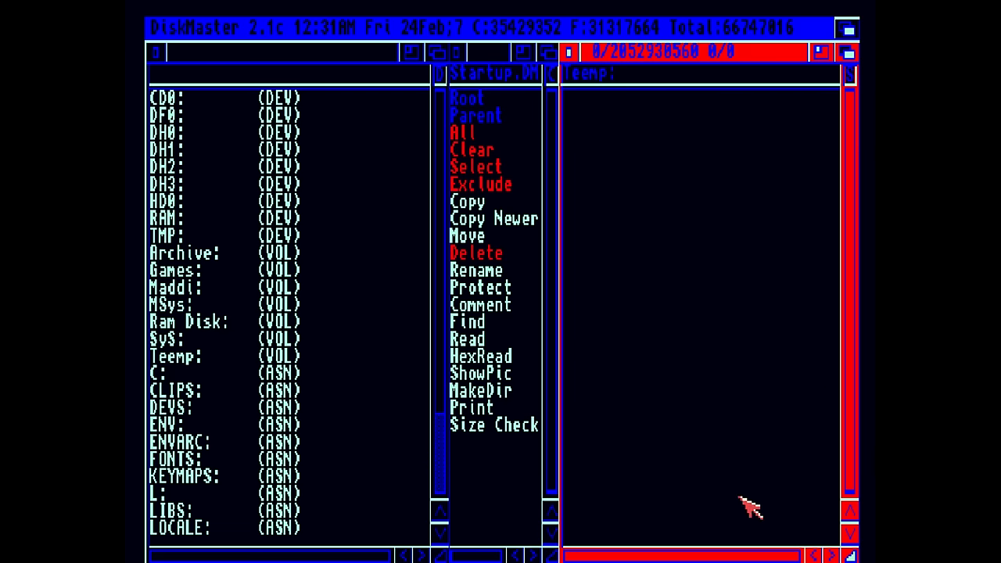
mouse_move(665, 242)
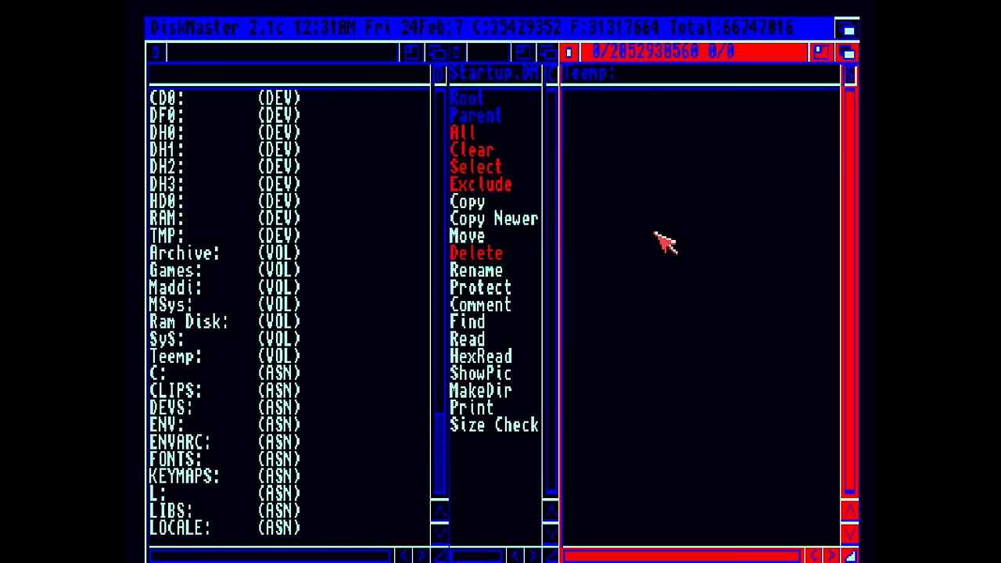
mouse_move(173, 153)
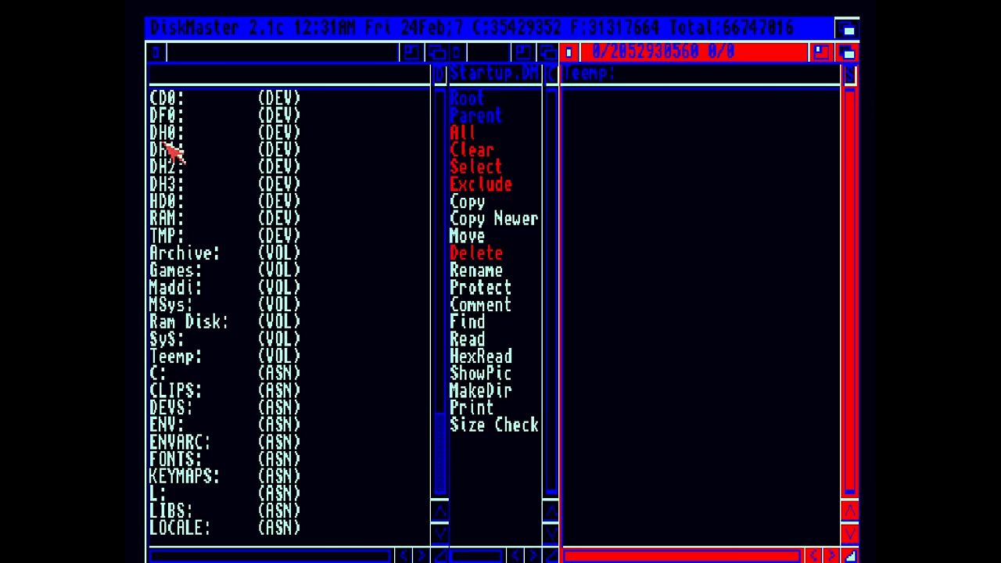
double_click(169, 338)
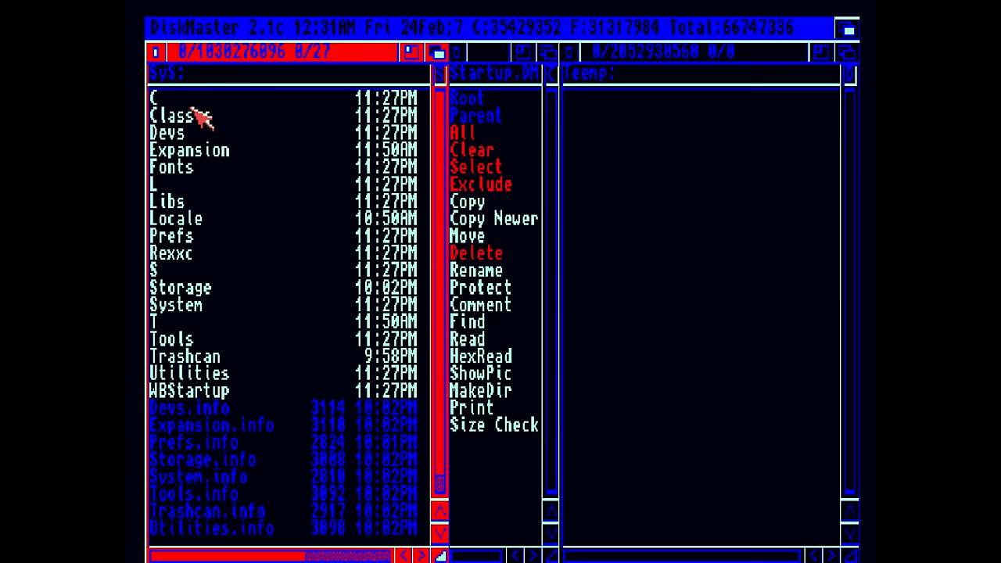
mouse_move(231, 110)
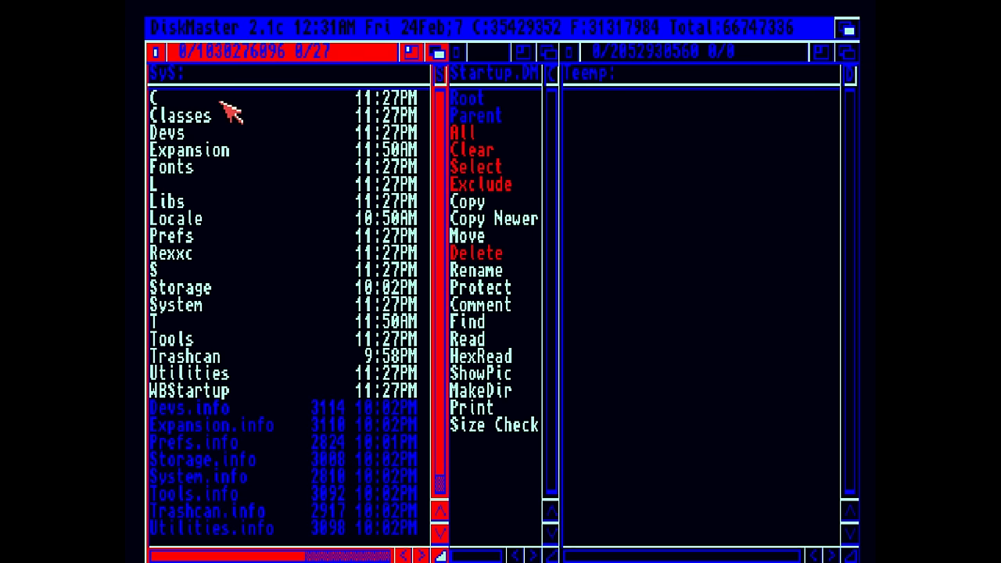
mouse_move(253, 69)
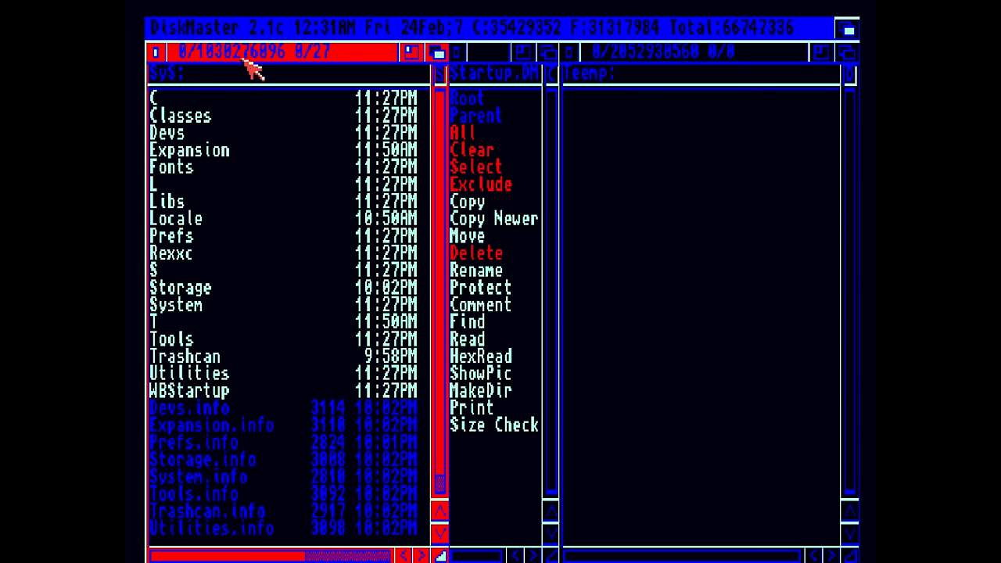
click(460, 132)
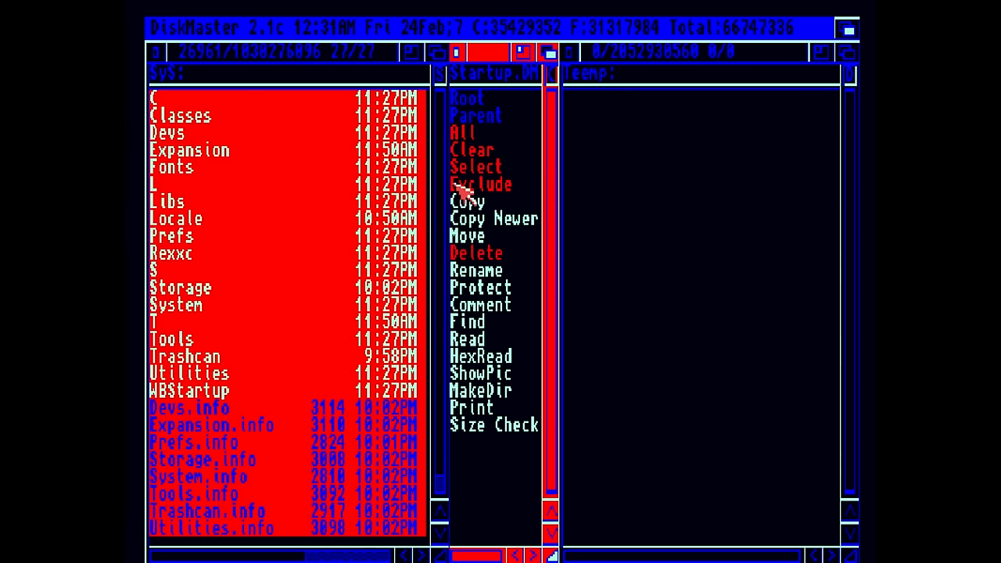
click(466, 201)
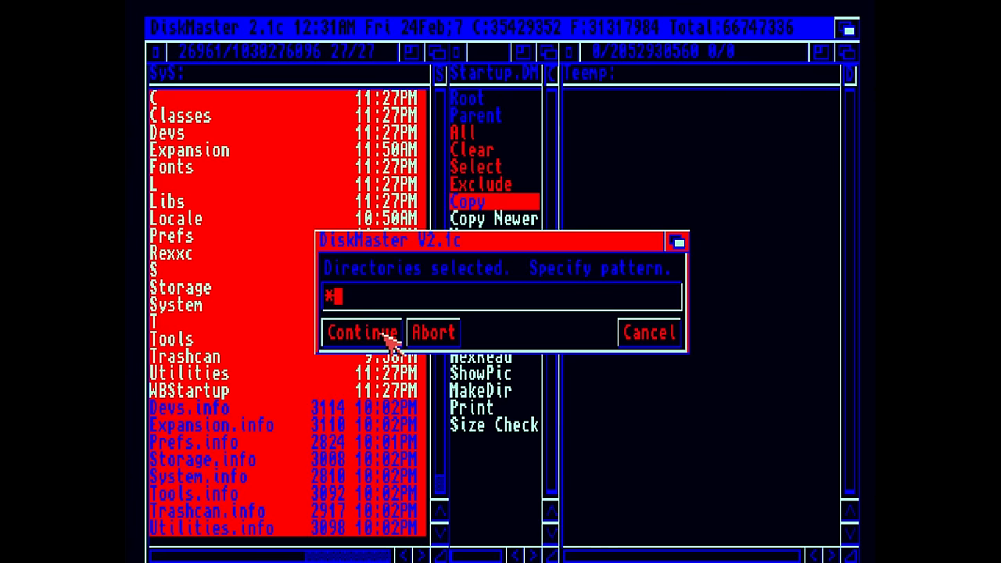
click(363, 332)
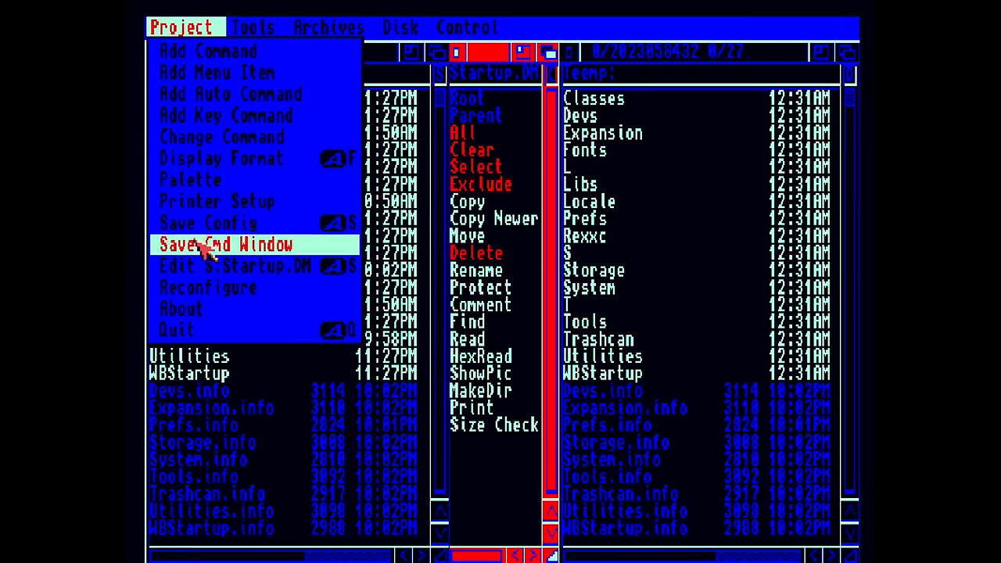
- Quit DiskMaster via Project > Quit and confirm
click(176, 329)
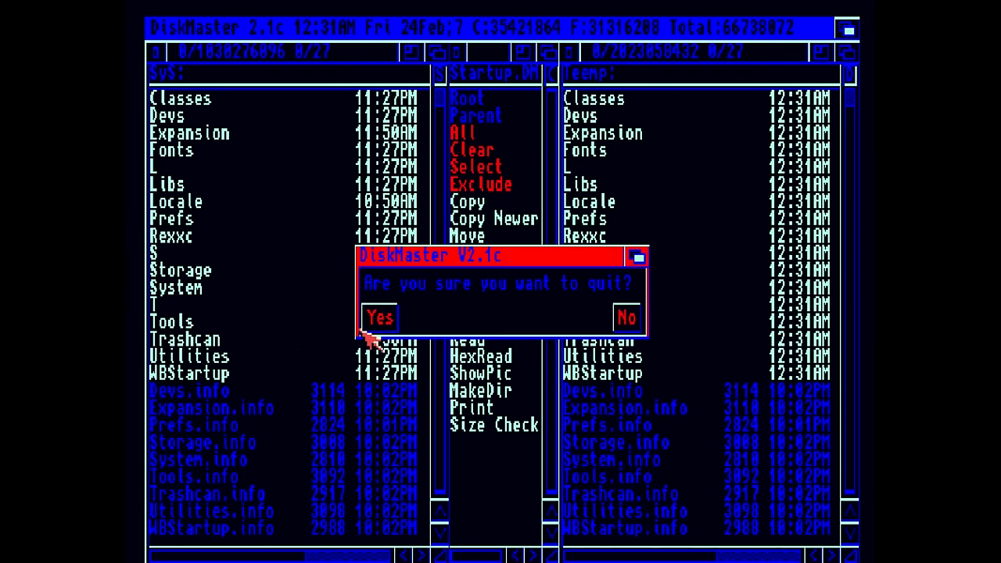
click(379, 318)
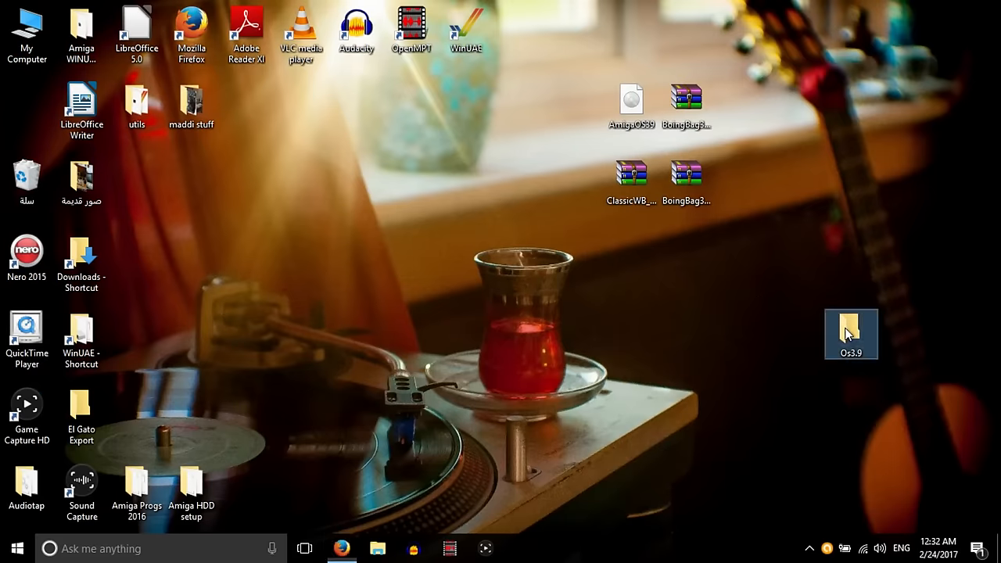
double_click(850, 329)
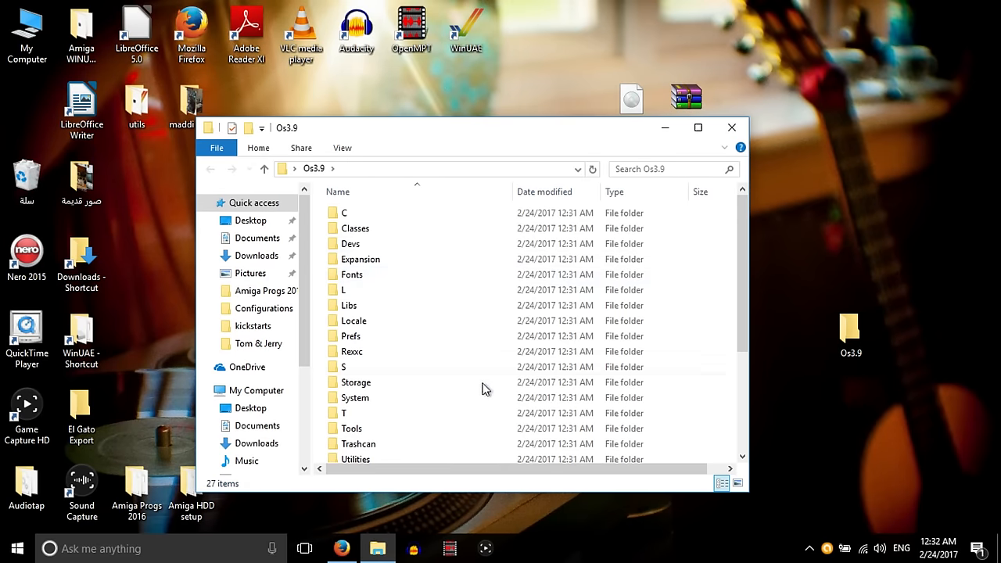
mouse_move(732, 128)
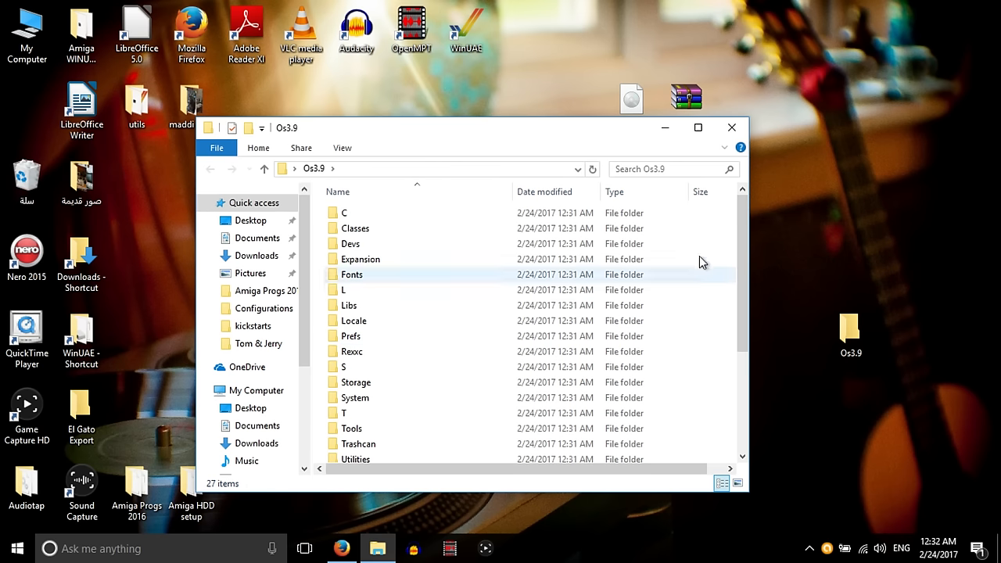
click(730, 126)
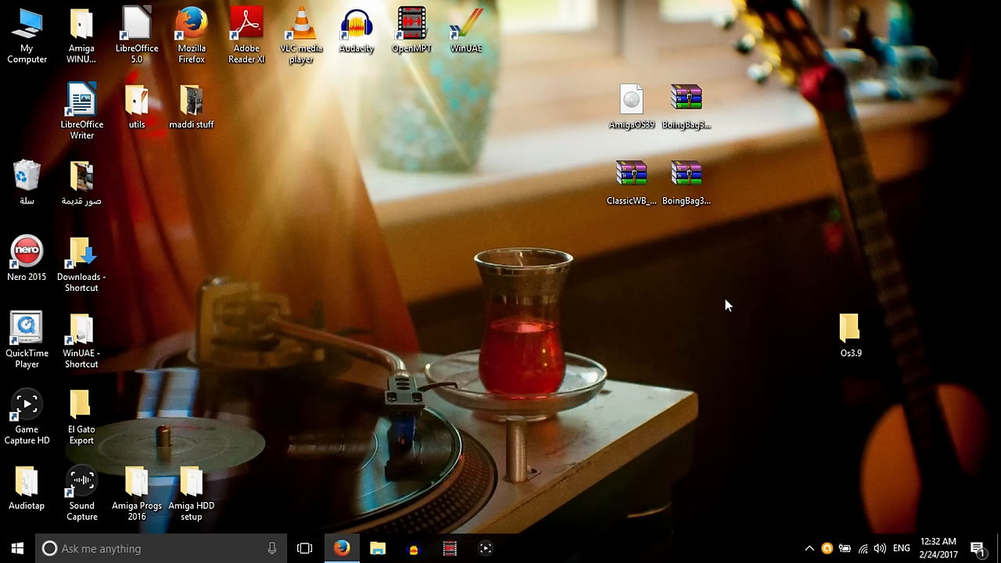
mouse_move(771, 341)
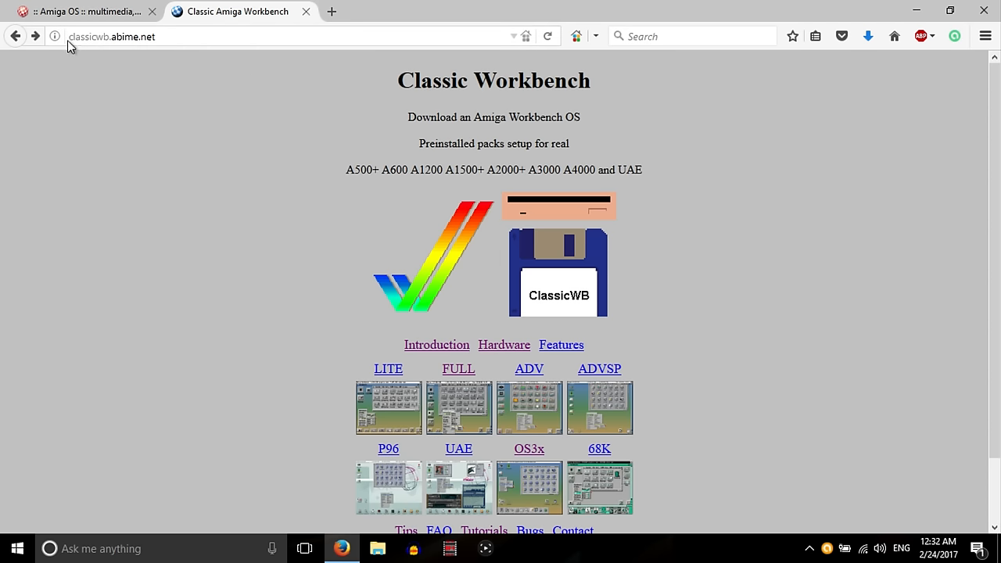
mouse_move(181, 40)
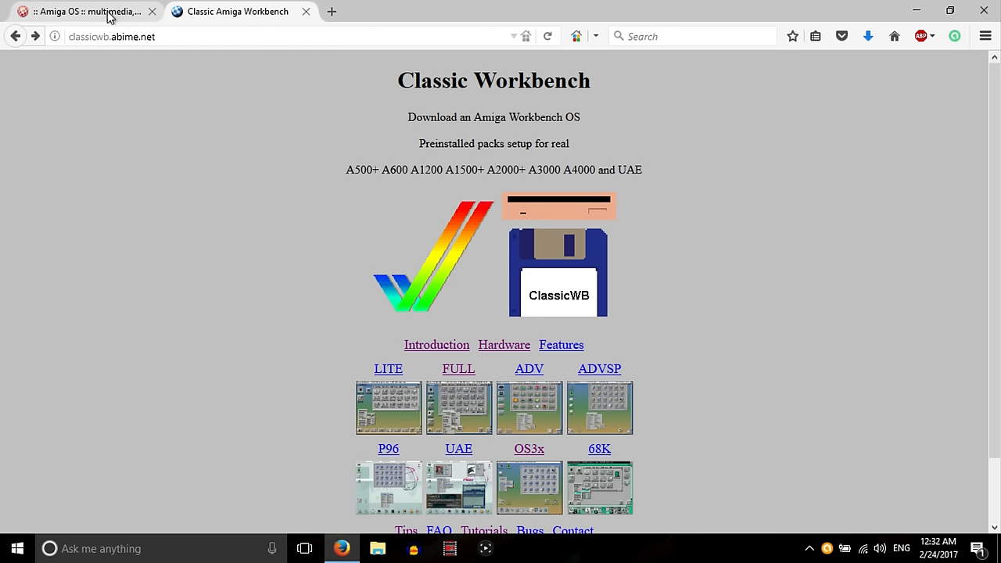
- Show the amigaworld AmigaOS 3.9 downloads list at the BoingBag 1 and 2 entries
click(78, 11)
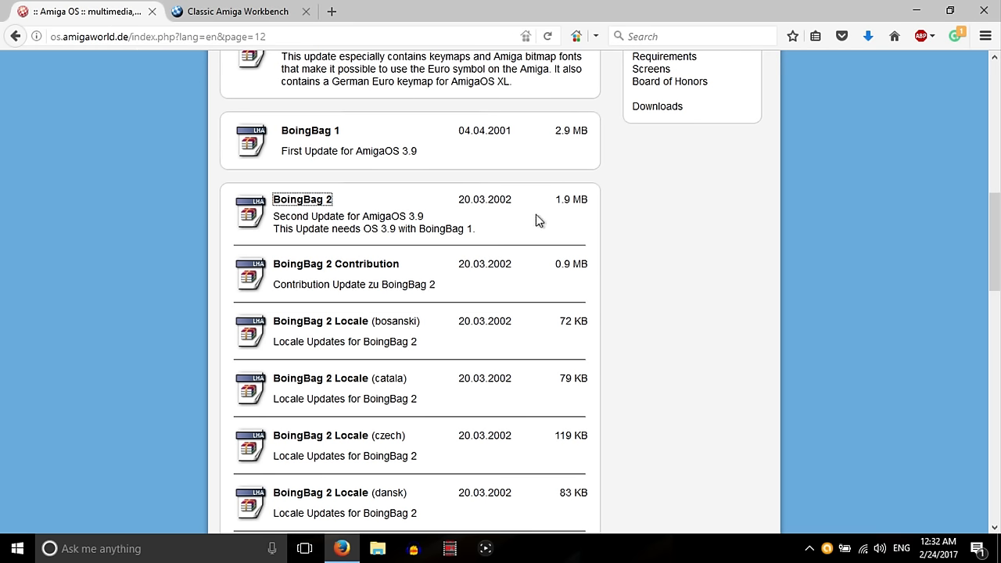
mouse_move(291, 142)
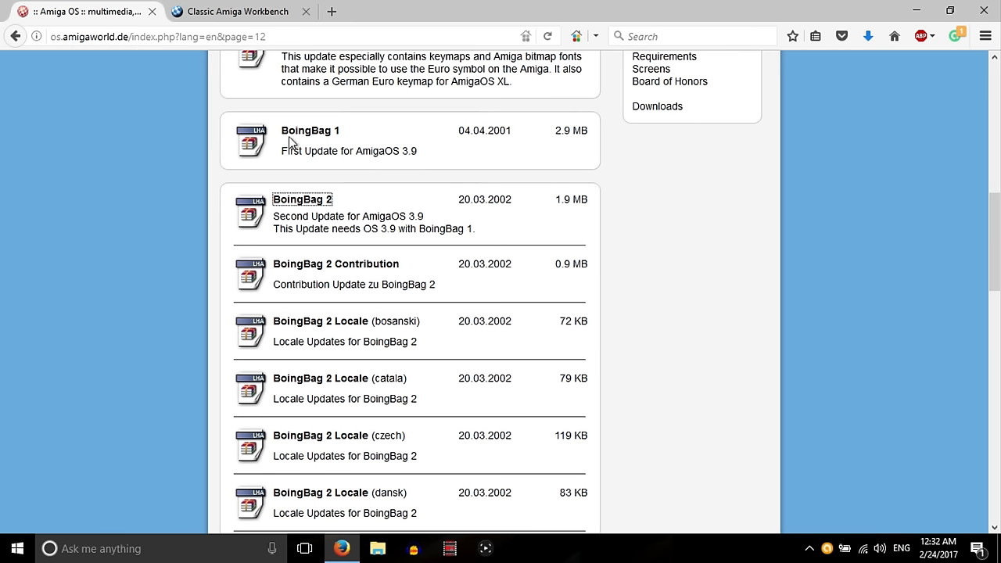
scroll(up, 3)
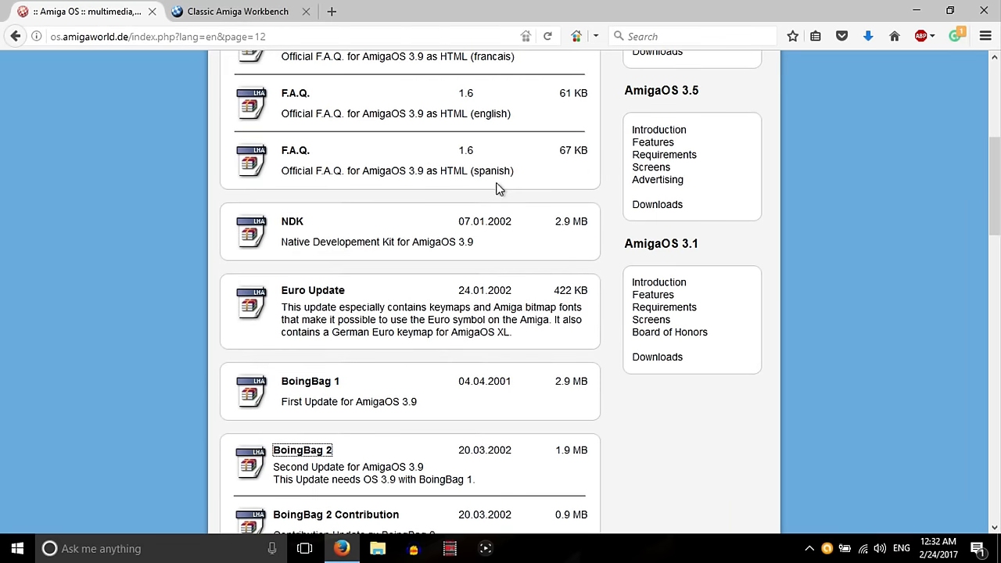
mouse_move(457, 247)
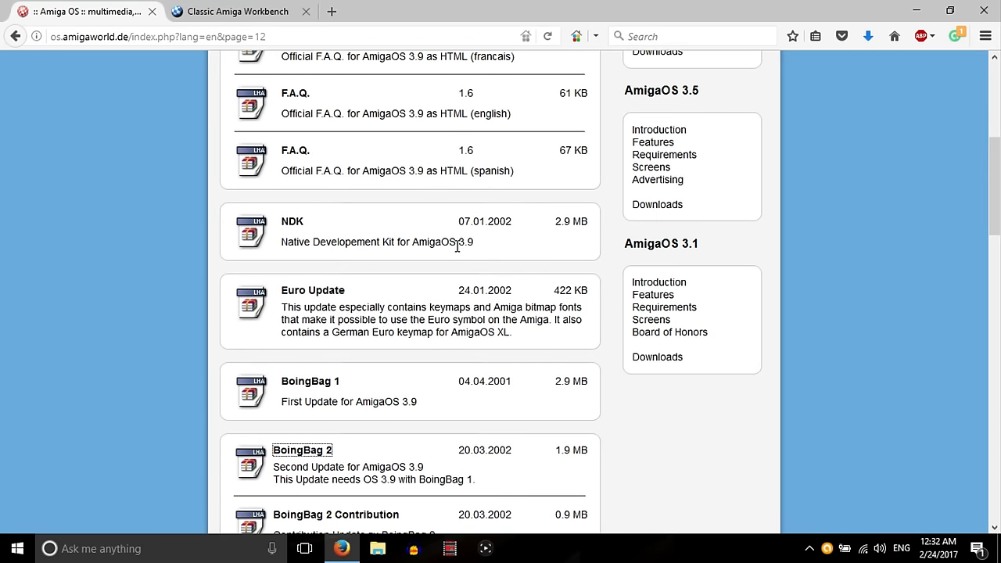
scroll(down, 3)
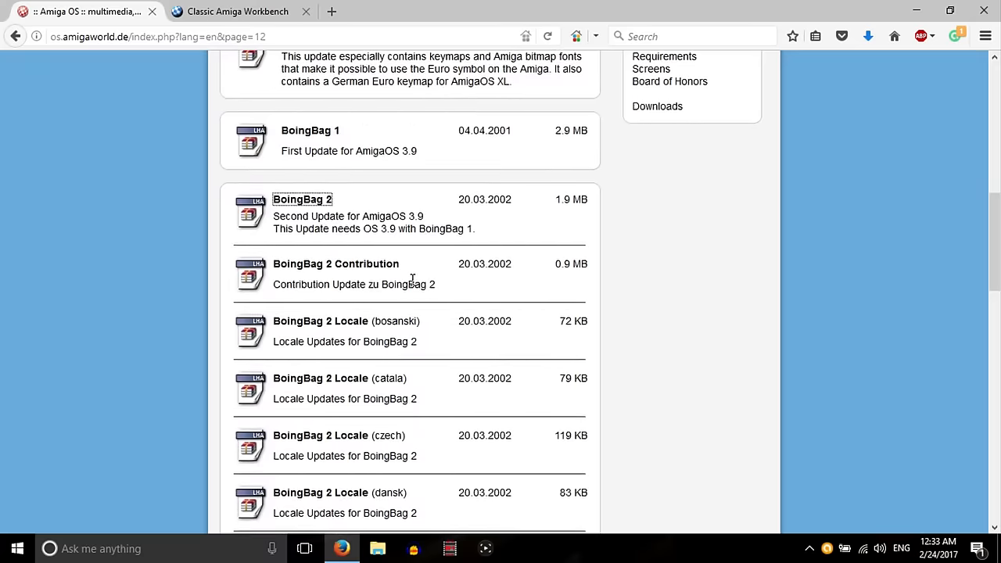
scroll(up, 3)
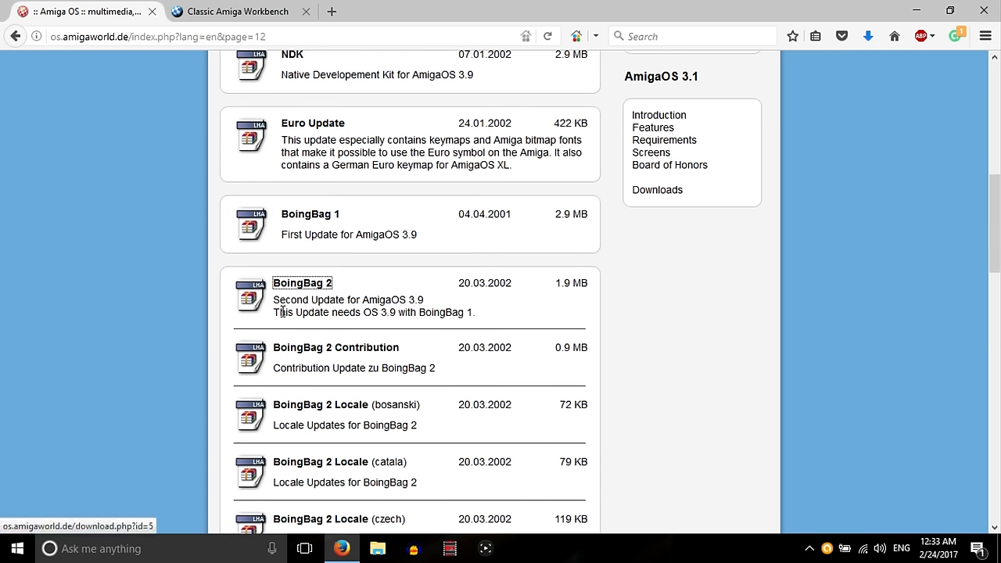
scroll(up, 3)
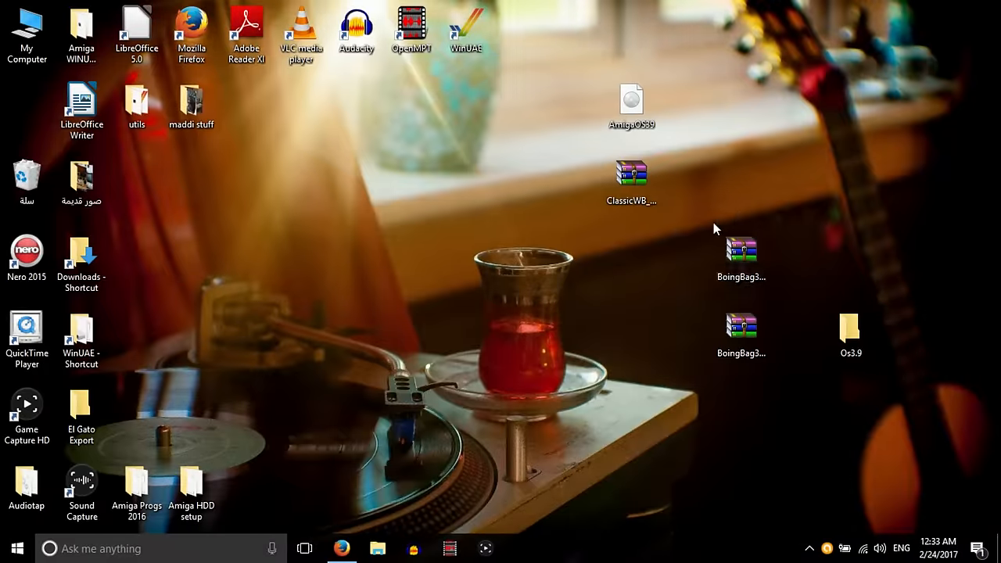
- Arrange the ClassicWB archive beside the AmigaOS39 file near the top of the desktop
drag(632, 185, 522, 110)
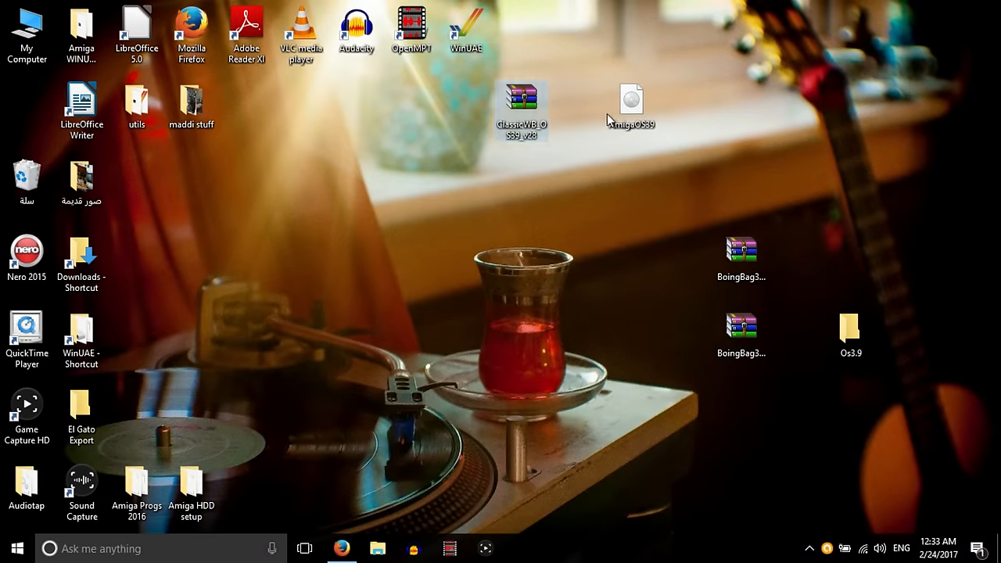
drag(632, 102, 575, 180)
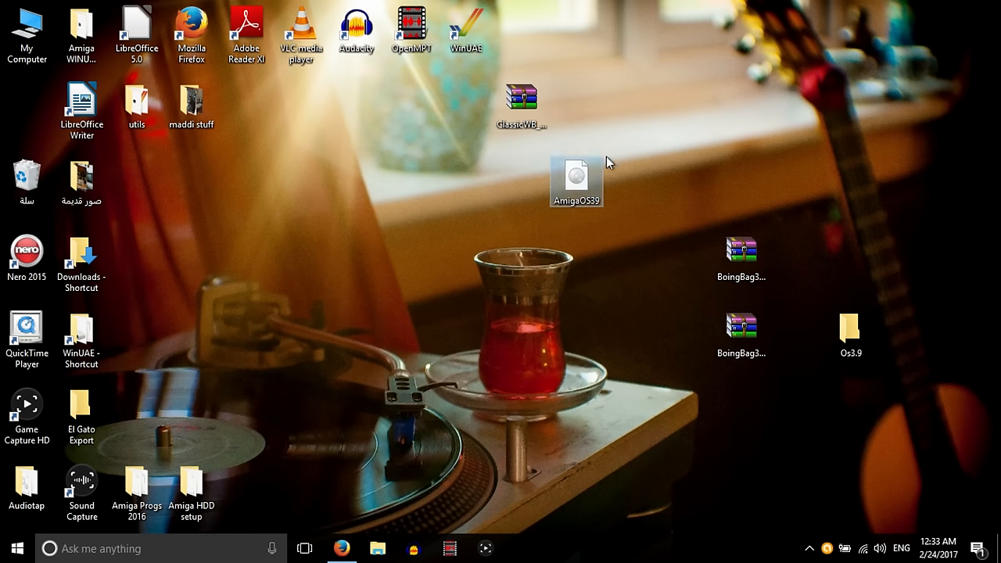
drag(522, 94, 523, 184)
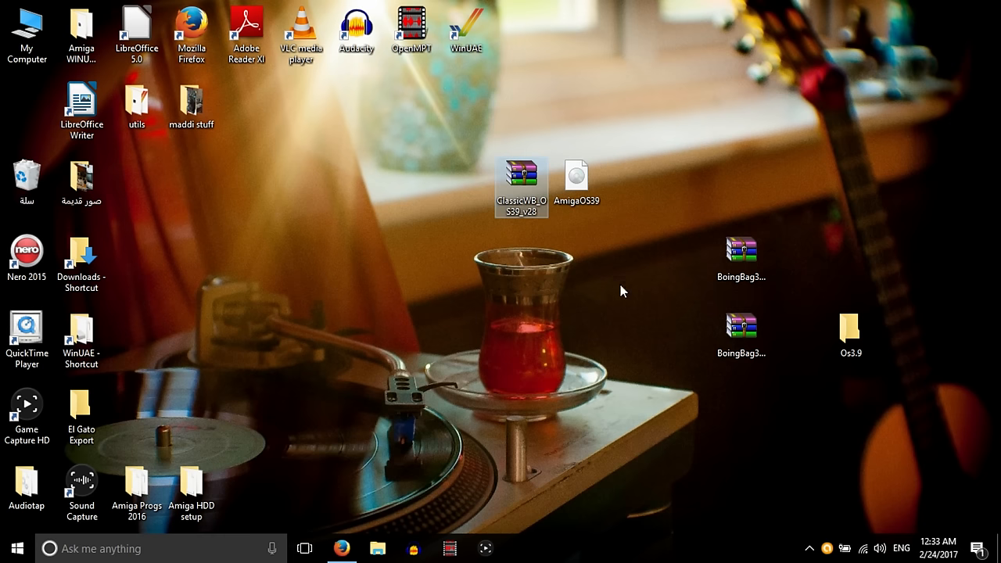
click(851, 328)
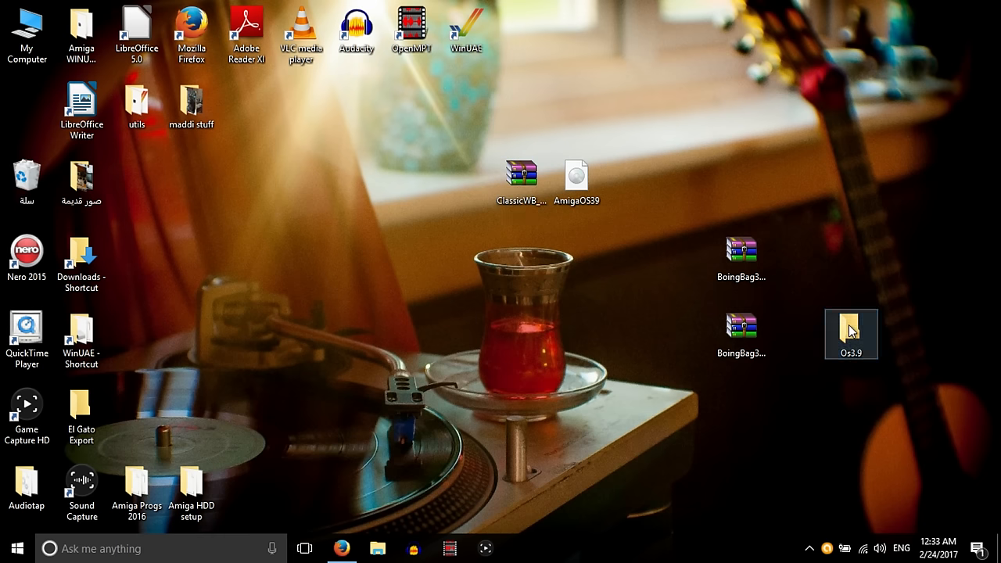
- Inside Os3.9, create a new folder named boingboing
double_click(851, 335)
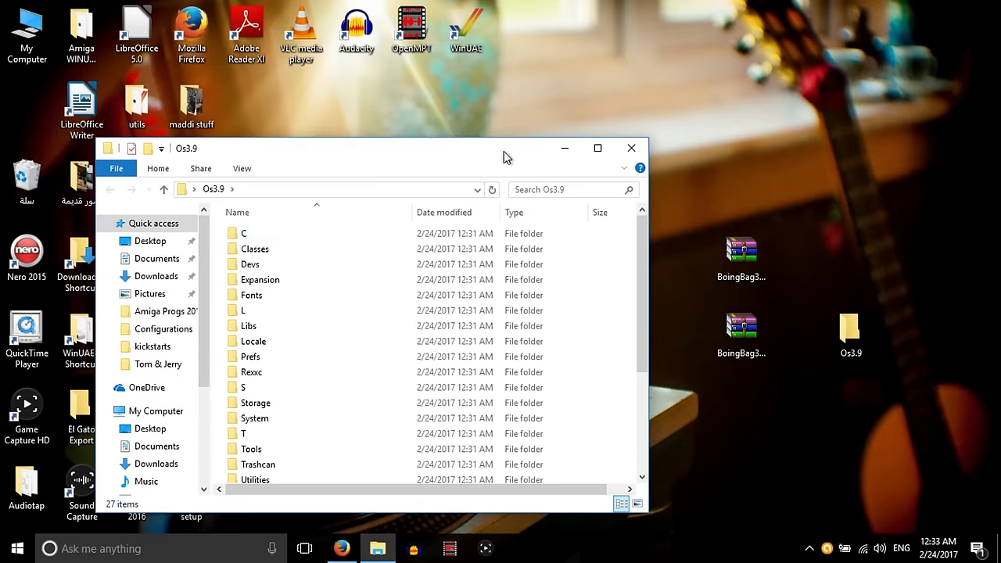
scroll(down, 3)
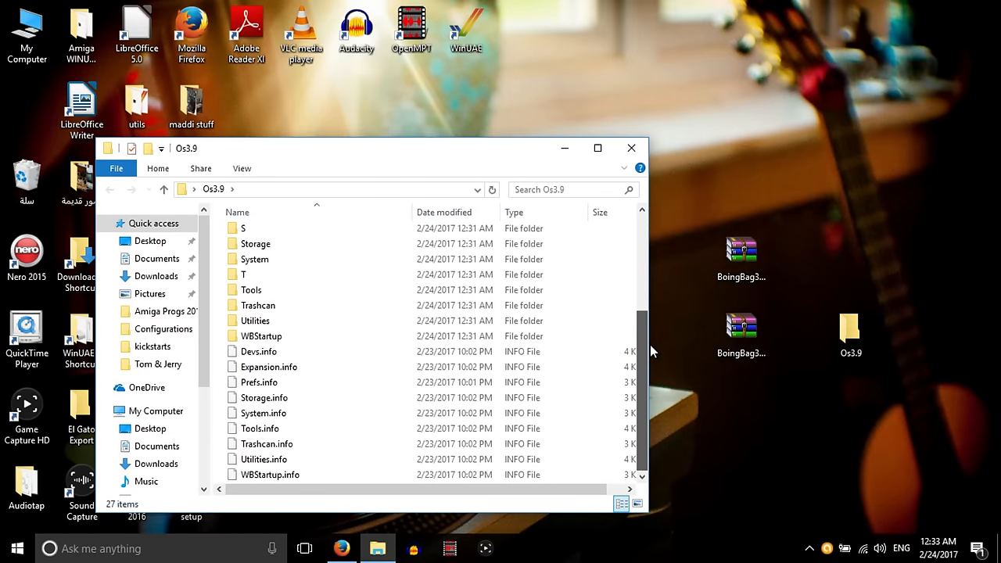
scroll(up, 3)
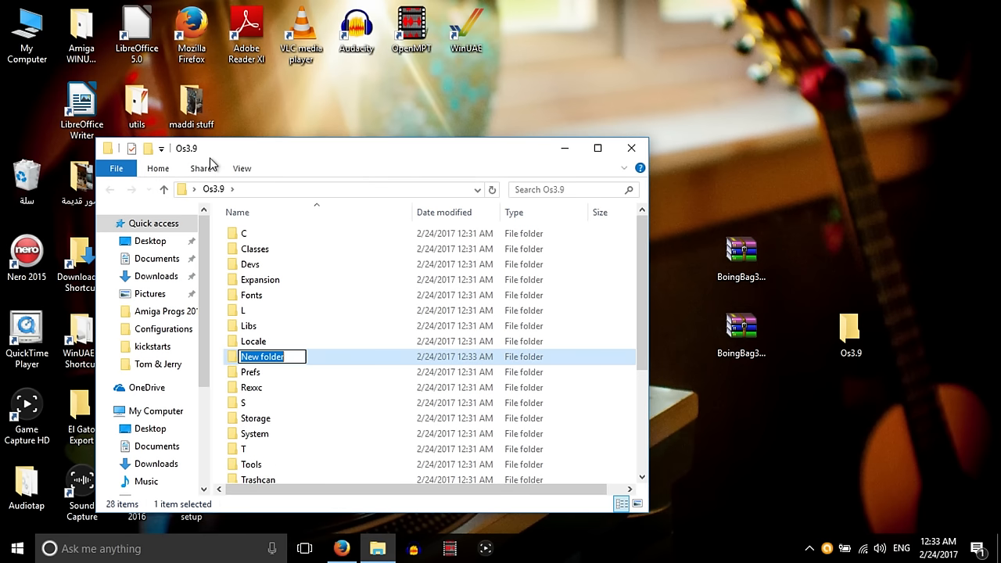
text(bon)
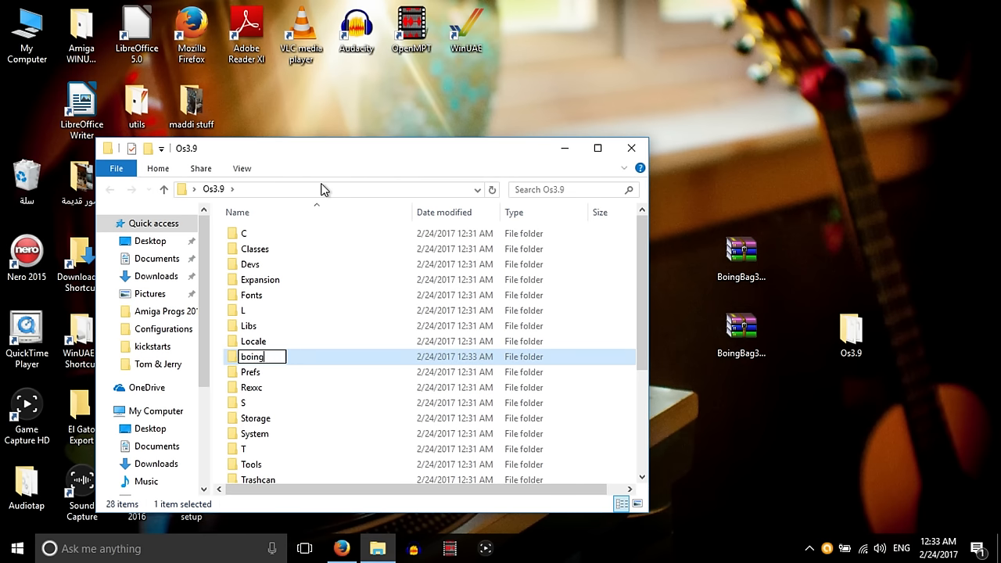
text(boing)
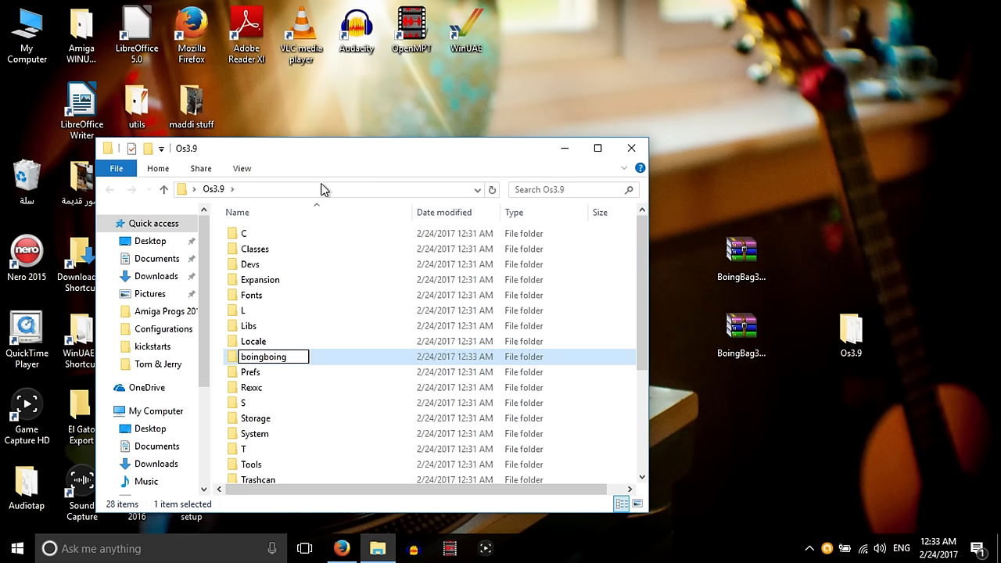
click(250, 294)
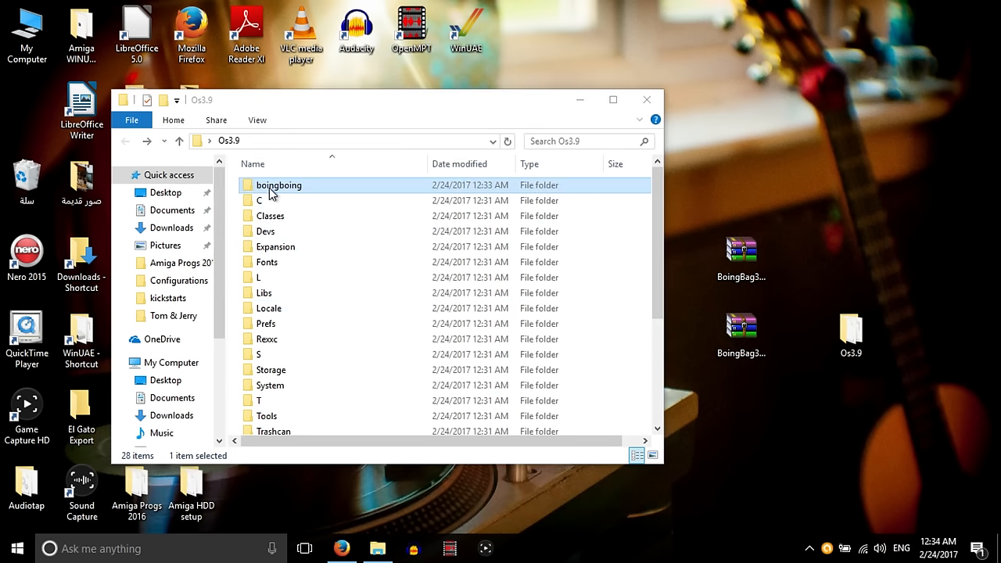
- In boingboing, open the BoingBag39-1 archive with WinRAR to extract it
double_click(278, 185)
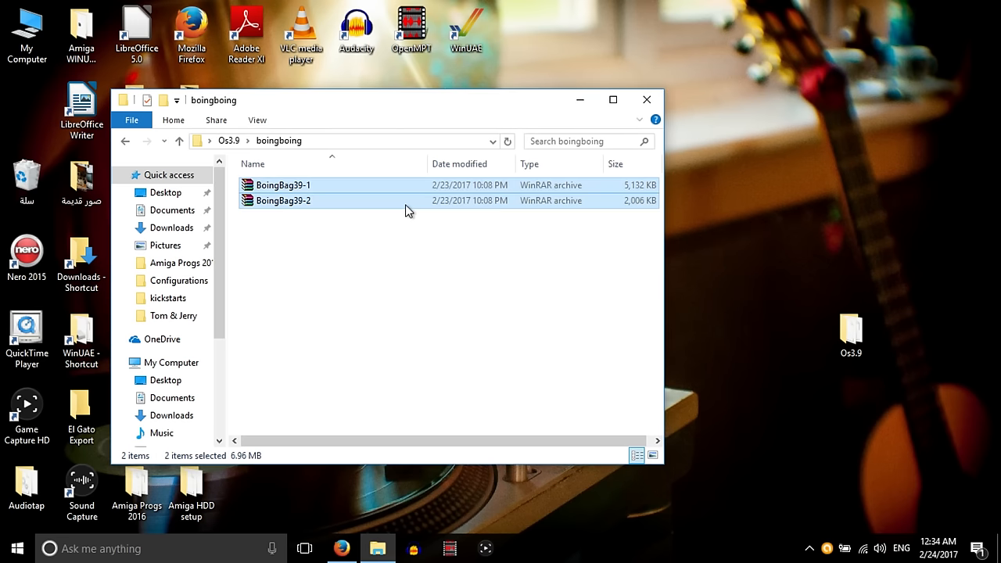
click(285, 185)
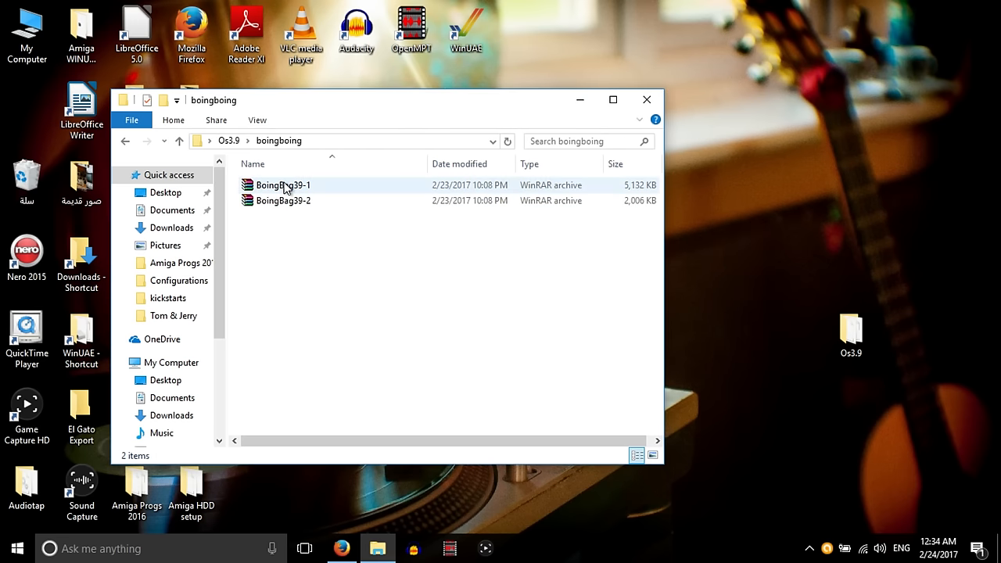
double_click(283, 185)
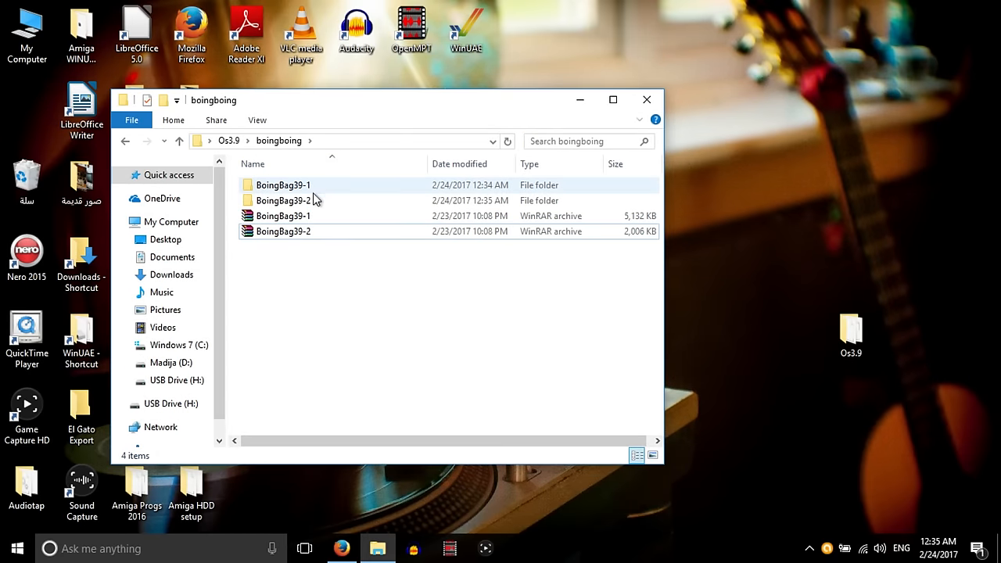
mouse_move(648, 100)
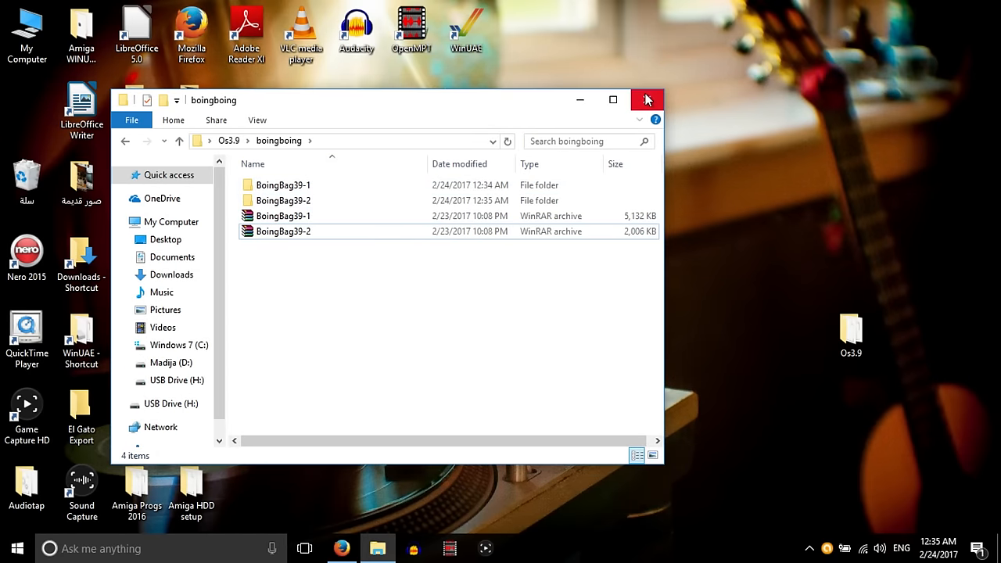
- Close Explorer and launch WinUAE at its Configurations list
click(646, 100)
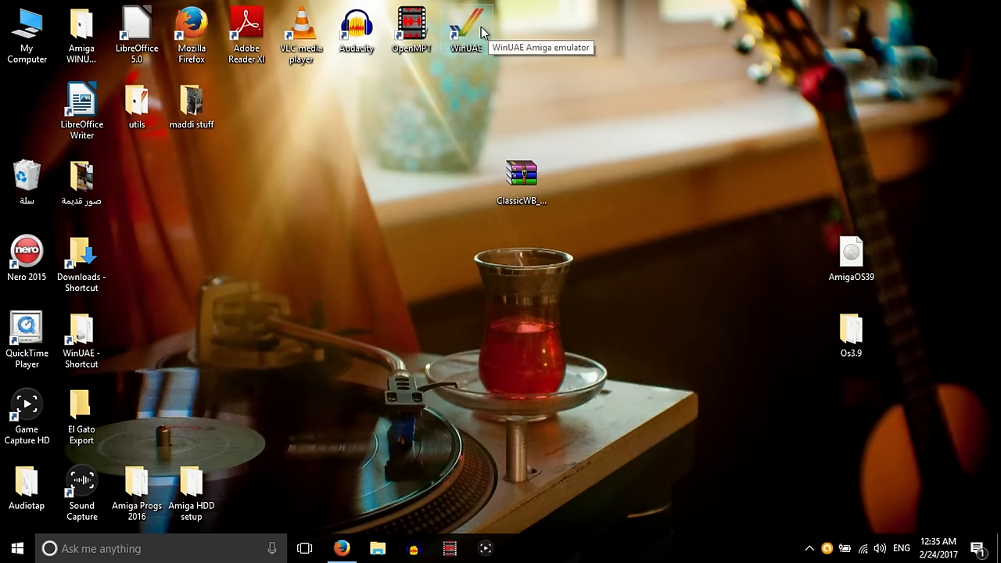
mouse_move(473, 59)
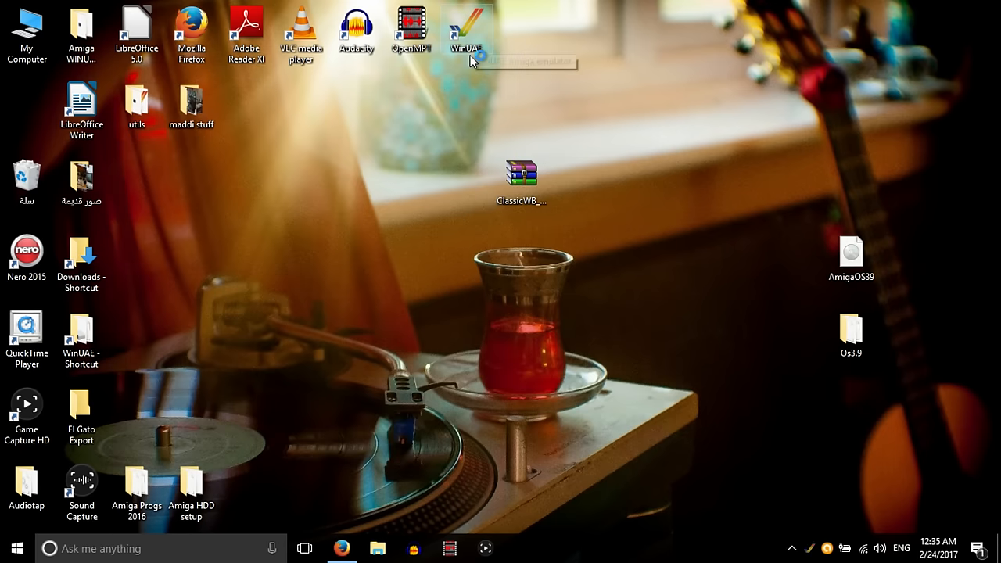
double_click(467, 31)
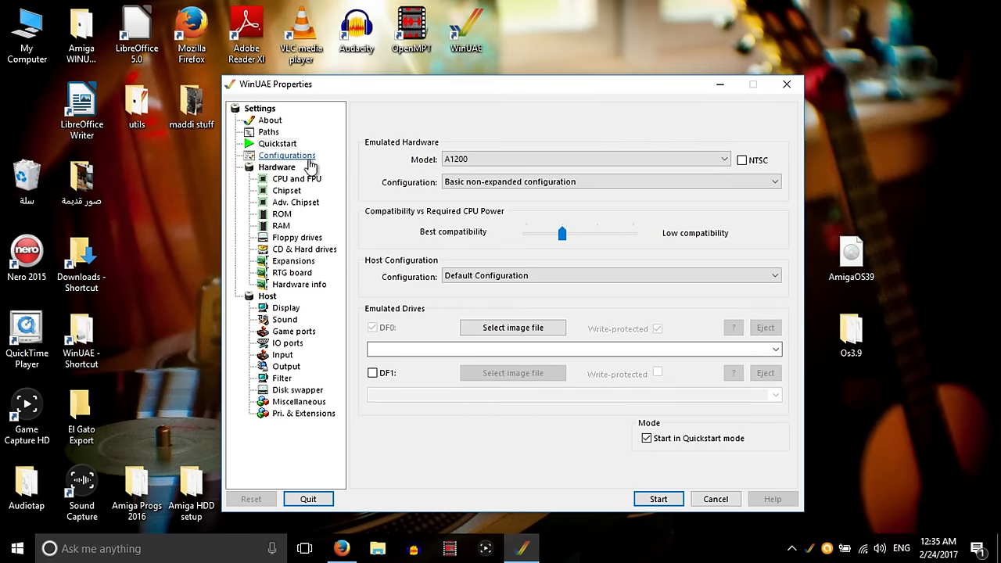
click(286, 155)
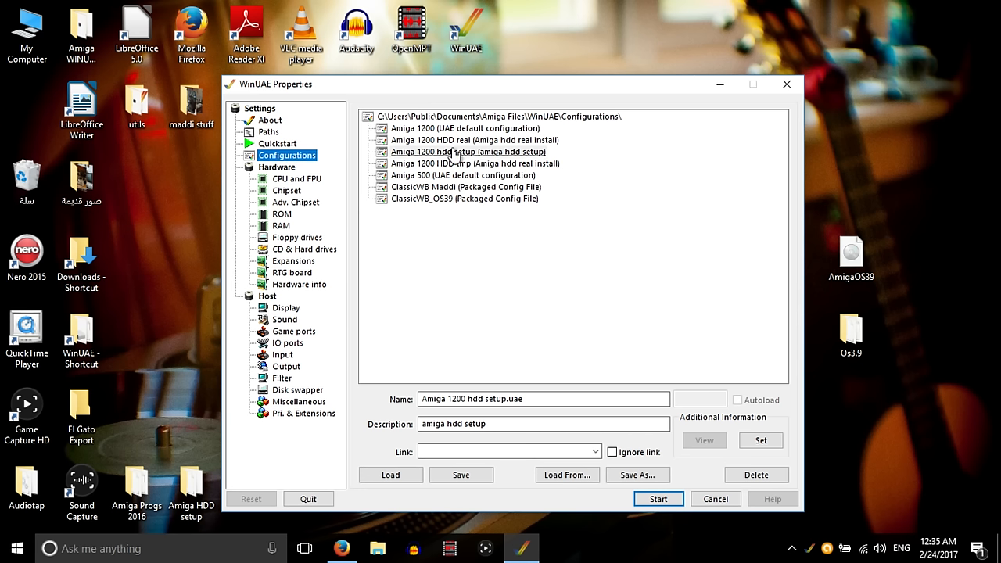
mouse_move(469, 159)
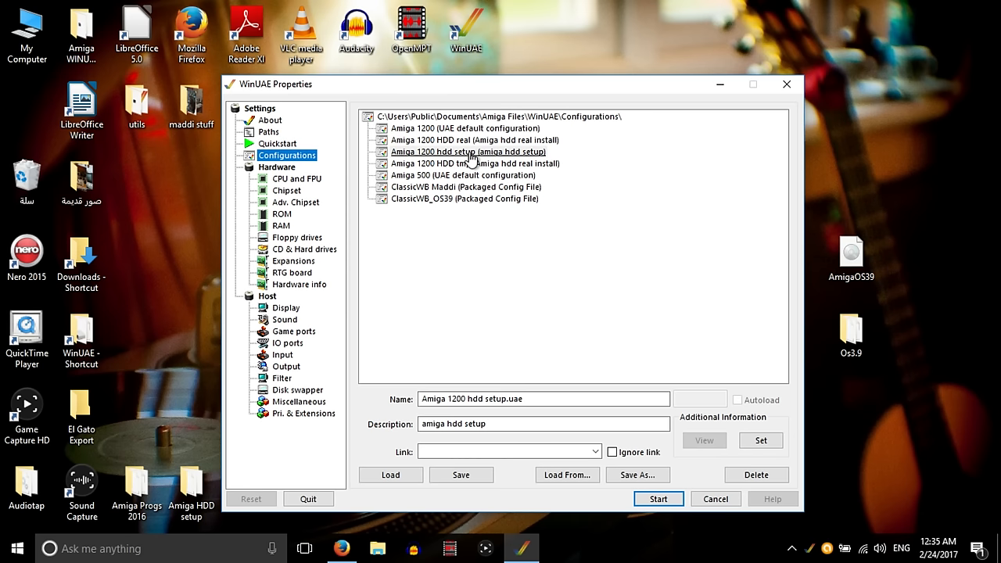
- Load the Amiga 1200 hdd setup configuration and show its drive list with HD0 MSys
click(468, 152)
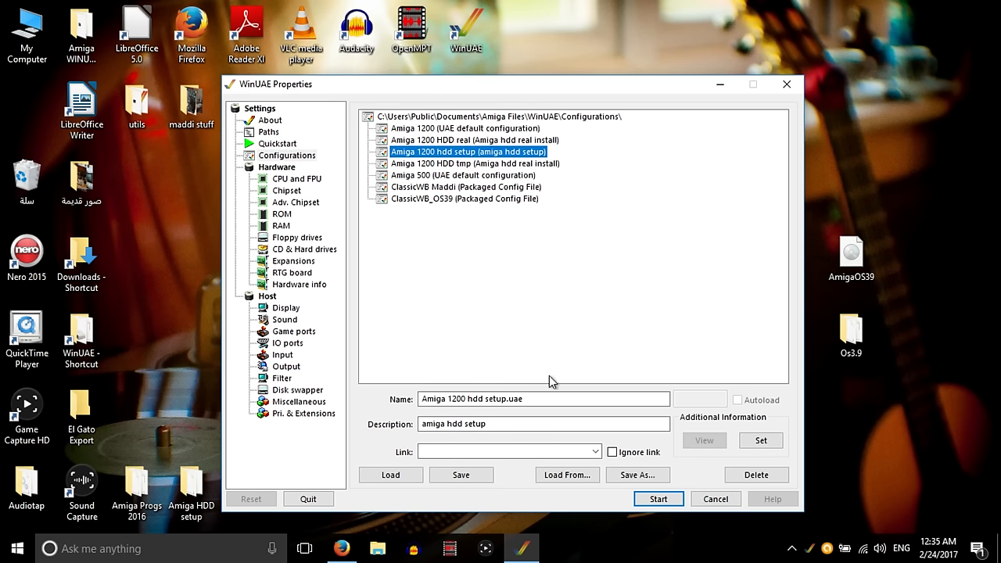
mouse_move(455, 306)
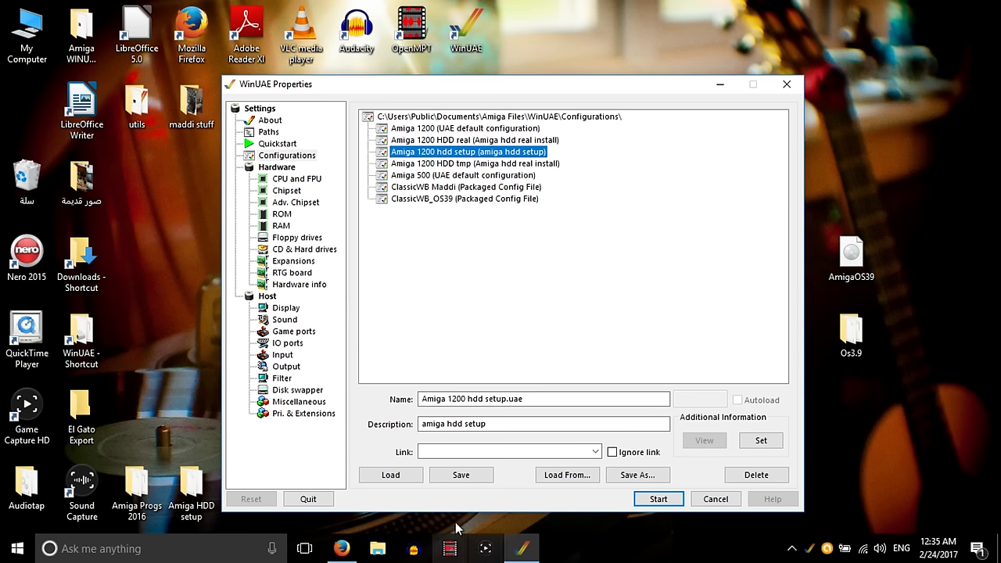
mouse_move(711, 293)
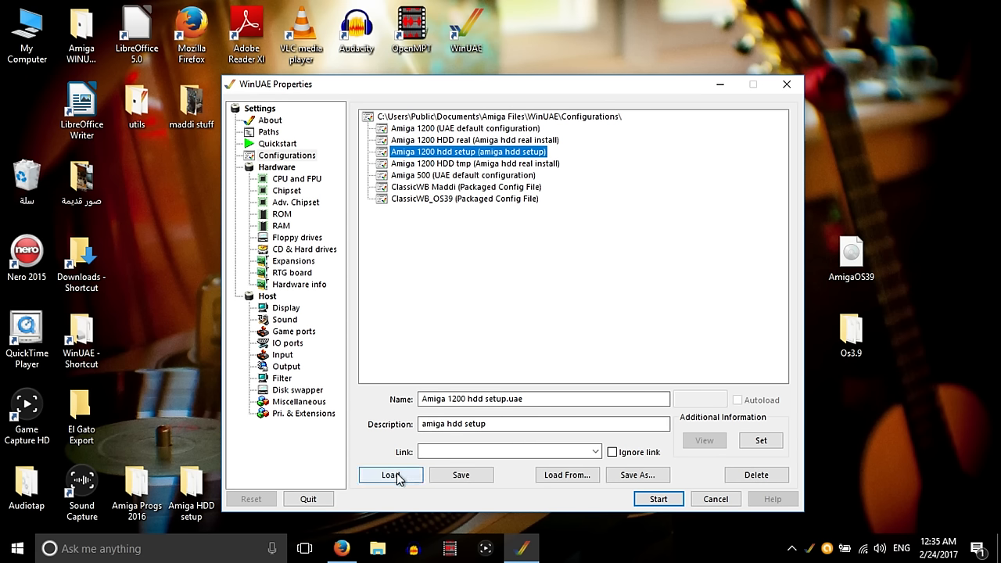
click(391, 475)
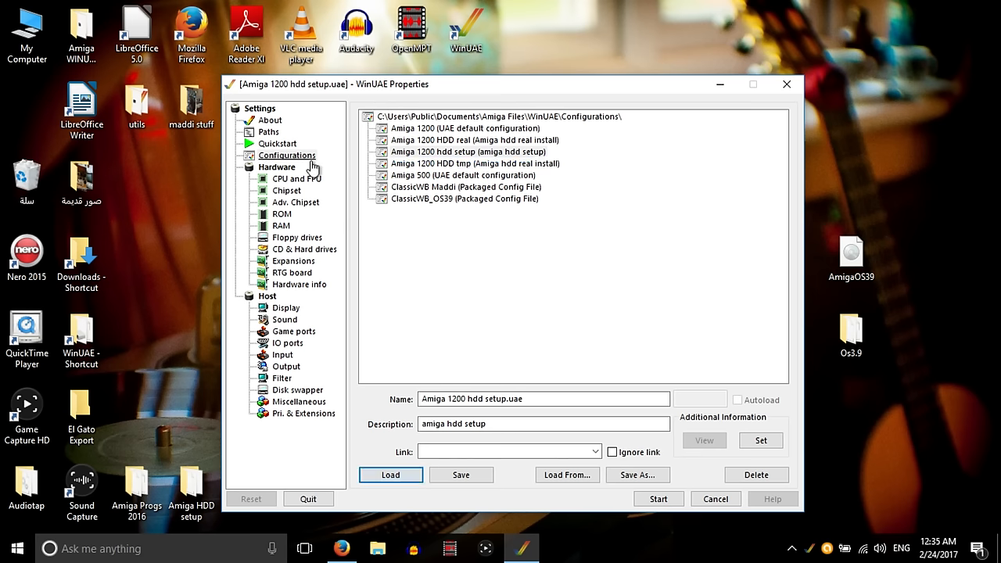
click(304, 249)
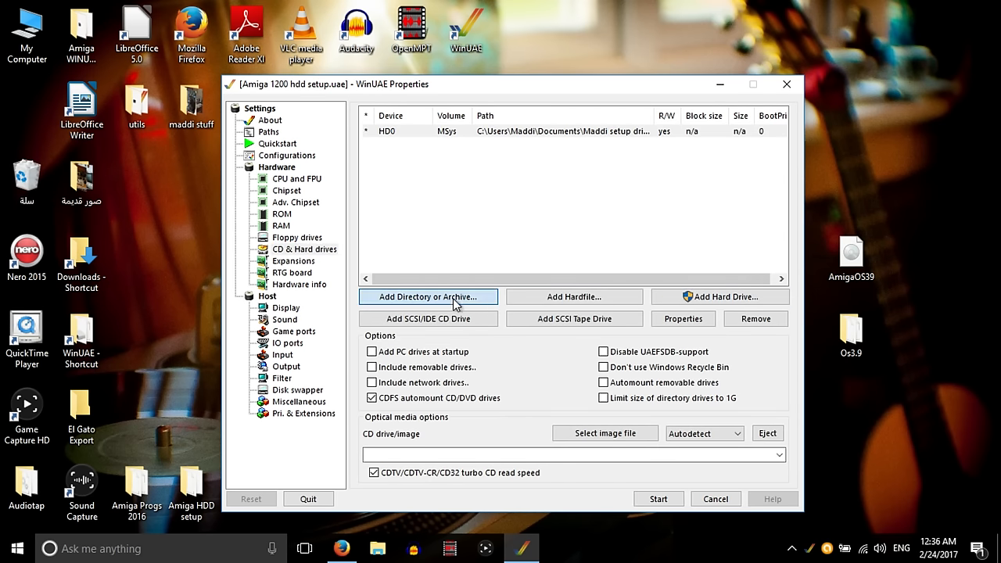
- Add a non-bootable directory drive DH0 labelled Sys, backed by the desktop Os3.9 folder
click(427, 297)
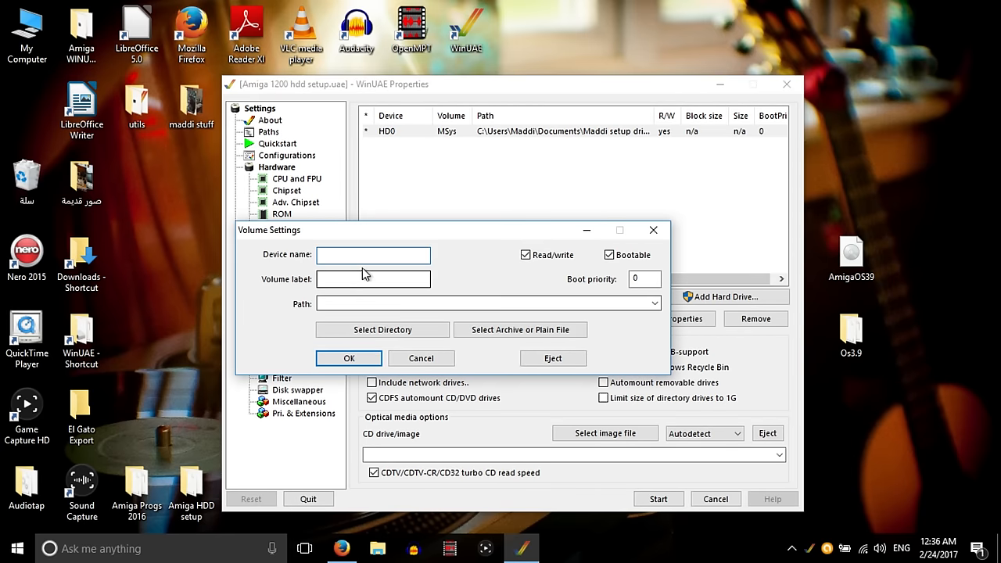
text(DH0)
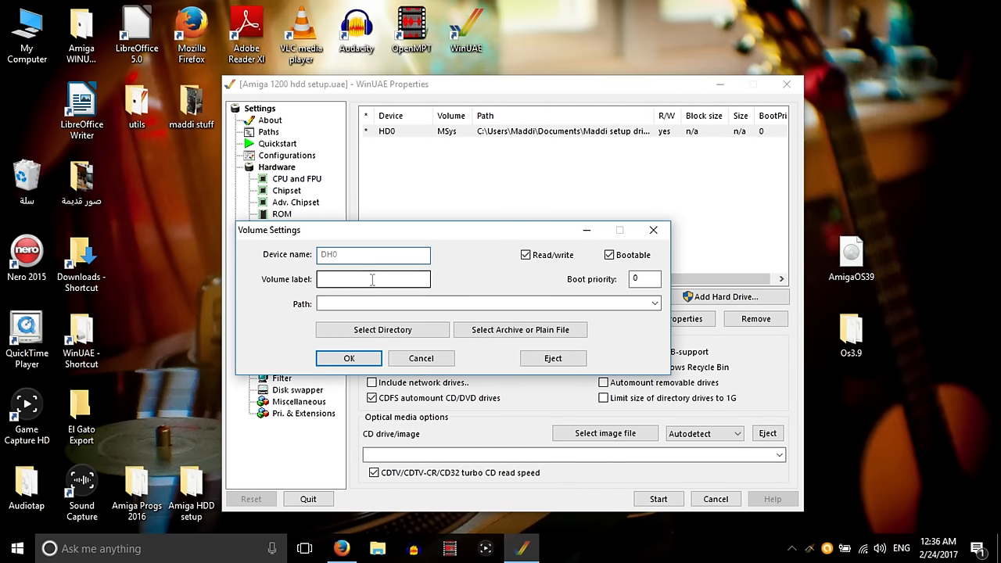
click(610, 255)
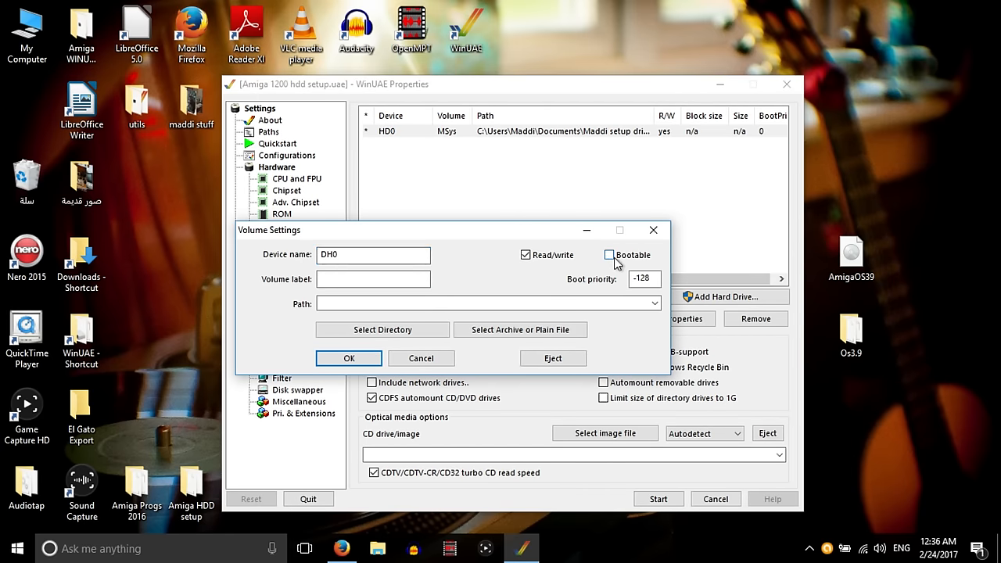
click(372, 278)
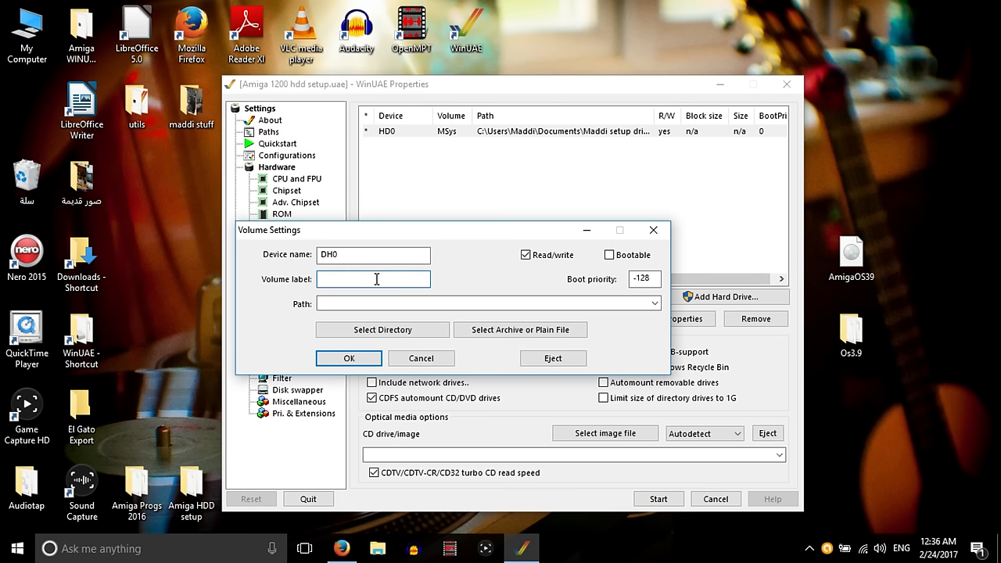
text(Sys)
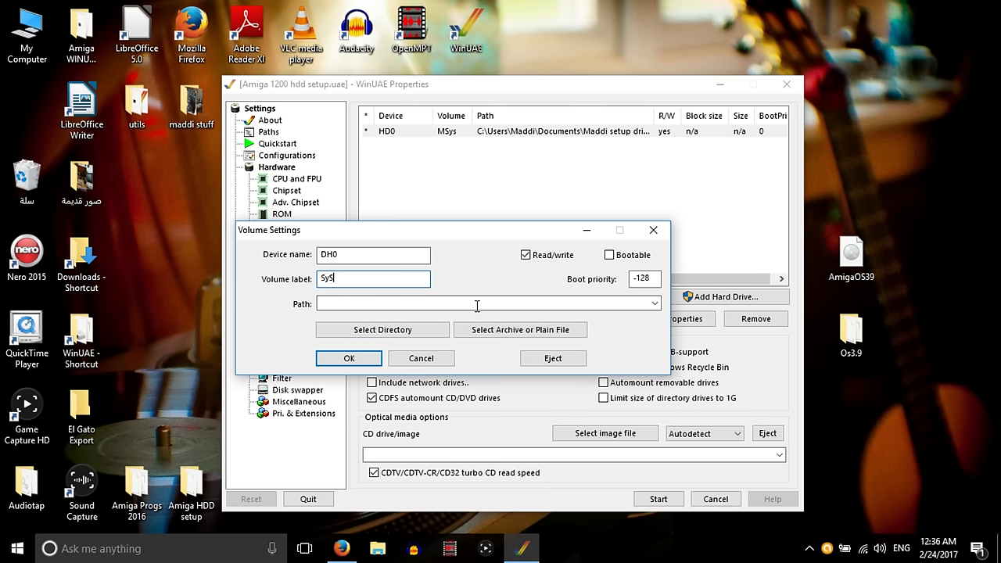
click(382, 328)
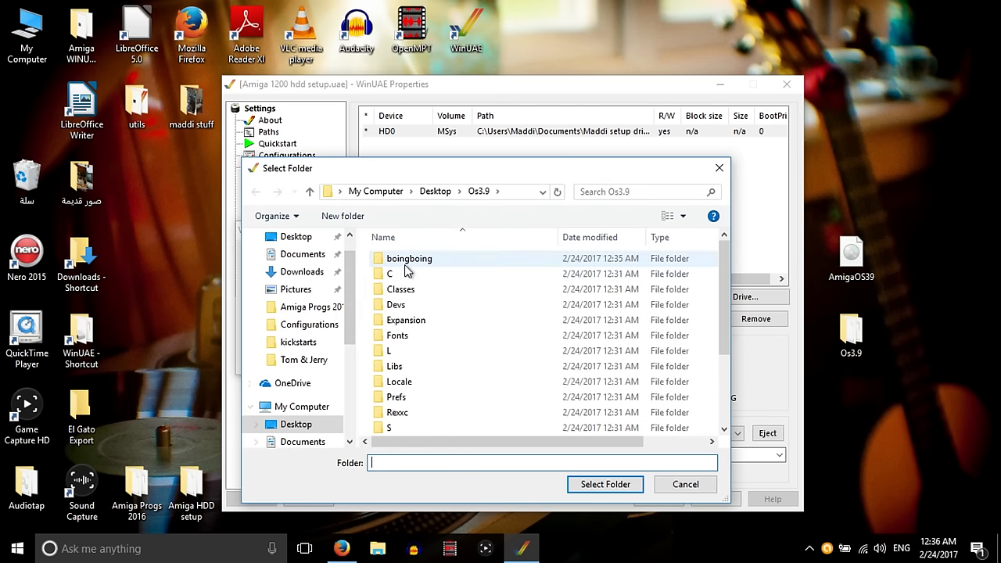
click(603, 485)
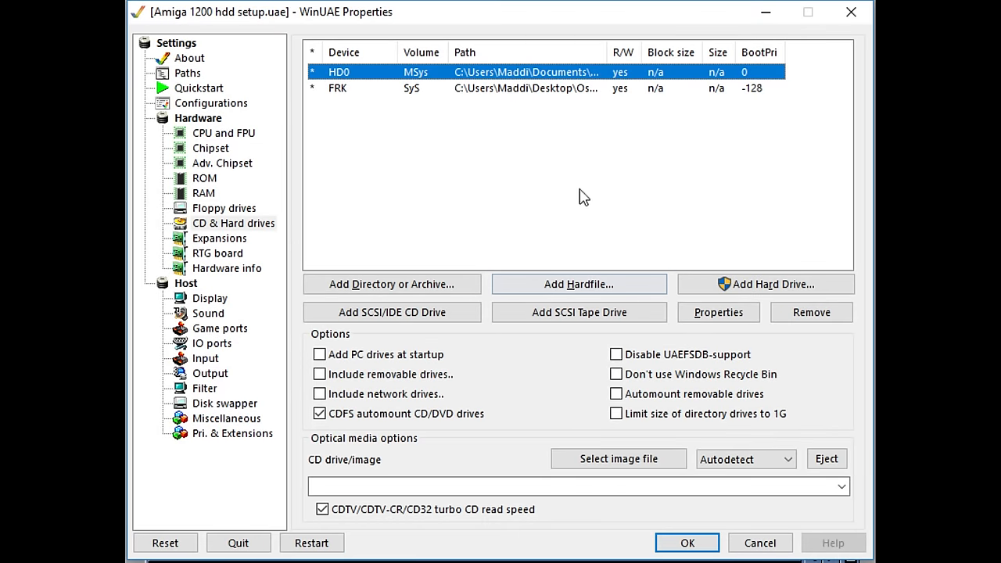
mouse_move(338, 88)
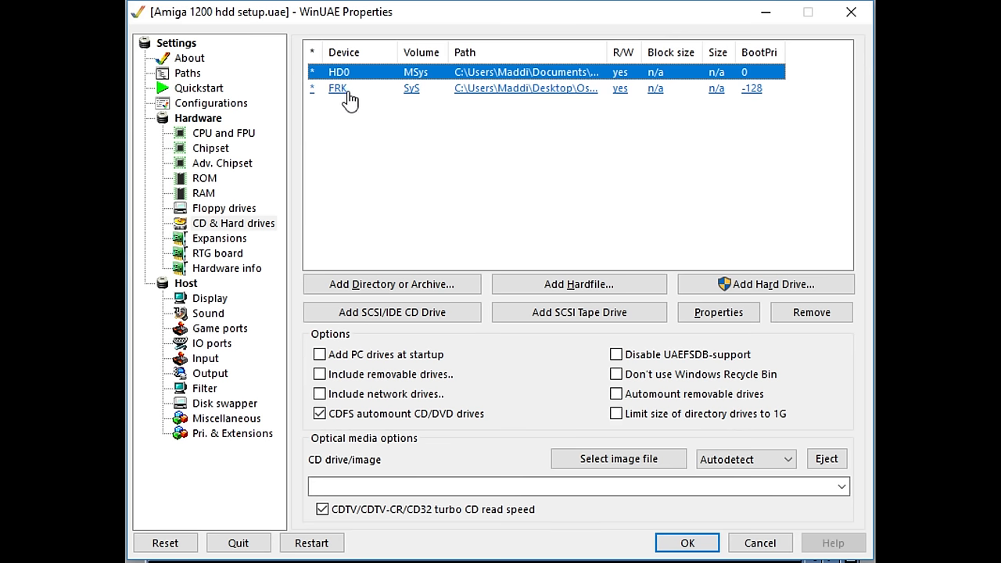
- Check DH2 in Early Startup Control's boot options, then boot the emulated Amiga
click(685, 543)
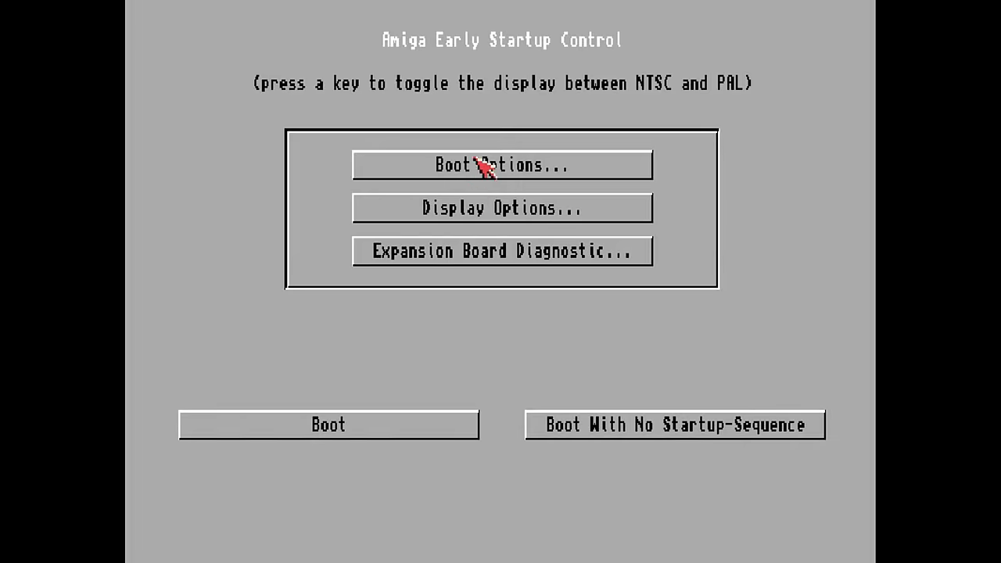
click(500, 166)
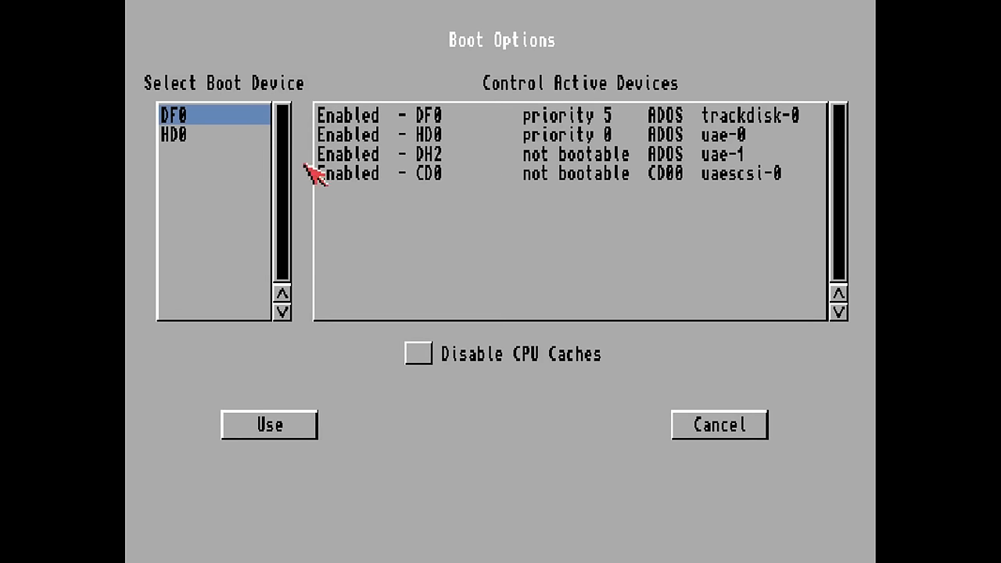
click(352, 155)
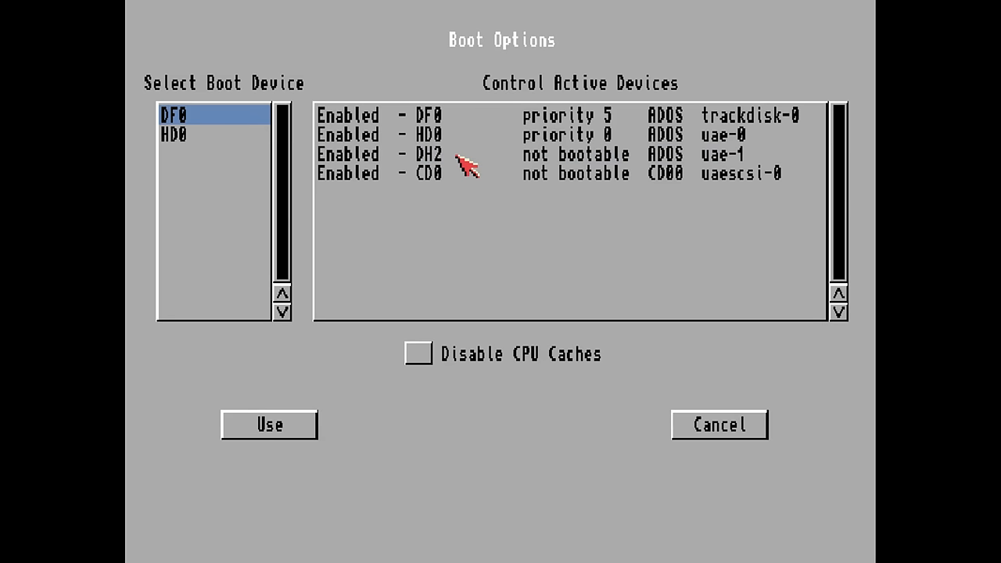
mouse_move(191, 144)
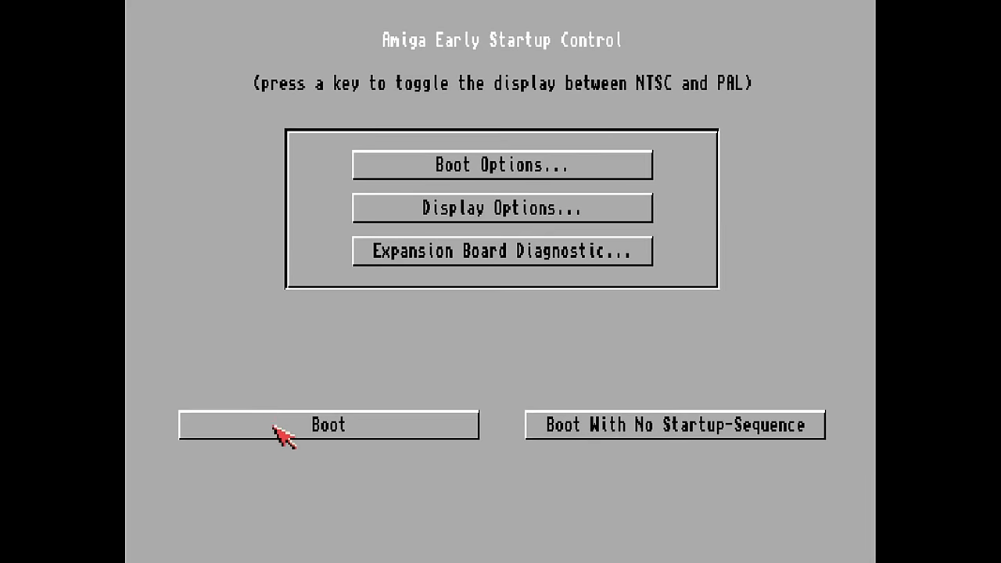
click(328, 425)
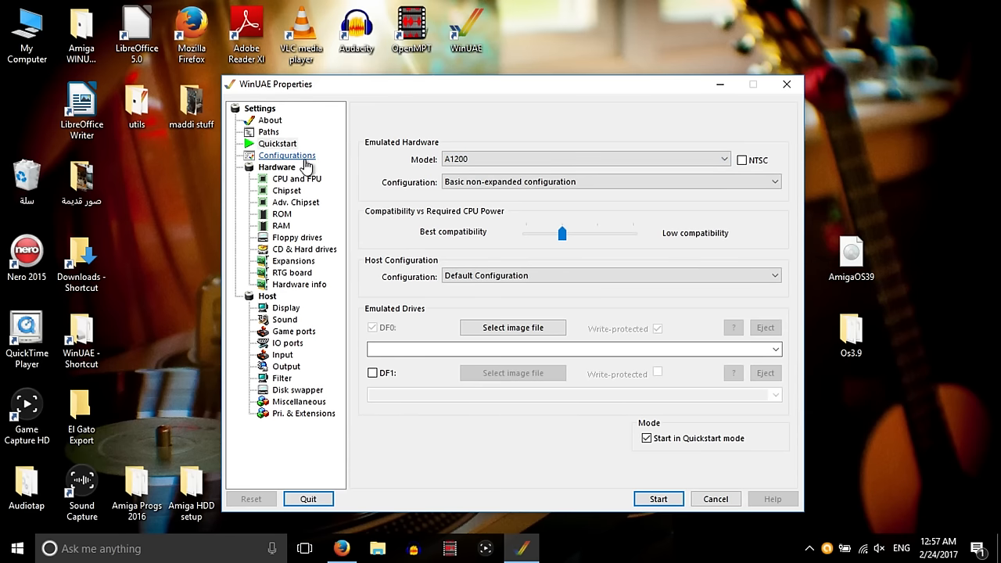
- Load the 'Amiga 1200 hdd setup' configuration and select the DH2 drive for editing
click(287, 154)
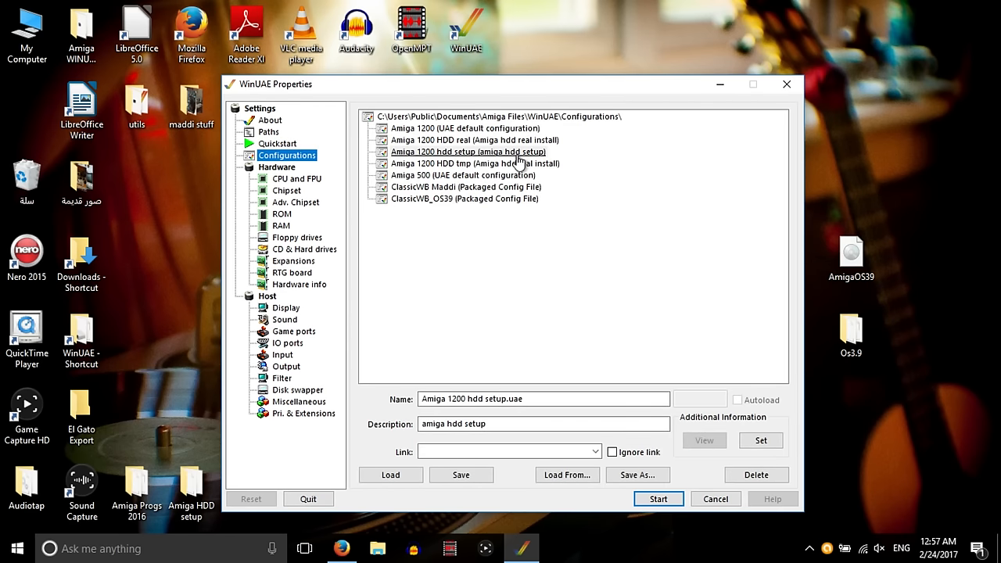
click(467, 151)
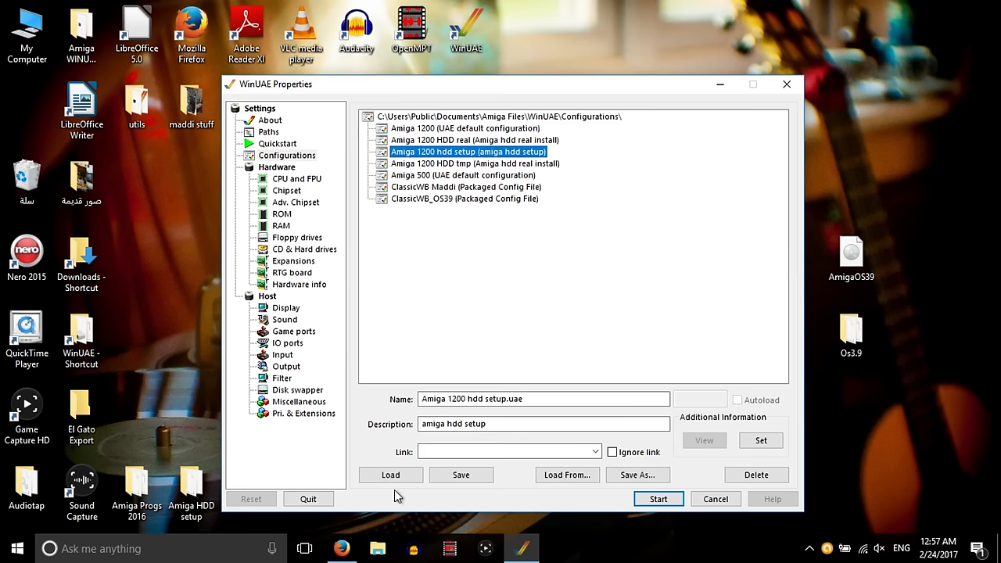
mouse_move(456, 375)
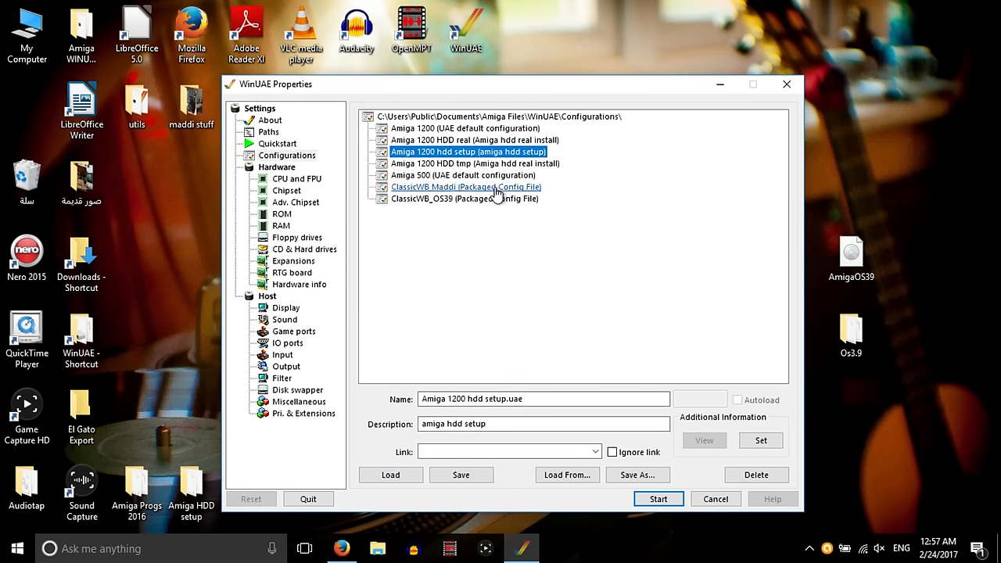
click(304, 249)
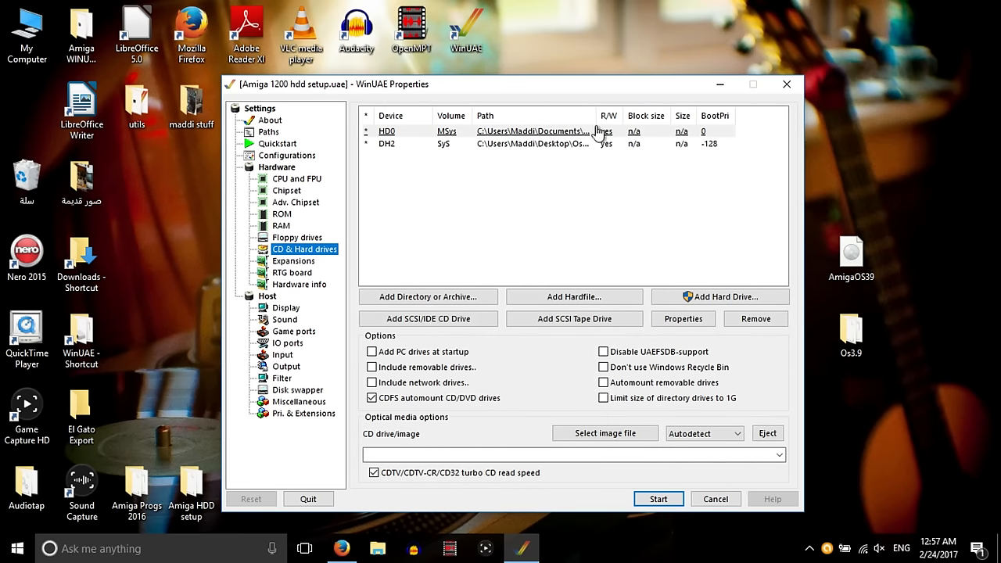
click(607, 131)
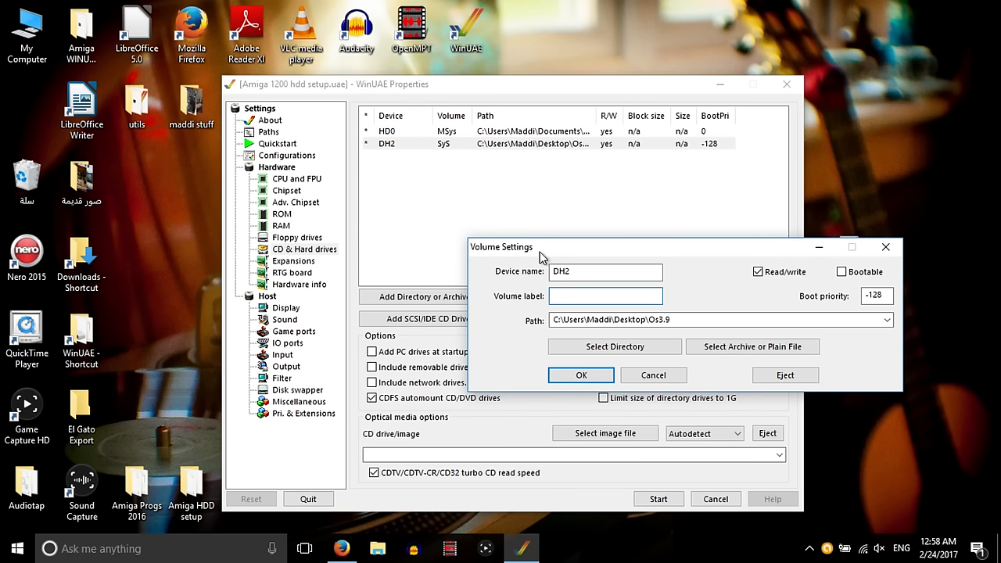
- Change the DH2 volume label to 'googly' and confirm
text(Maddi)
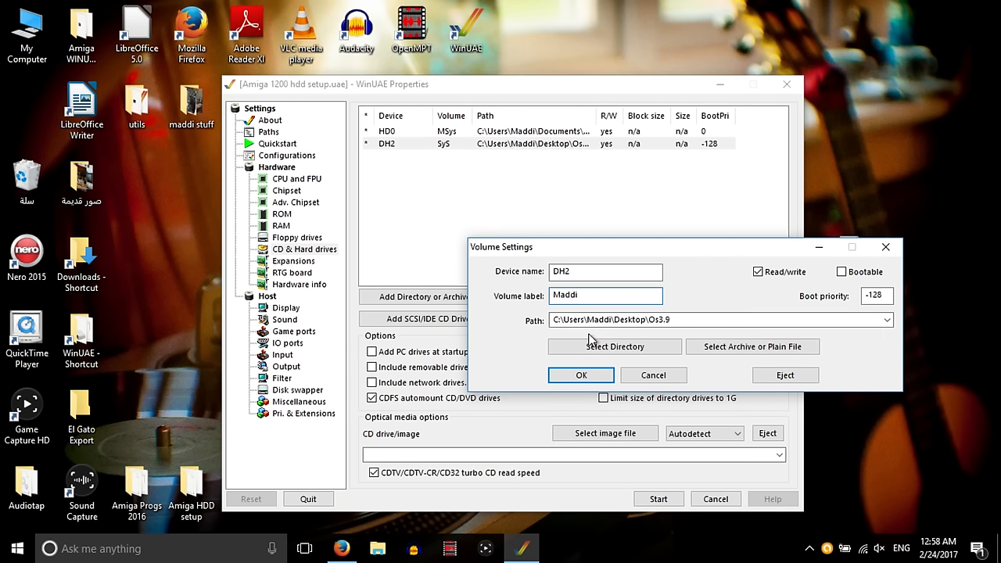
key(Backspace)
text(g)
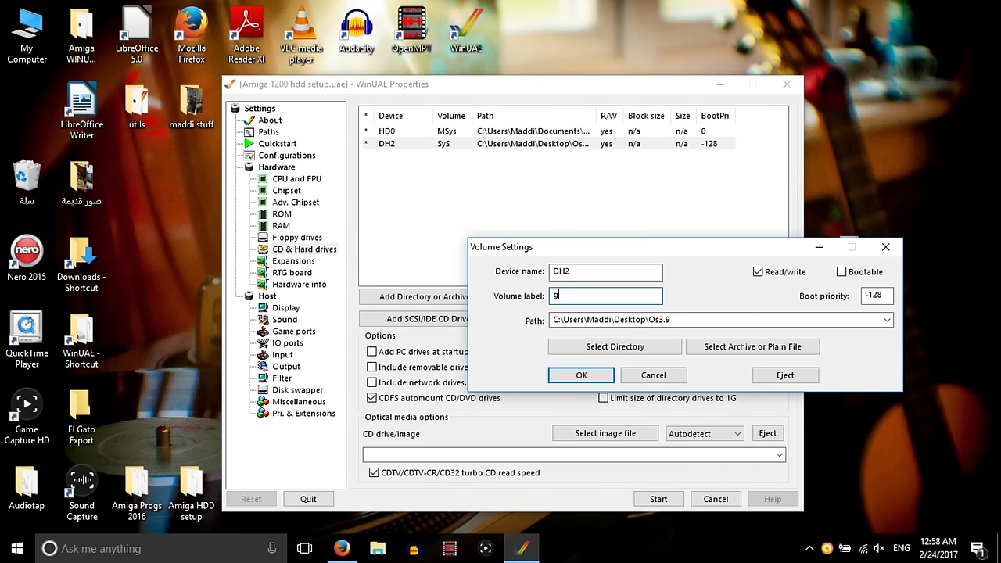
text(oogly)
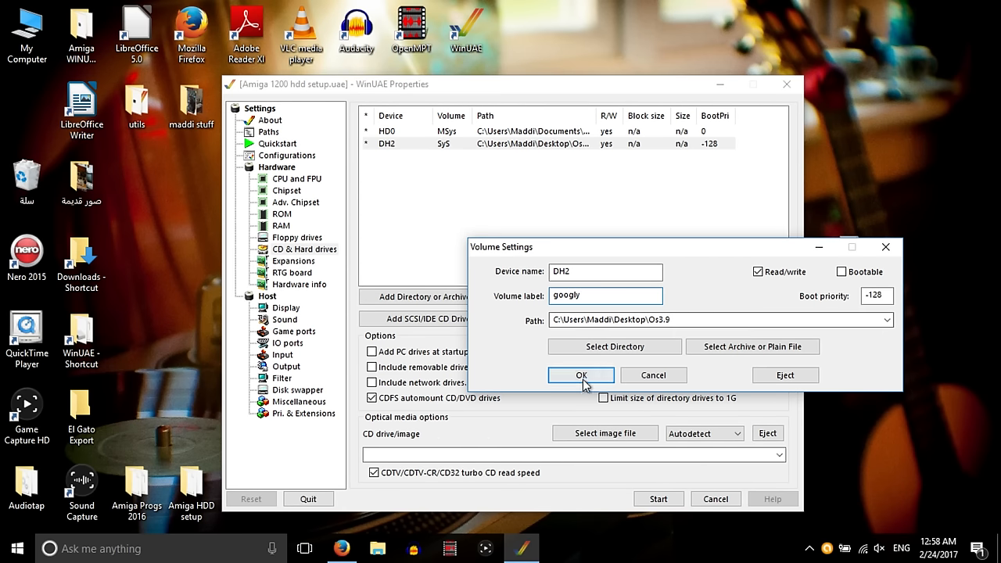
click(582, 376)
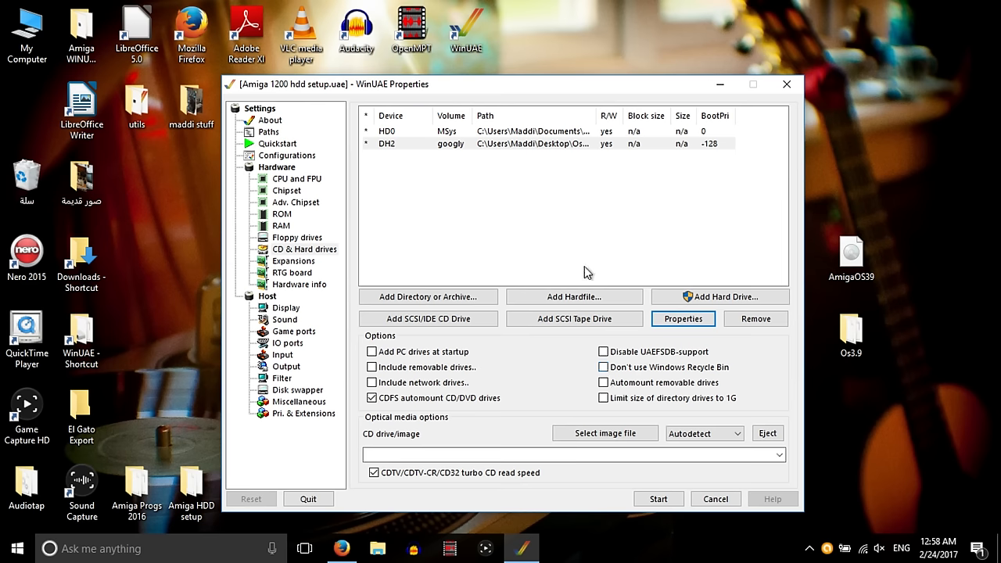
mouse_move(598, 249)
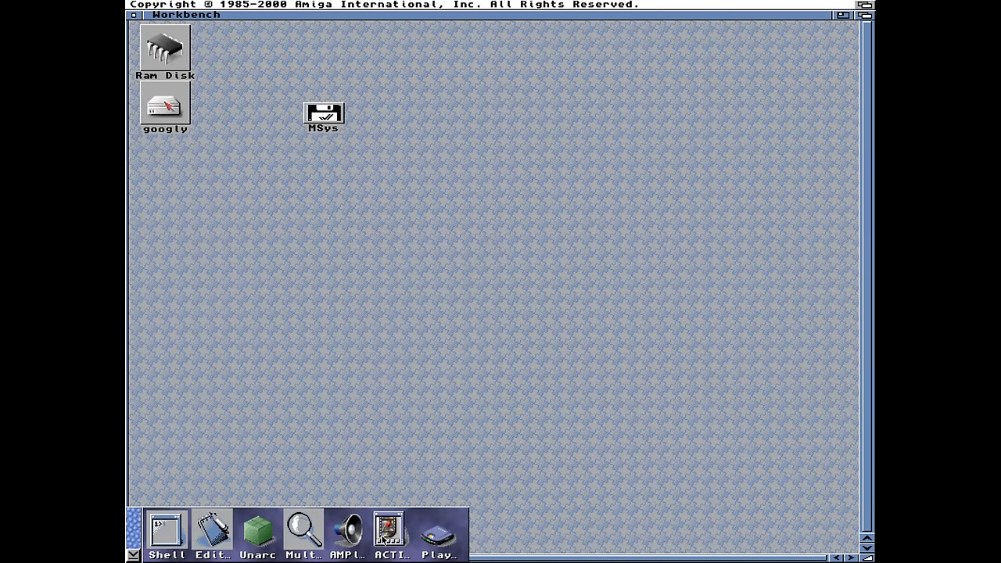
- Open the googly volume showing all files, then open its boingboing drawer
double_click(164, 106)
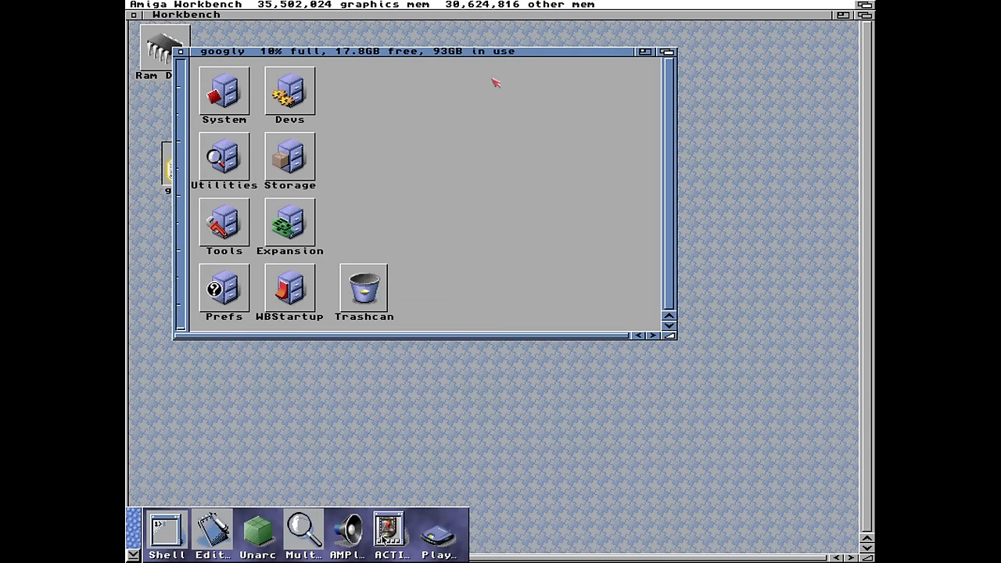
click(292, 5)
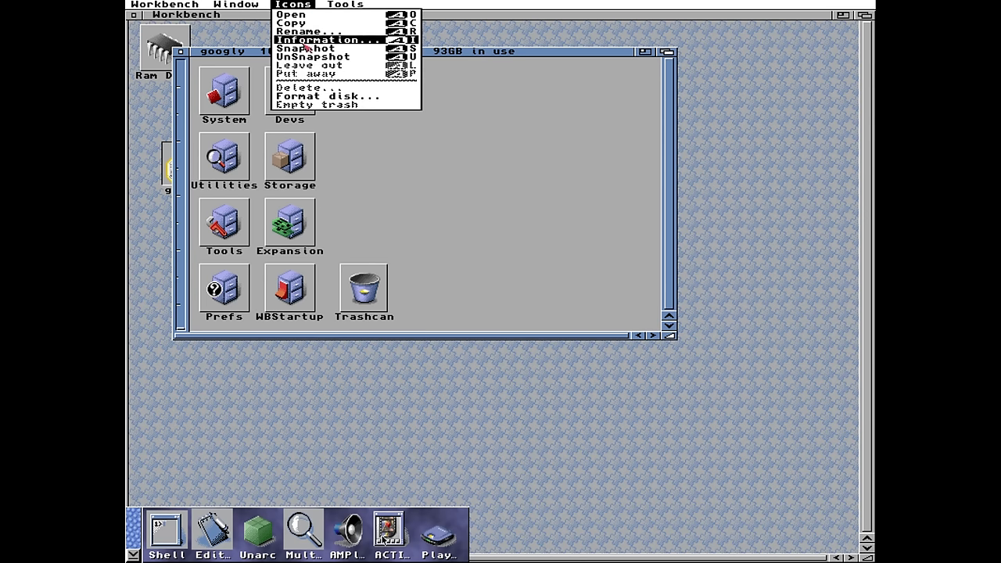
mouse_move(309, 32)
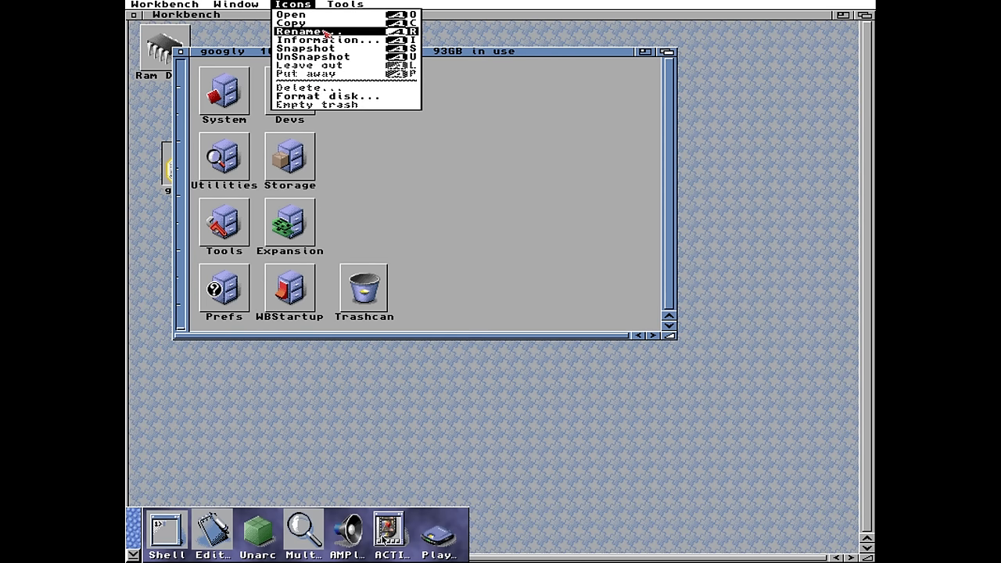
click(237, 5)
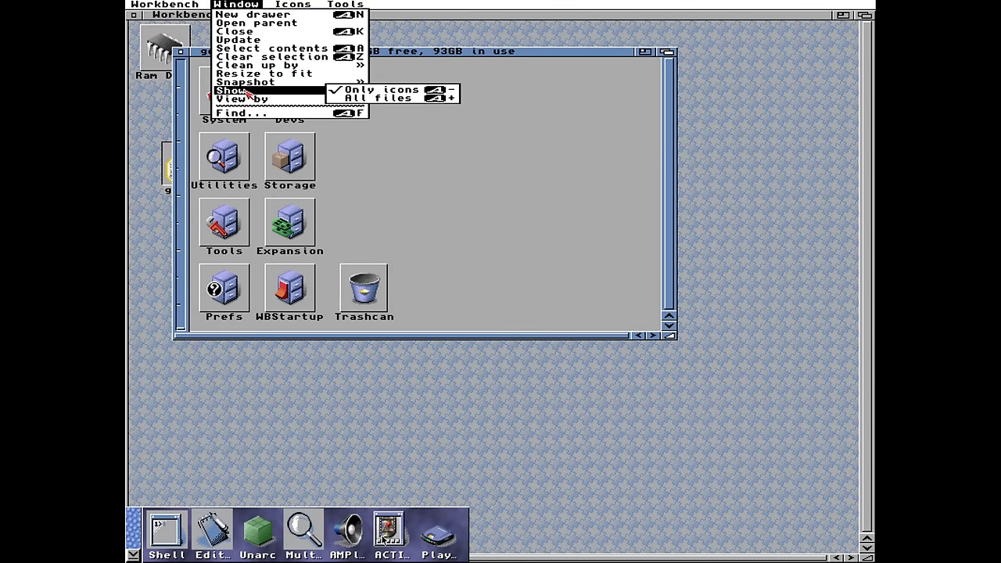
click(379, 97)
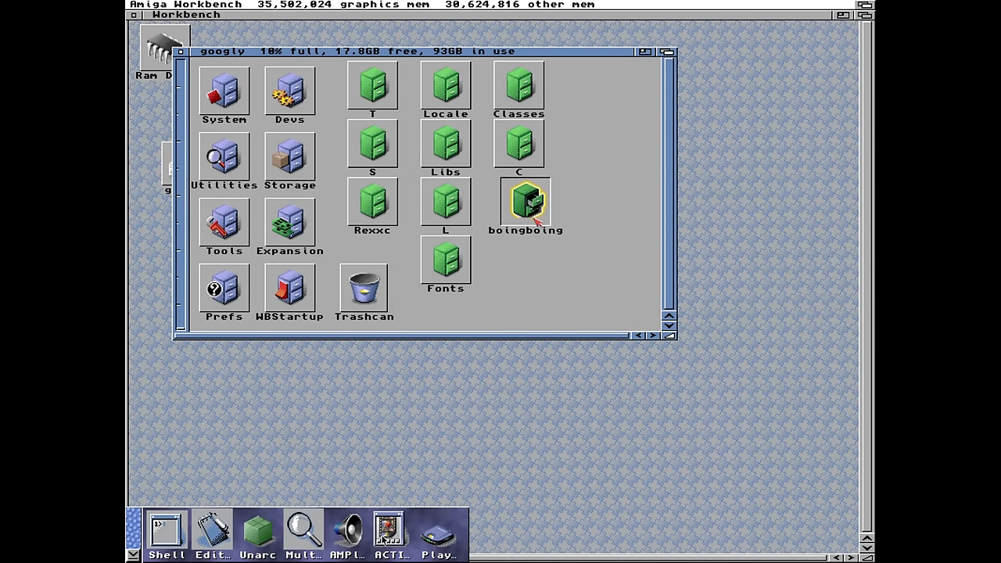
double_click(526, 202)
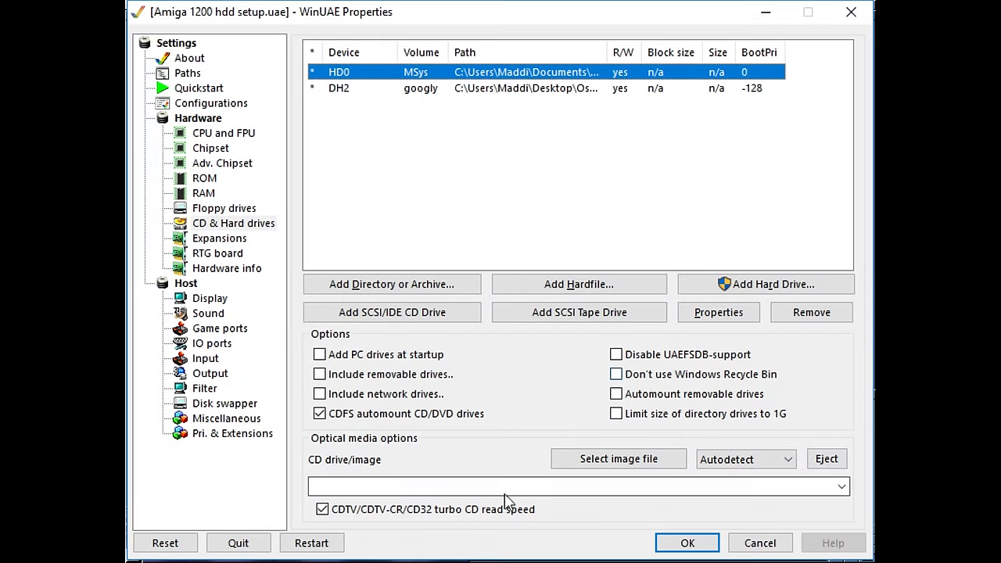
mouse_move(619, 460)
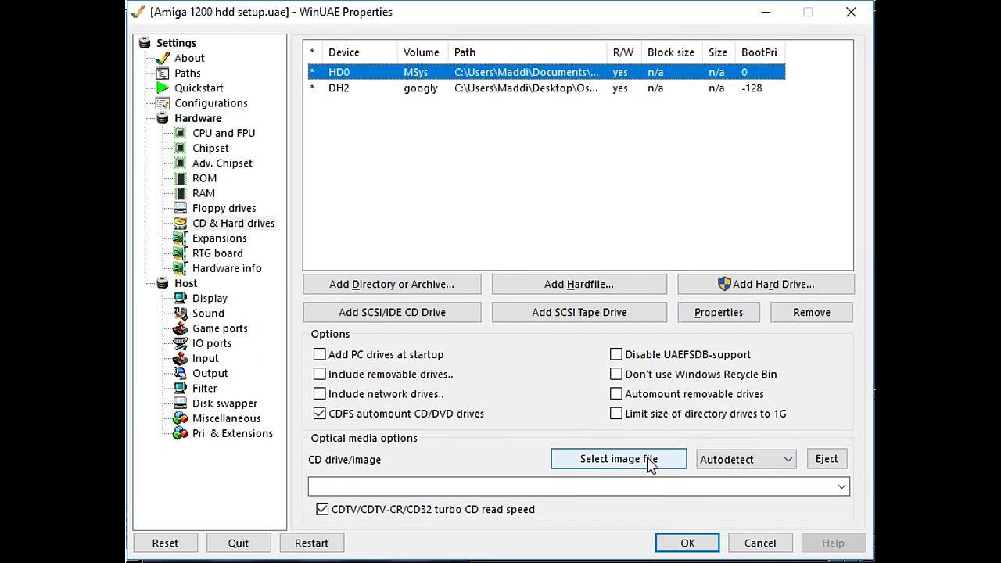
- Mount the AmigaOS 3.9 CD image in the emulated CD drive
click(618, 458)
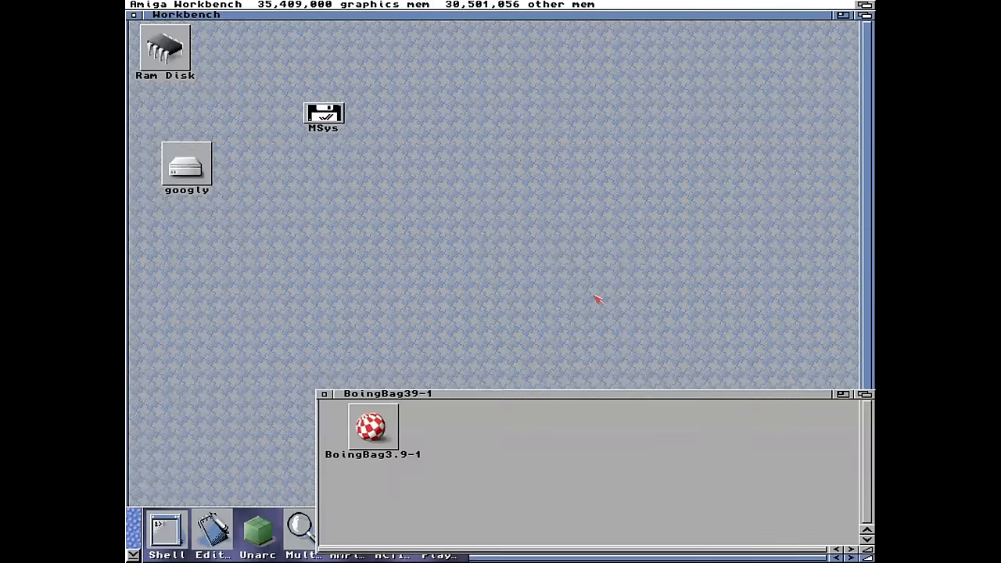
mouse_move(319, 275)
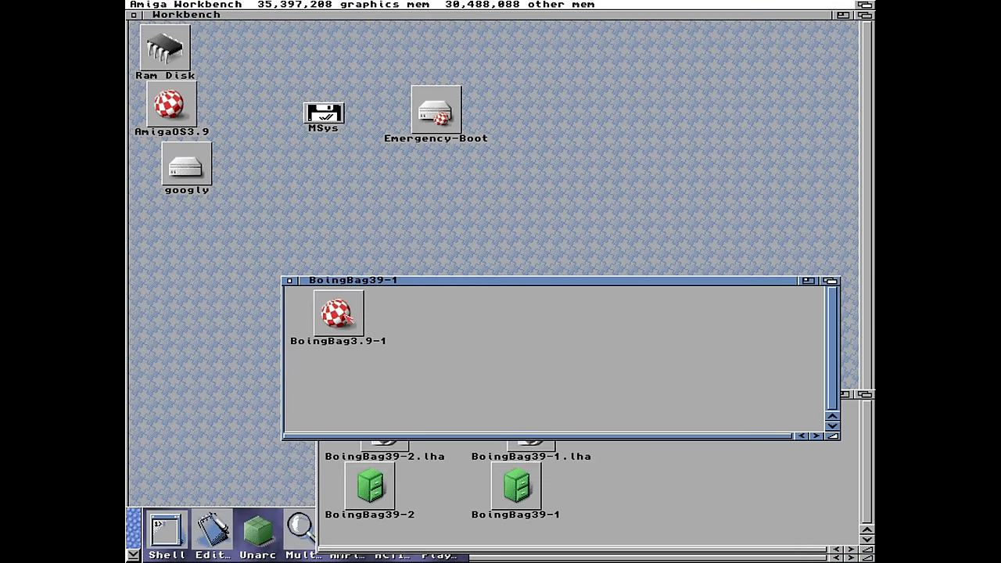
- Launch the Boing Bag 1 installer from BoingBag3.9-1 and accept a real install without logging
double_click(338, 312)
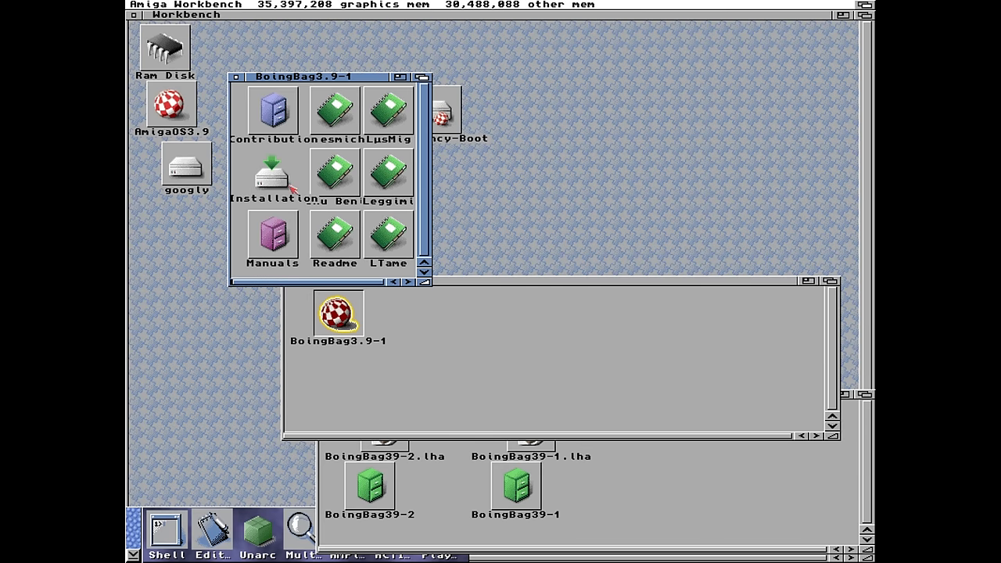
click(269, 175)
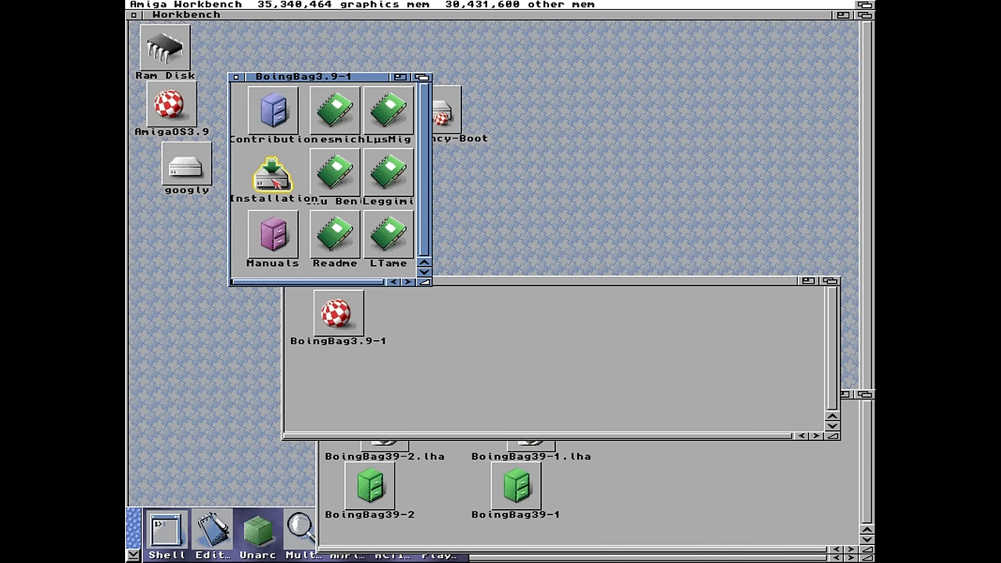
double_click(267, 173)
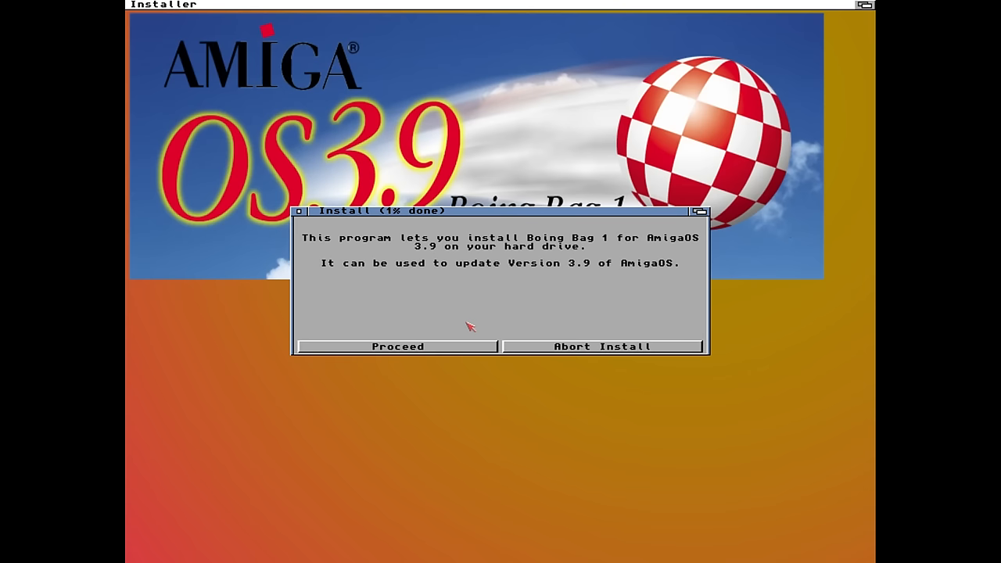
click(397, 347)
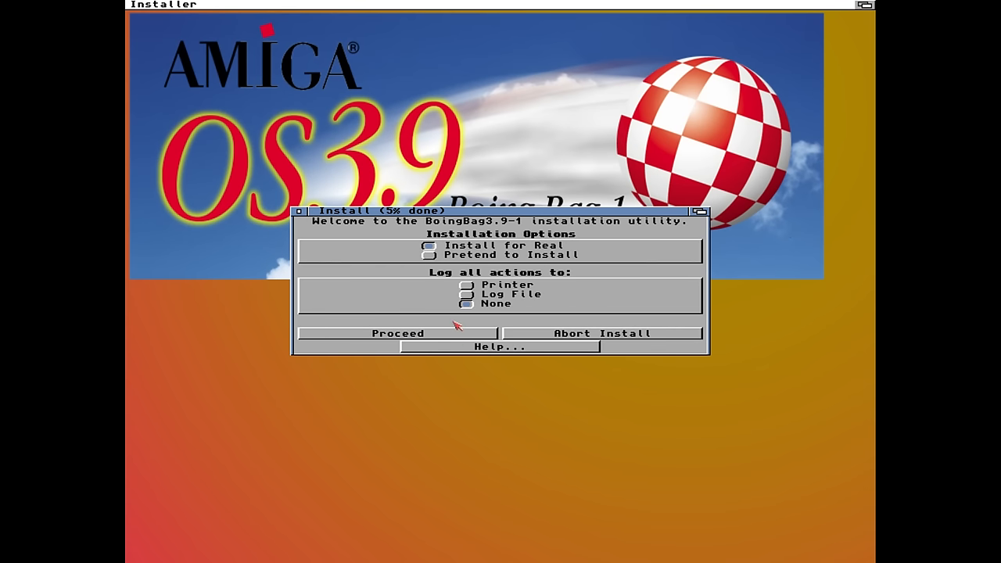
click(397, 333)
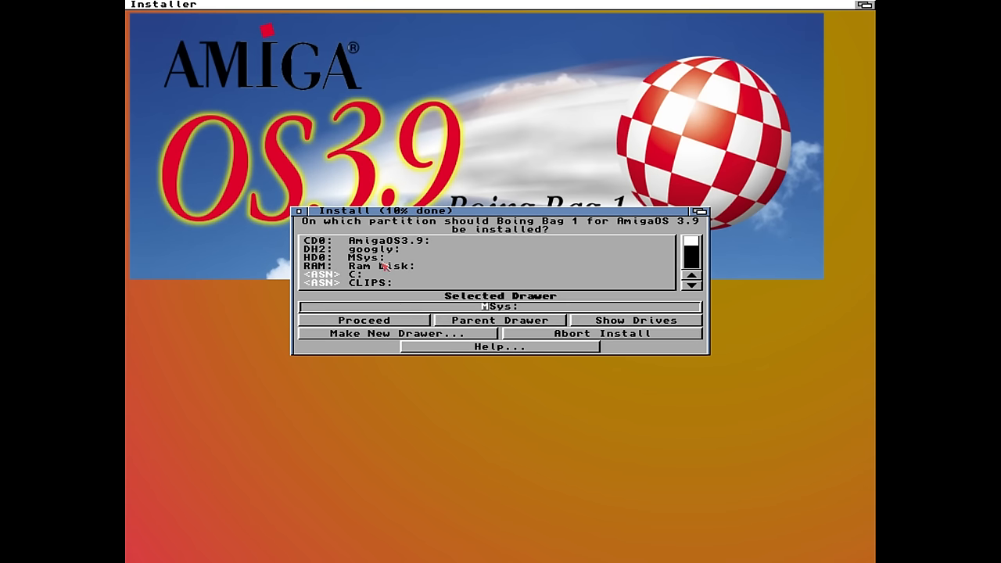
- Install Boing Bag 1 onto the googly partition and dismiss the completion notice
double_click(367, 249)
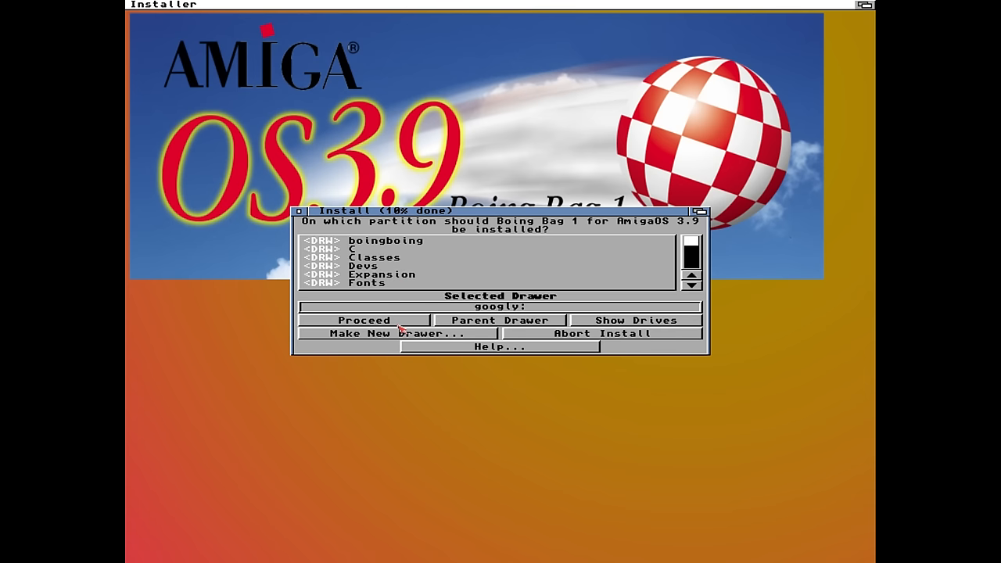
click(363, 319)
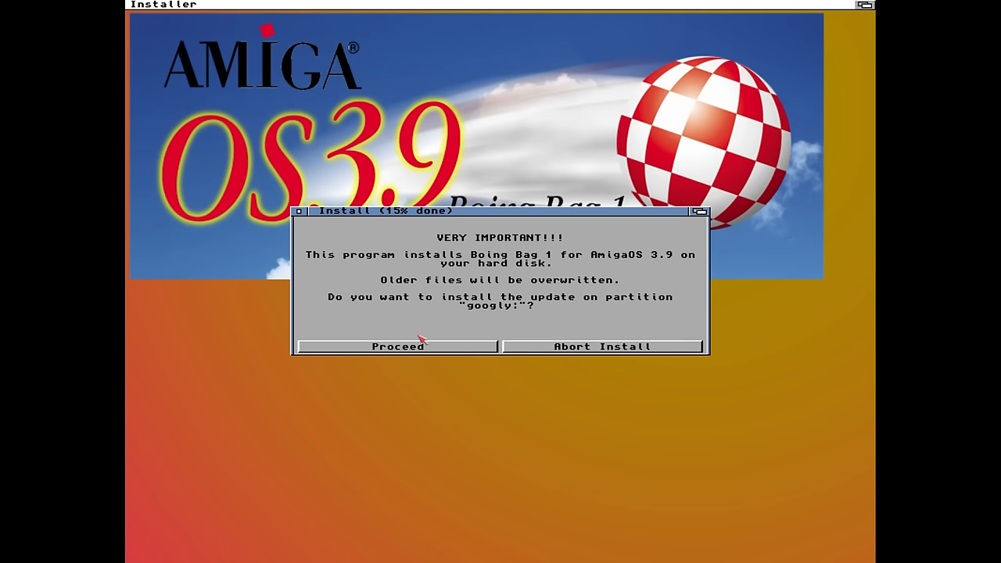
click(397, 346)
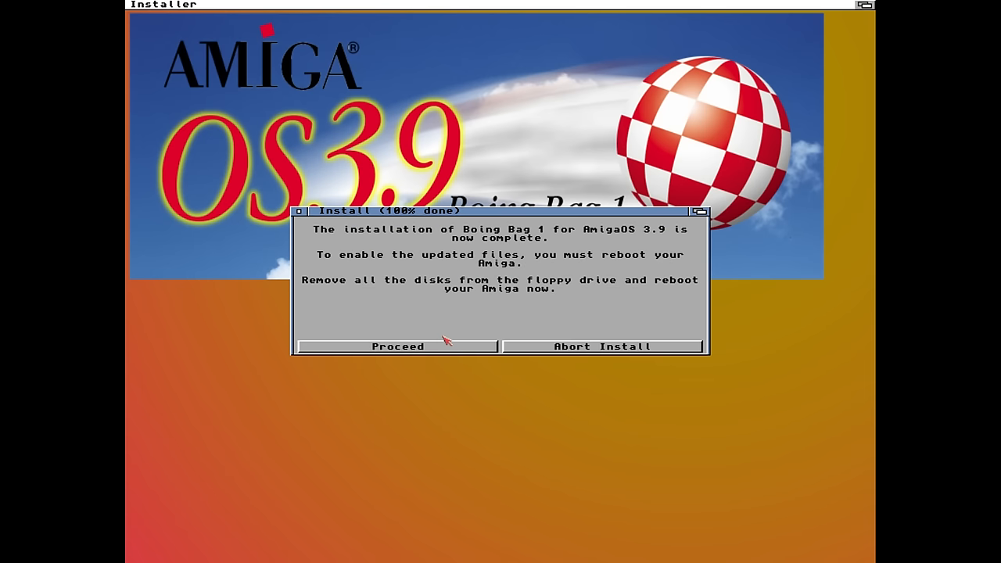
click(397, 348)
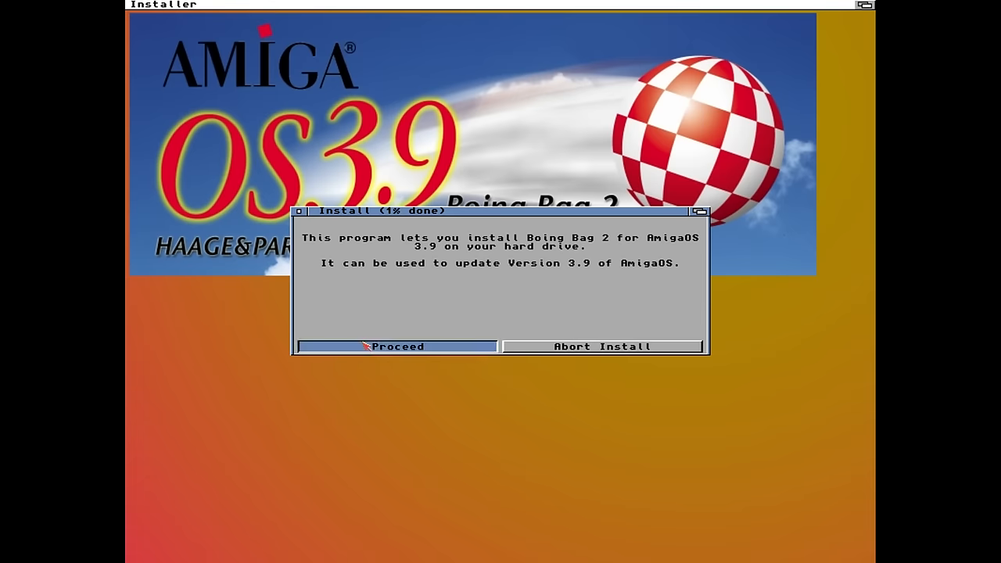
- Install Boing Bag 2 onto the googly: partition and close the installer when complete
click(397, 347)
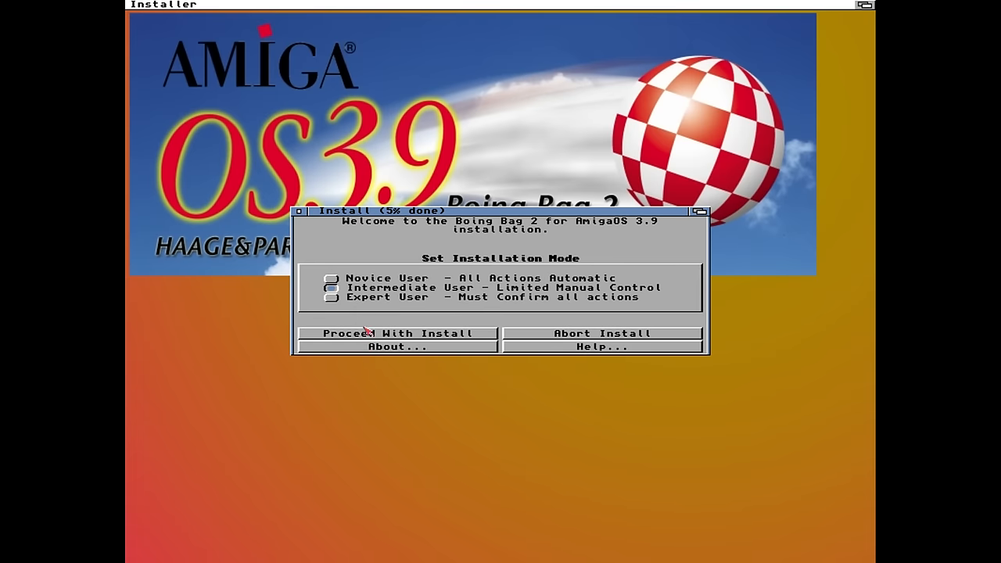
click(394, 334)
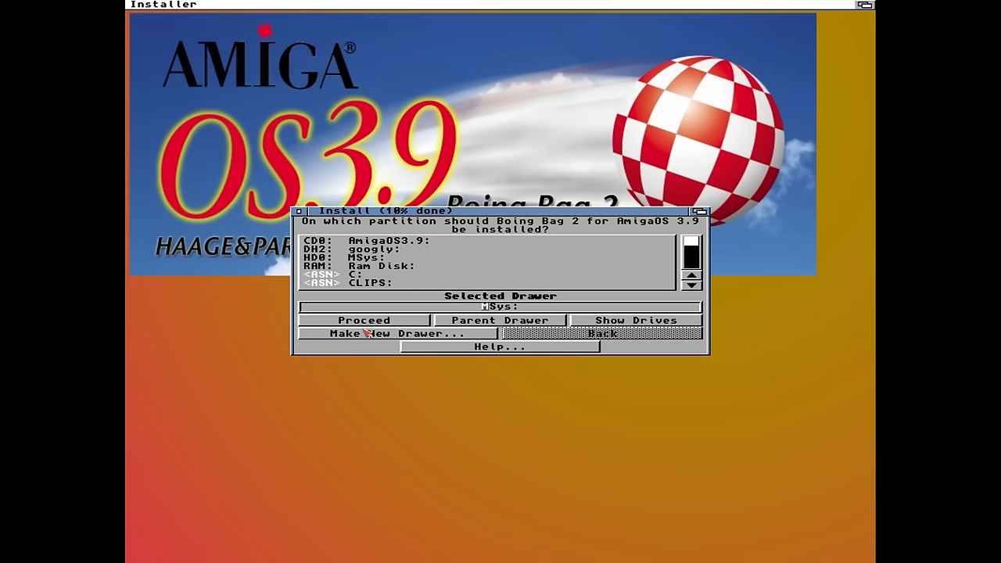
double_click(383, 249)
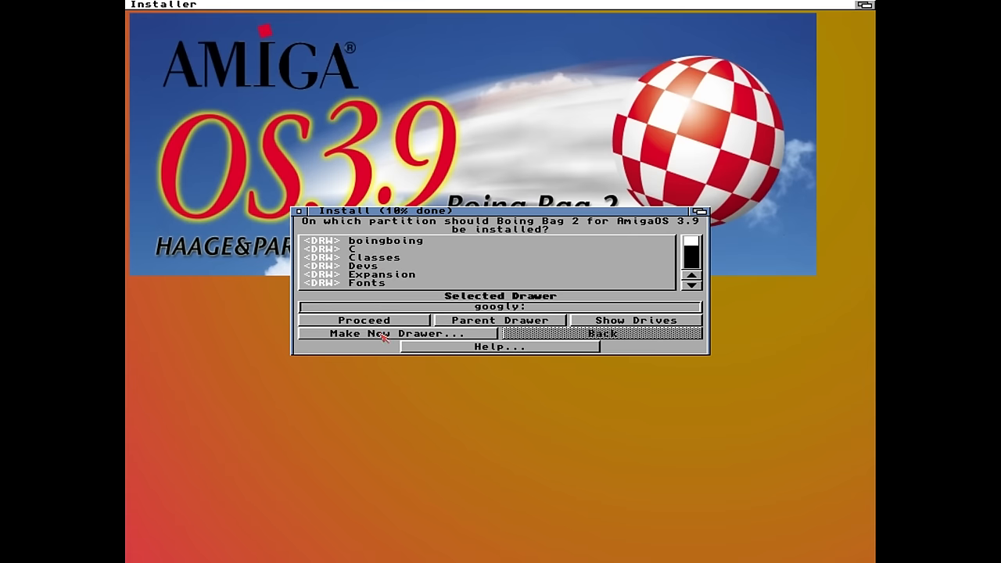
click(363, 319)
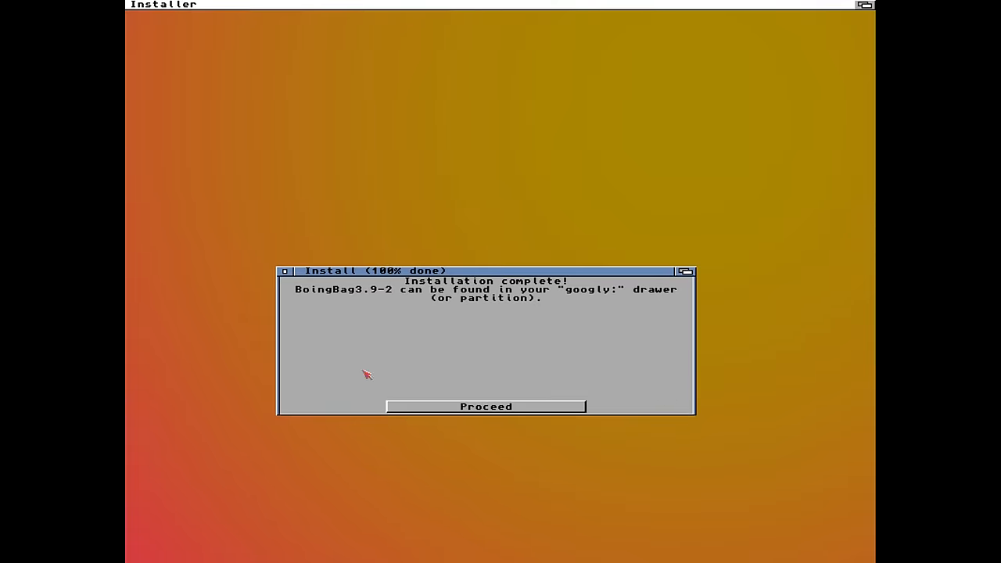
click(484, 406)
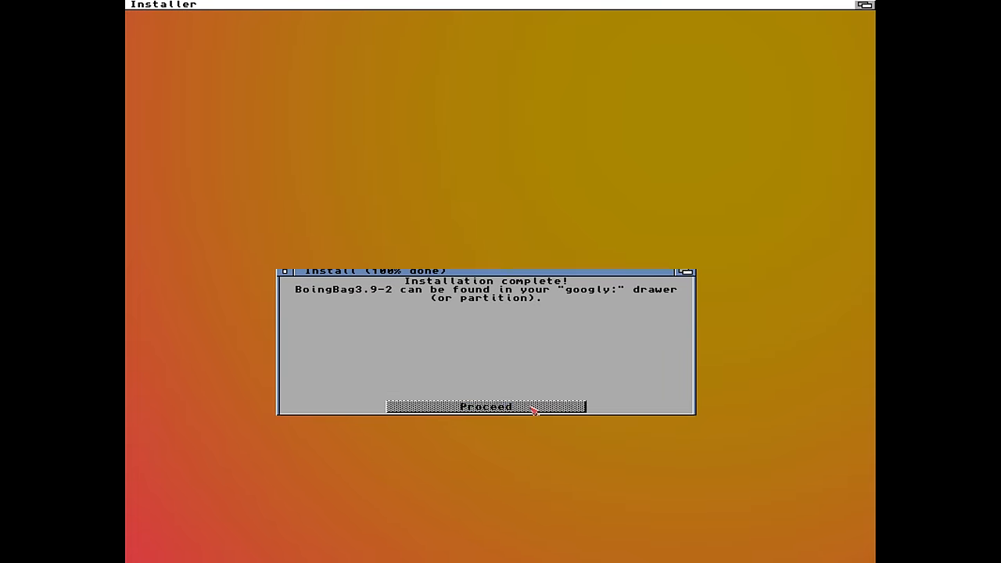
click(485, 406)
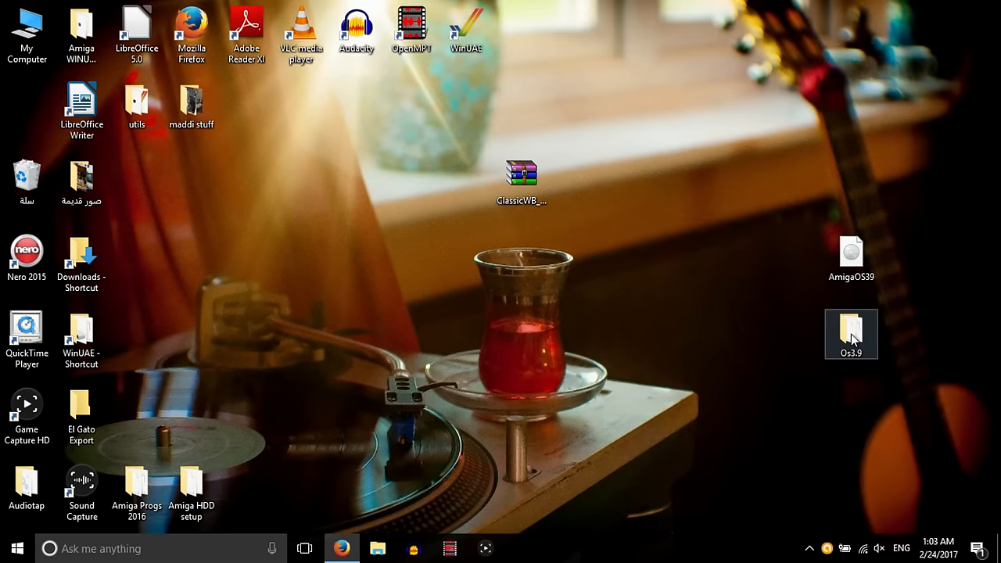
- Check the Os3.9 folder, then extract the ClassicWB zip archive to the desktop with WinRAR
double_click(851, 335)
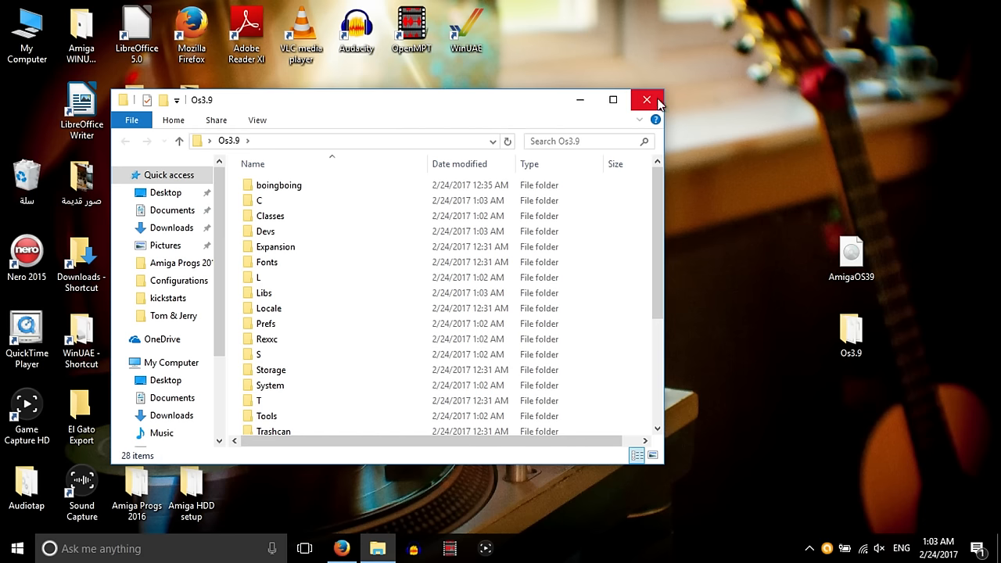
click(646, 100)
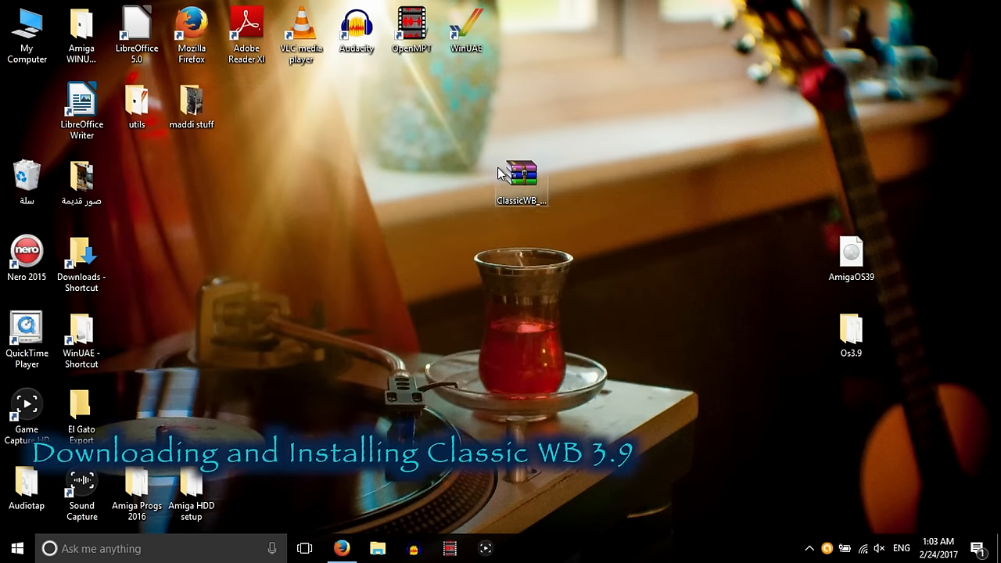
double_click(521, 173)
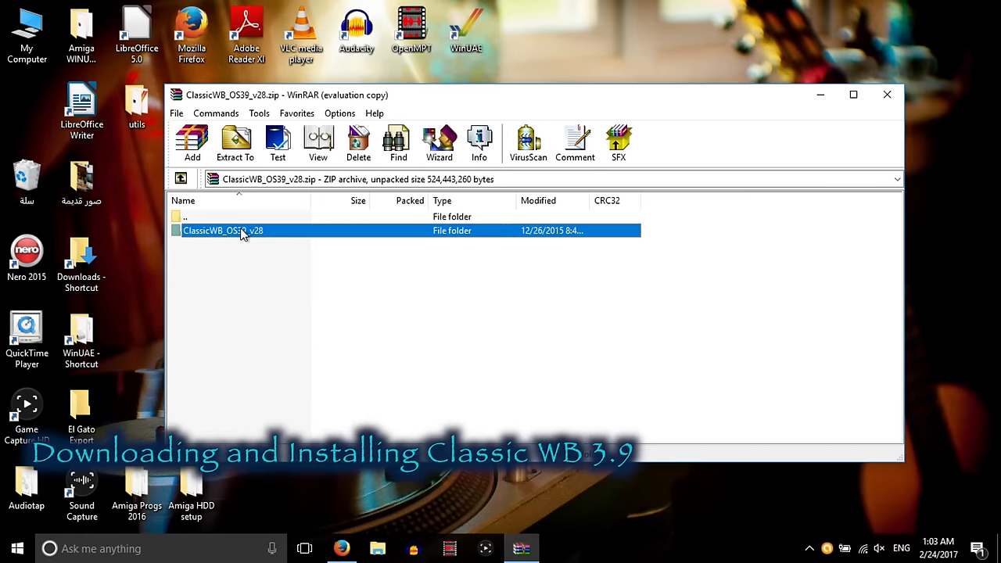
click(235, 140)
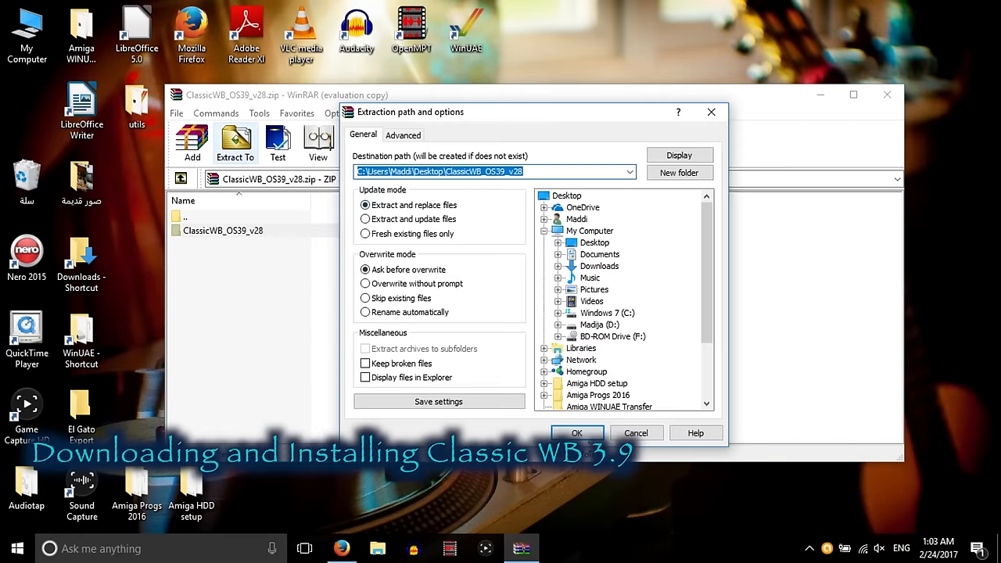
click(576, 432)
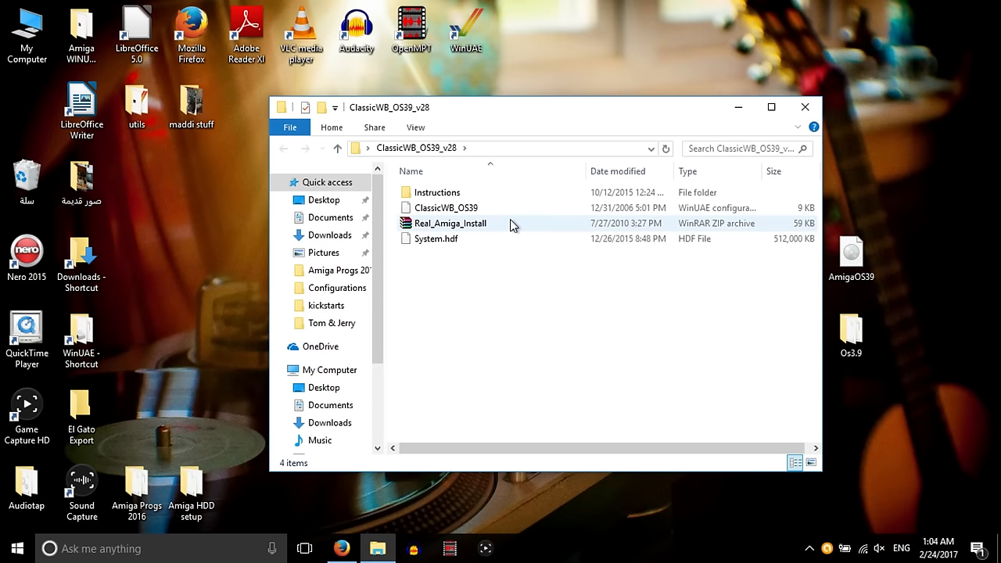
- Select ClassicWB_OS39 in the extracted ClassicWB_OS39_v28 folder
click(446, 206)
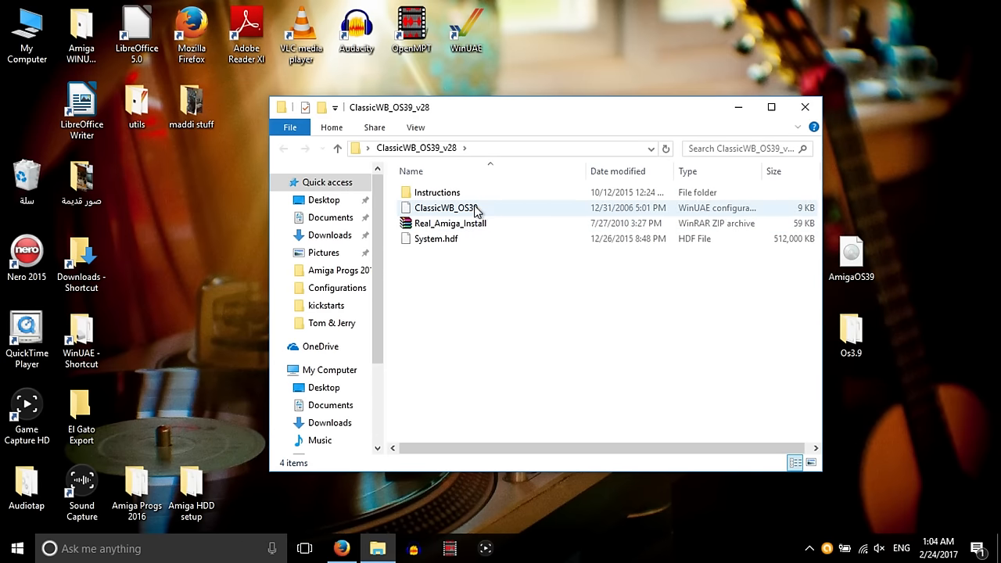
click(452, 208)
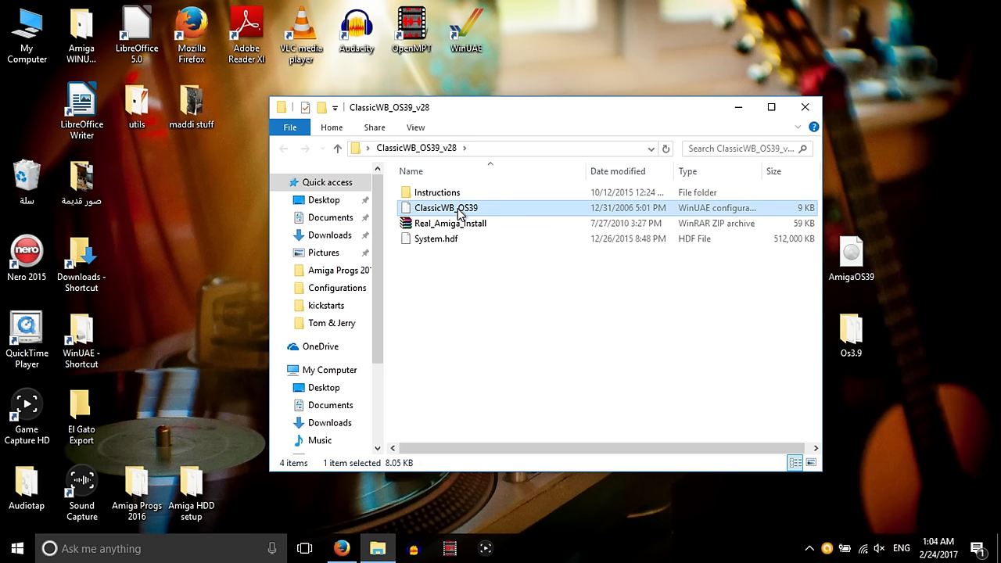
mouse_move(81, 106)
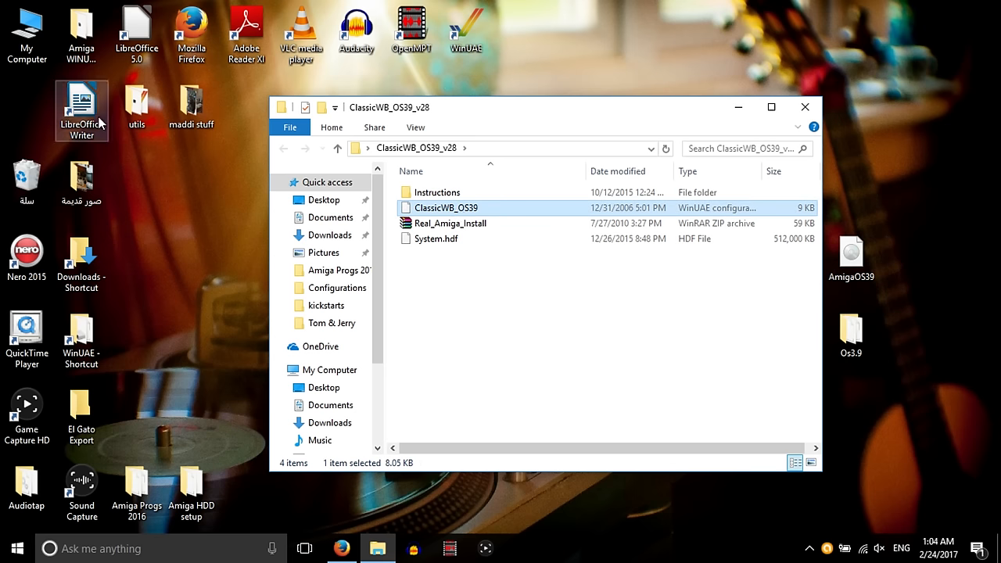
mouse_move(70, 225)
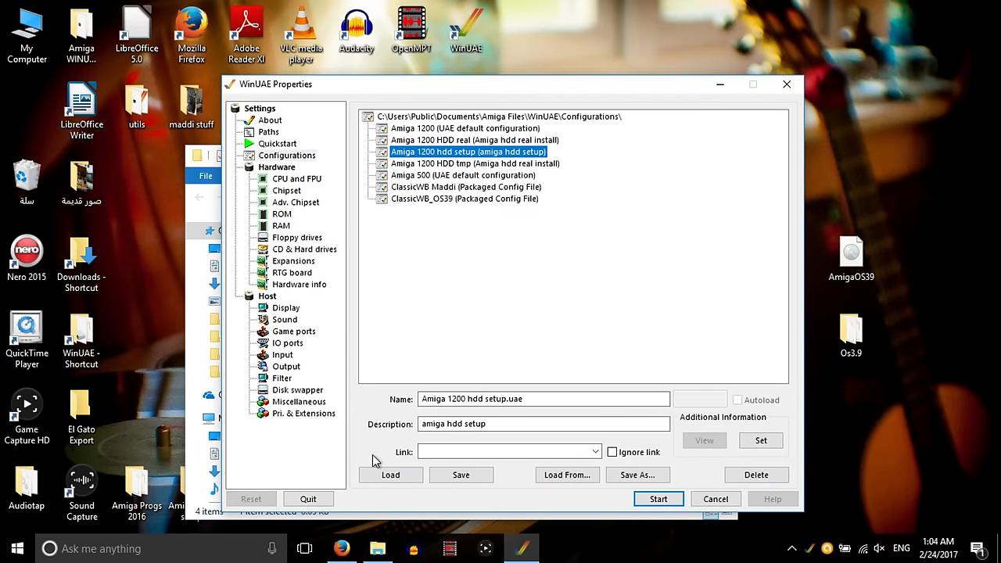
- Load 'Amiga 1200 hdd setup' and remove its existing hard drive entries
click(391, 475)
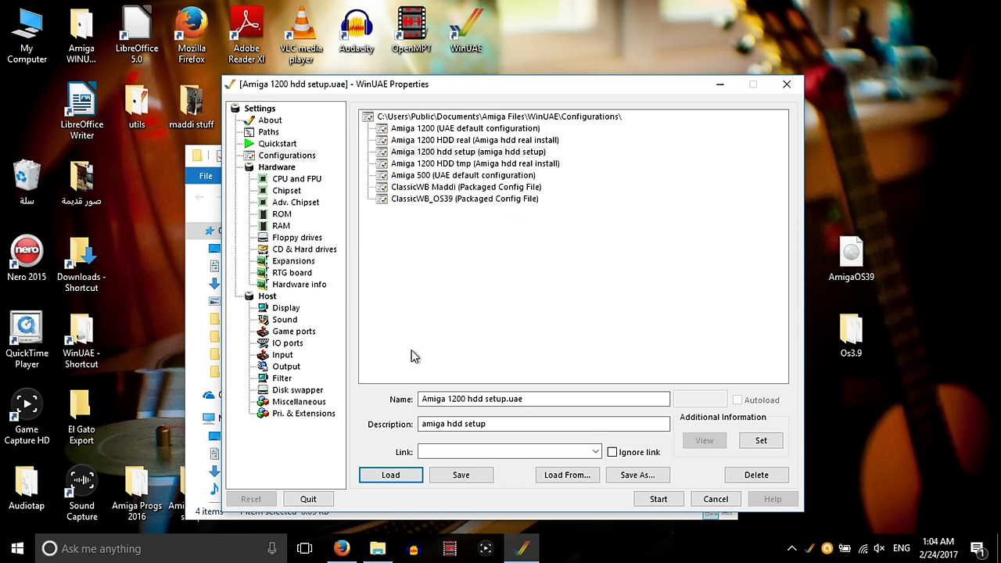
mouse_move(282, 538)
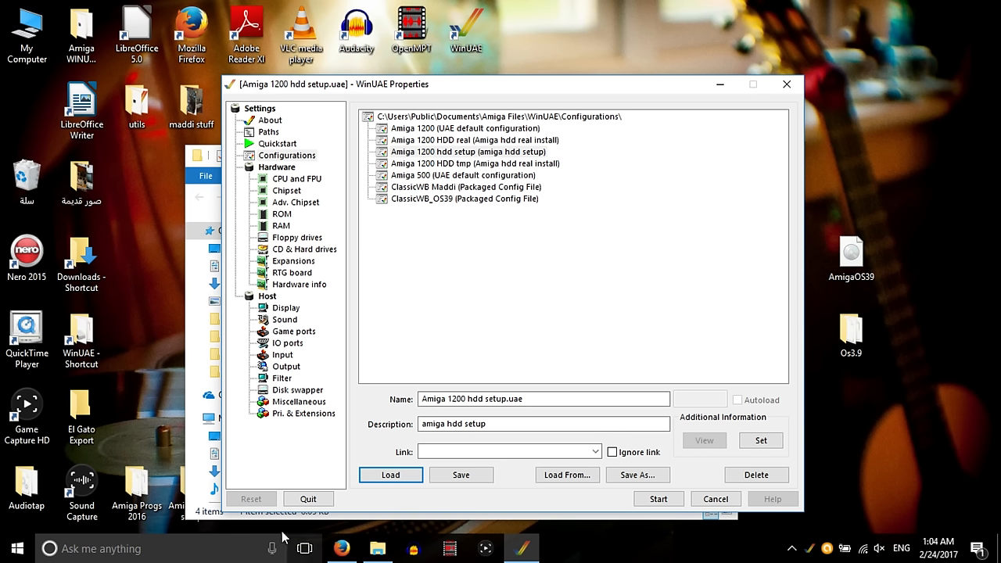
mouse_move(621, 169)
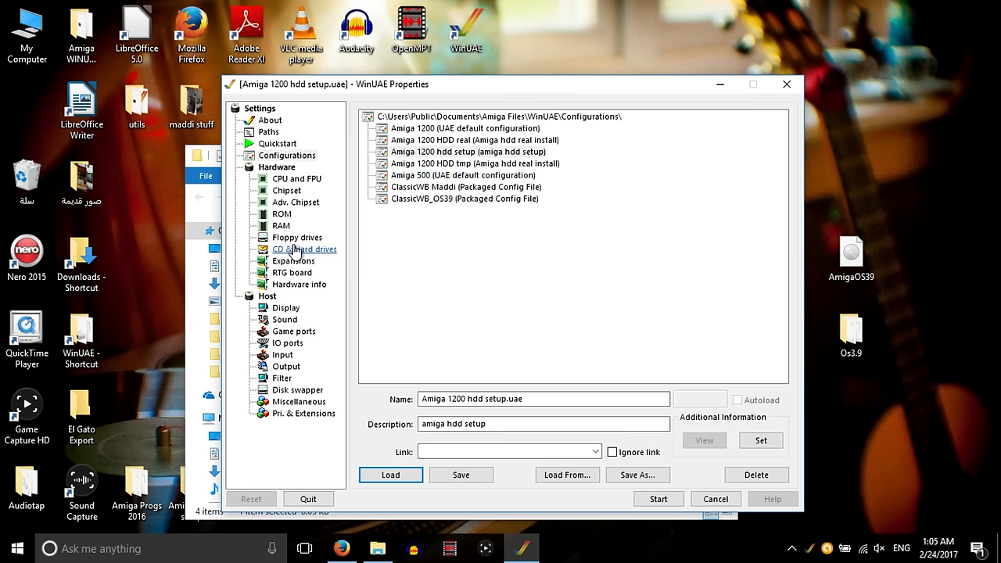
click(305, 248)
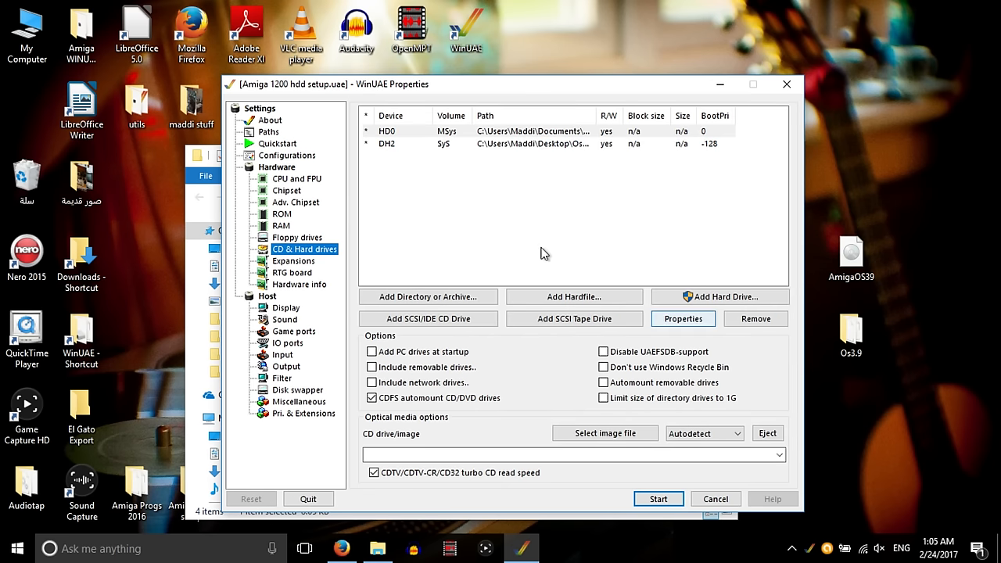
mouse_move(756, 319)
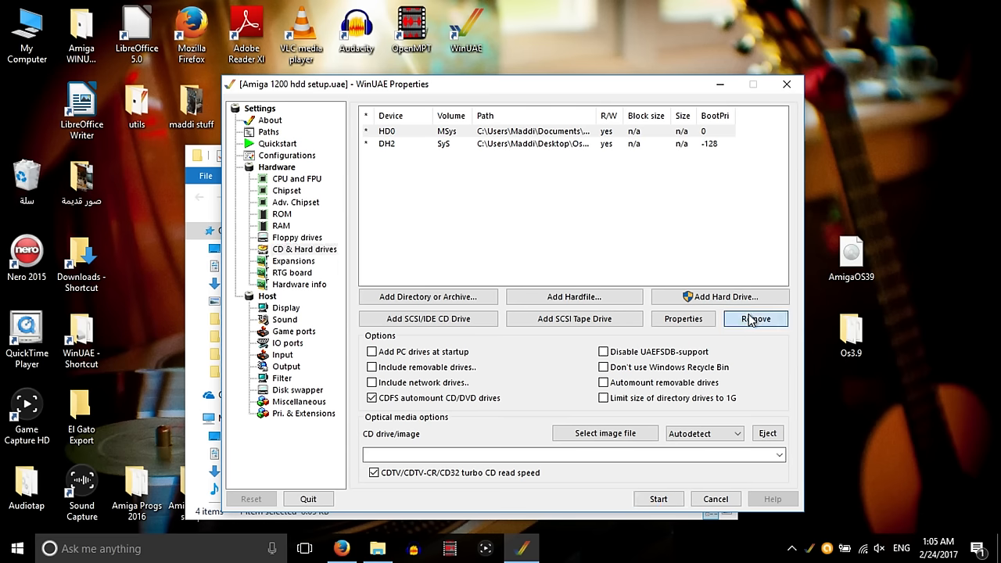
click(754, 319)
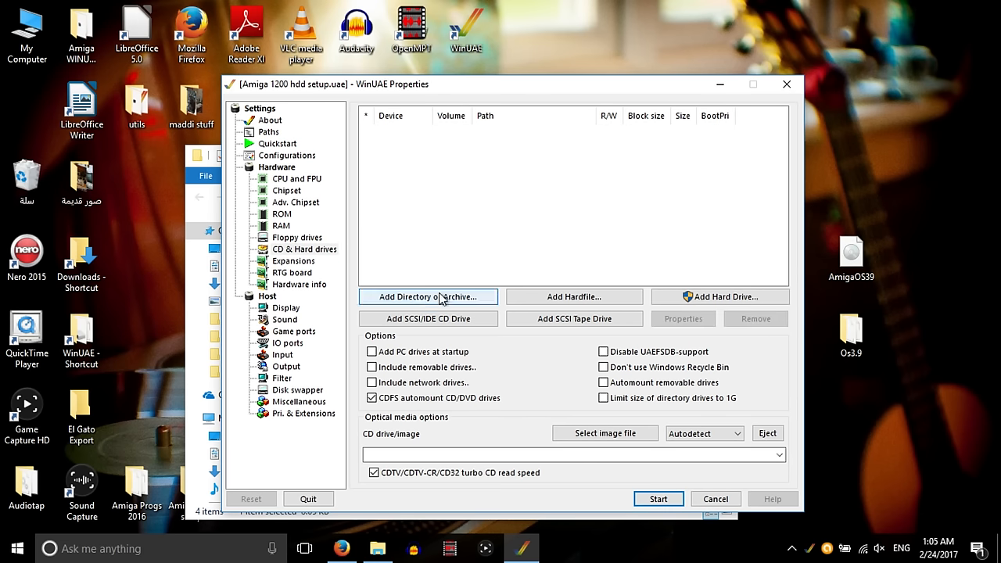
- Add a directory drive pointing at the desktop Os3.9 folder
click(428, 297)
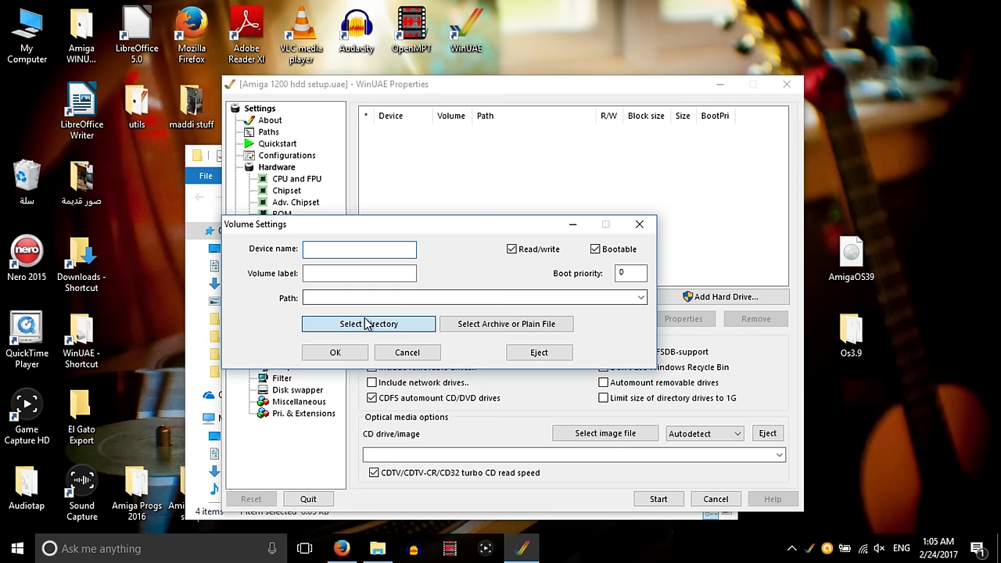
click(369, 323)
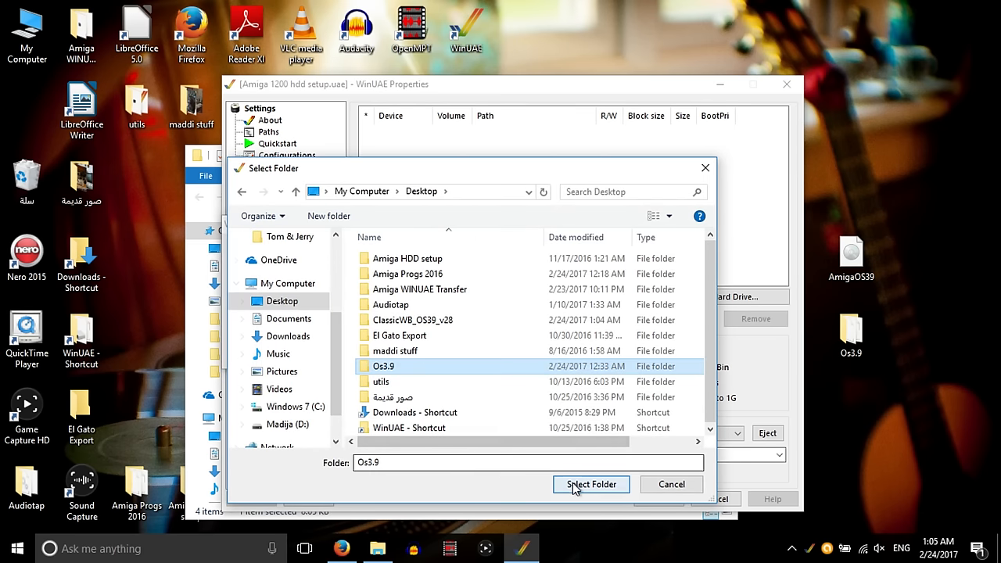
click(591, 485)
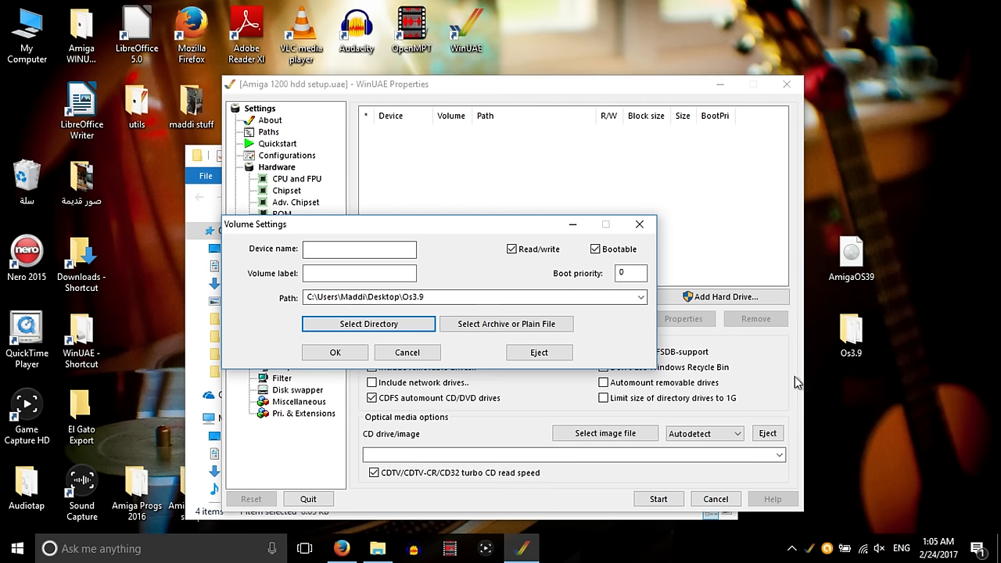
mouse_move(555, 250)
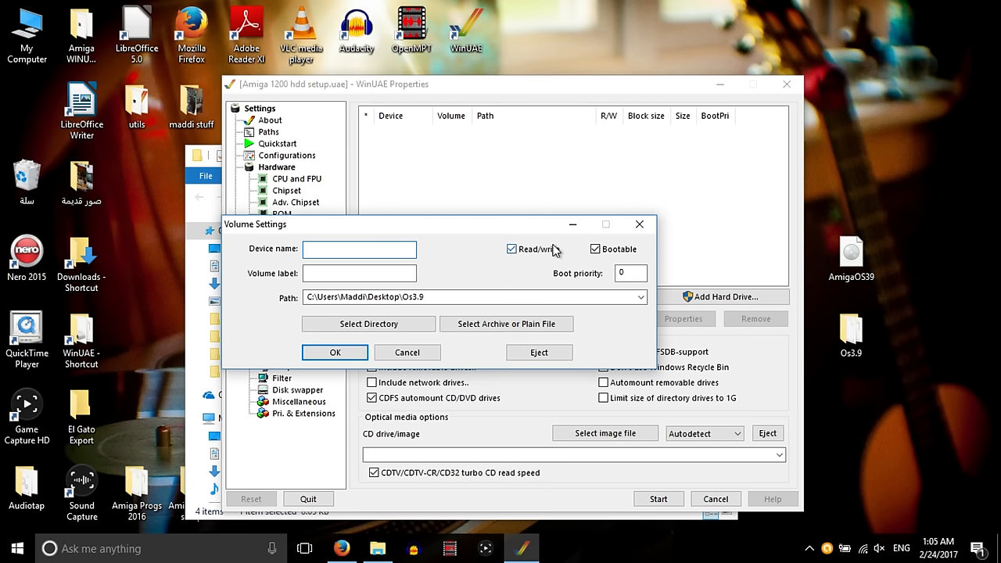
- Name the new drive device Dh0 with volume label SyS
text(Dh0)
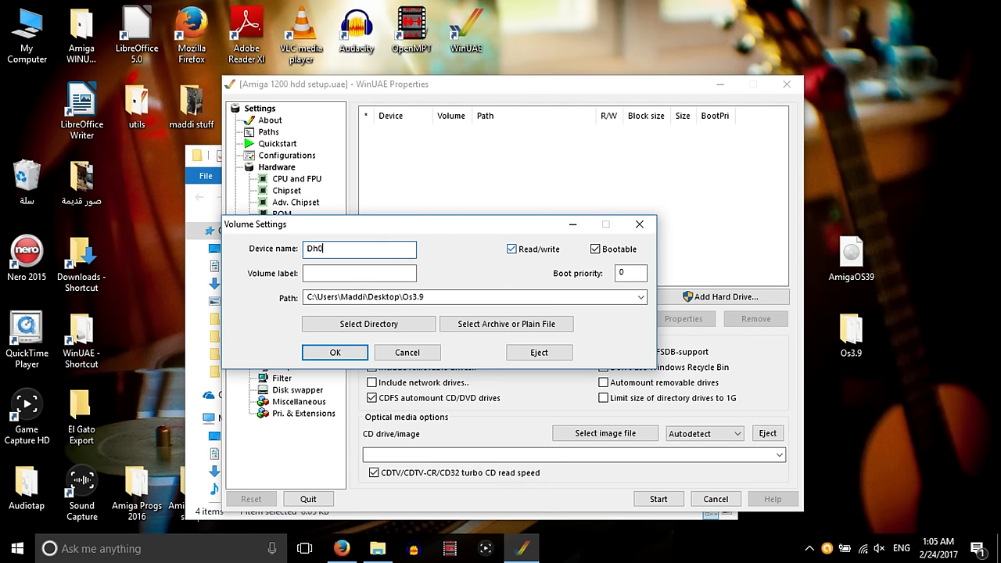
click(359, 273)
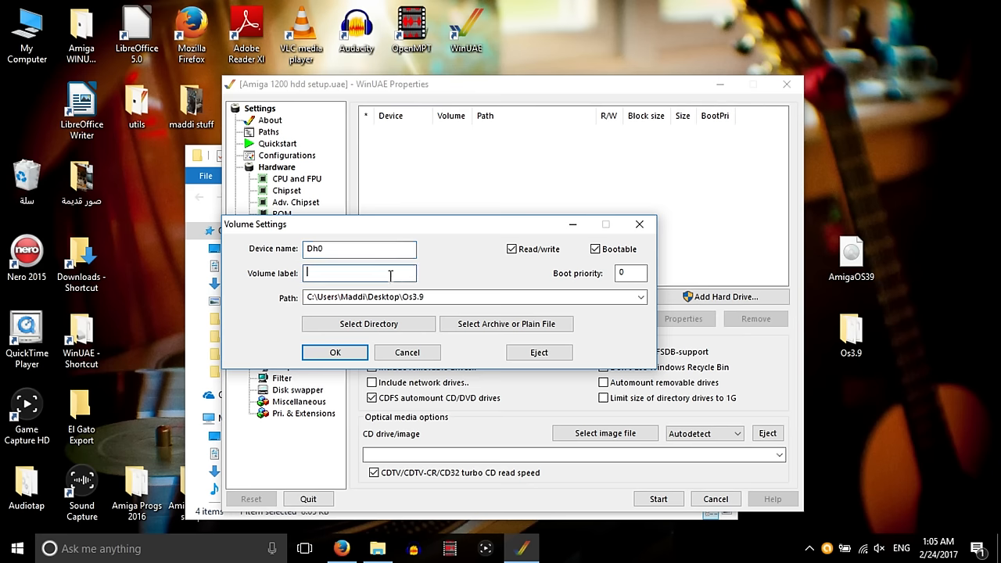
text(SyS)
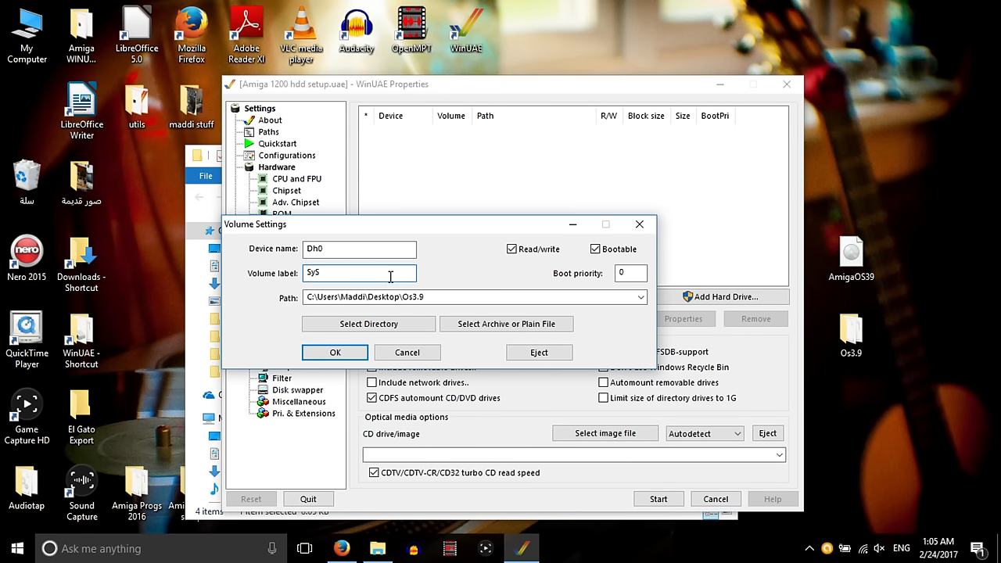
mouse_move(334, 352)
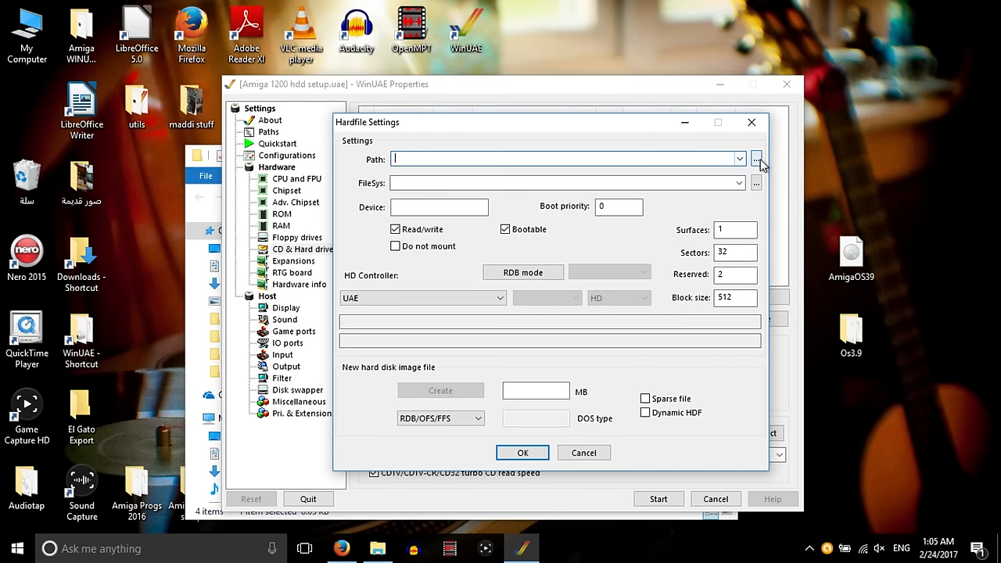
- Choose ClassicWB_OS39_v28/System.hdf as the hardfile image
click(755, 160)
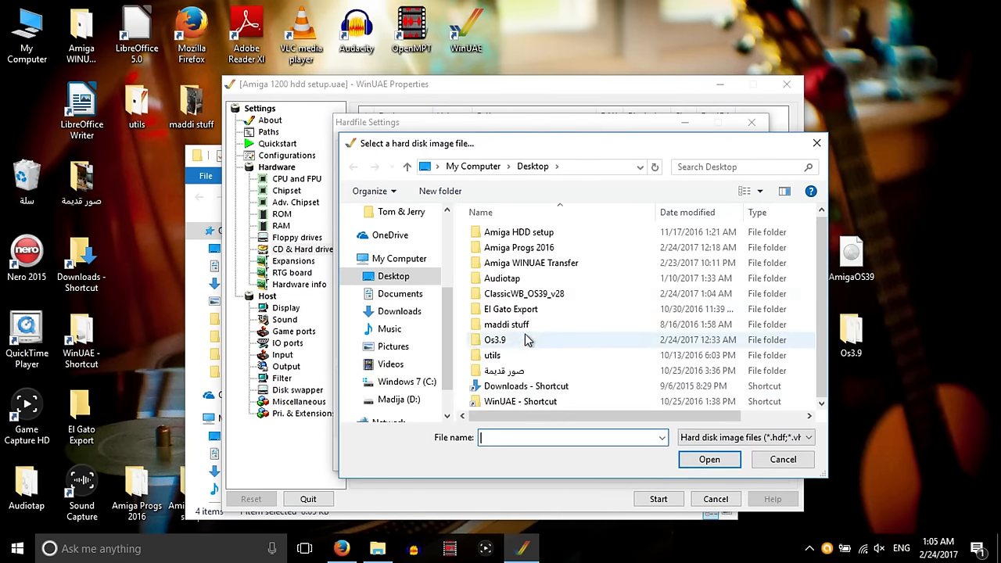
double_click(524, 294)
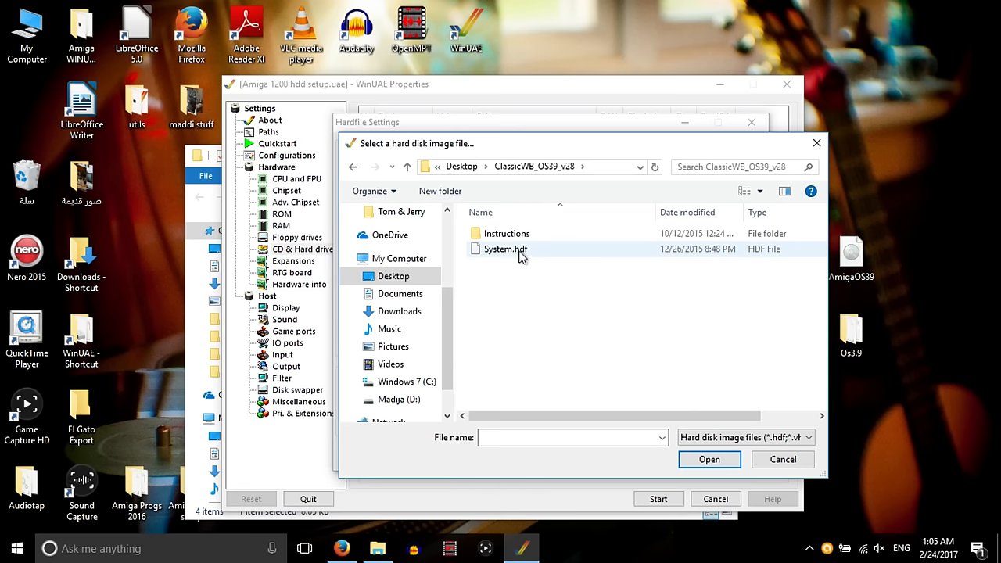
click(505, 249)
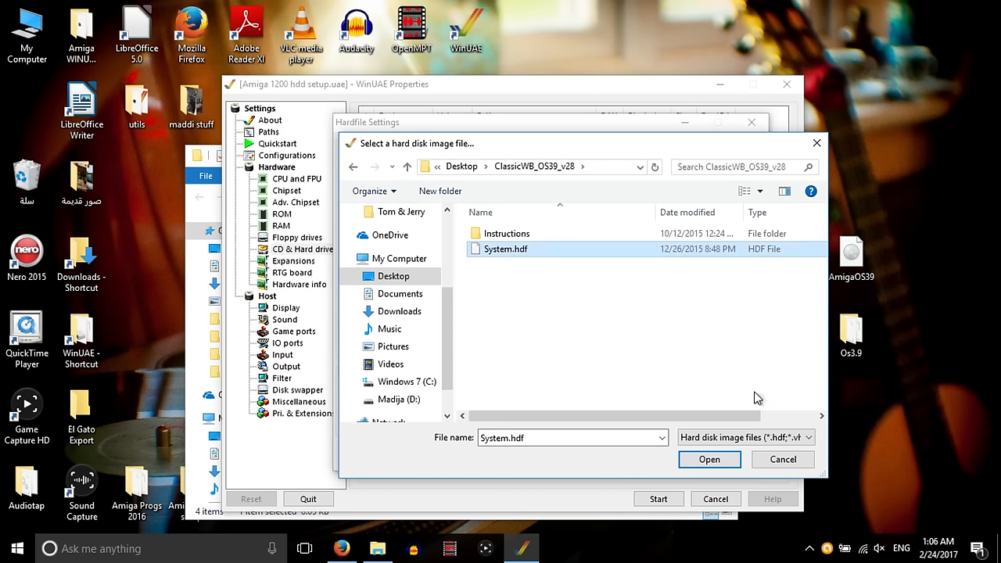
click(709, 459)
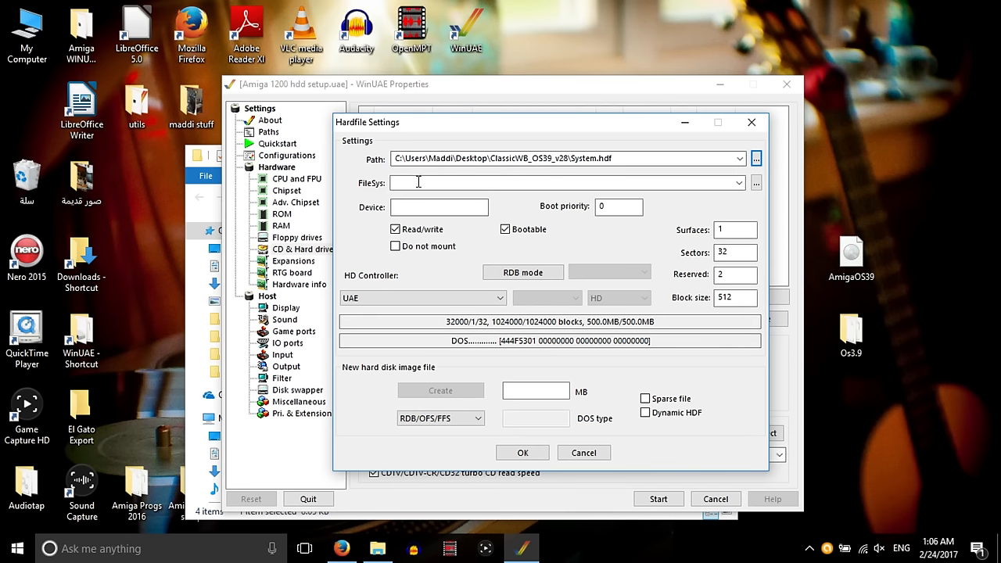
- Set the hardfile's device name to DH1 and confirm it alongside DH0
text(Dh)
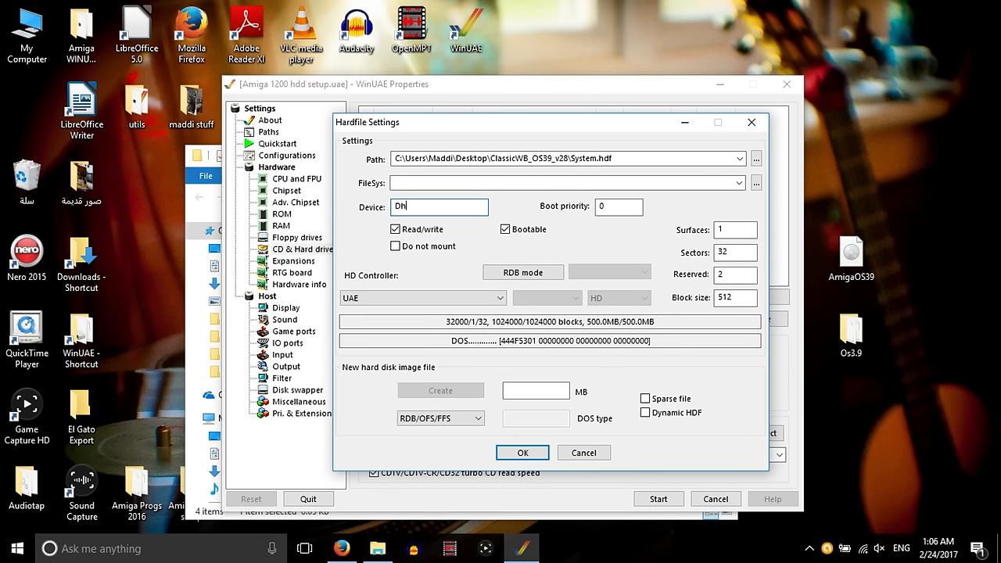
text(1)
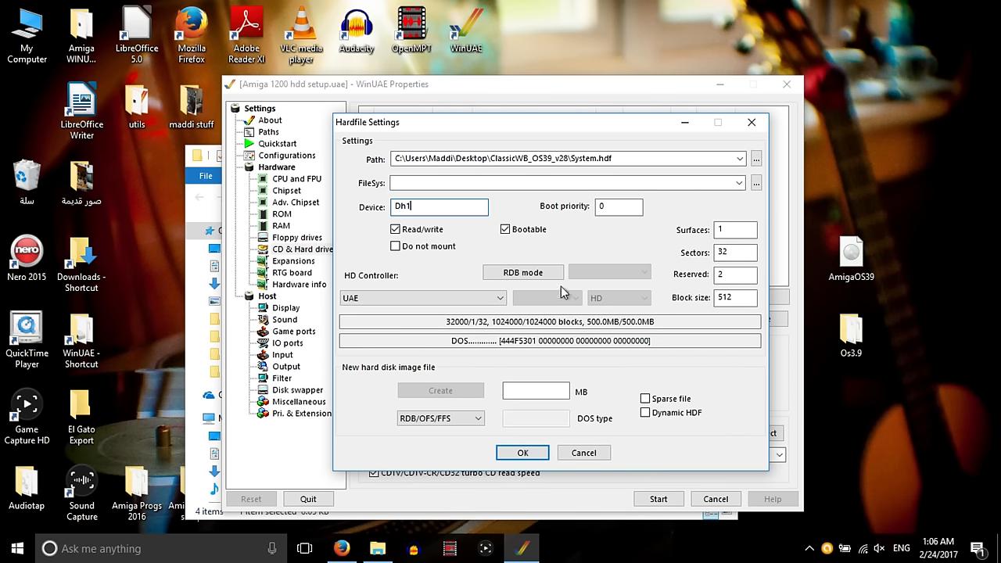
mouse_move(523, 462)
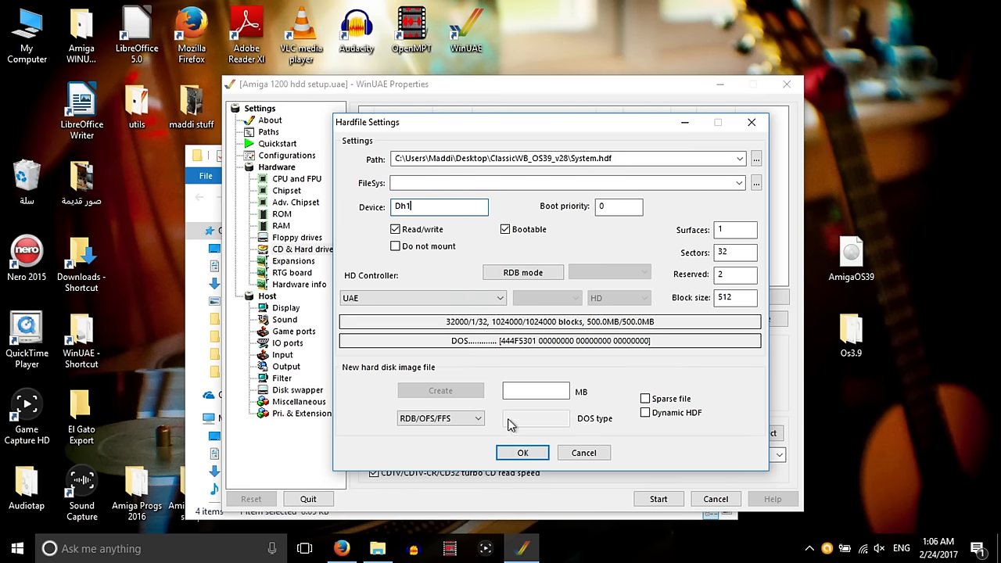
click(522, 452)
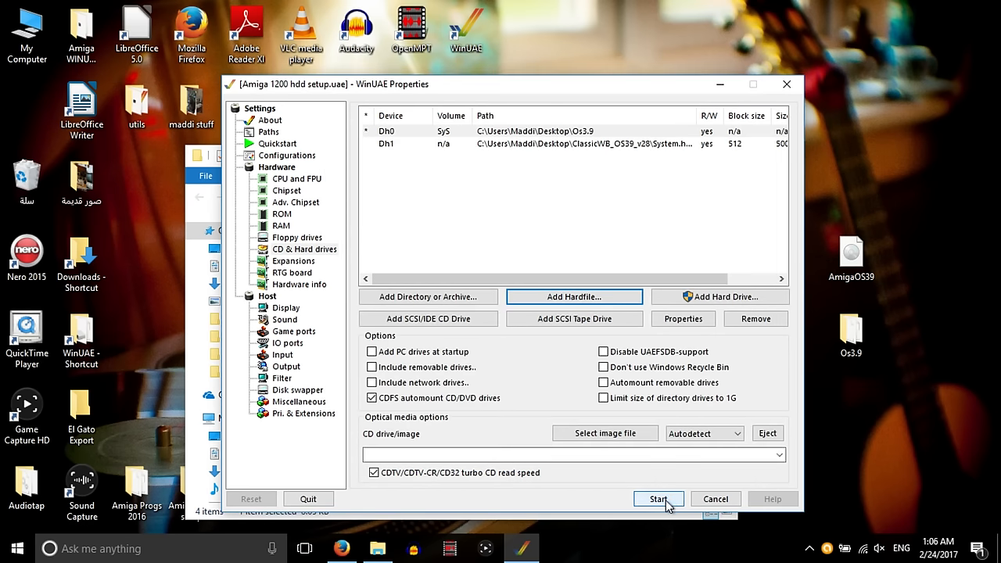
- Boot the Amiga, launch Install_CWB39 and accept the OS3.9 notices to begin installing
click(658, 499)
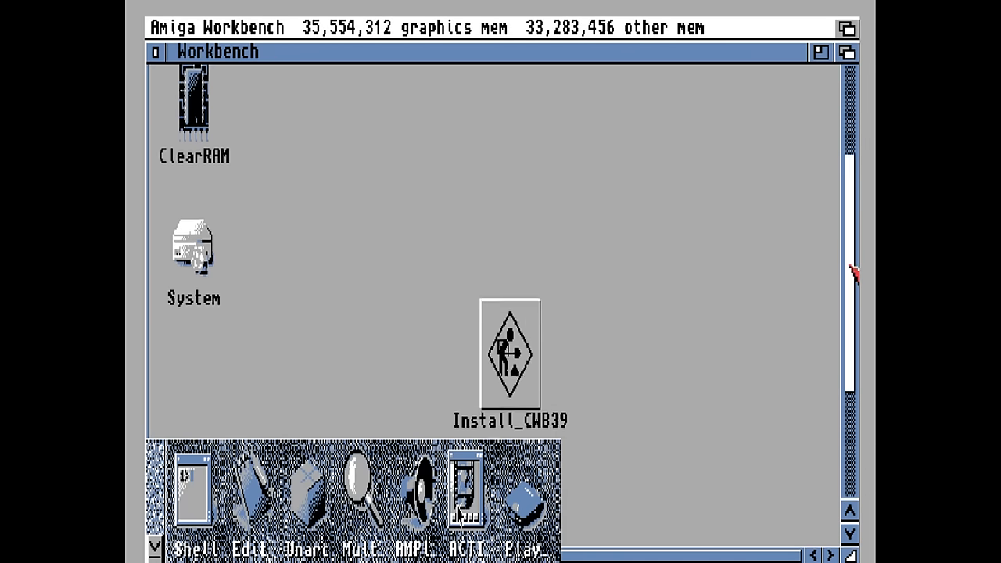
double_click(509, 357)
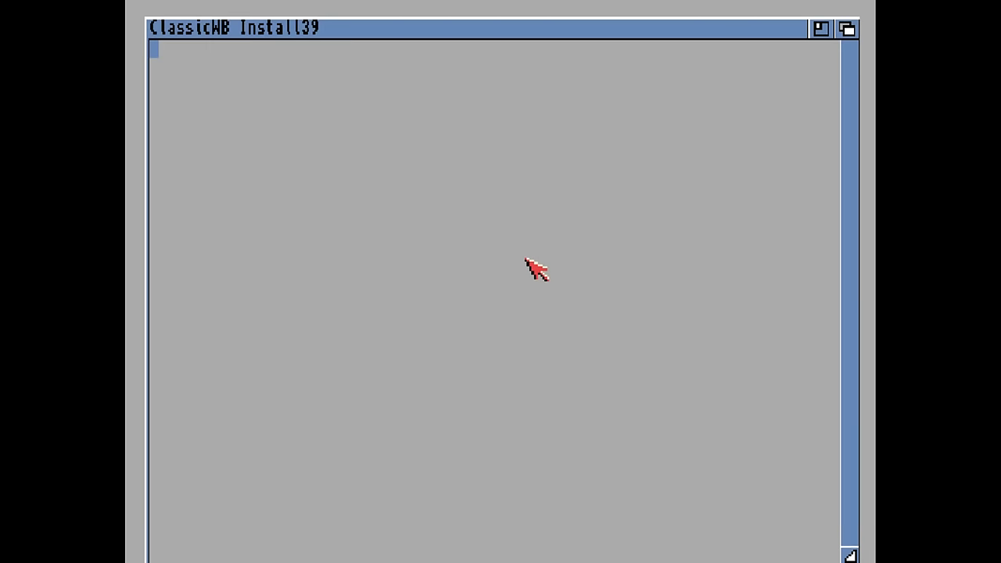
key(Return)
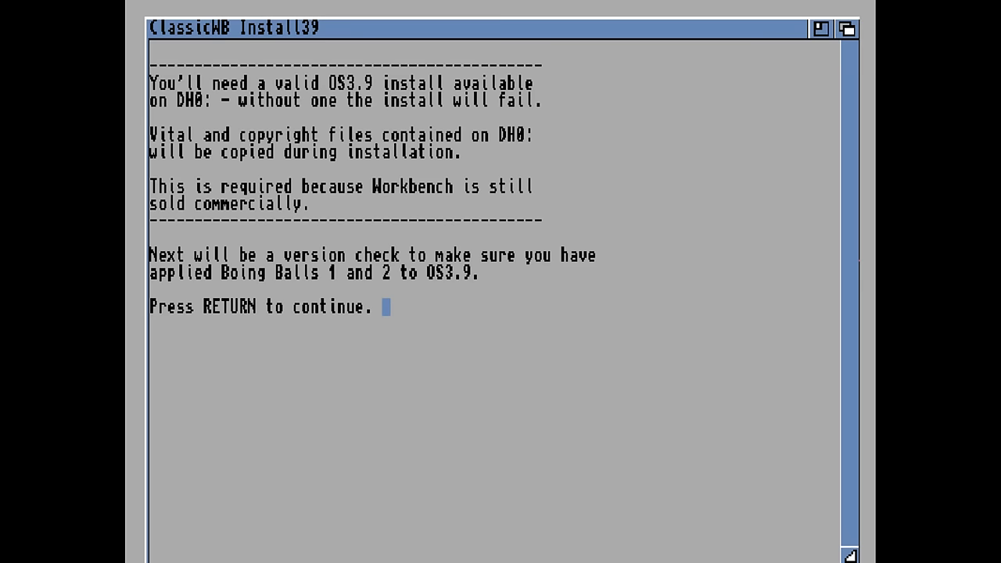
key(Return)
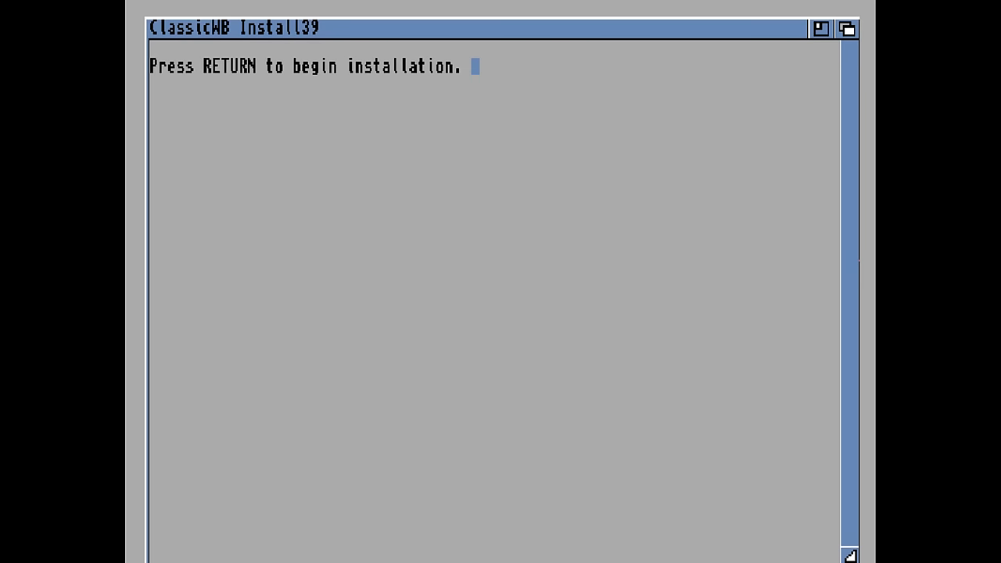
key(Return)
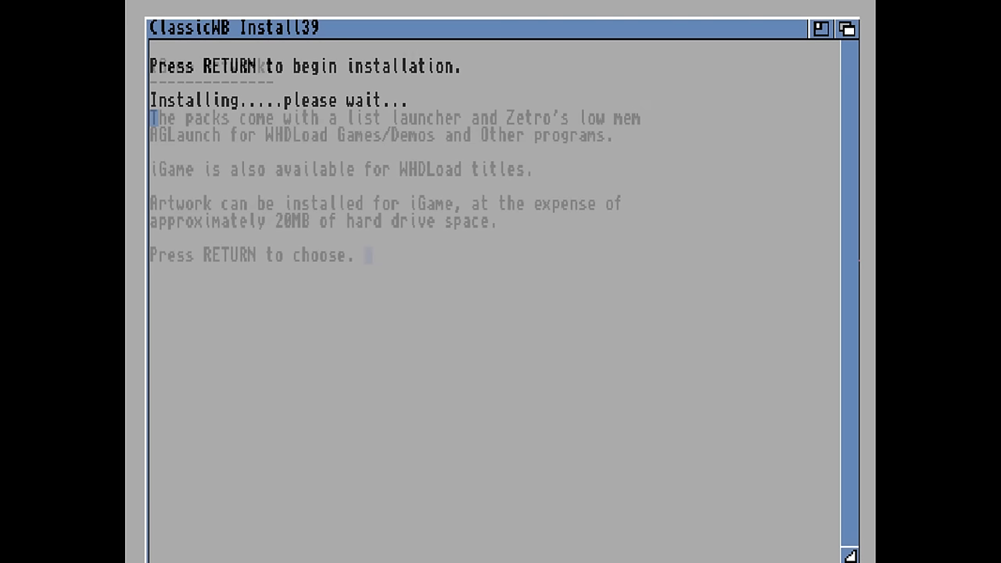
- Choose Install for iGame artwork support and continue once it is installed
key(Return)
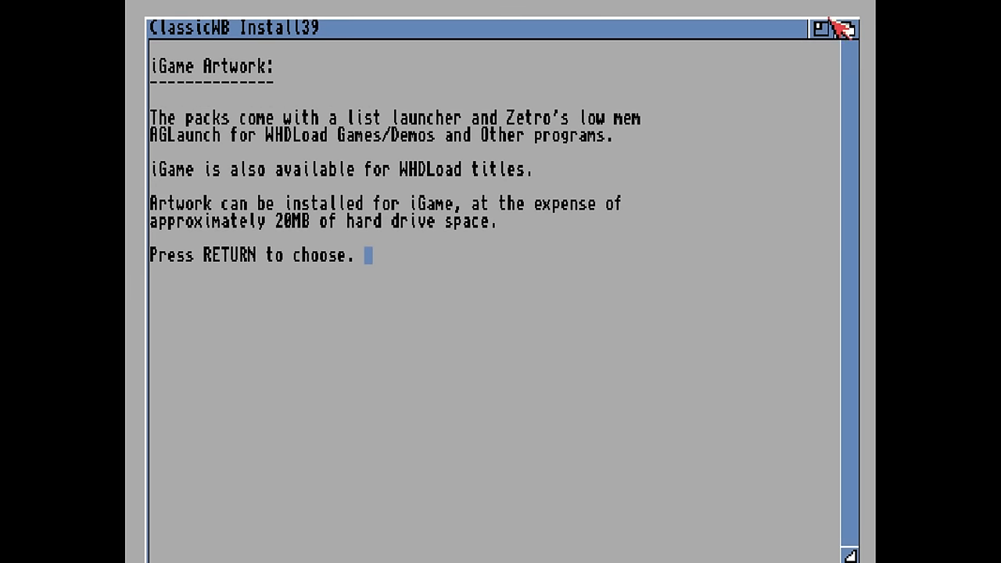
mouse_move(716, 122)
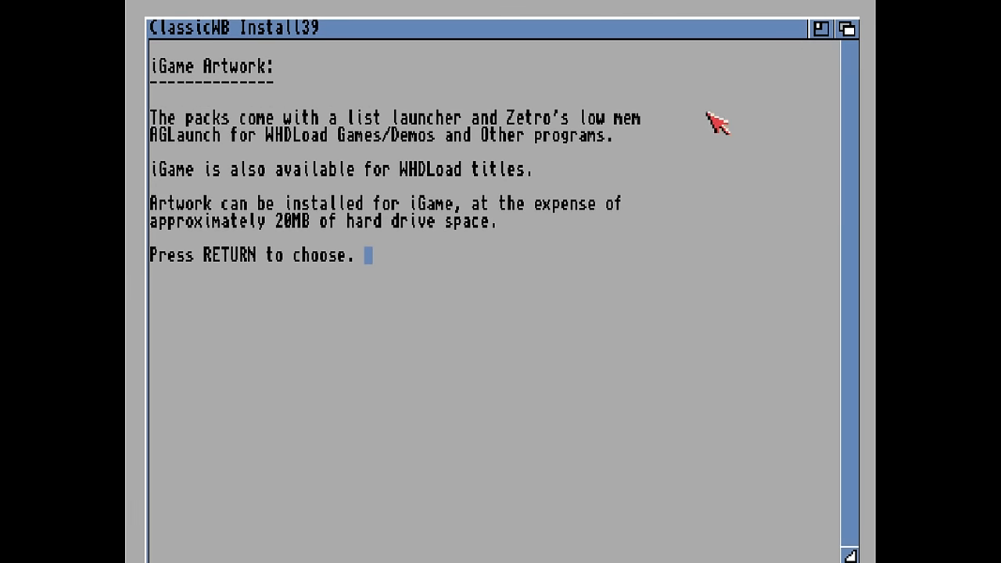
key(Return)
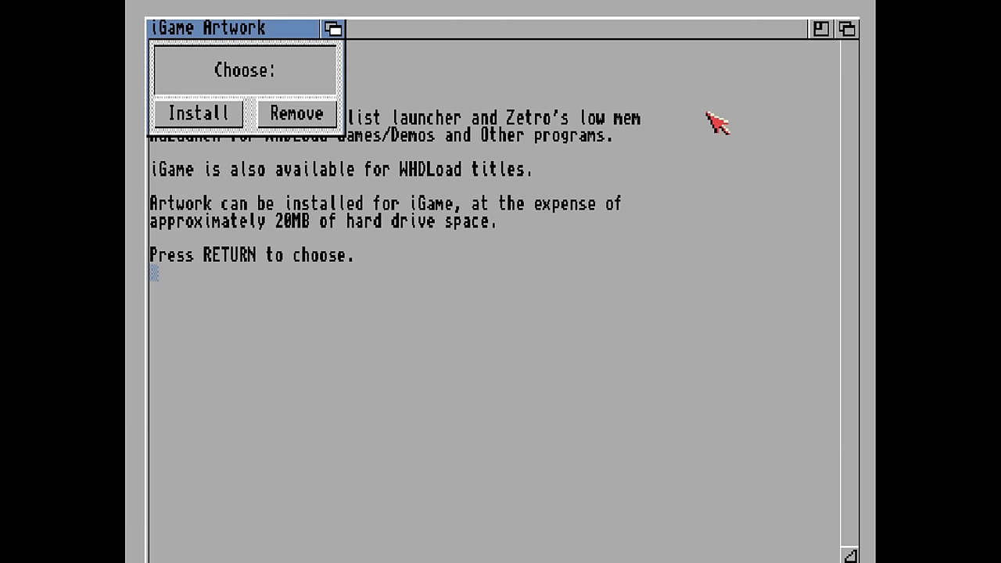
click(197, 113)
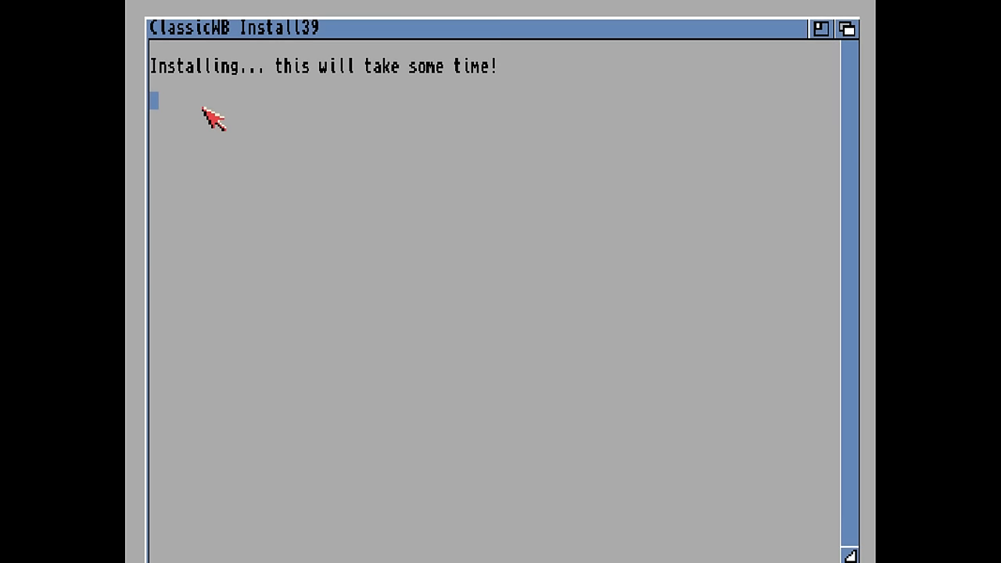
mouse_move(238, 147)
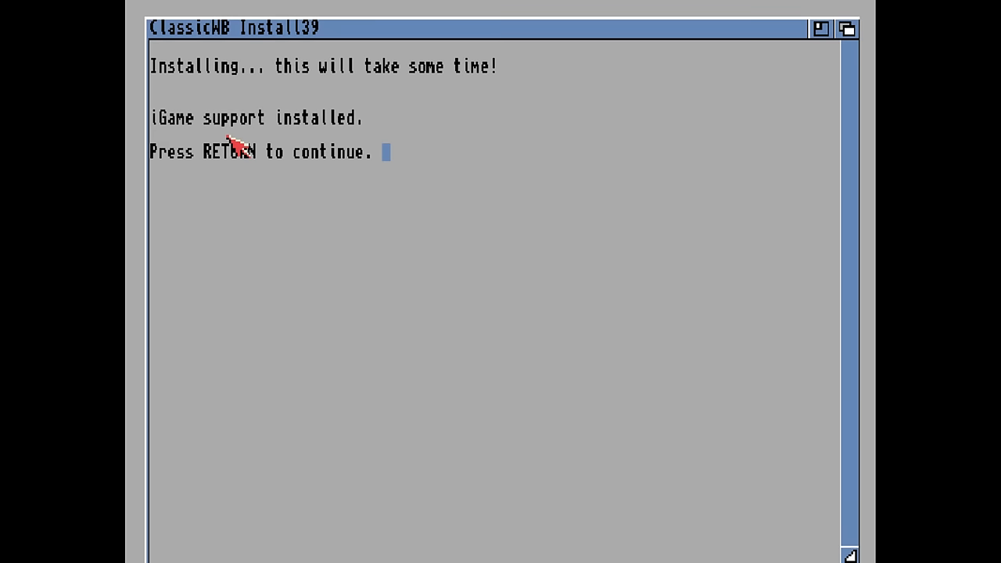
key(Return)
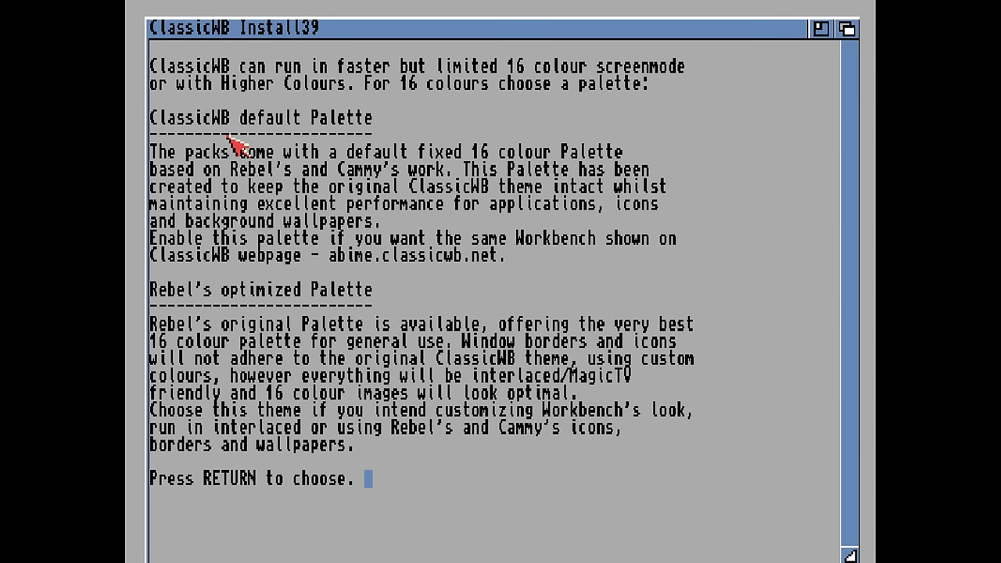
- Accept a 16-colour palette at the installer's palette prompt
key(Return)
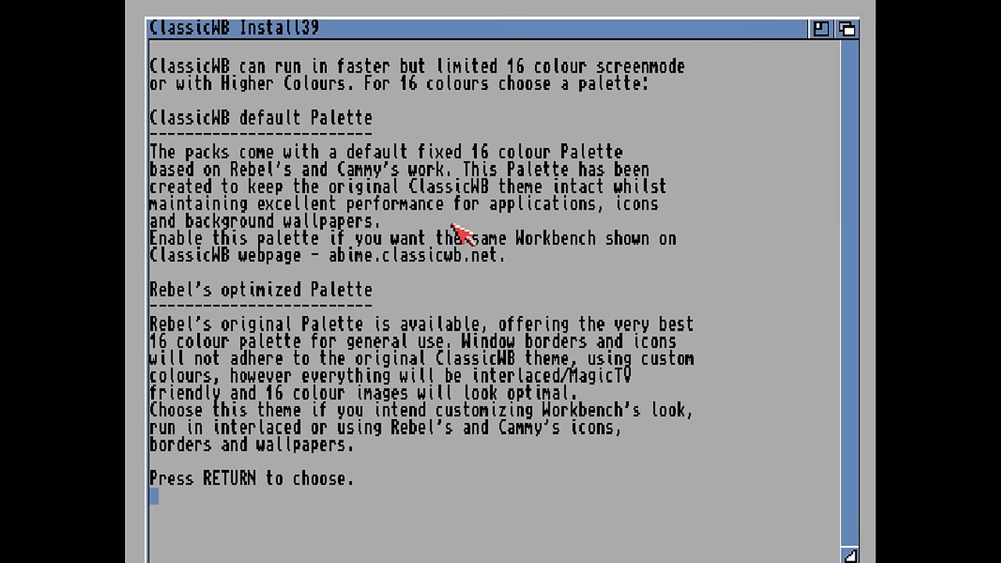
key(return)
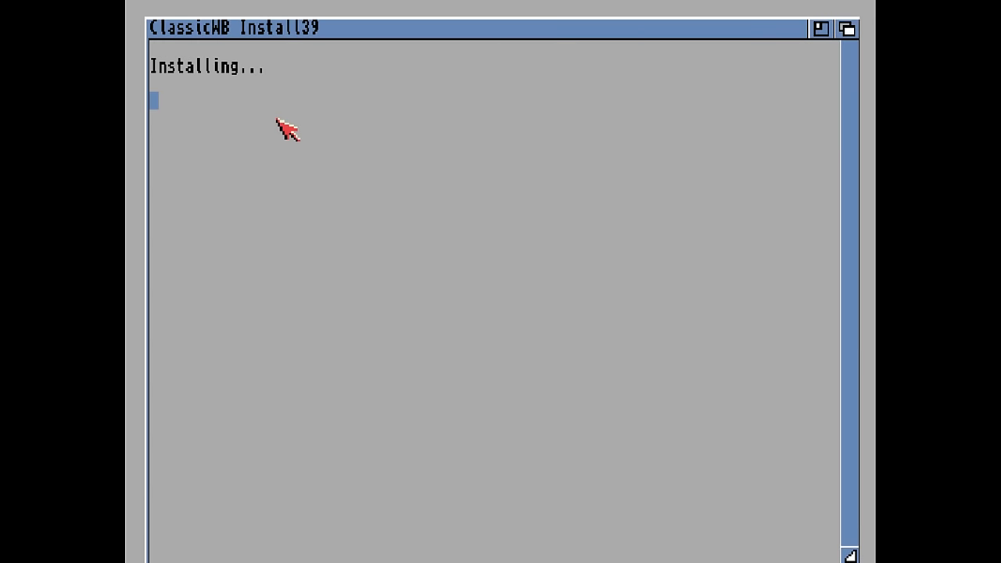
mouse_move(269, 181)
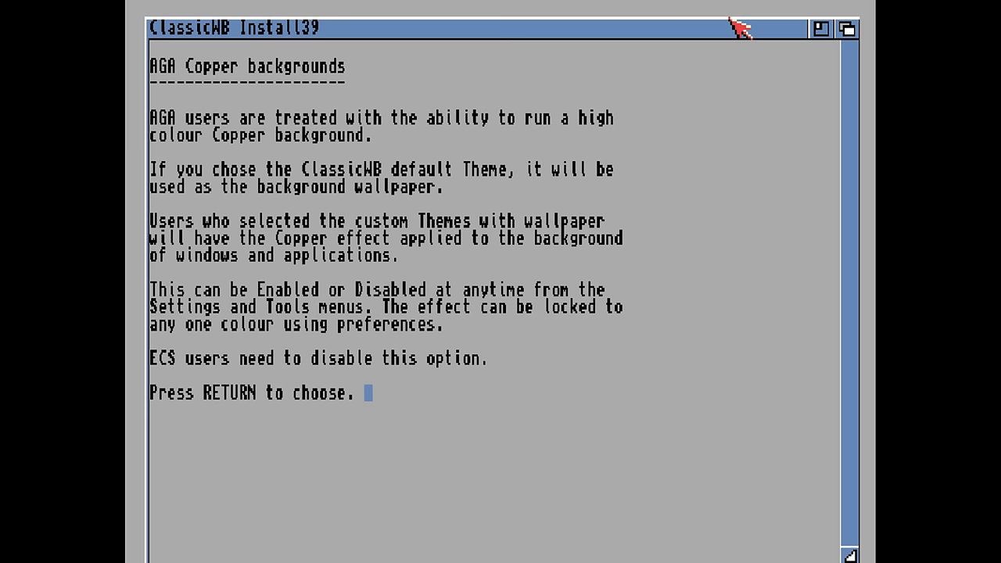
- Answer the AGA Copper prompt and enable the AntiClick patch
key(Return)
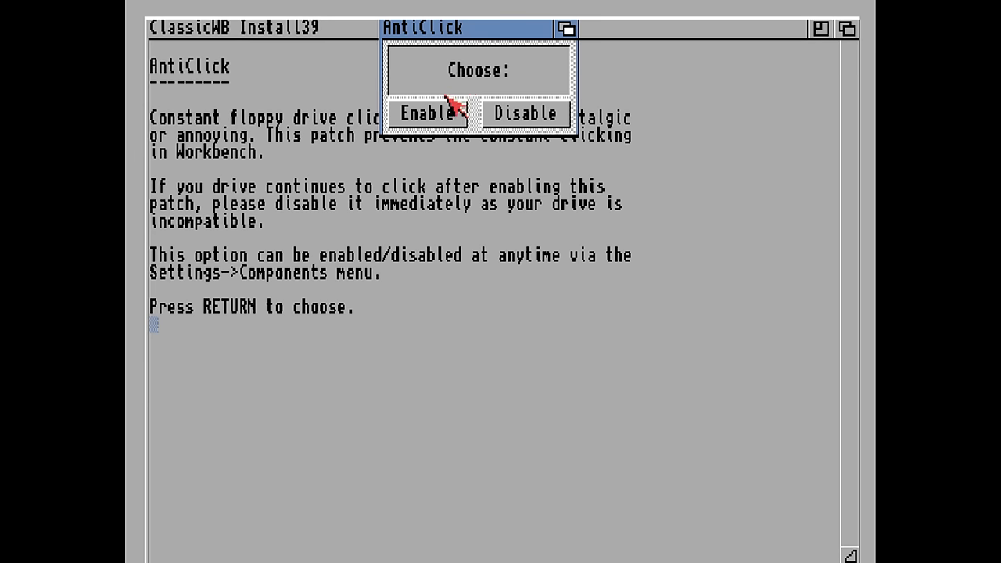
click(426, 113)
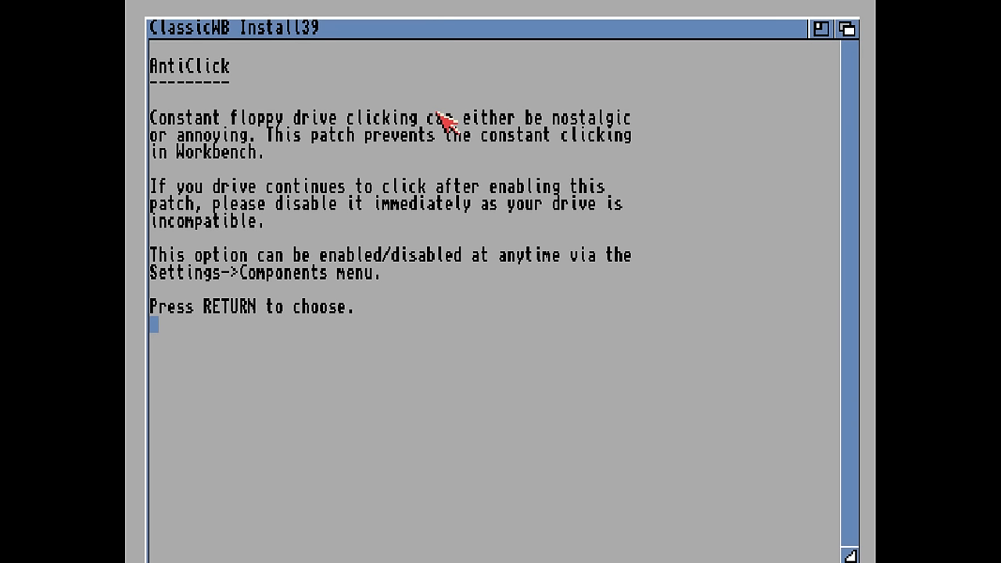
key(Return)
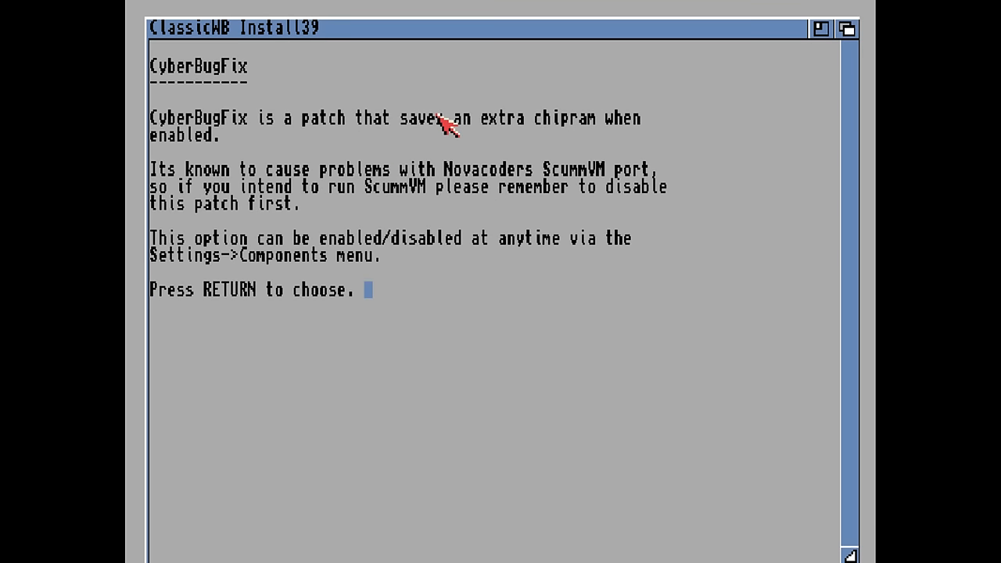
mouse_move(350, 81)
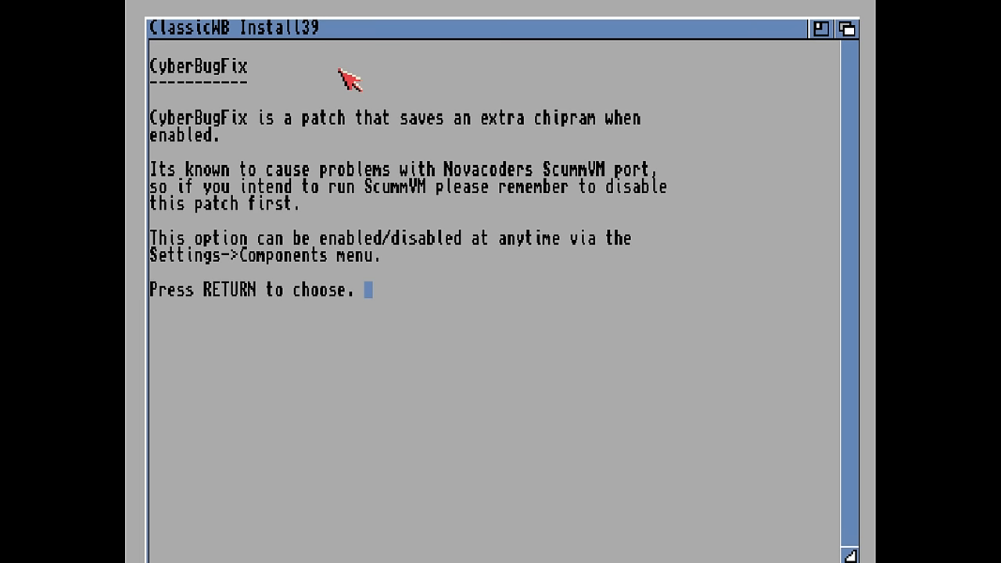
key(Return)
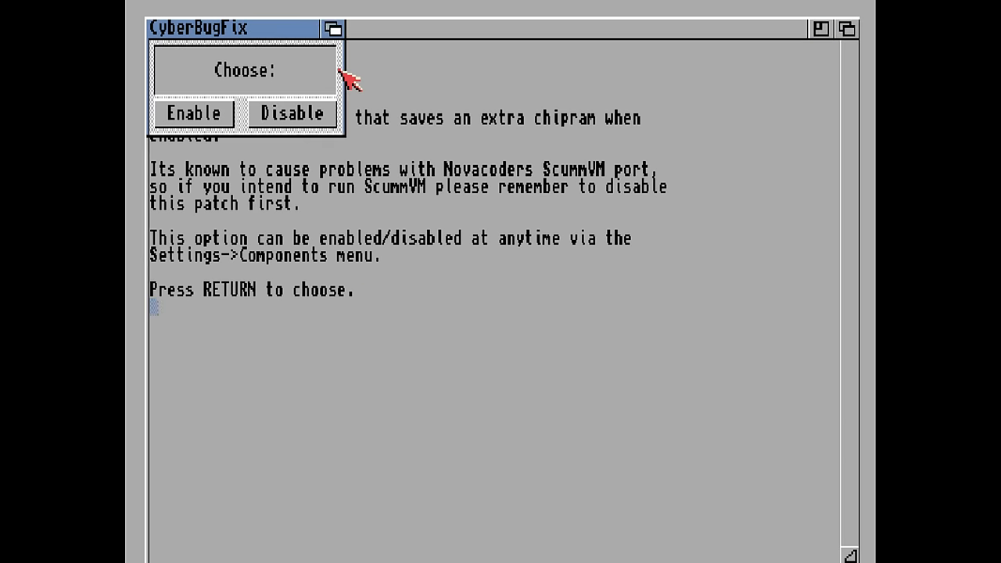
mouse_move(319, 143)
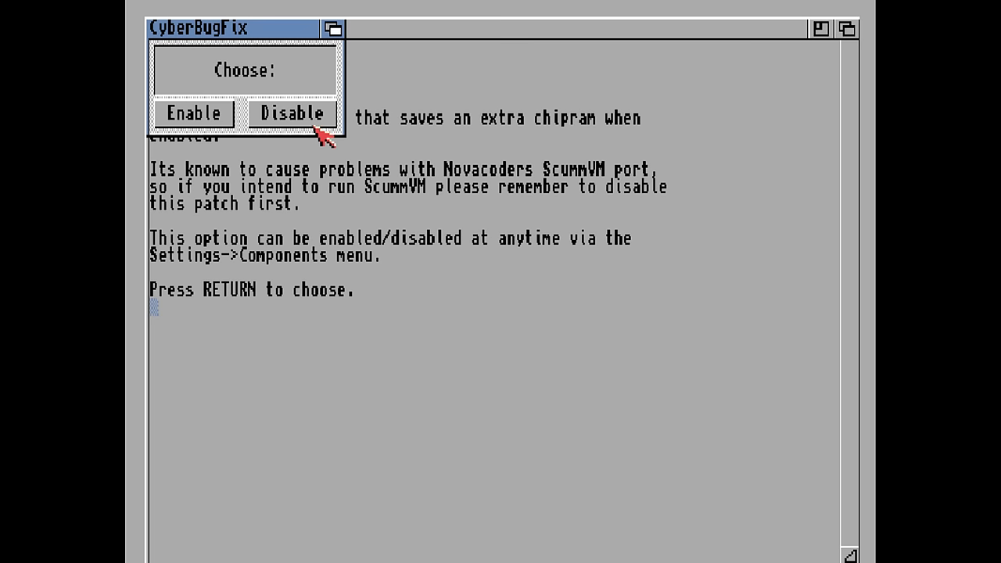
- Disable CyberBugFix, answer the FreeWheel choice and reach the MyClock option
click(291, 112)
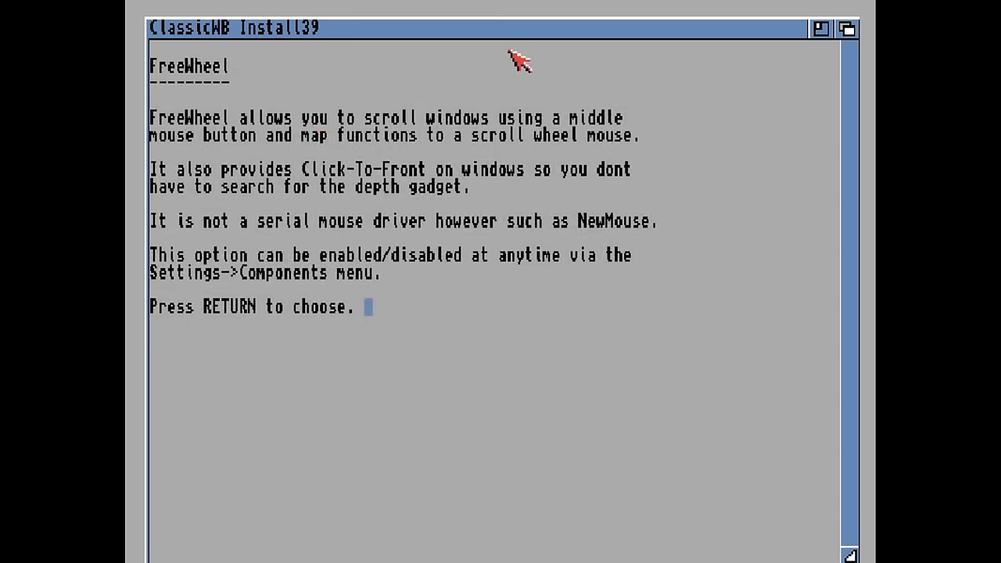
mouse_move(509, 75)
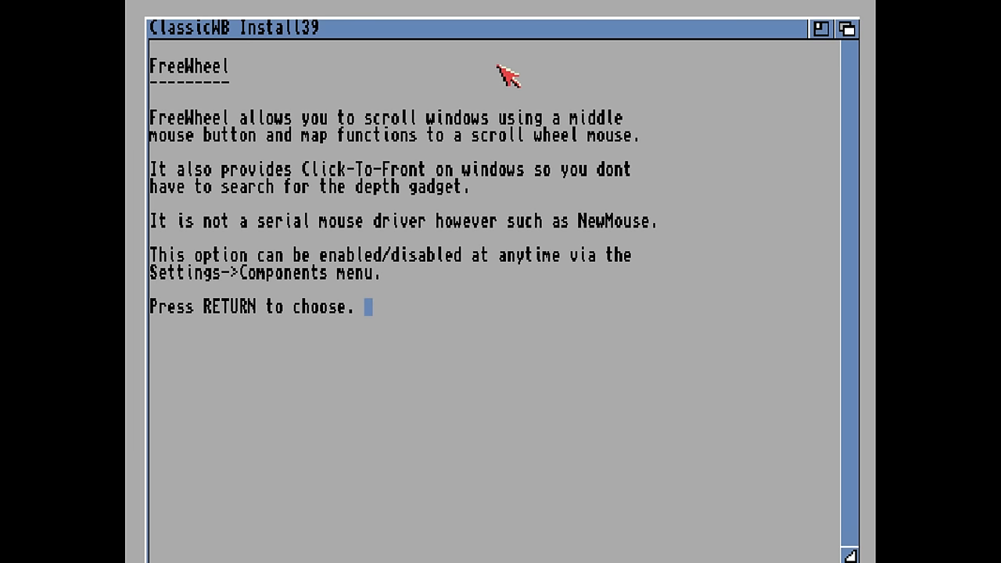
mouse_move(456, 206)
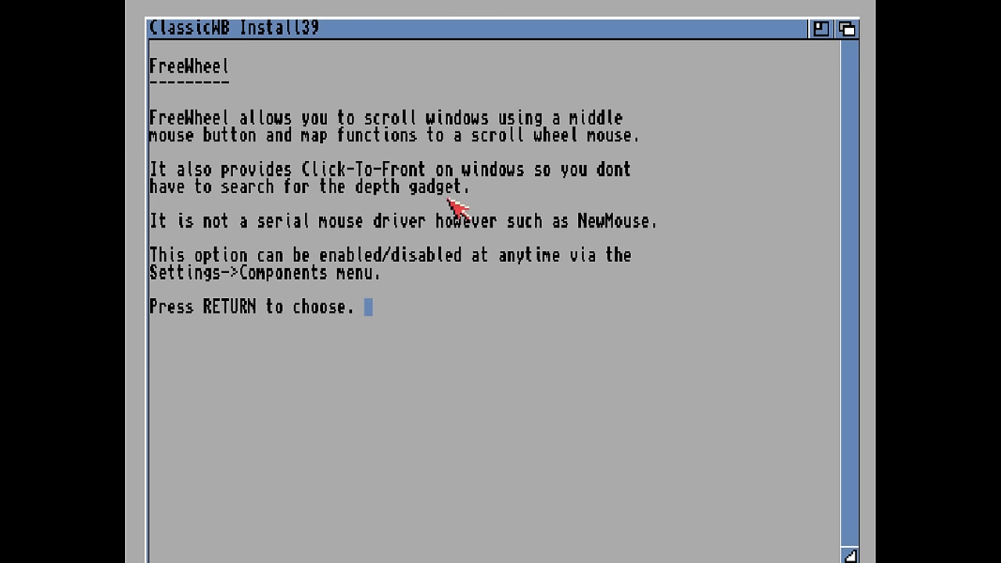
key(Return)
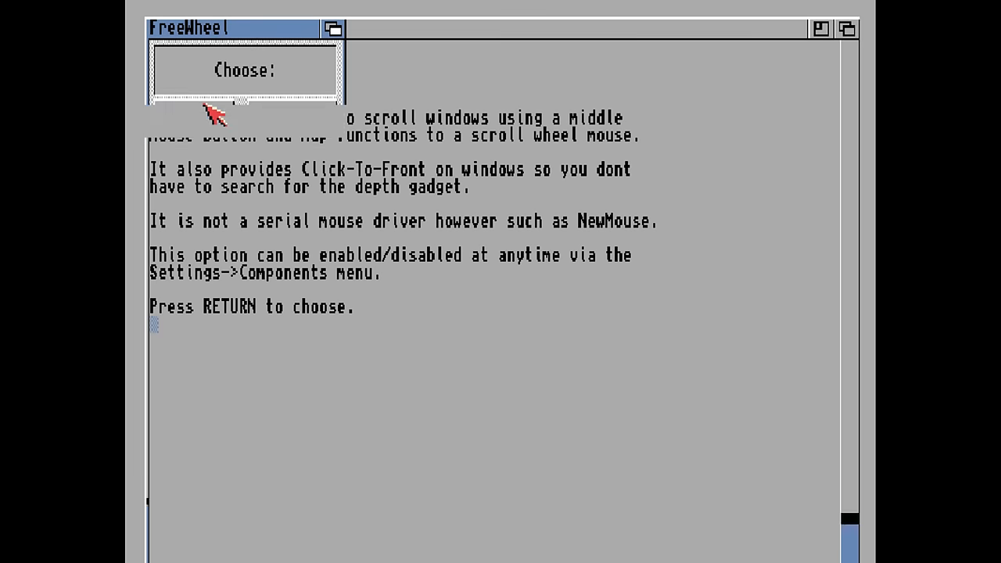
key(Return)
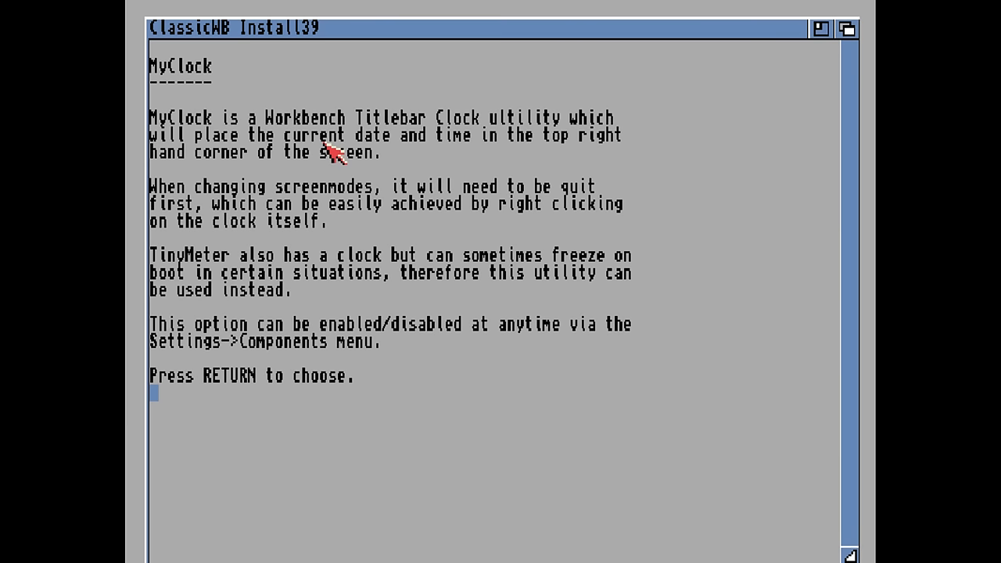
key(return)
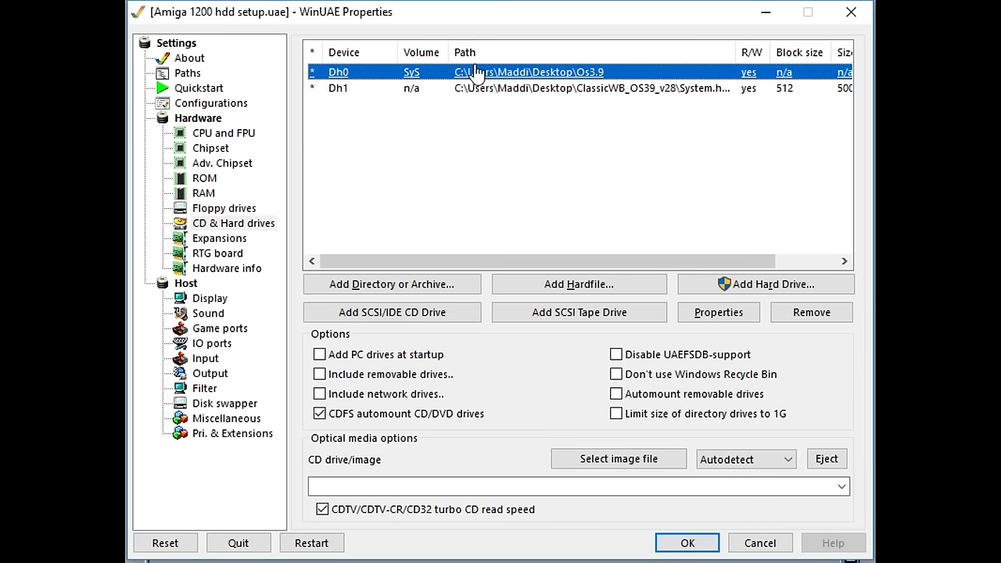
mouse_move(493, 282)
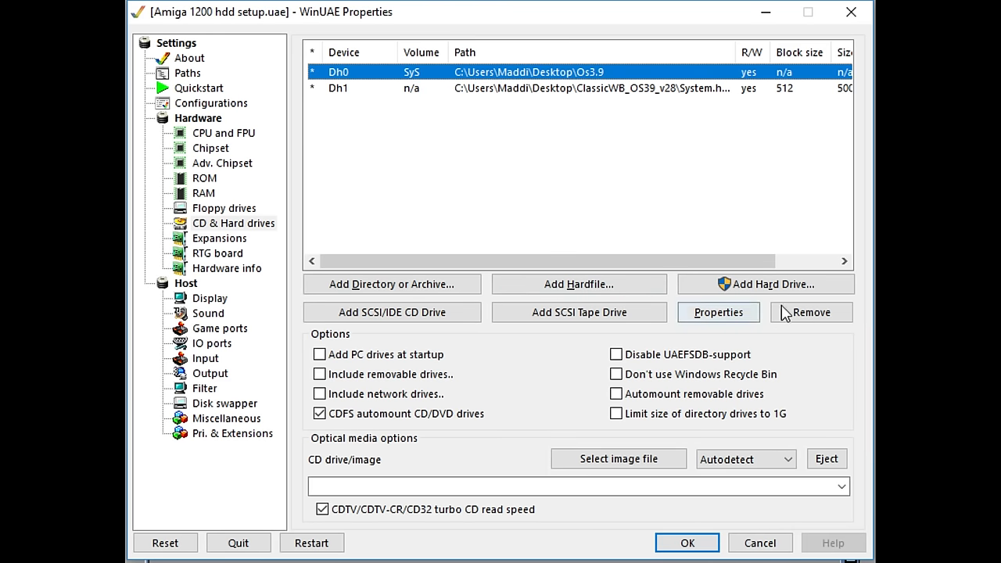
- Remove the Dh0 Os3.9 drive leaving System.hdf alone, then quit WinUAE
click(810, 312)
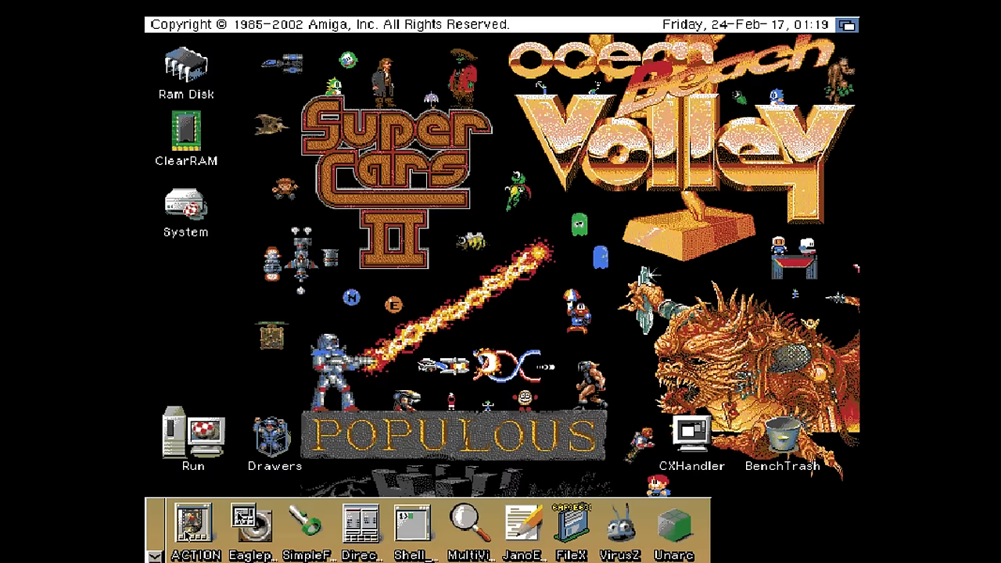
click(238, 541)
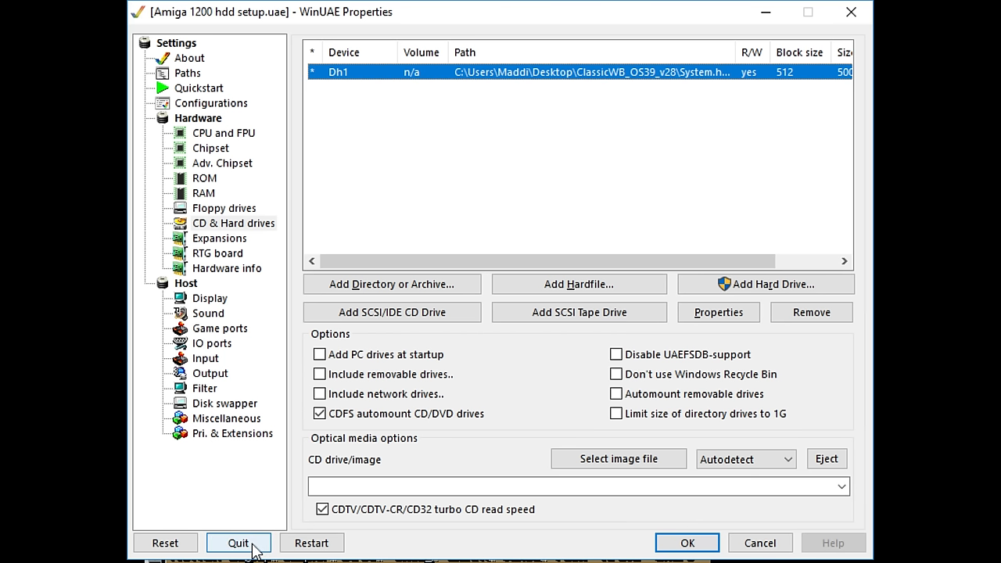
click(238, 543)
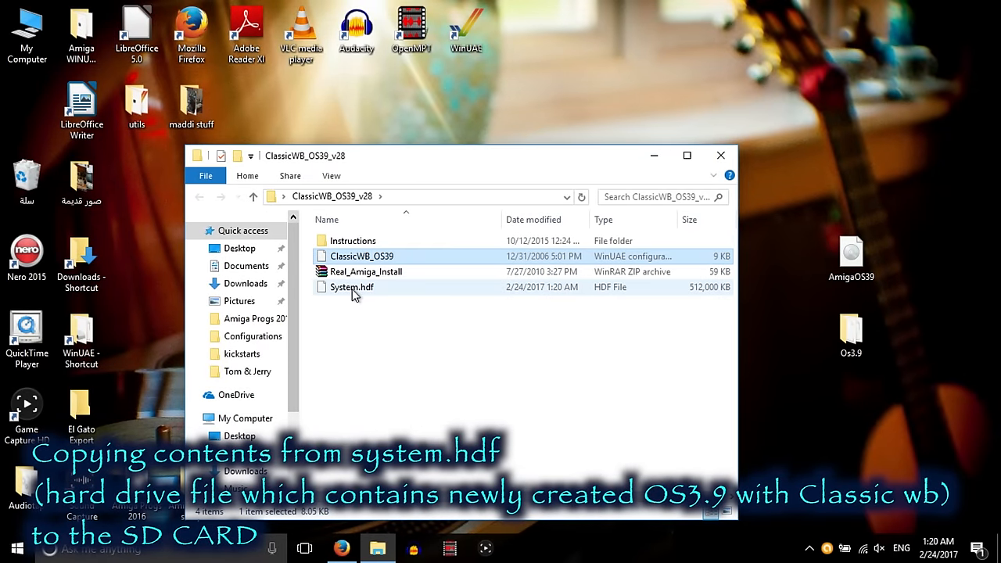
mouse_move(351, 287)
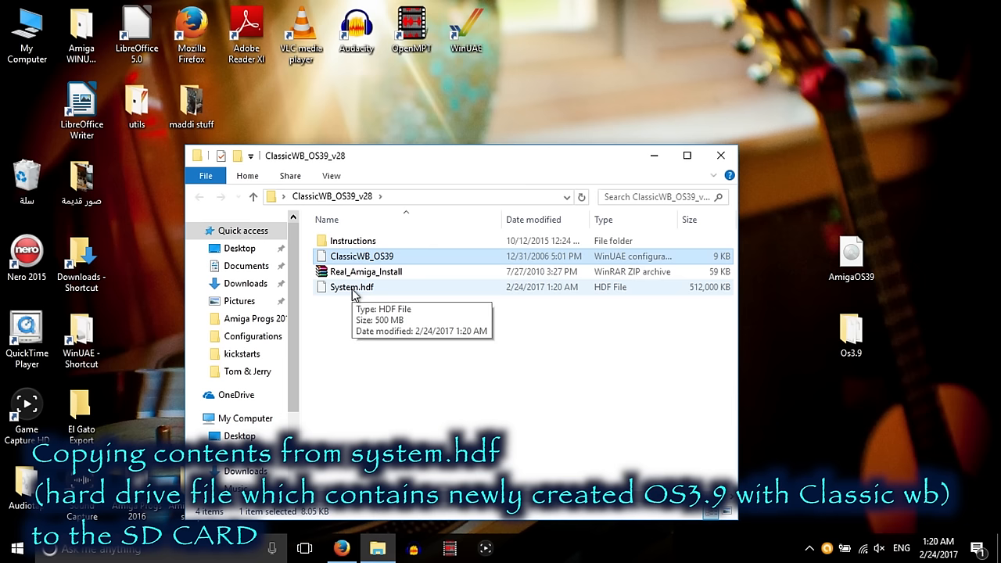
mouse_move(807, 419)
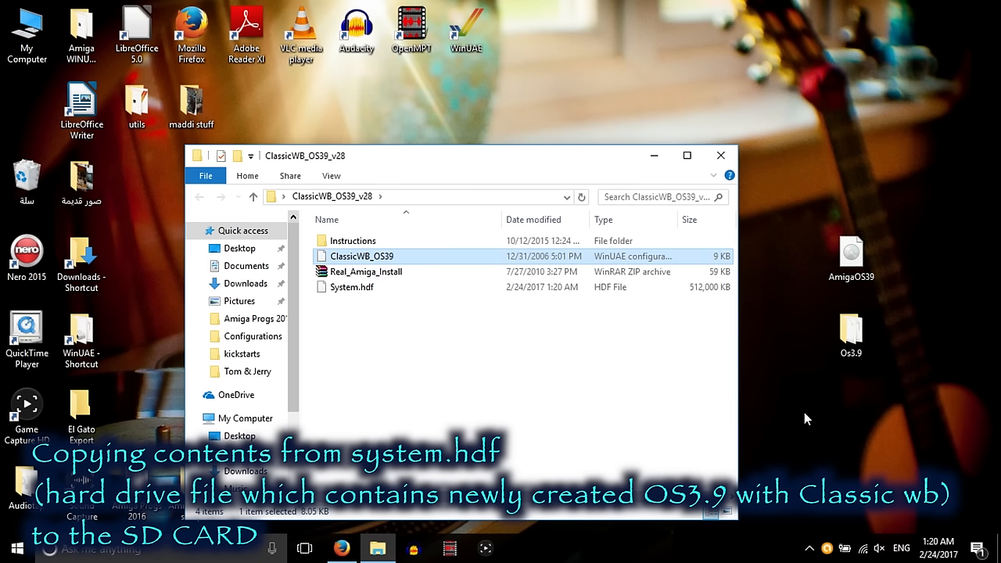
mouse_move(988, 435)
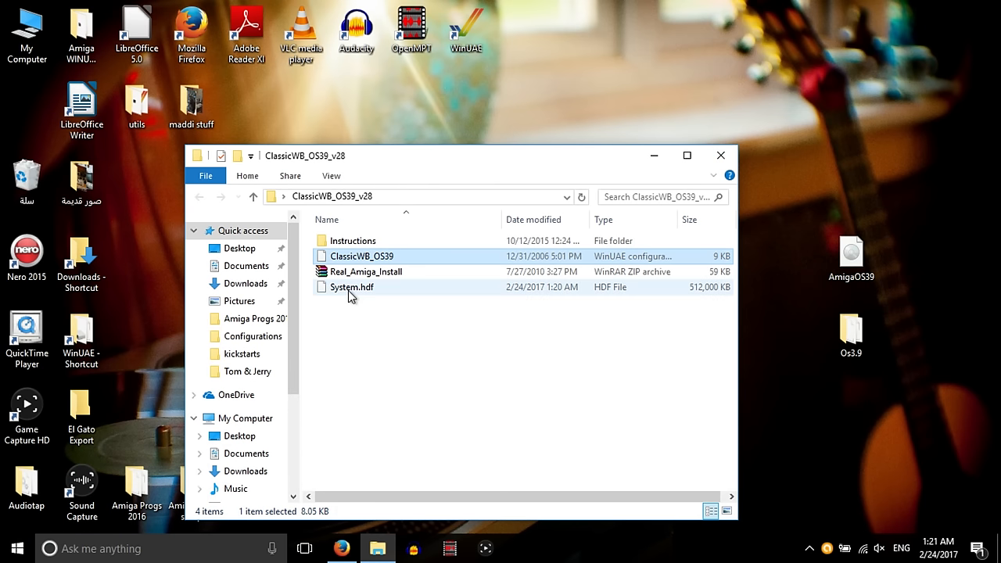
mouse_move(350, 291)
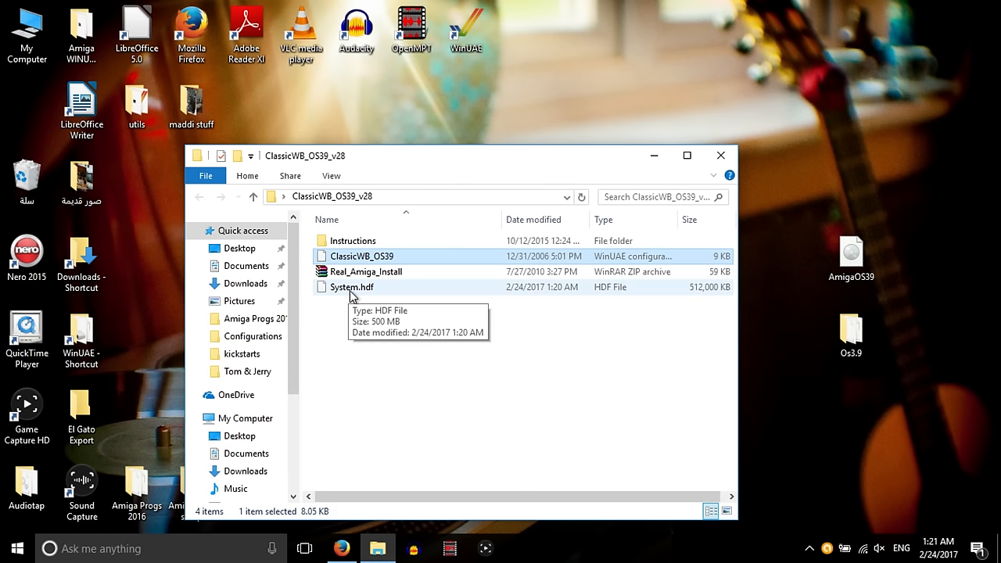
mouse_move(498, 139)
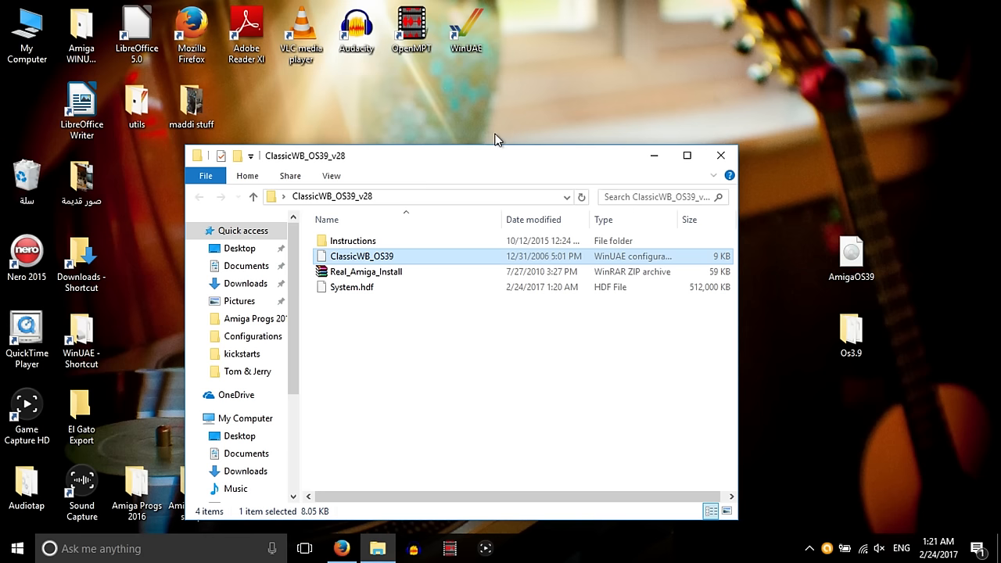
mouse_move(466, 34)
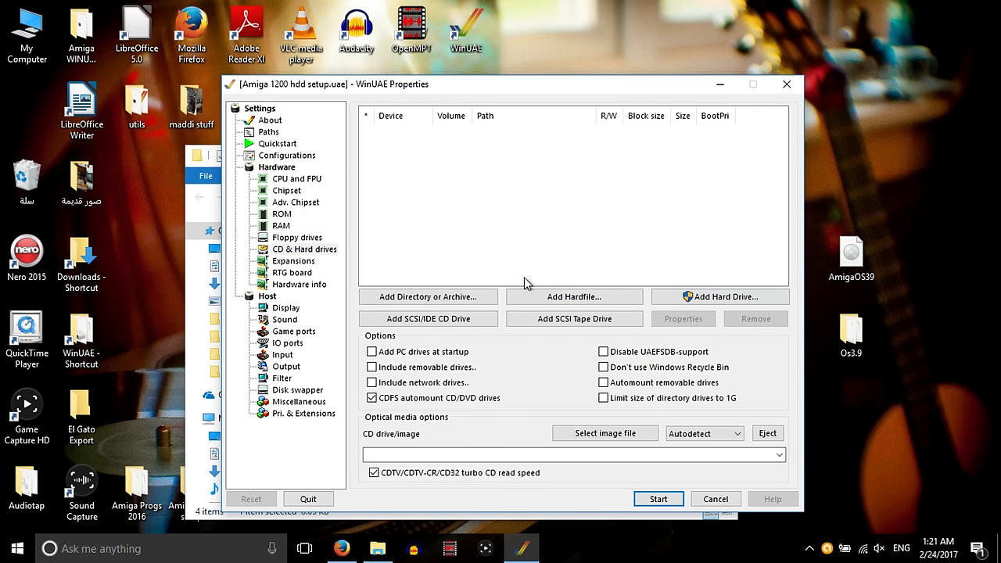
- Load the Amiga 1200 hdd setup configuration
right_click(362, 257)
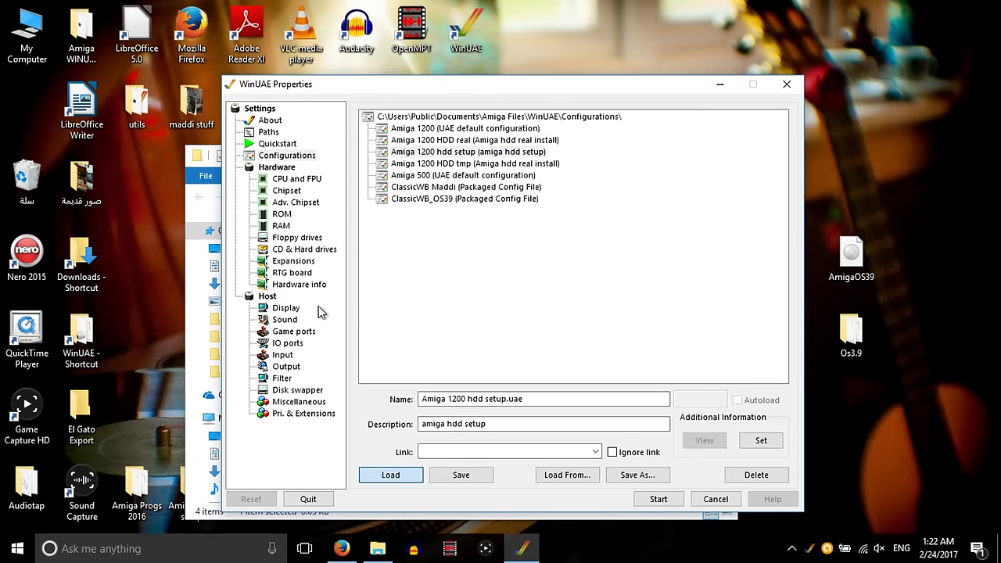
click(303, 249)
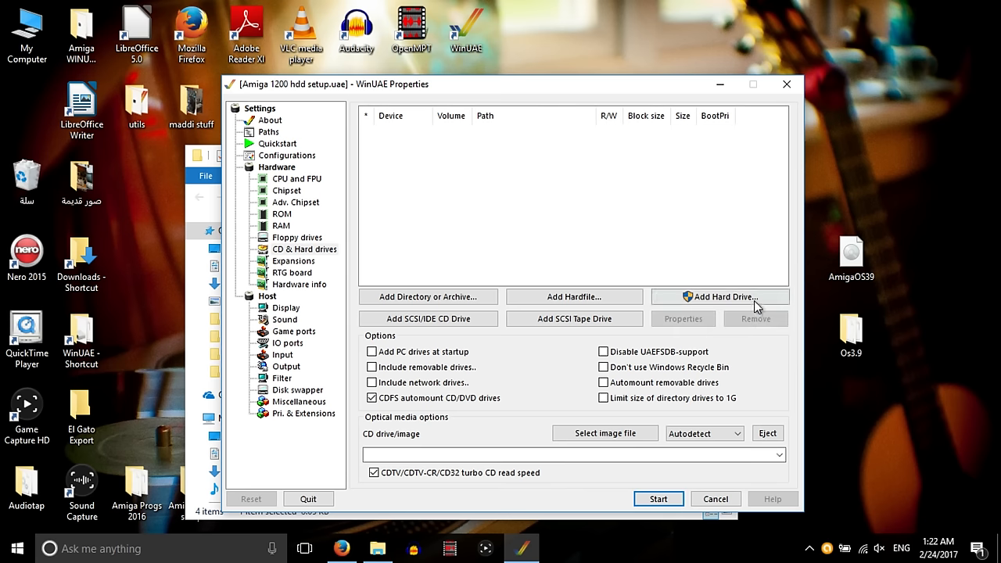
- Attach the 29 GB Lexar SD card as a physical hard drive
click(718, 297)
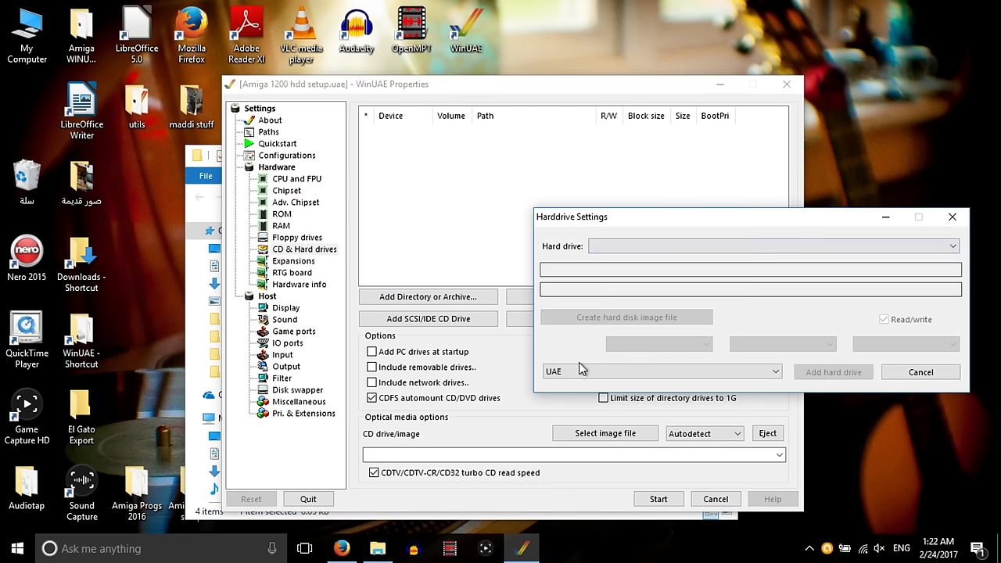
click(951, 247)
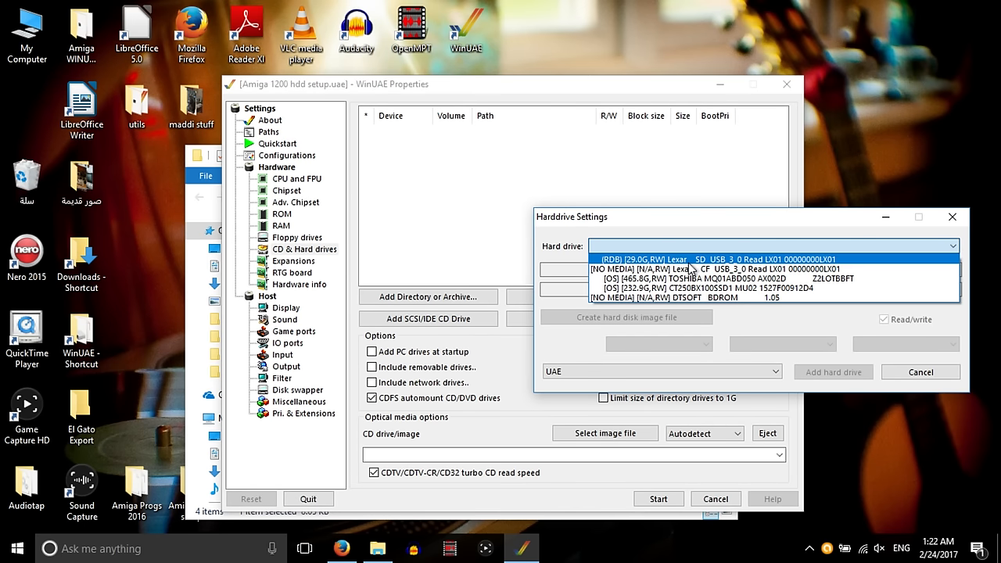
click(704, 259)
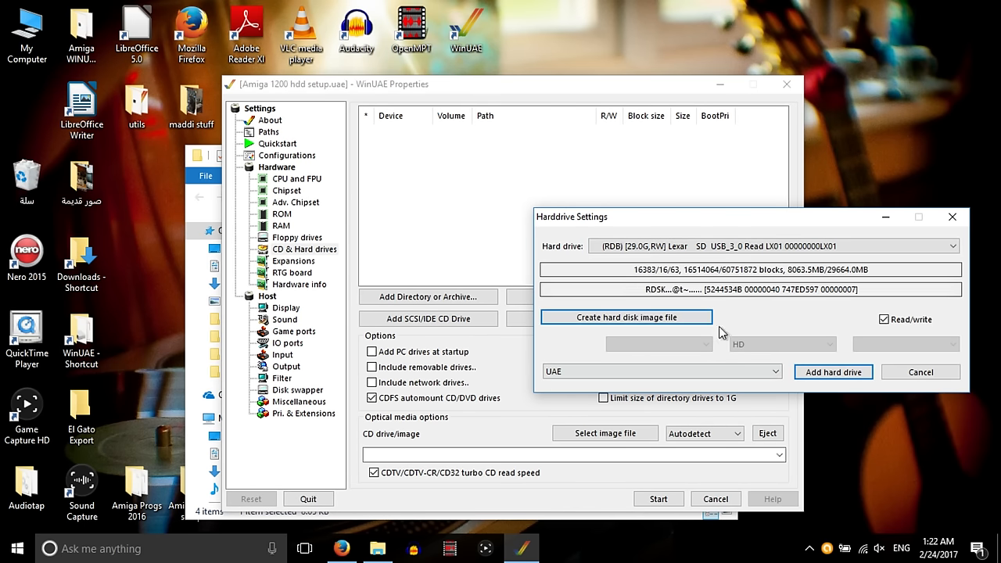
click(832, 373)
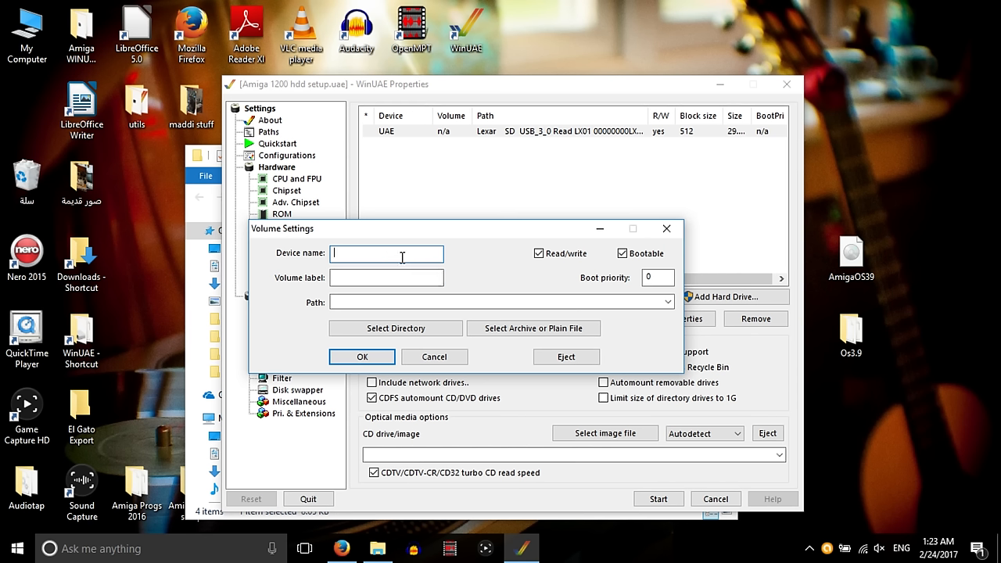
- Add the Maddi setup drive folder as directory drive Hd0 'maddi setup'
text(hf)
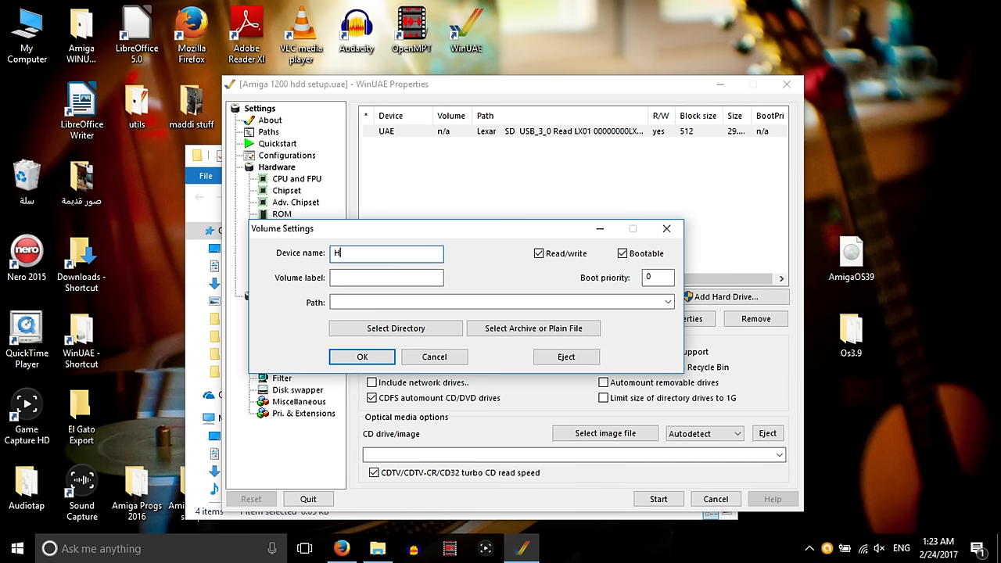
click(394, 328)
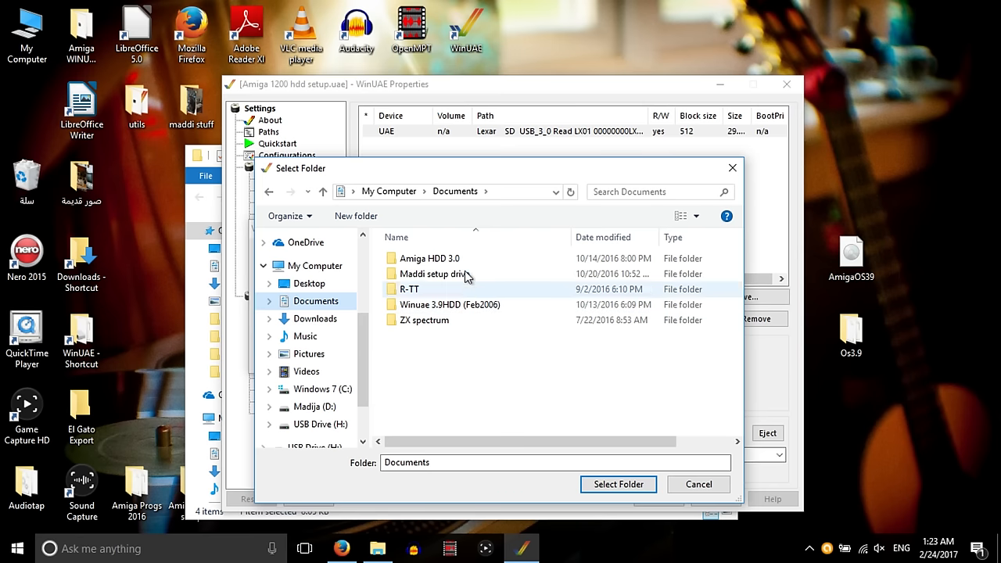
double_click(429, 274)
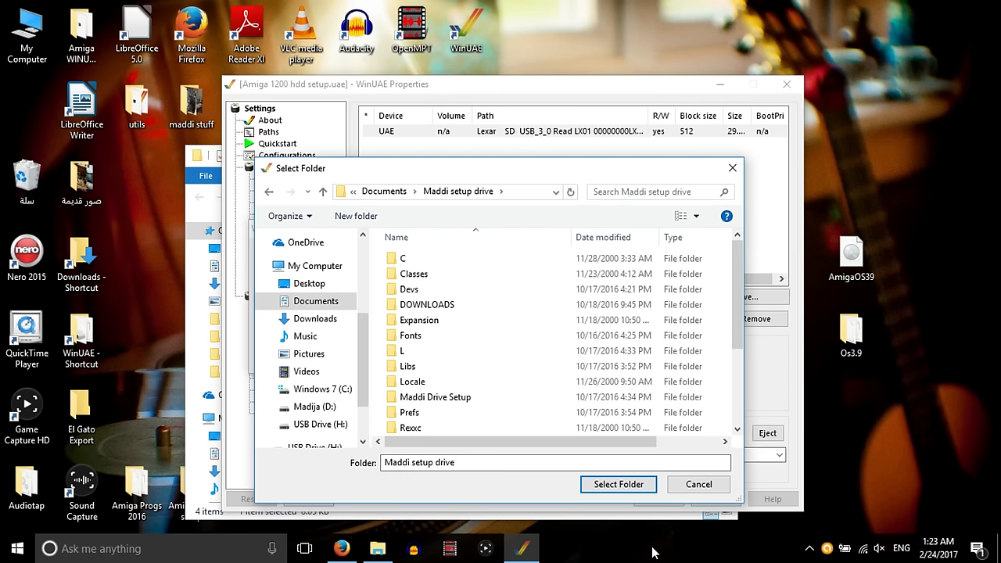
click(618, 485)
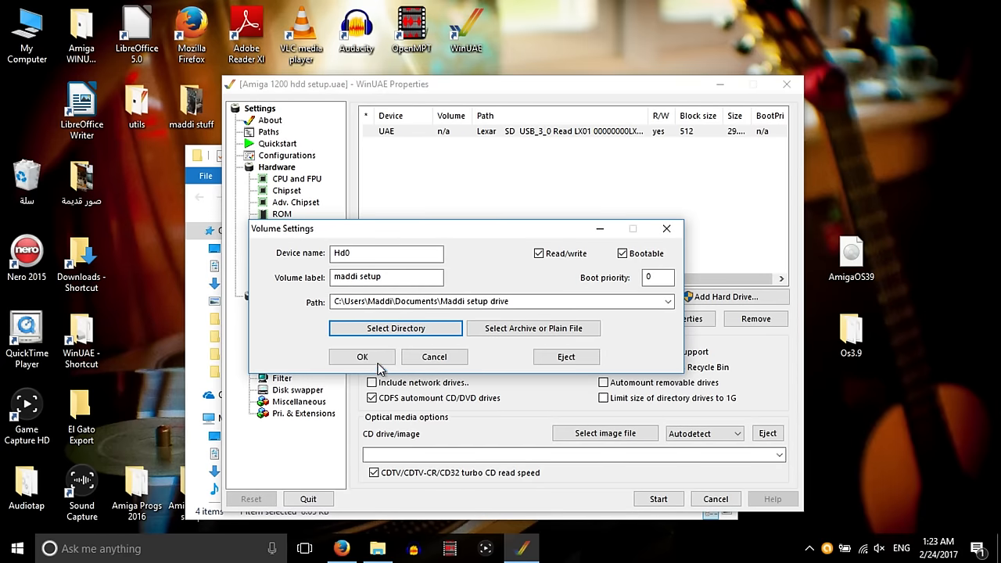
click(363, 357)
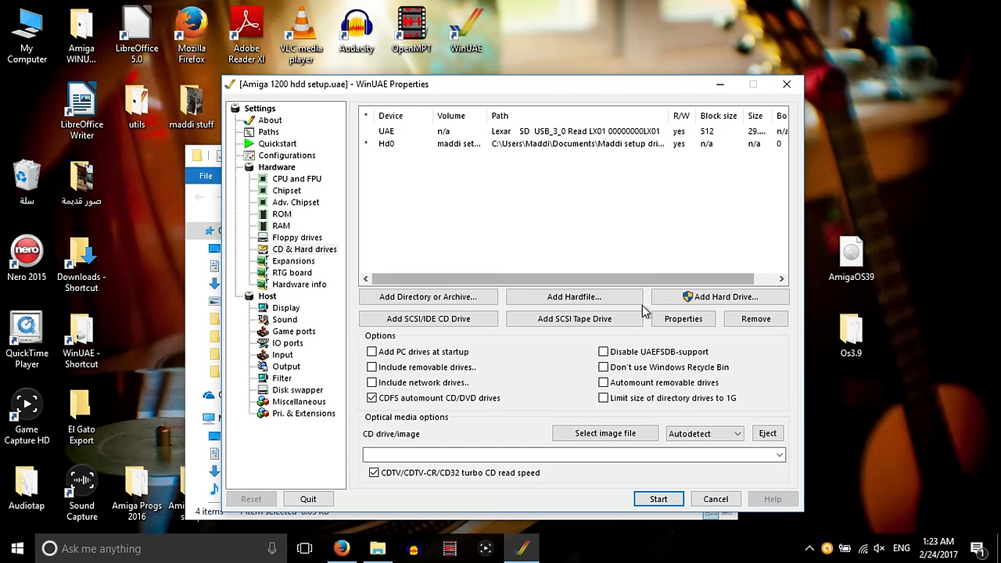
- Add the ClassicWB System.hdf hardfile with device name cwb
click(574, 297)
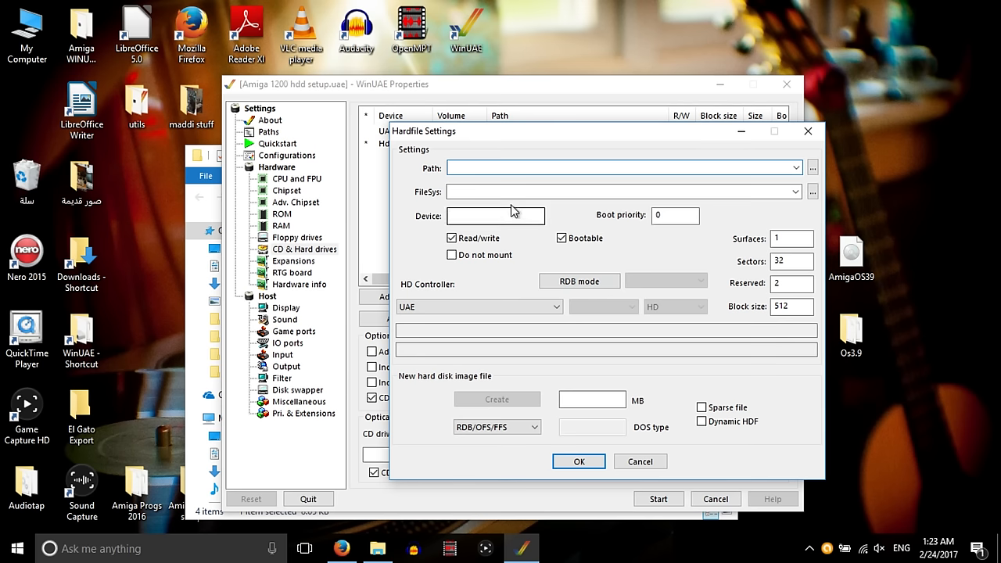
text(c)
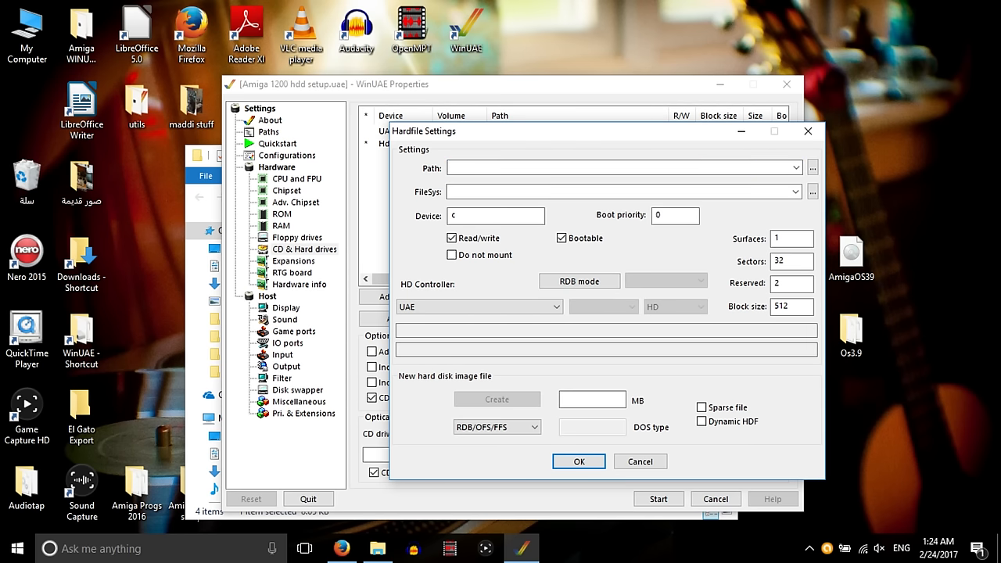
text(wb)
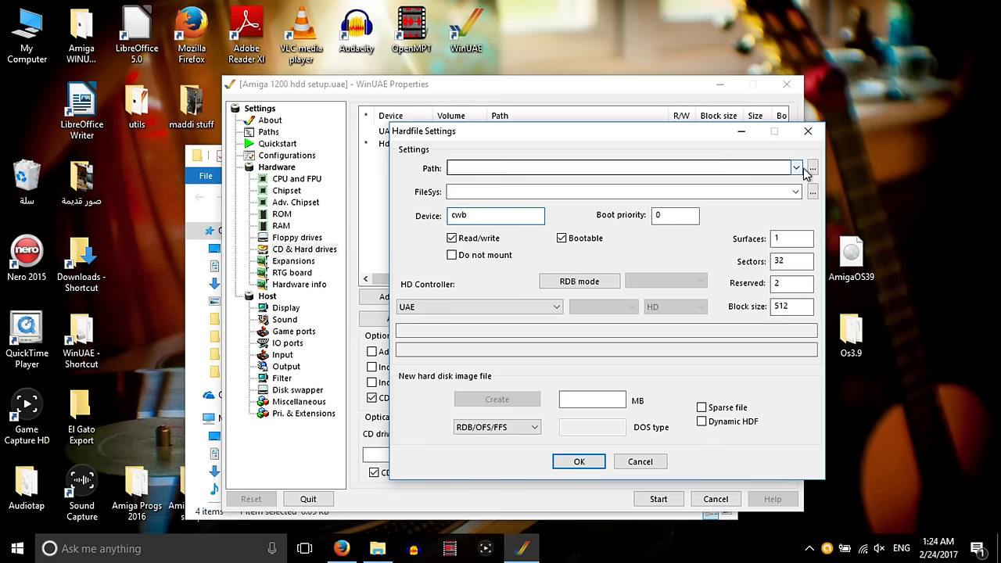
click(812, 167)
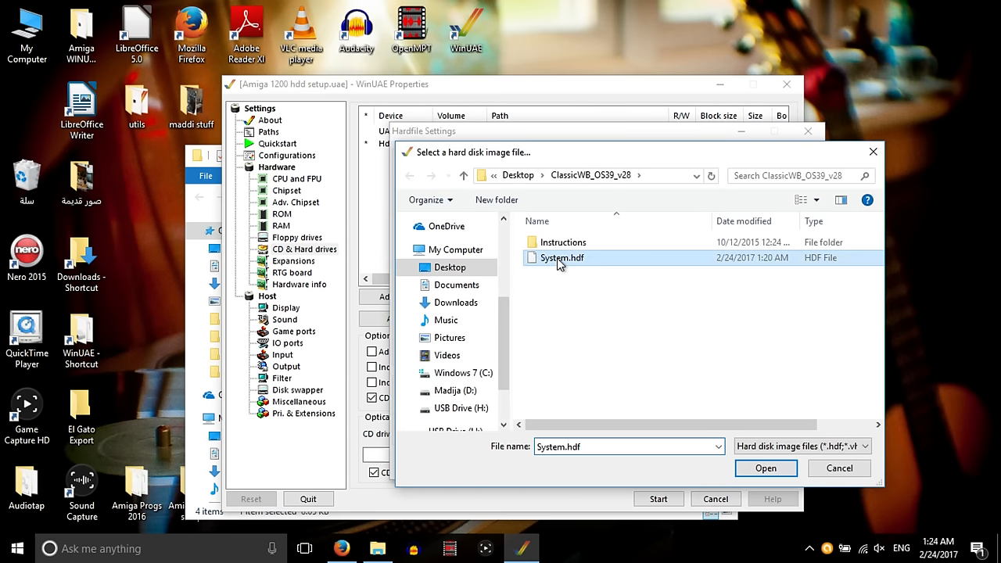
click(767, 468)
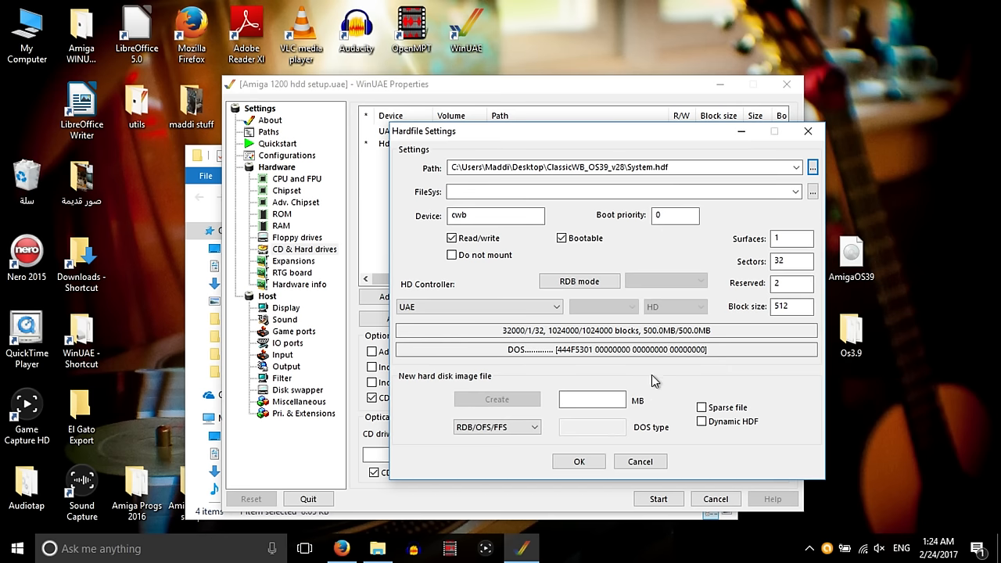
click(579, 461)
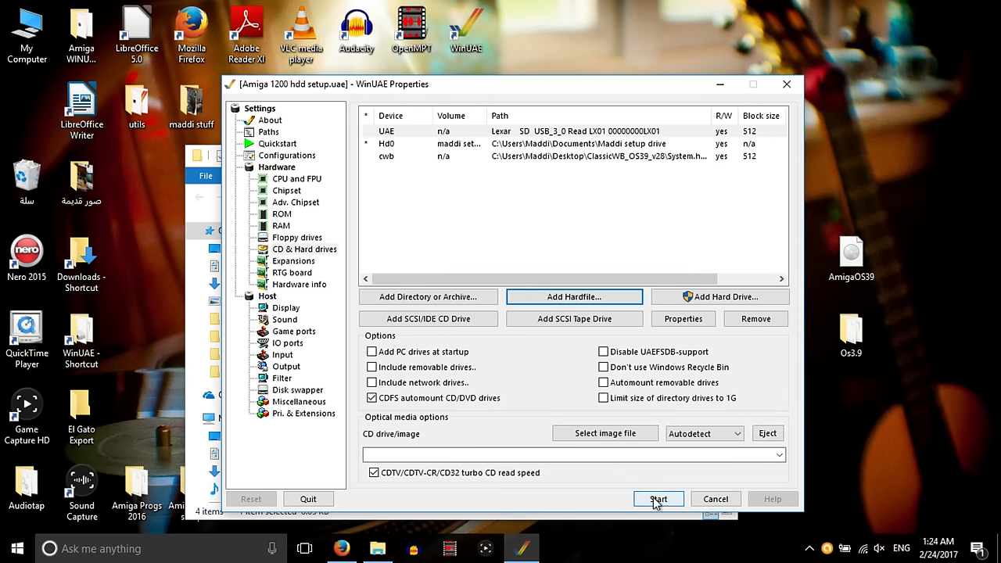
- Boot the Amiga and launch DM2 from the Maddi Drive Setup drawer
click(657, 499)
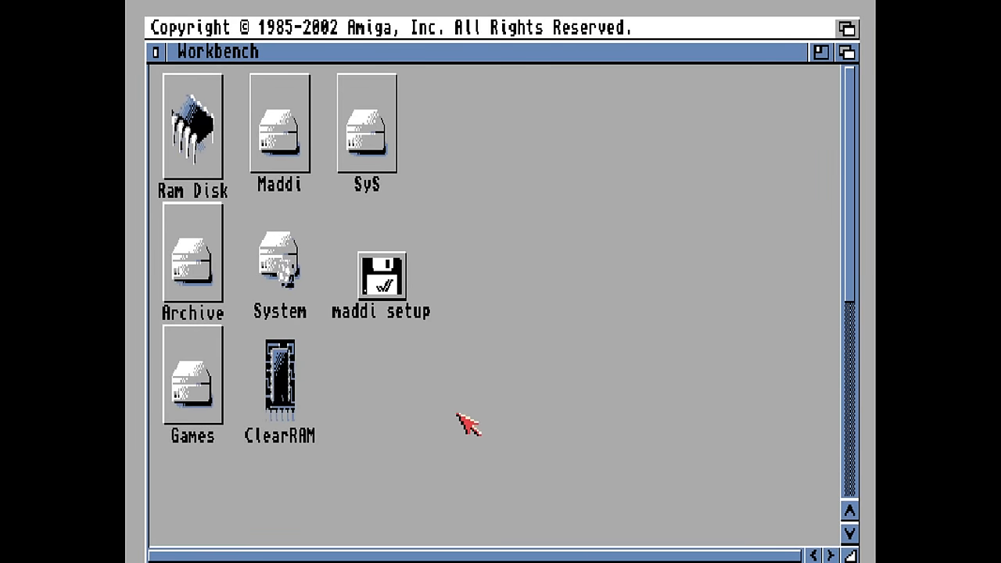
double_click(381, 280)
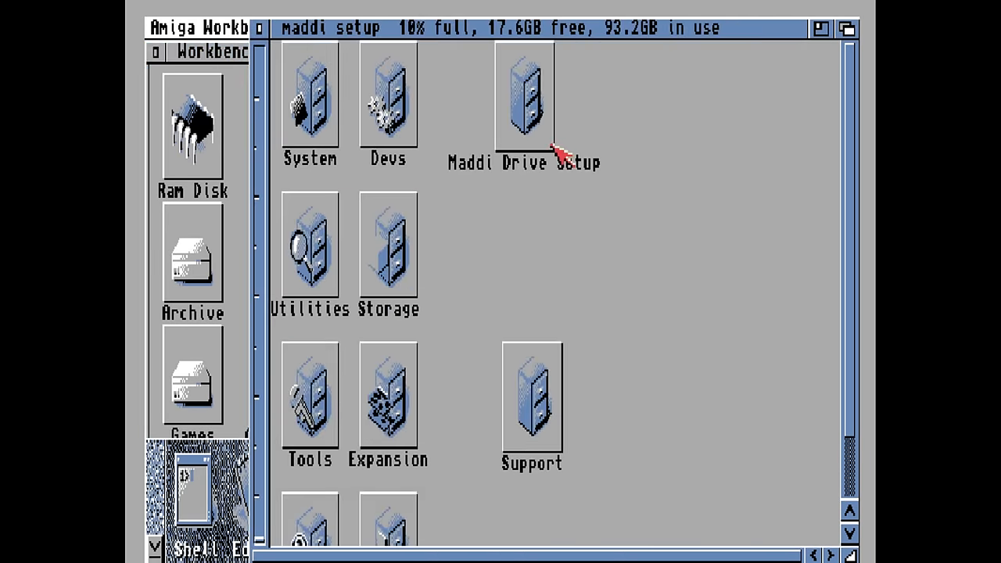
double_click(524, 94)
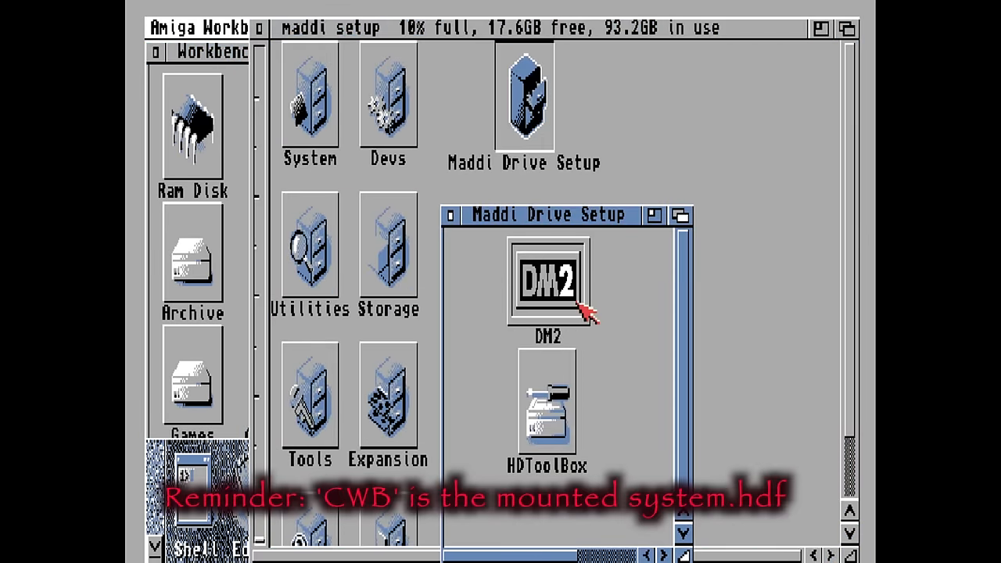
double_click(551, 281)
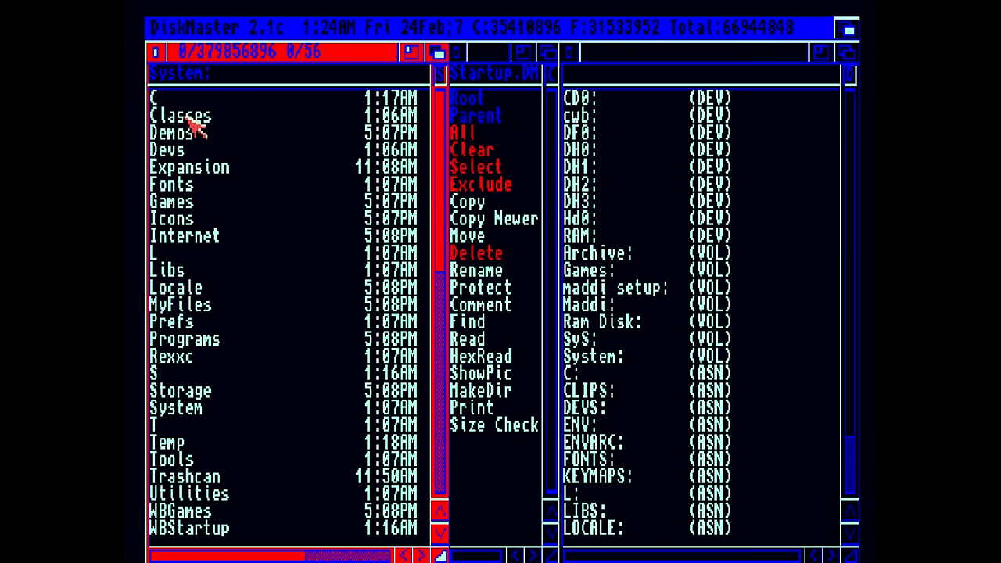
mouse_move(259, 63)
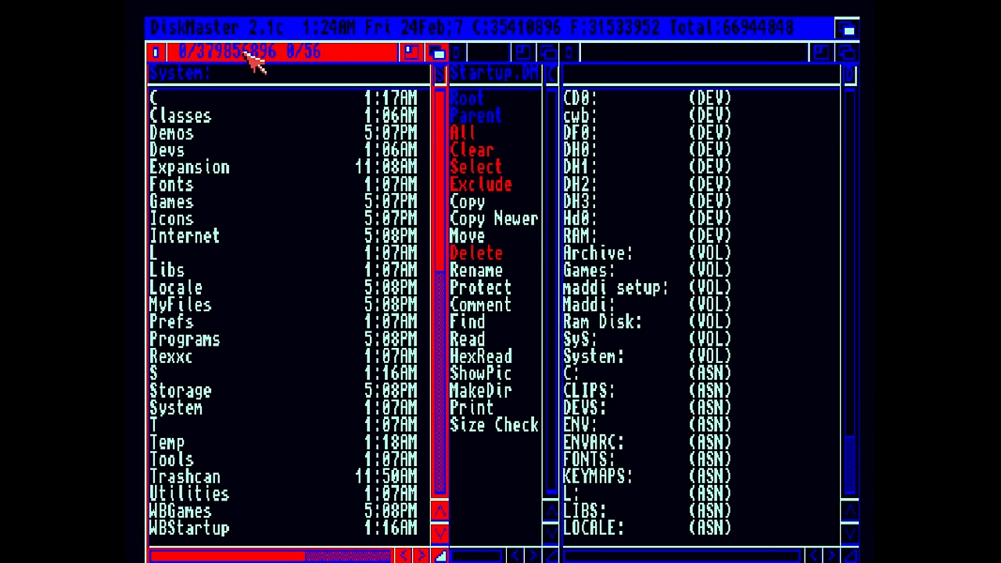
mouse_move(488, 148)
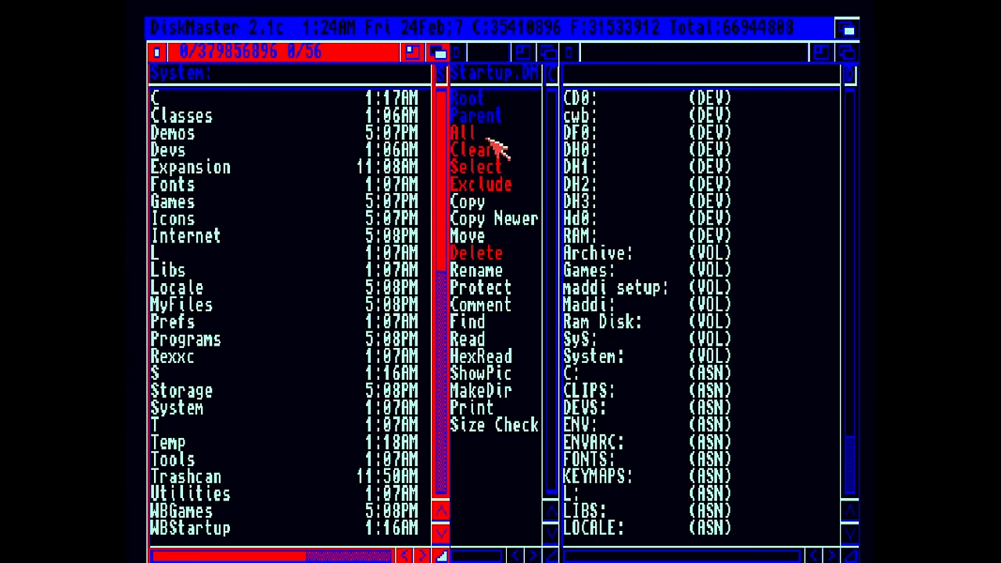
- Select everything on System: and copy it onto SyS: in DiskMaster
click(457, 132)
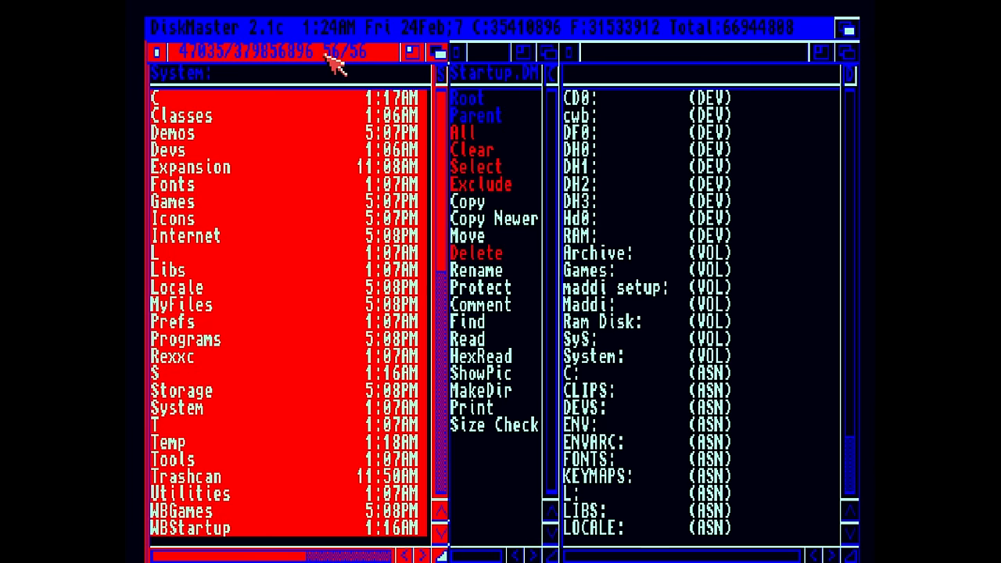
mouse_move(618, 159)
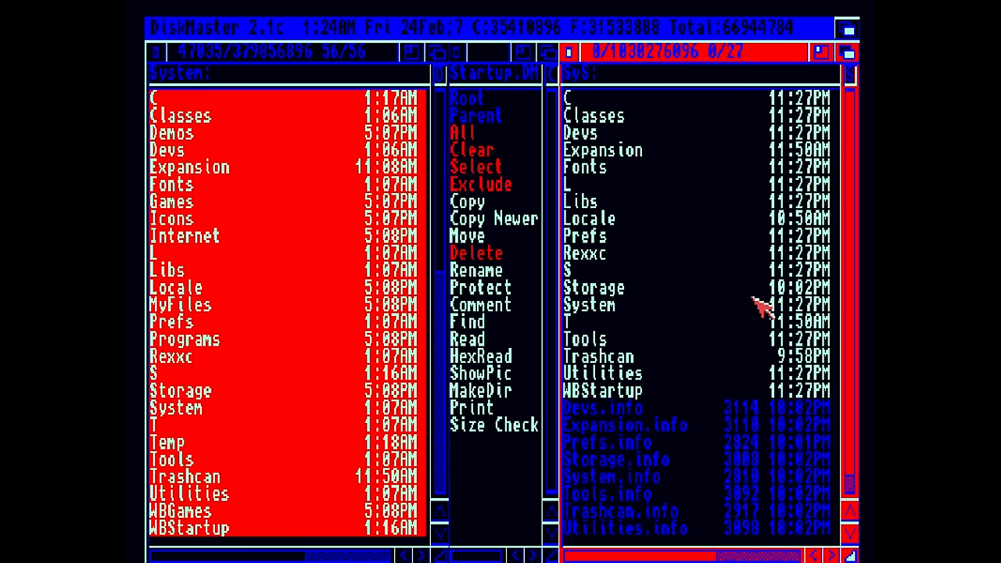
mouse_move(618, 247)
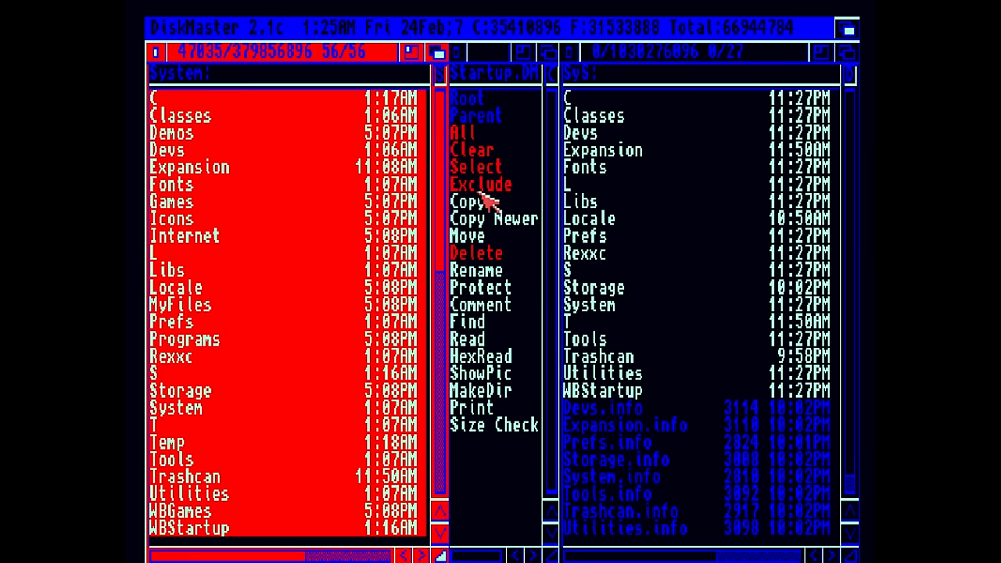
click(469, 200)
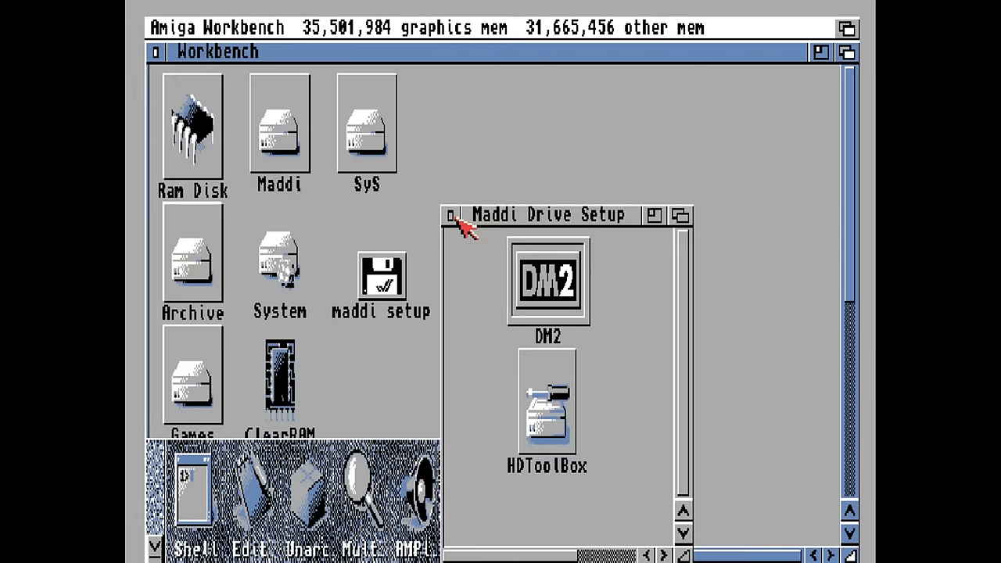
mouse_move(555, 263)
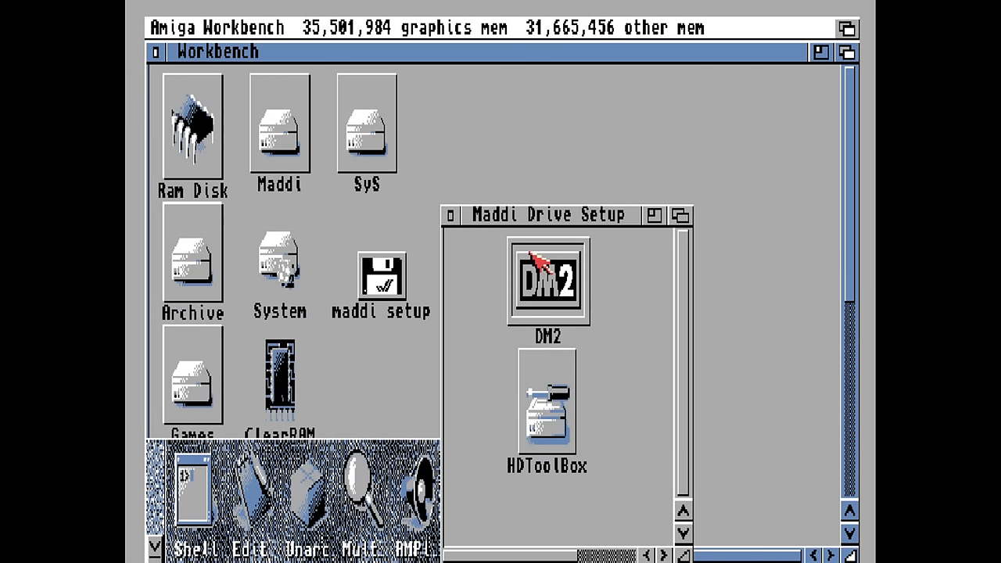
click(452, 215)
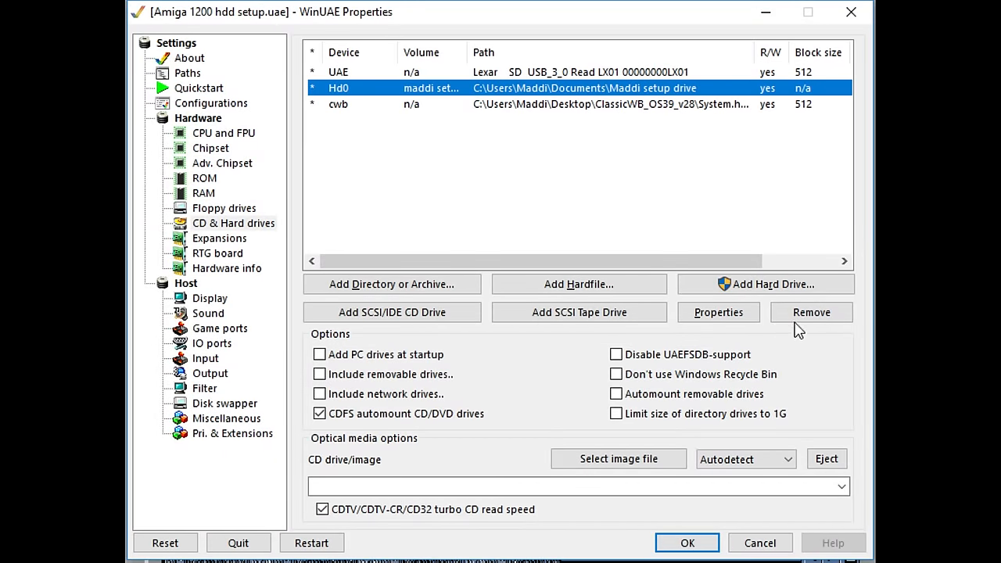
- Remove the maddi setup and cwb drives, leaving only the Lexar SD card, and quit WinUAE
click(811, 313)
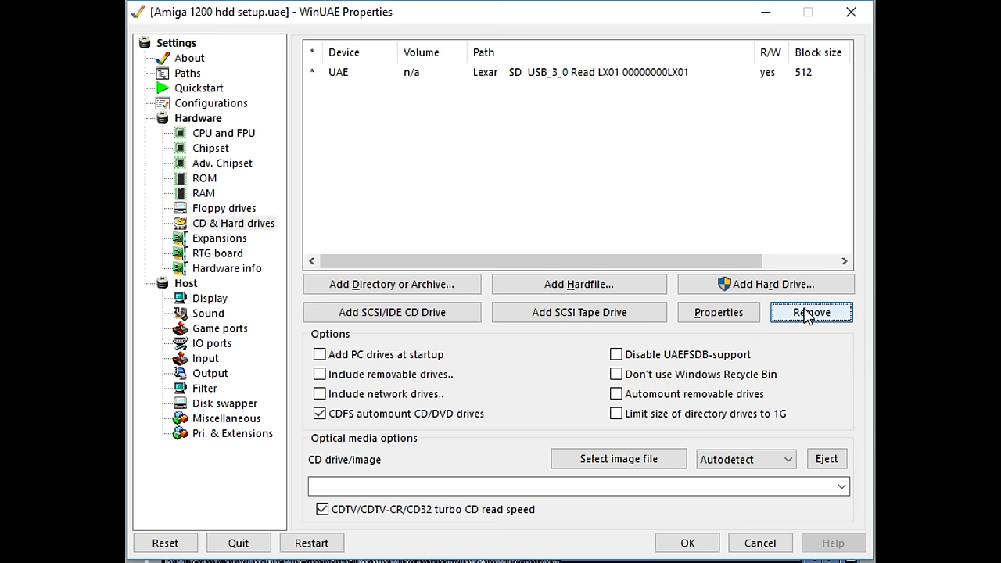
mouse_move(132, 440)
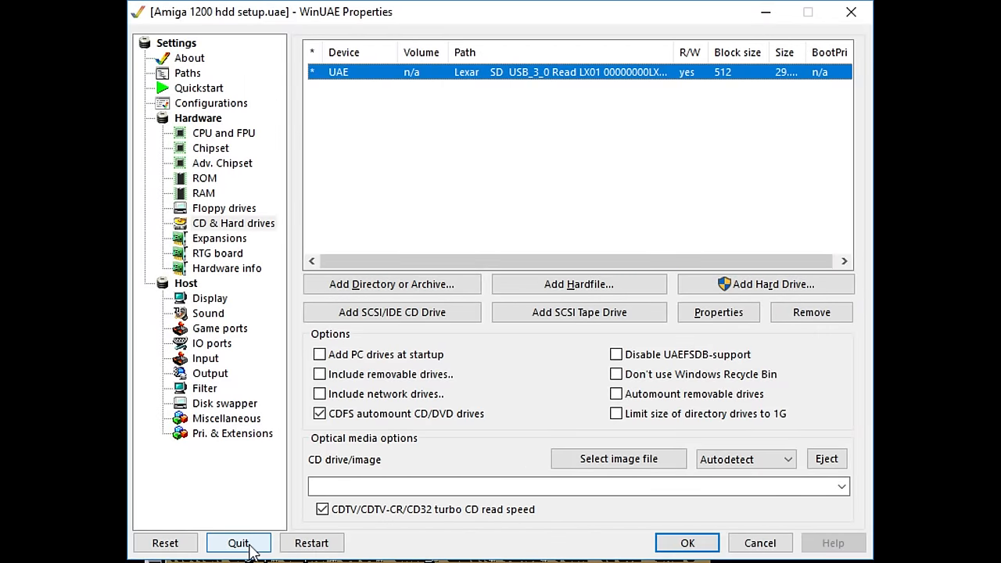
click(238, 543)
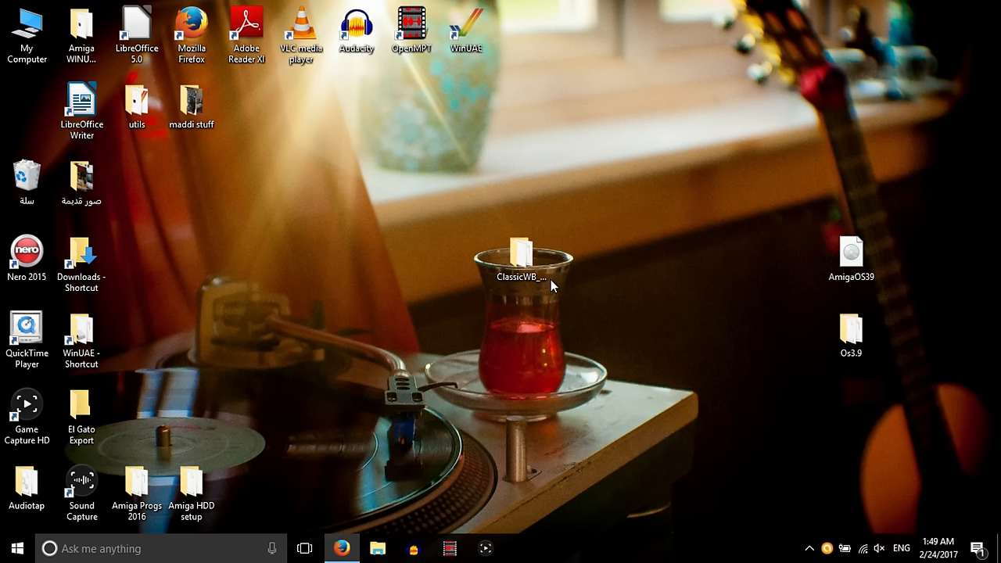
mouse_move(638, 266)
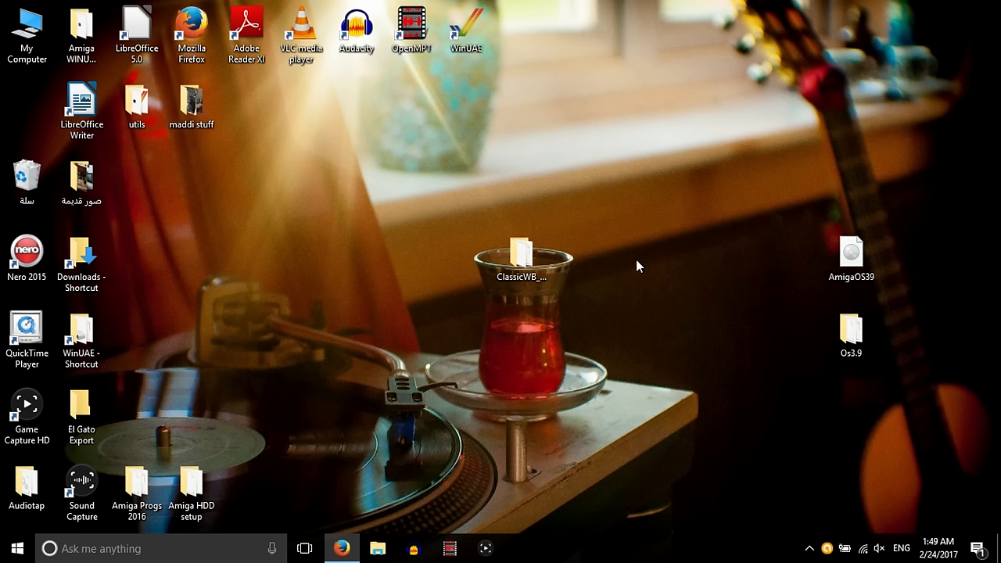
- Launch WinUAE as administrator and allow it to make changes
right_click(465, 31)
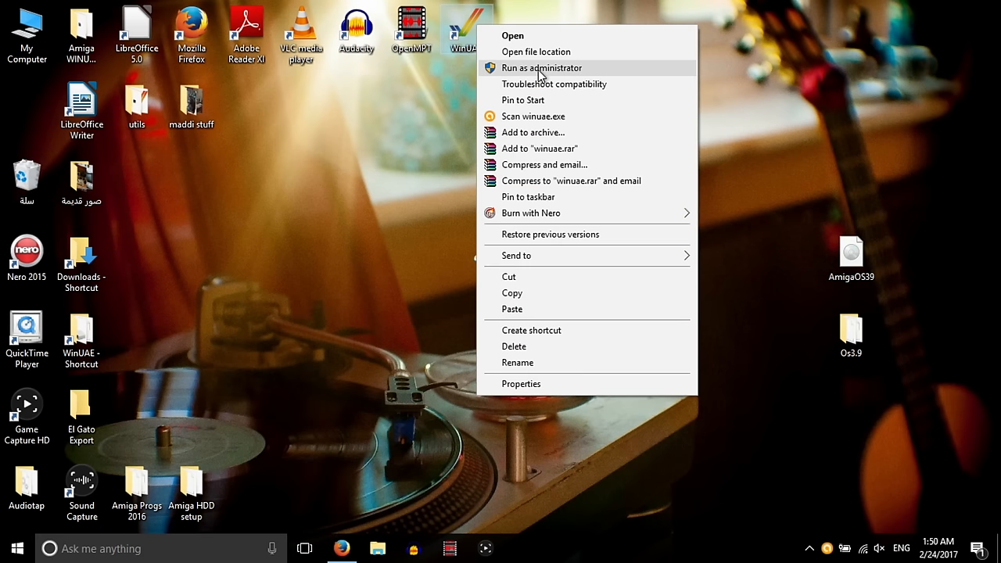
click(541, 68)
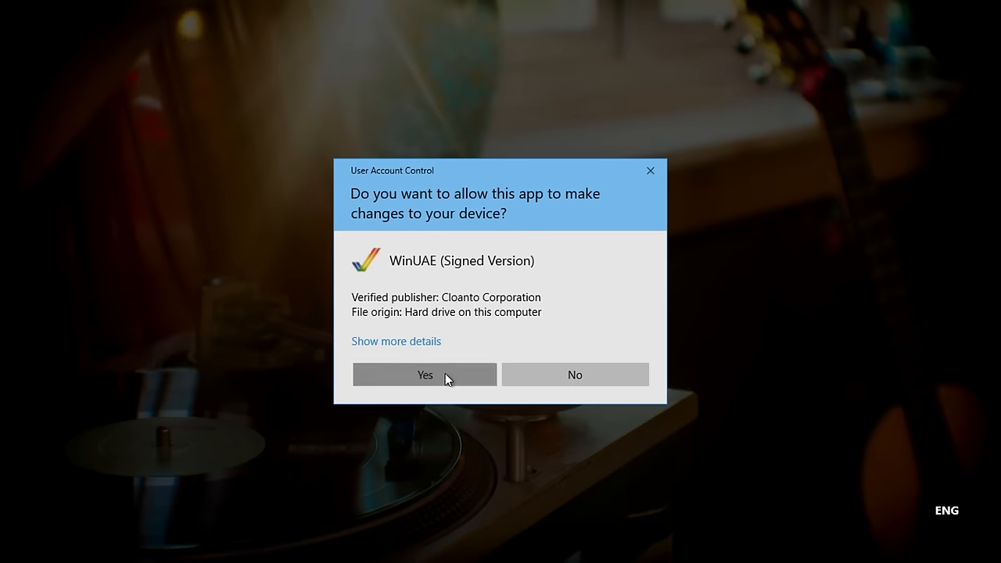
click(425, 375)
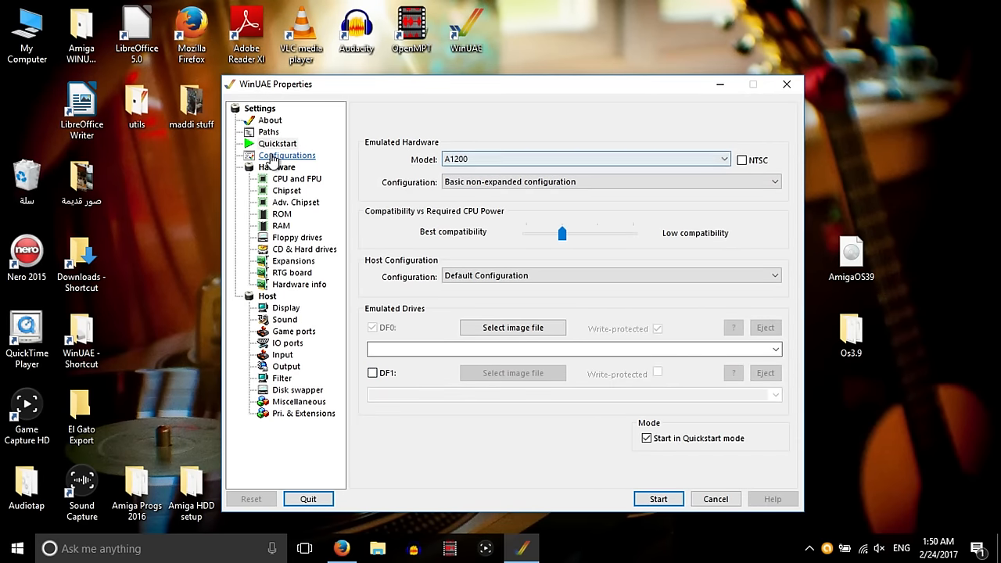
- Load the Amiga 1200 hdd setup config, add the 7.5 GB storage device as a hard drive, and start emulation
click(286, 154)
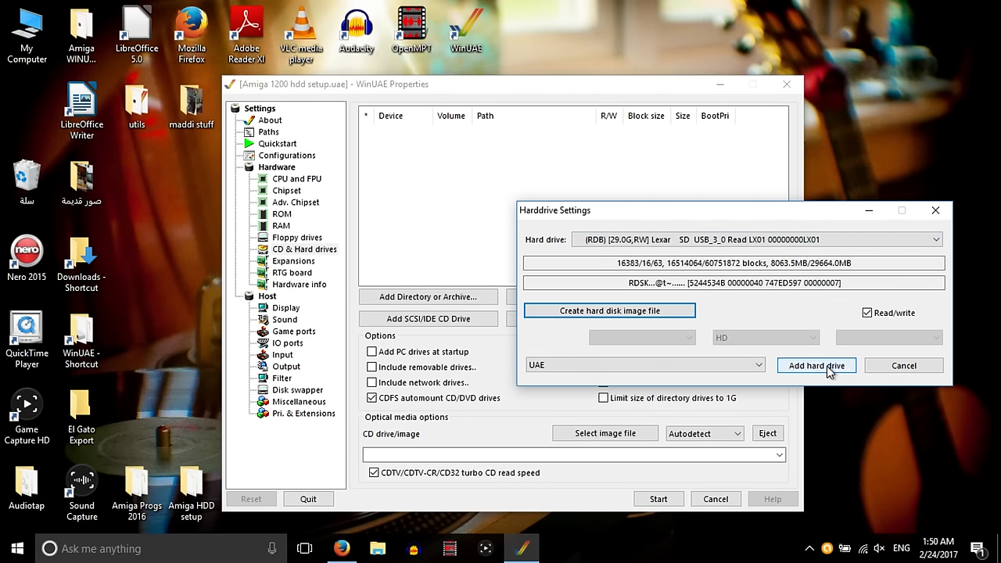
click(816, 366)
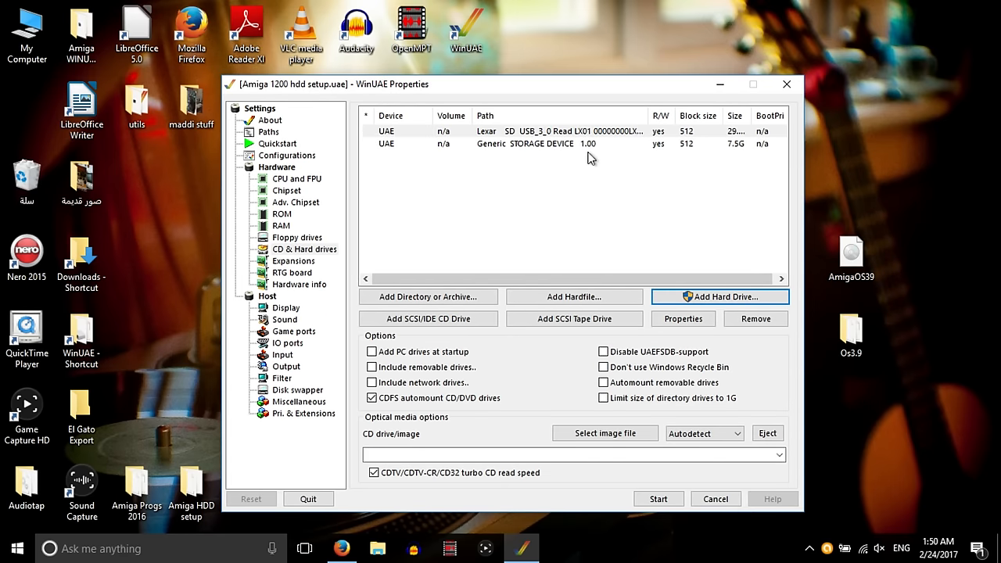
mouse_move(493, 156)
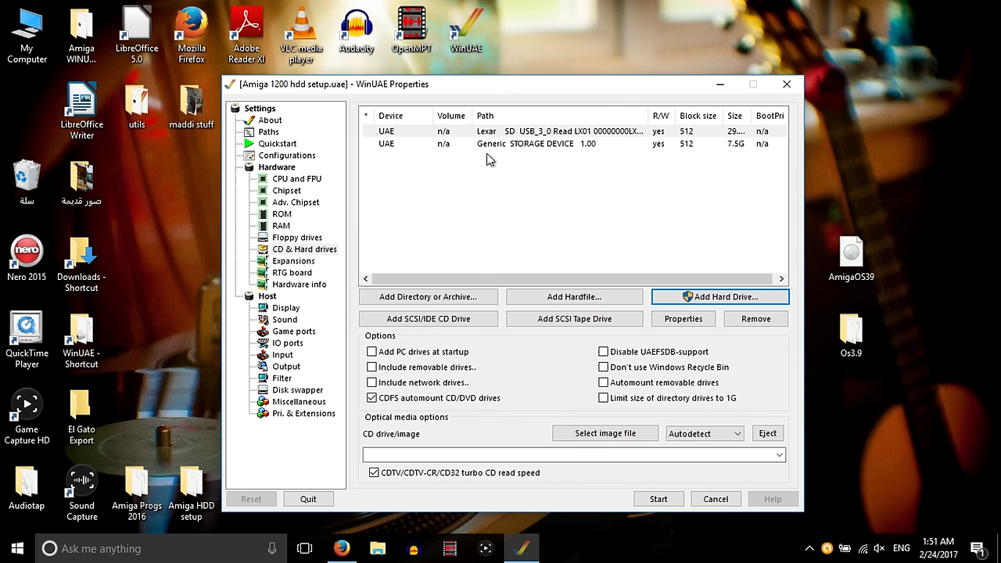
mouse_move(466, 231)
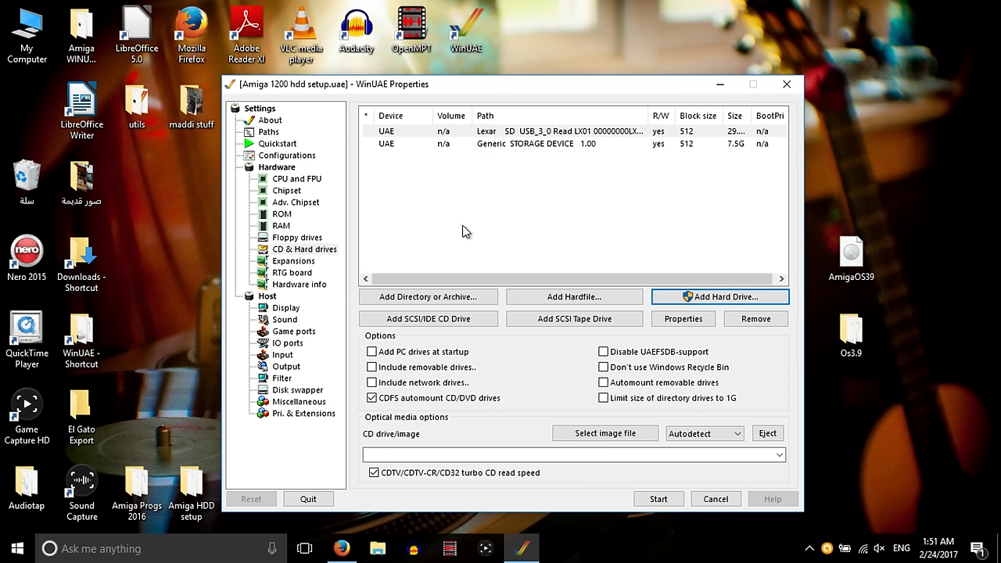
mouse_move(507, 219)
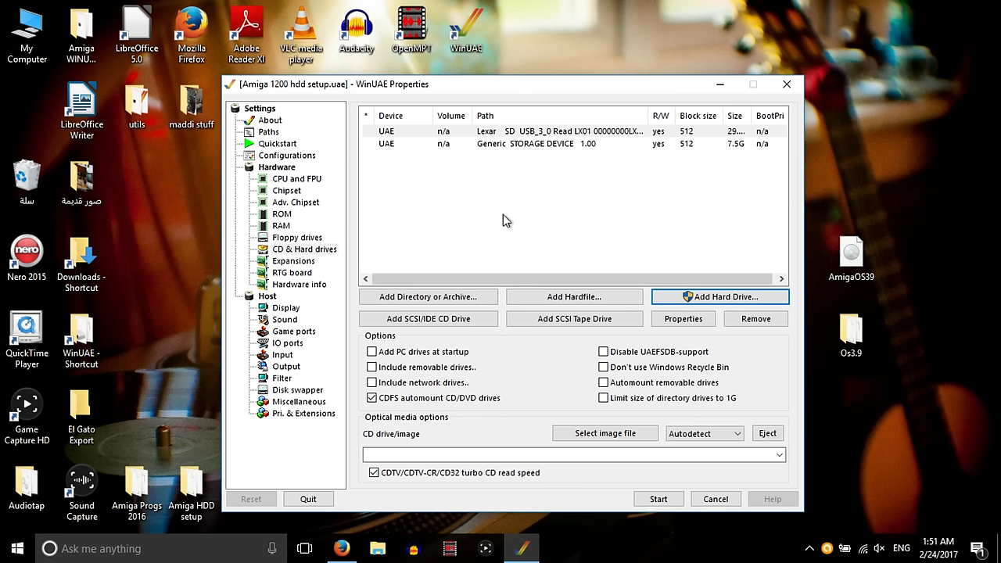
mouse_move(603, 256)
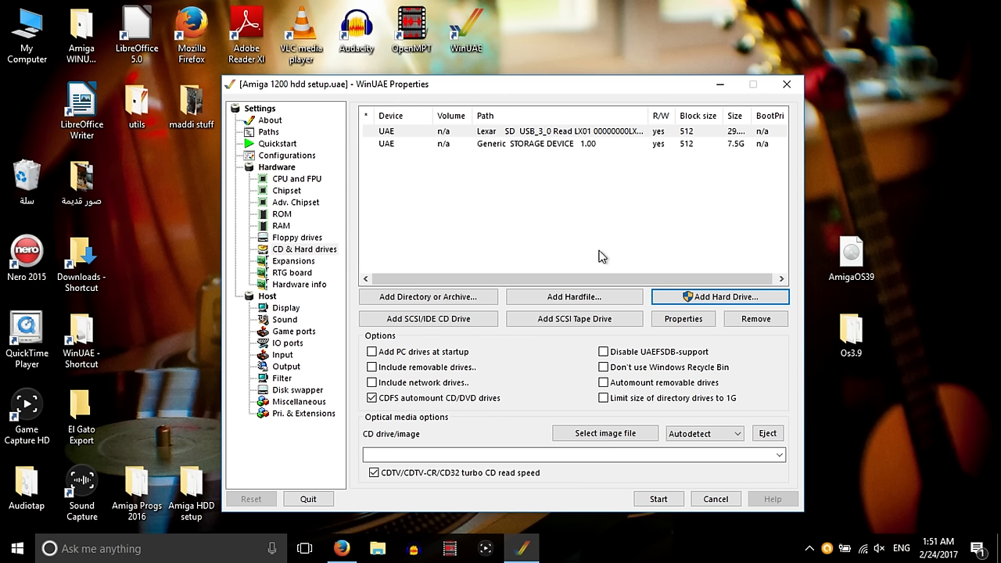
mouse_move(494, 165)
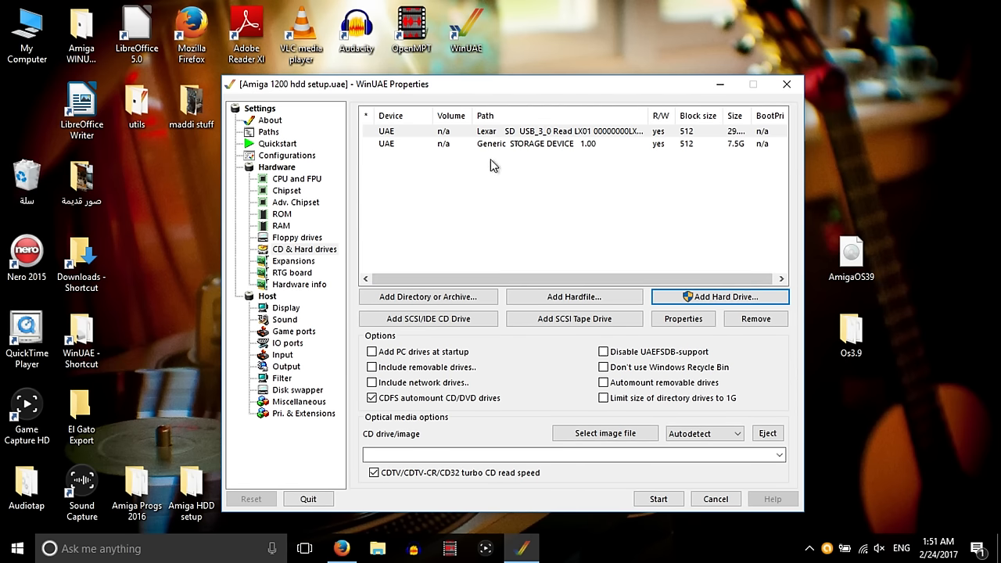
click(659, 499)
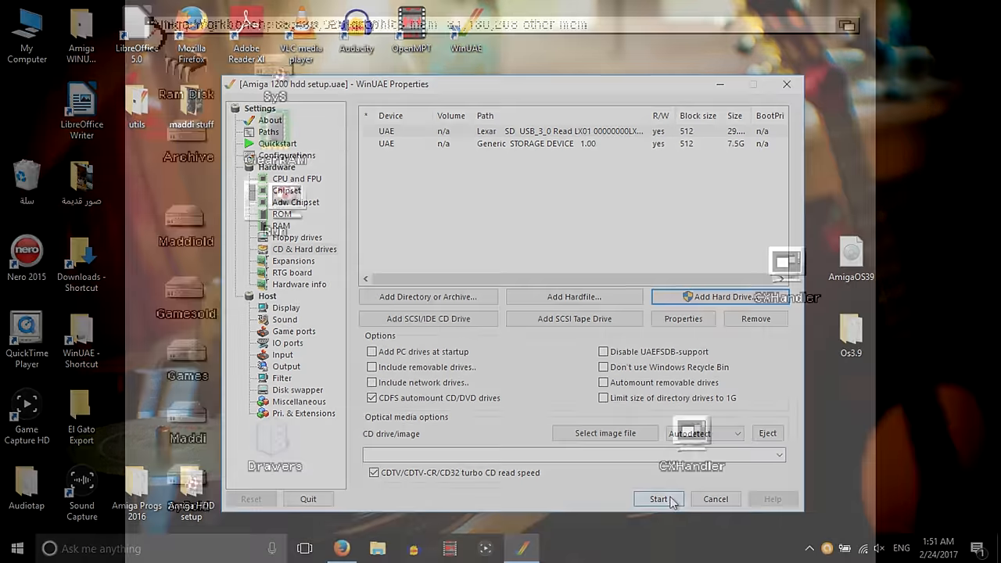
- Copy all eleven items from Gamesold: to Games: in DiskMaster GOLD
click(657, 499)
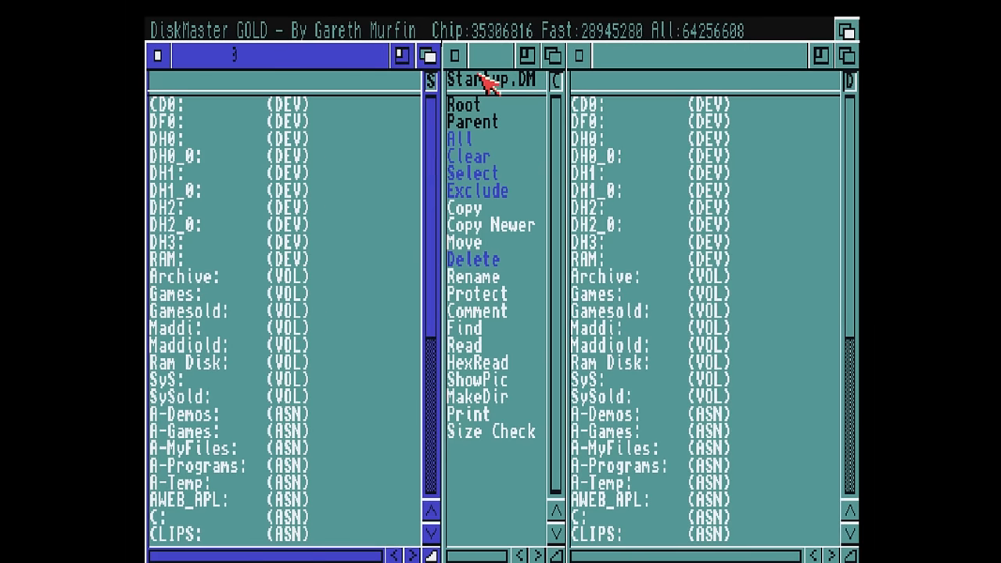
mouse_move(206, 153)
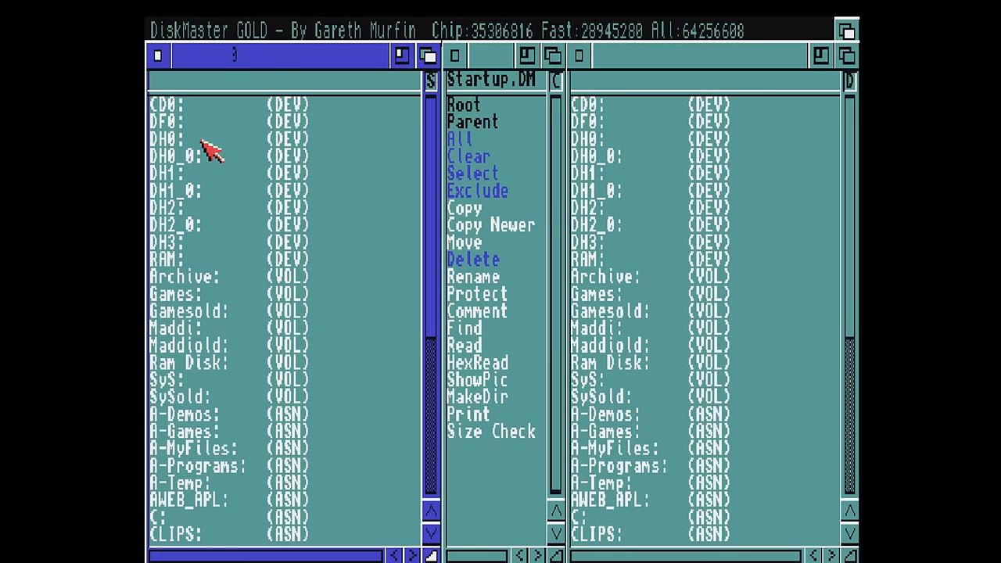
mouse_move(195, 187)
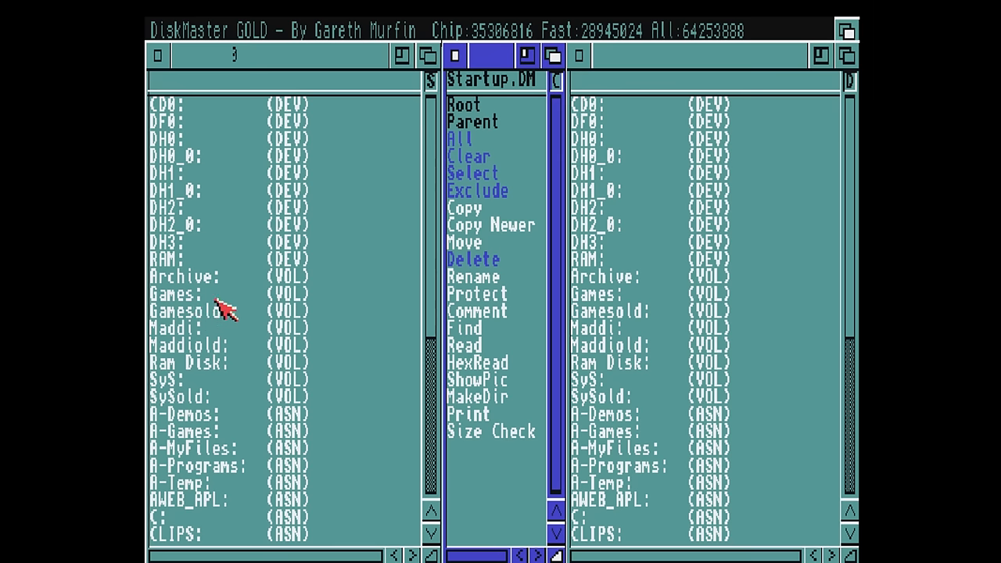
click(196, 310)
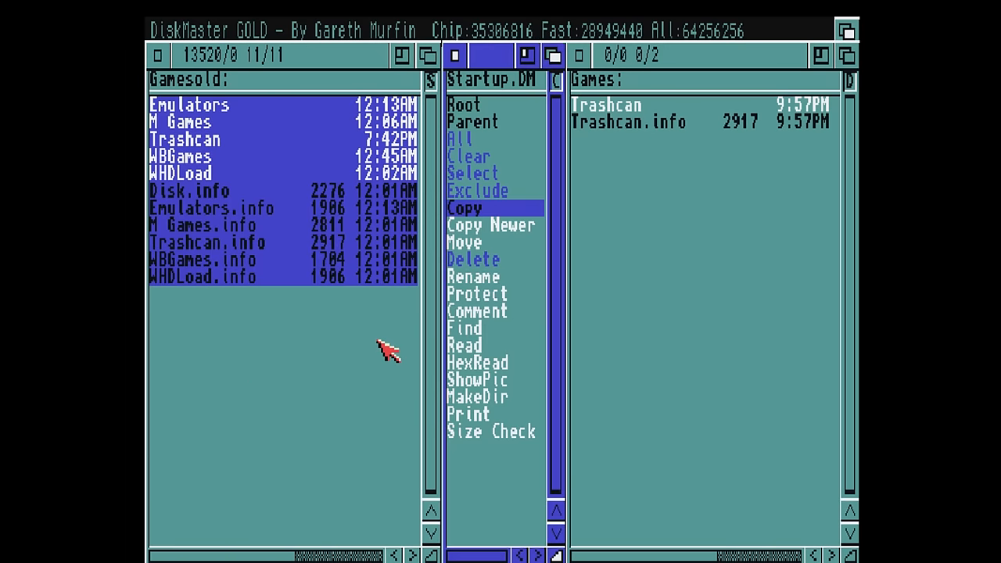
click(464, 206)
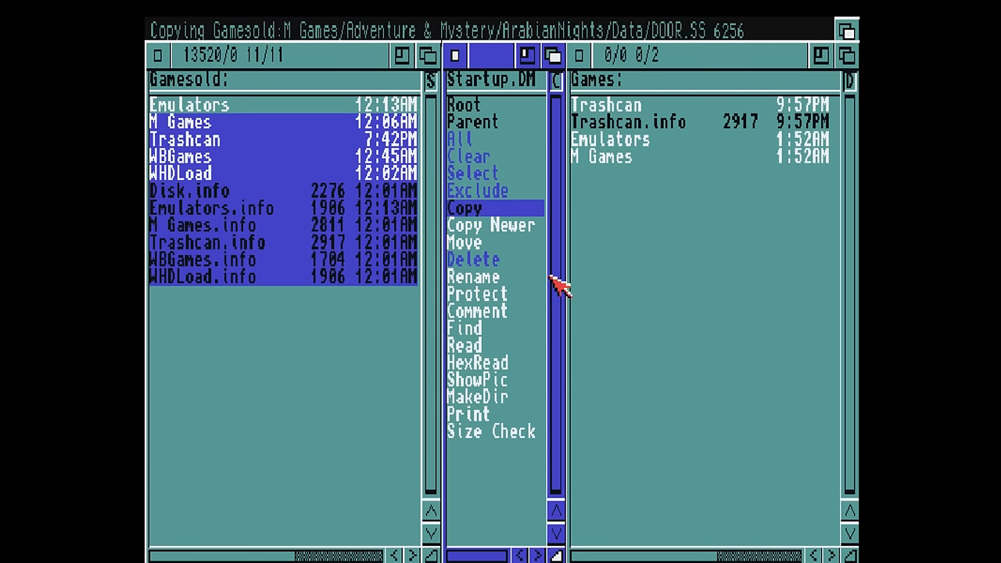
mouse_move(279, 247)
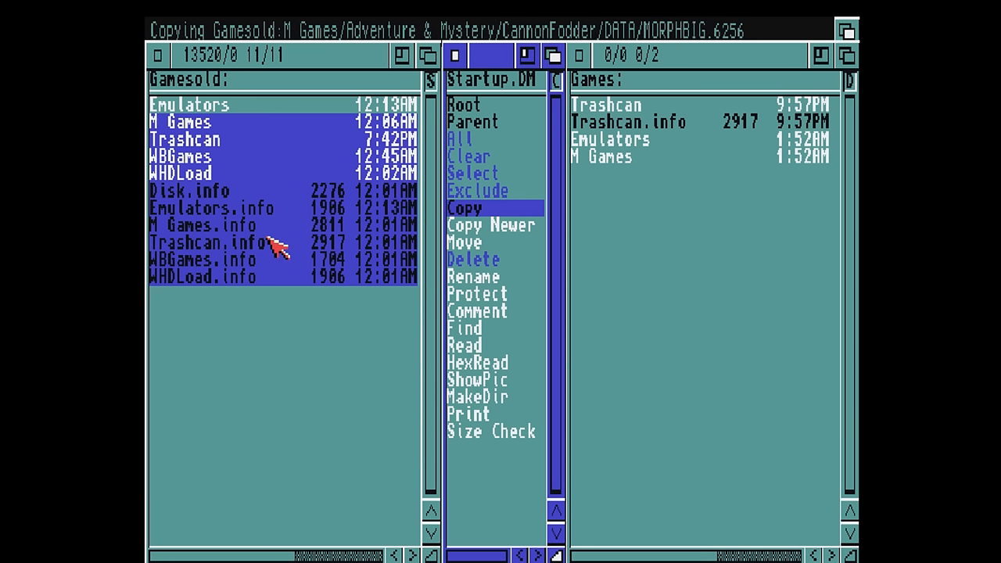
mouse_move(842, 313)
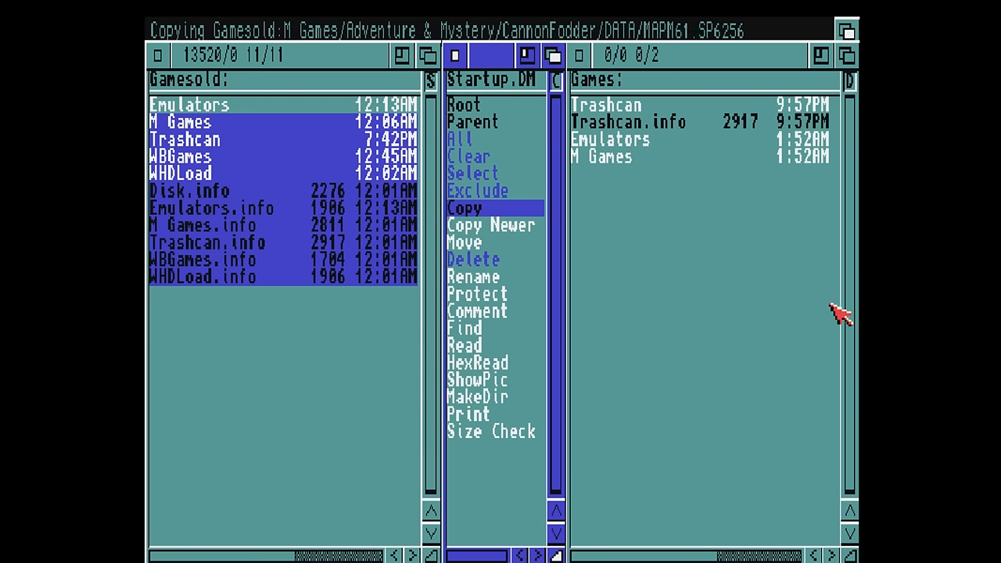